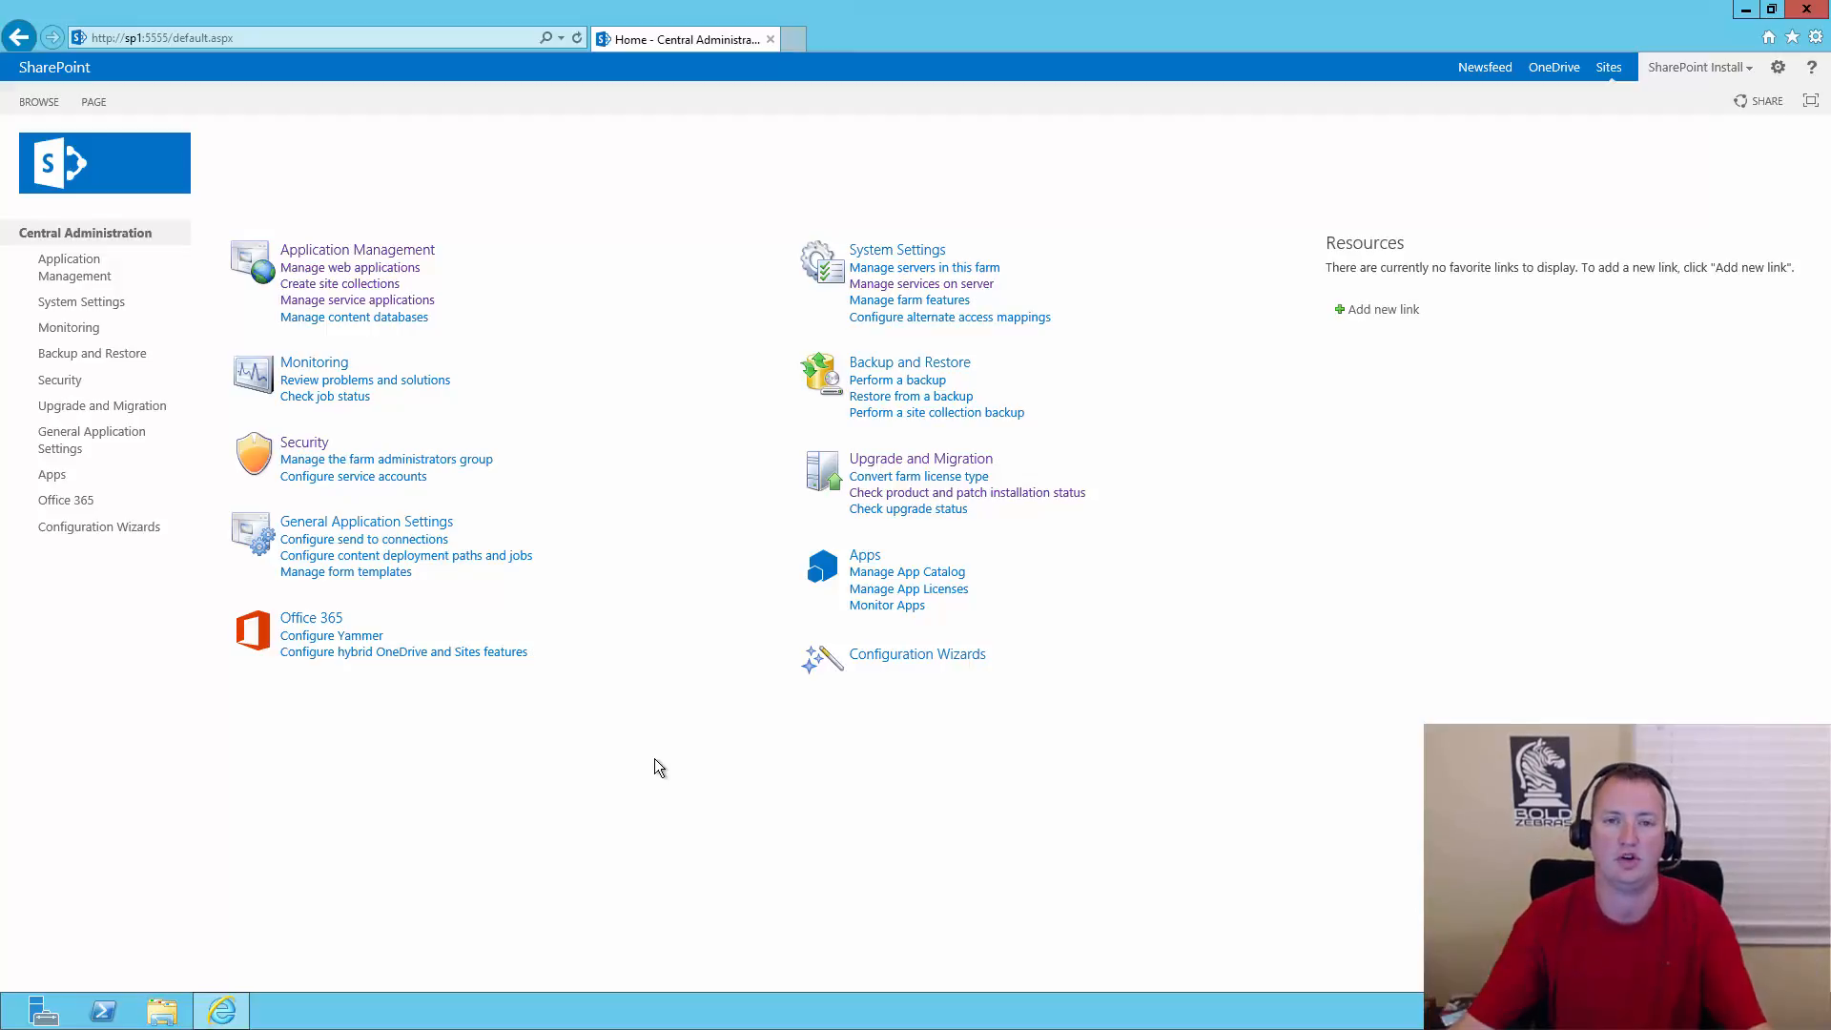
{"action": "mouse_move", "coordinate": [670, 764]}
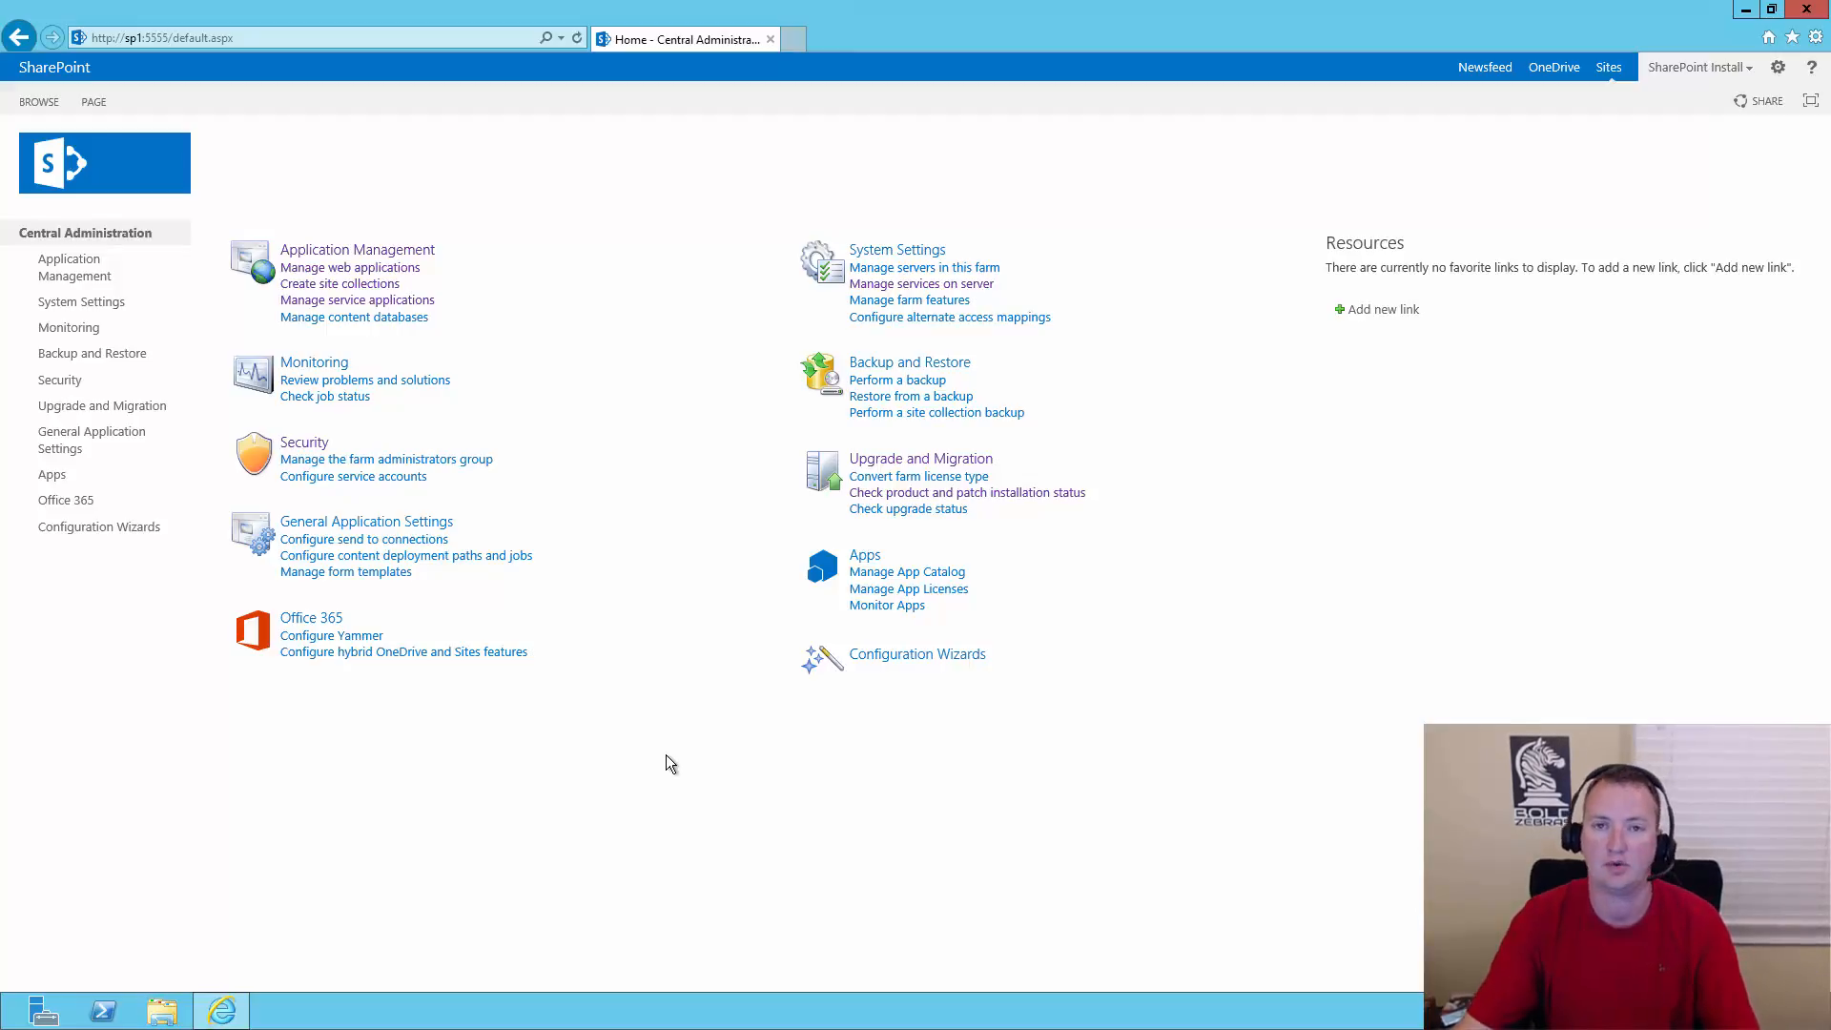
{"action": "mouse_move", "coordinate": [742, 655]}
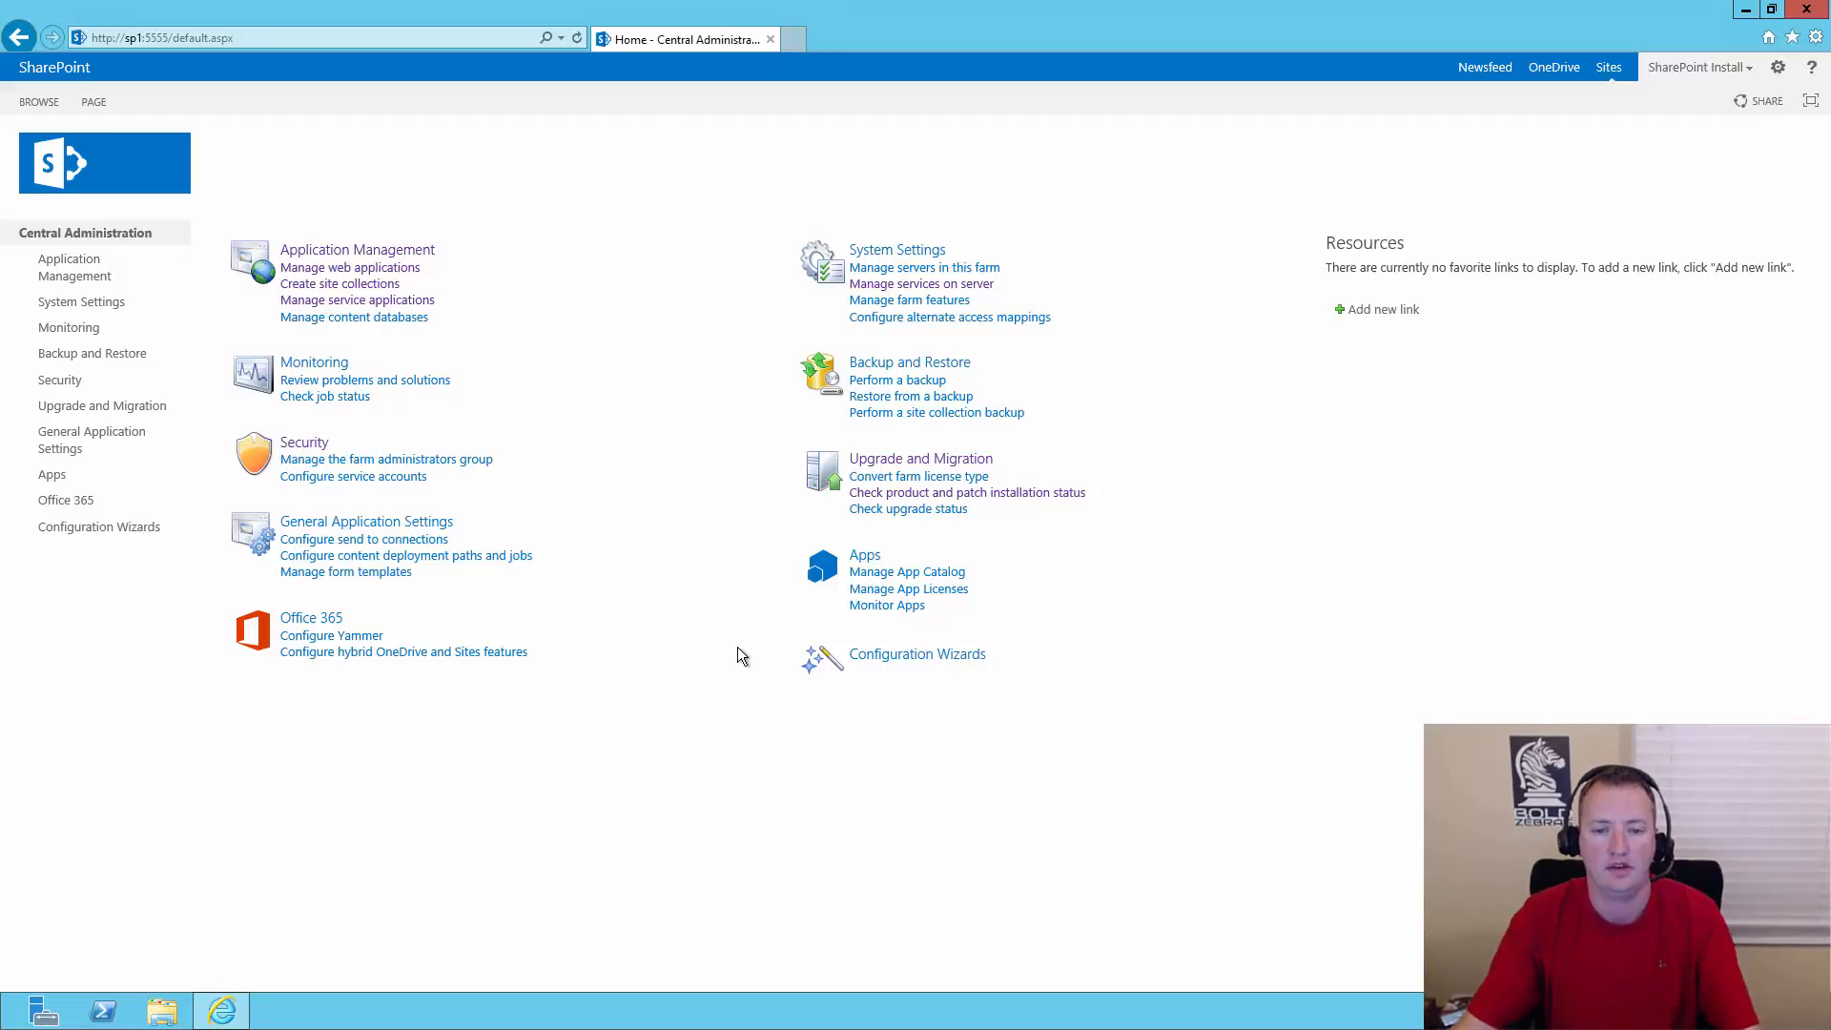
{"action": "mouse_move", "coordinate": [698, 639]}
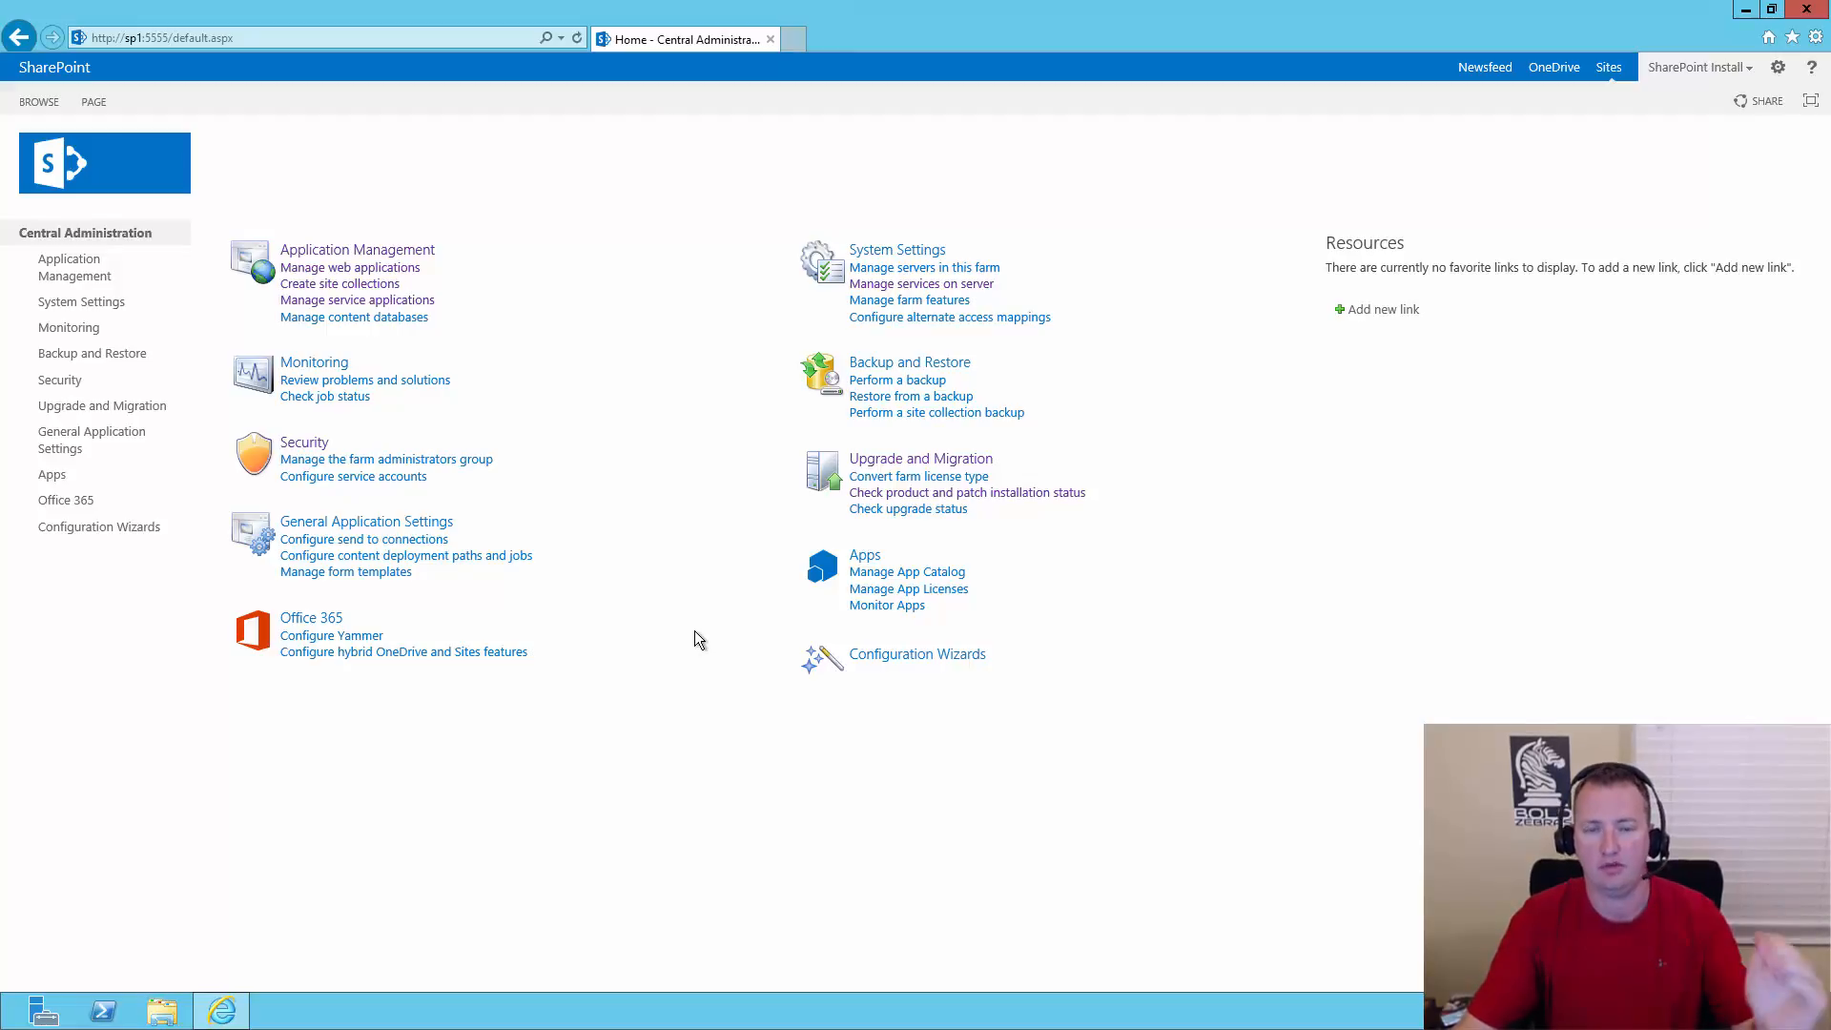
{"action": "mouse_move", "coordinate": [748, 494]}
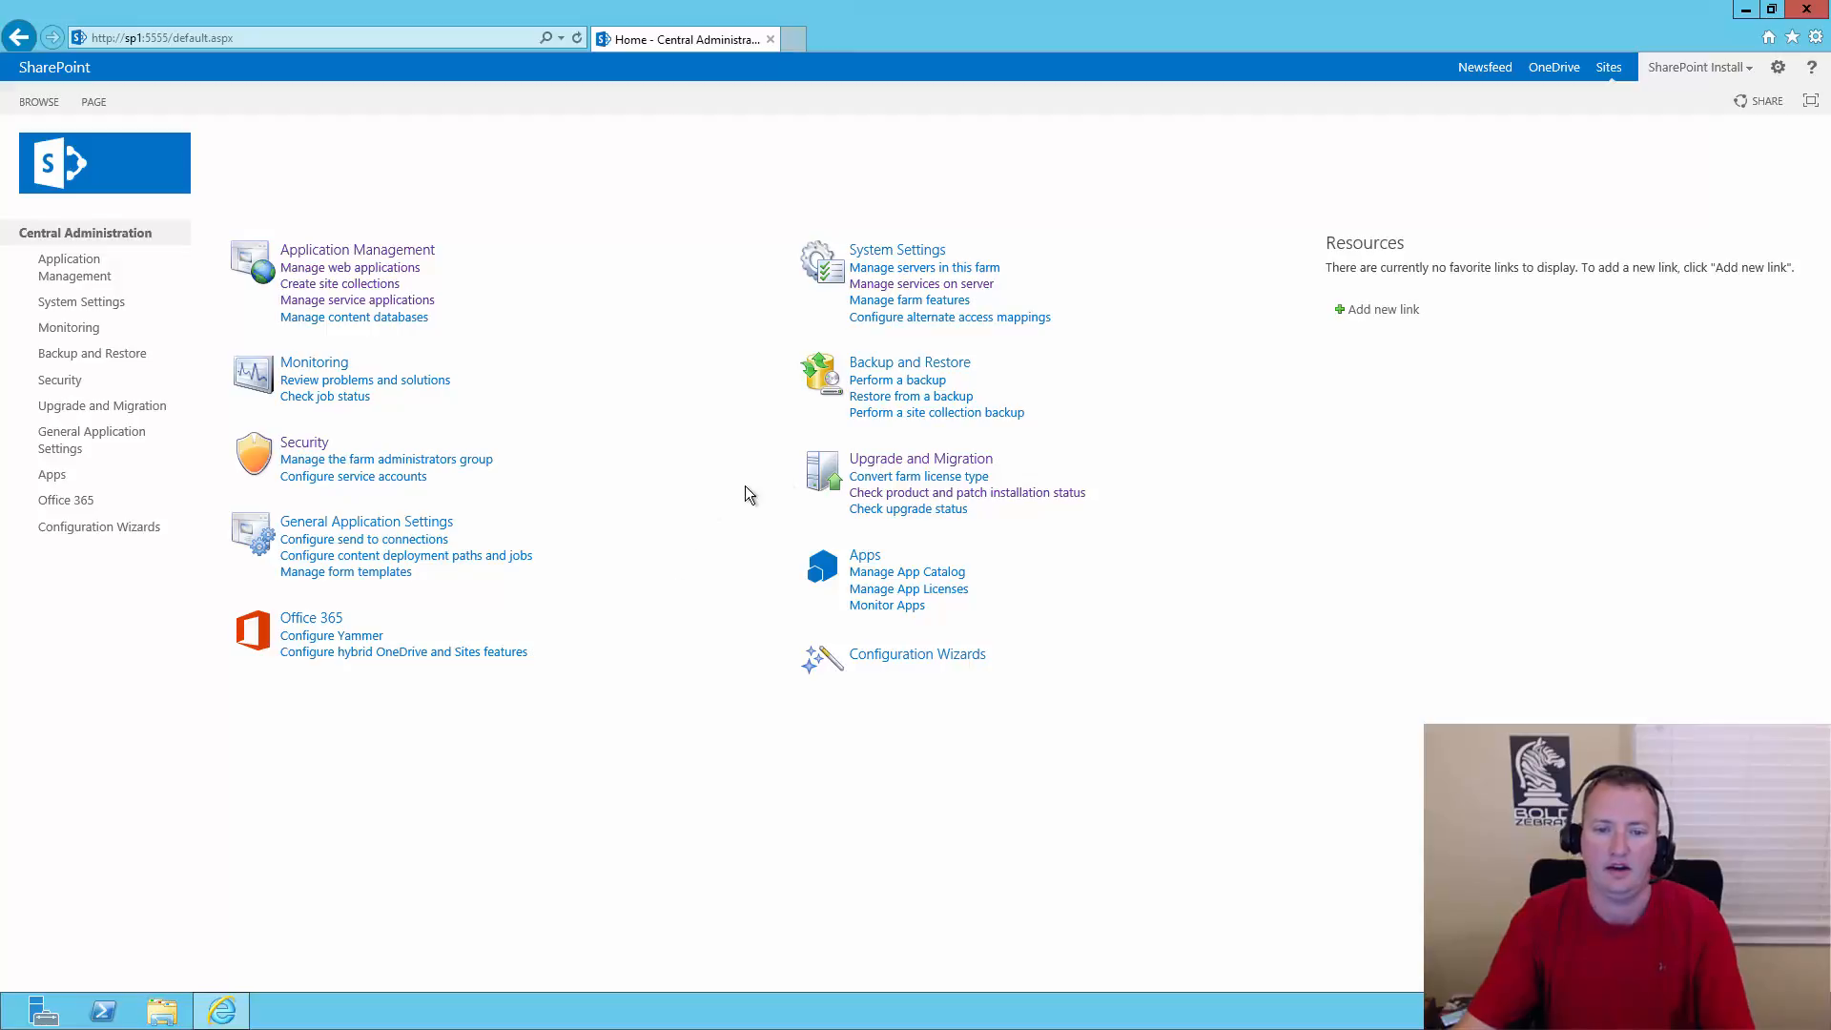
- Review the farm database upgrade status under Upgrade and Migration, confirming no action required
{"action": "left_click", "coordinate": [921, 458]}
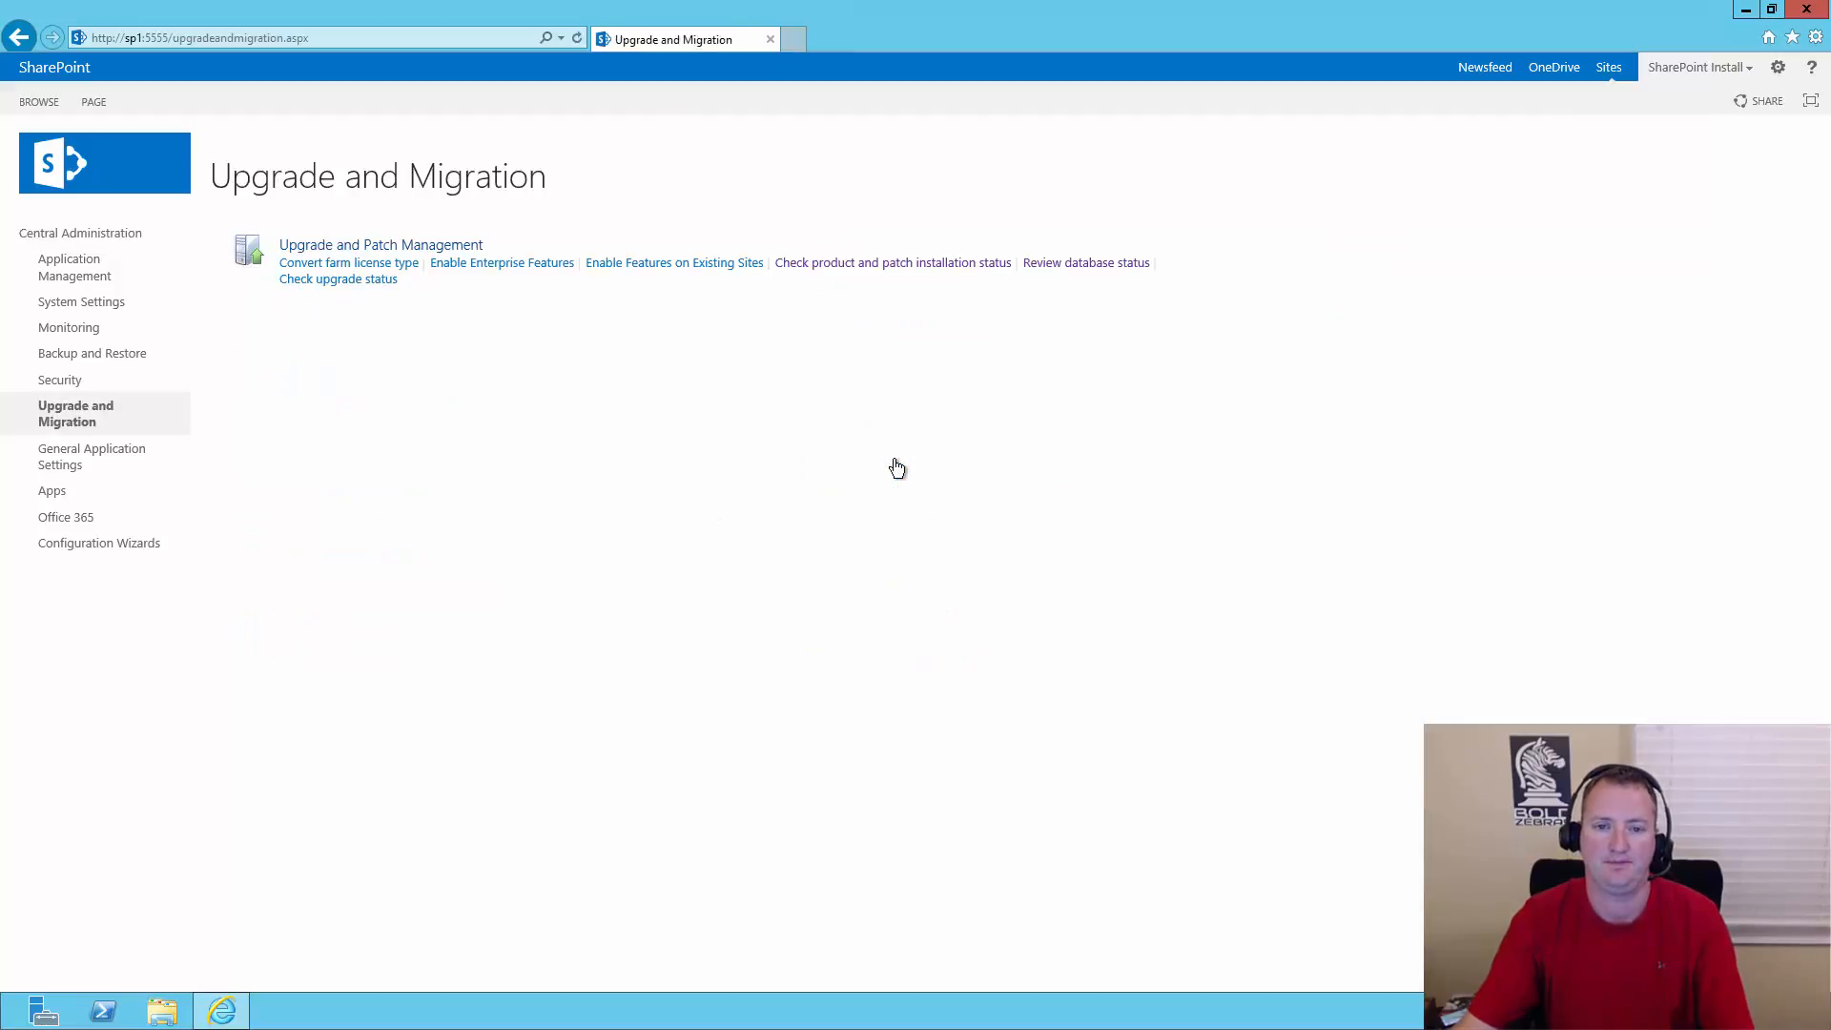
{"action": "mouse_move", "coordinate": [1031, 266]}
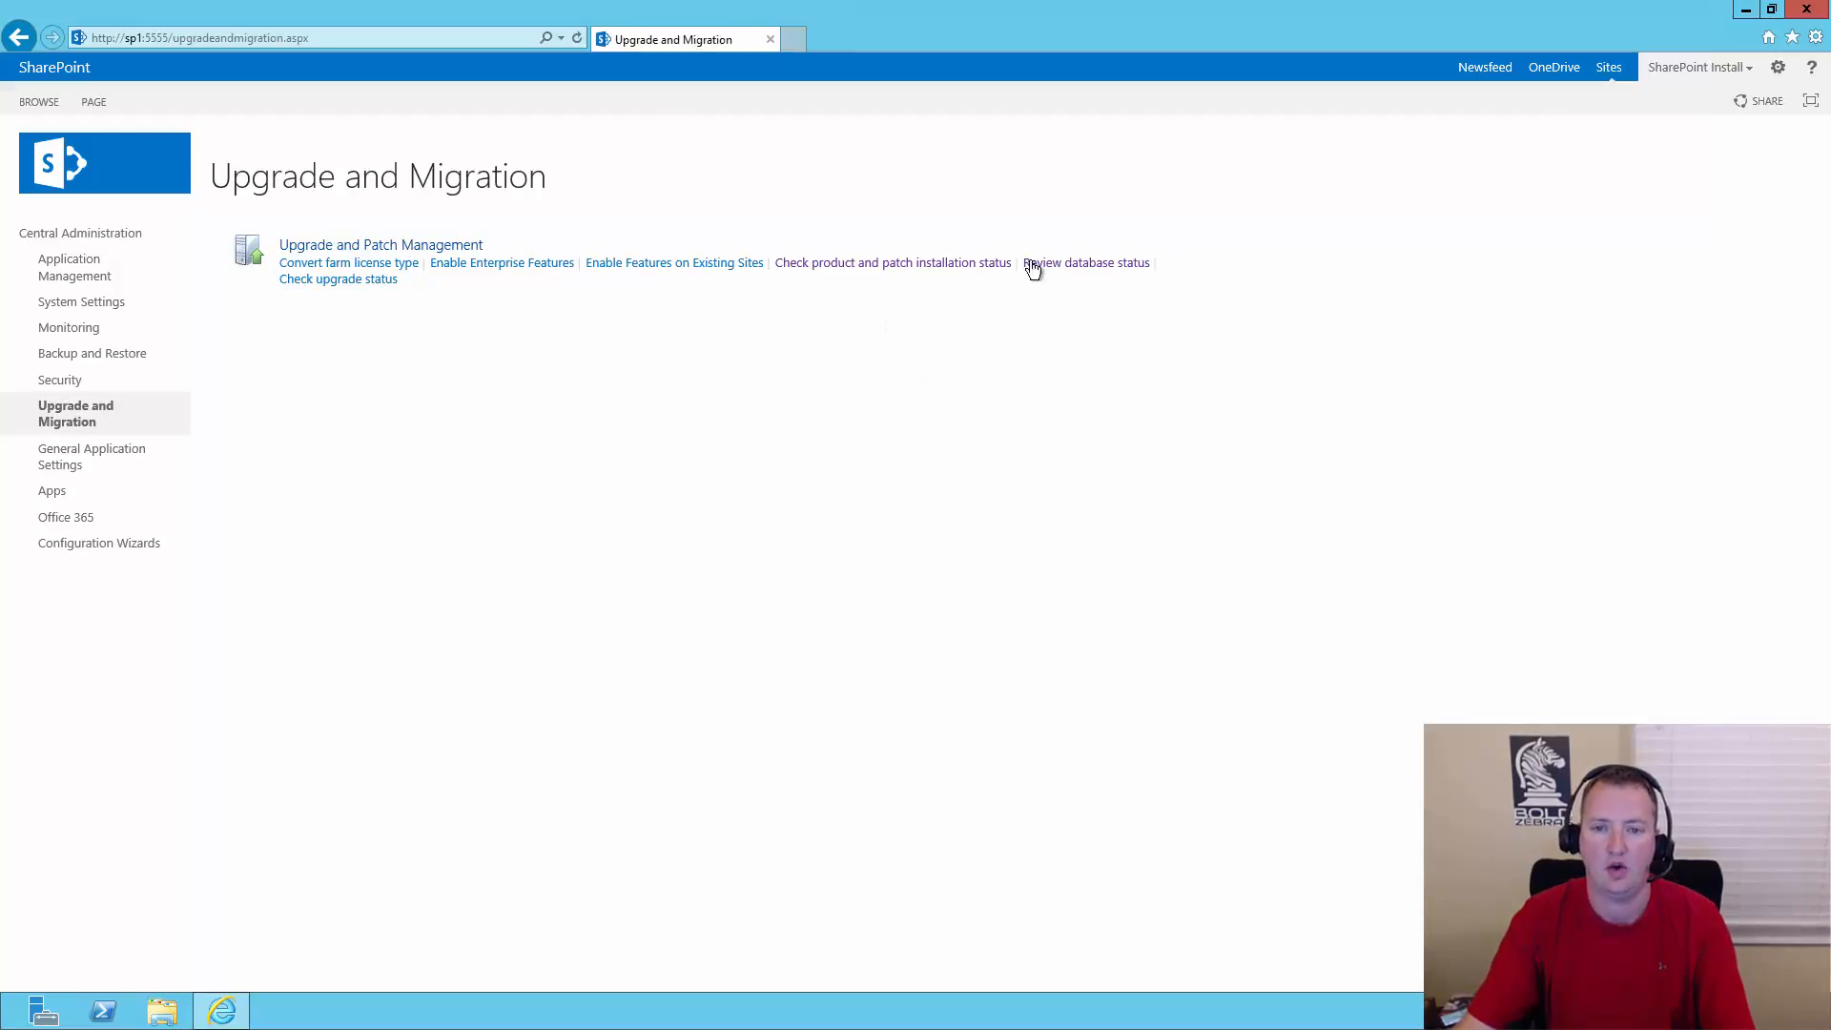
{"action": "left_click", "coordinate": [1086, 261]}
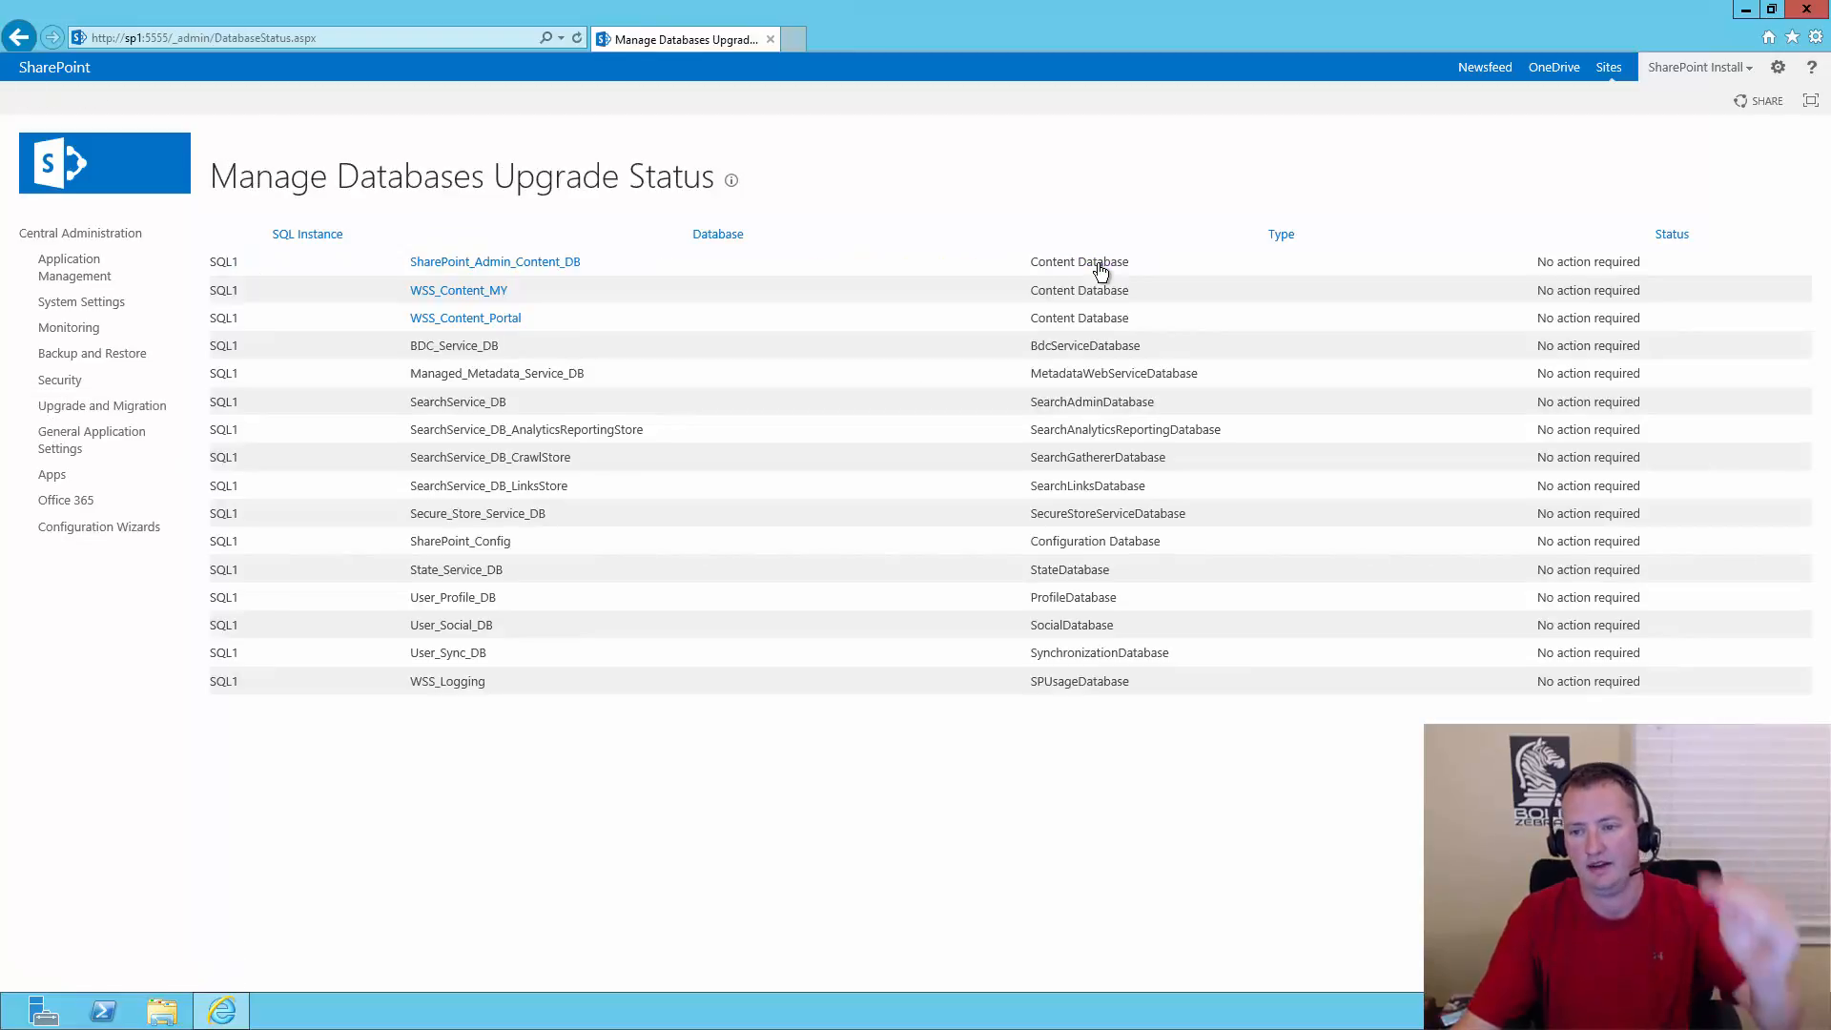
{"action": "mouse_move", "coordinate": [1518, 389]}
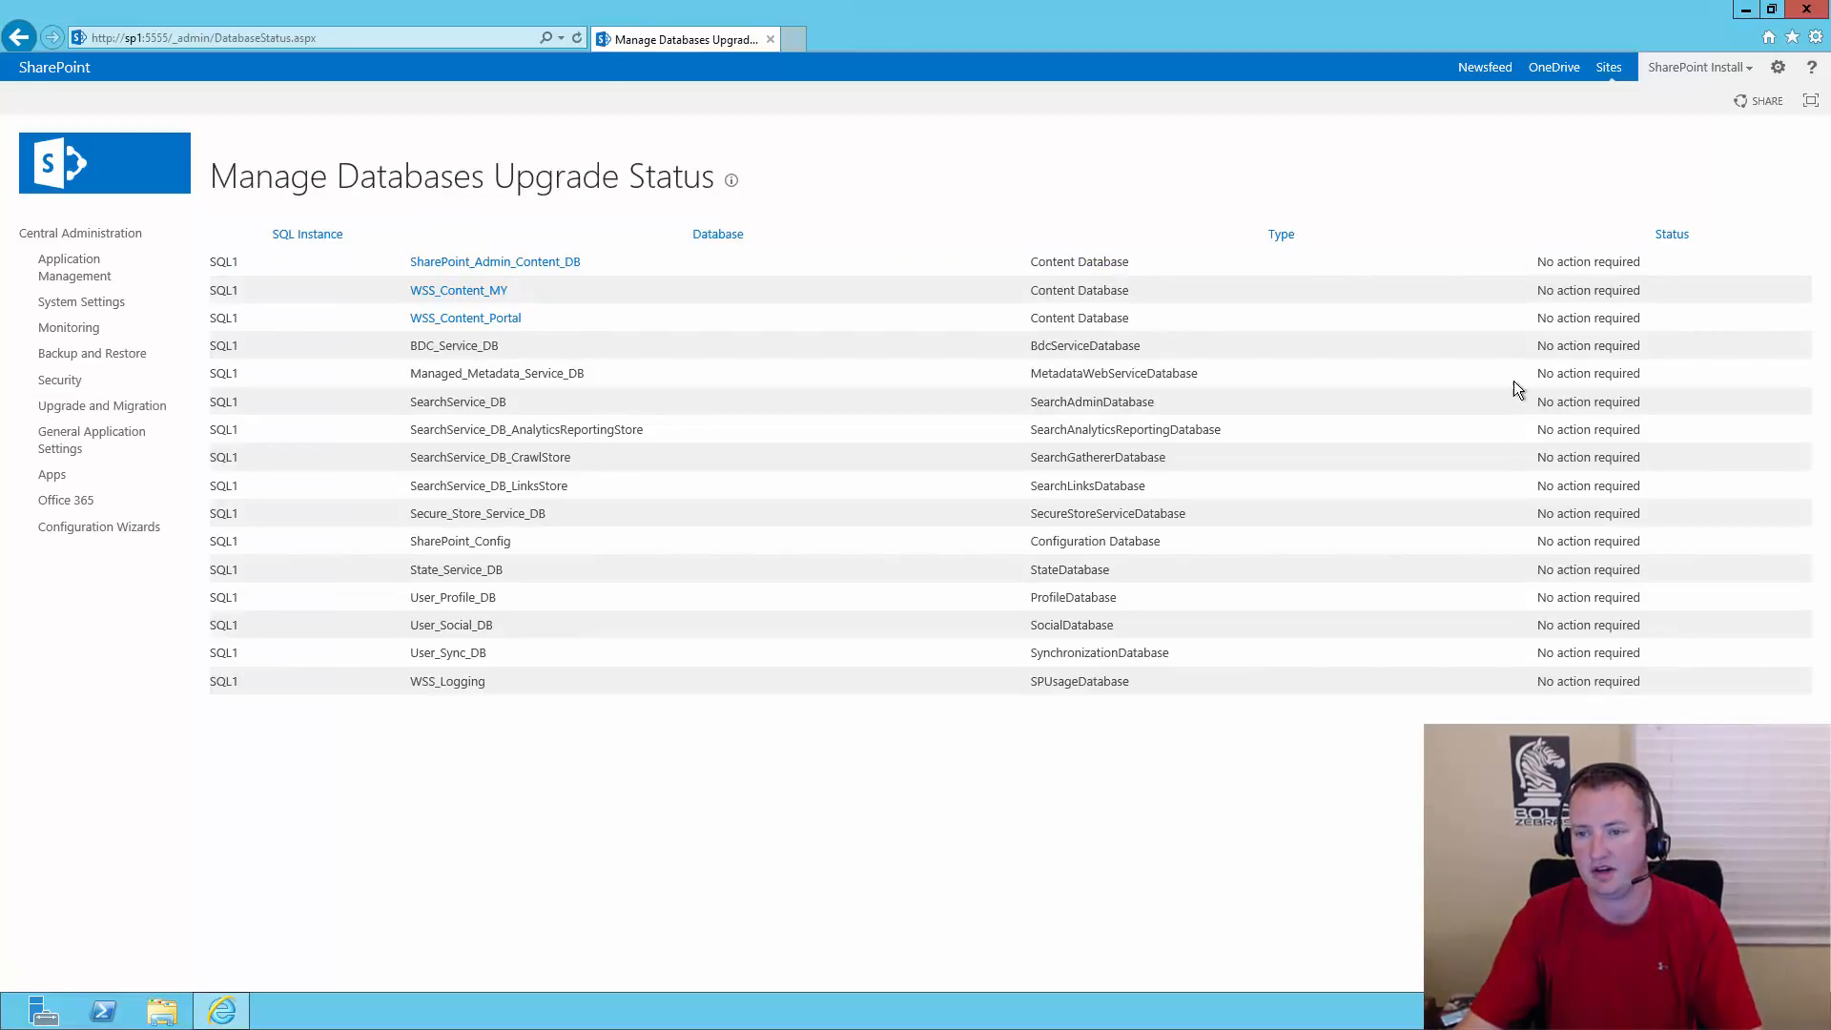
{"action": "mouse_move", "coordinate": [838, 188]}
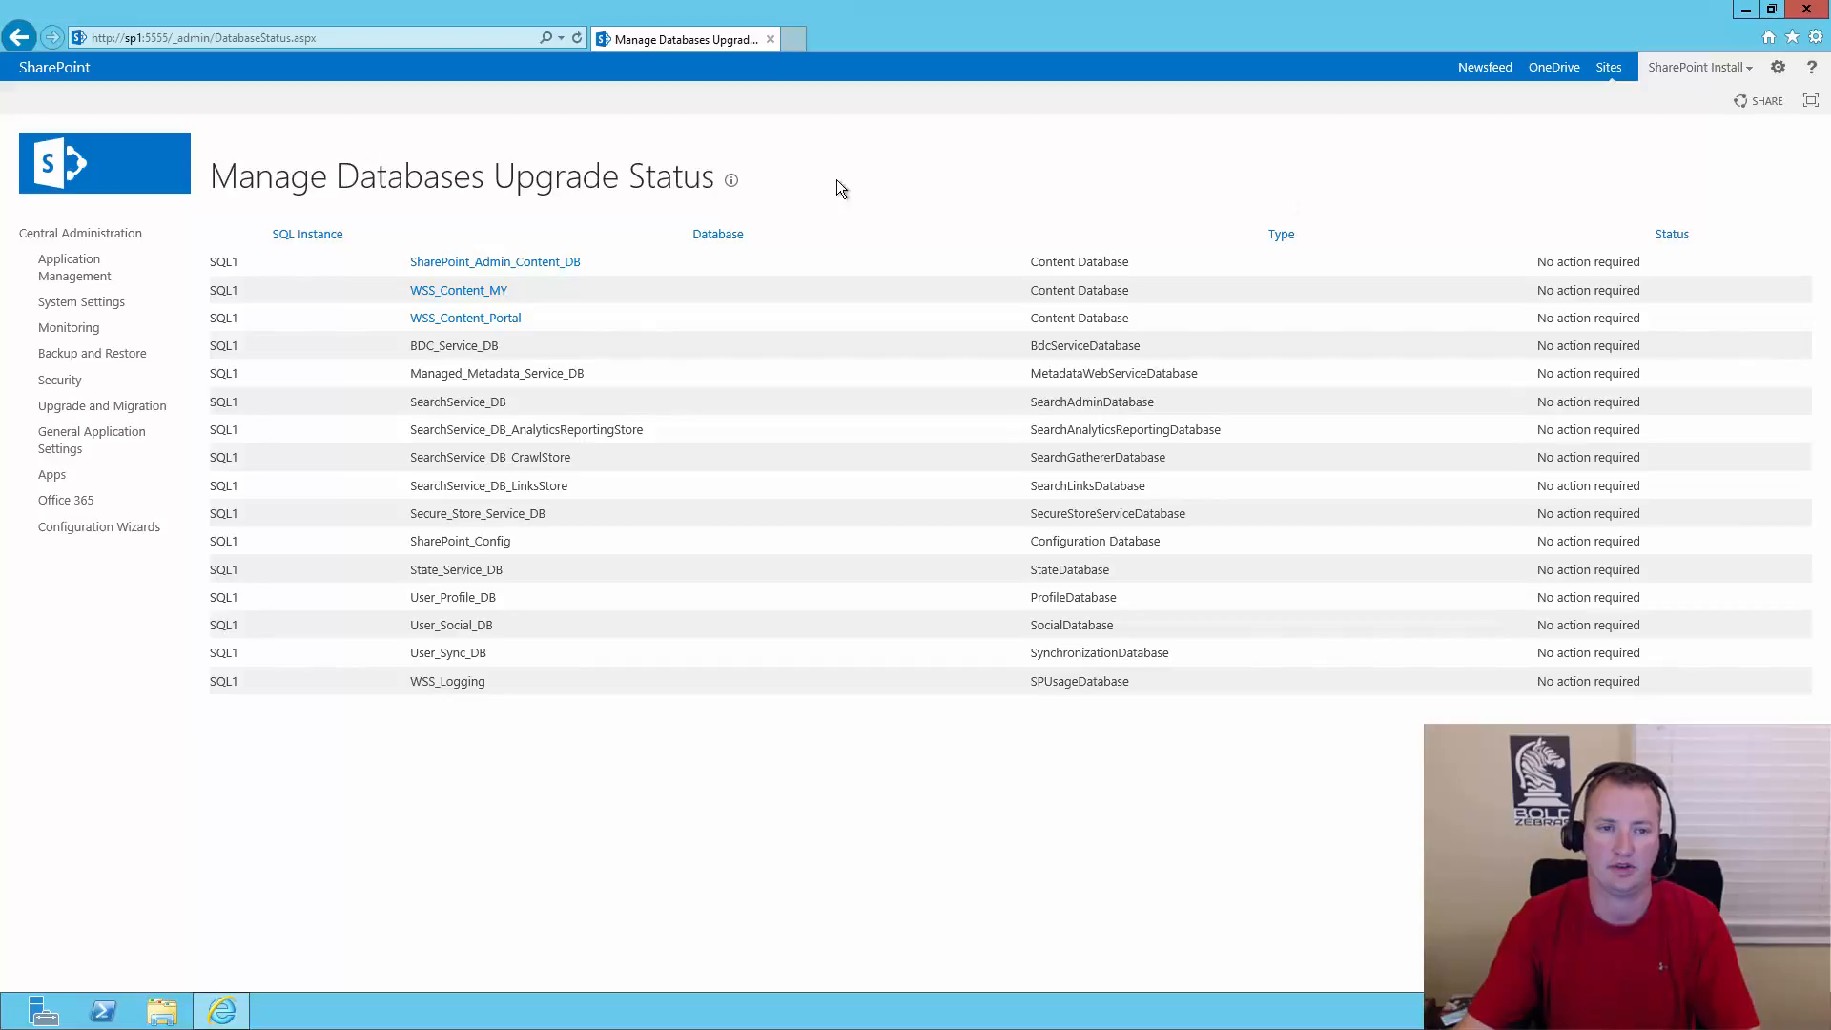
{"action": "mouse_move", "coordinate": [20, 37]}
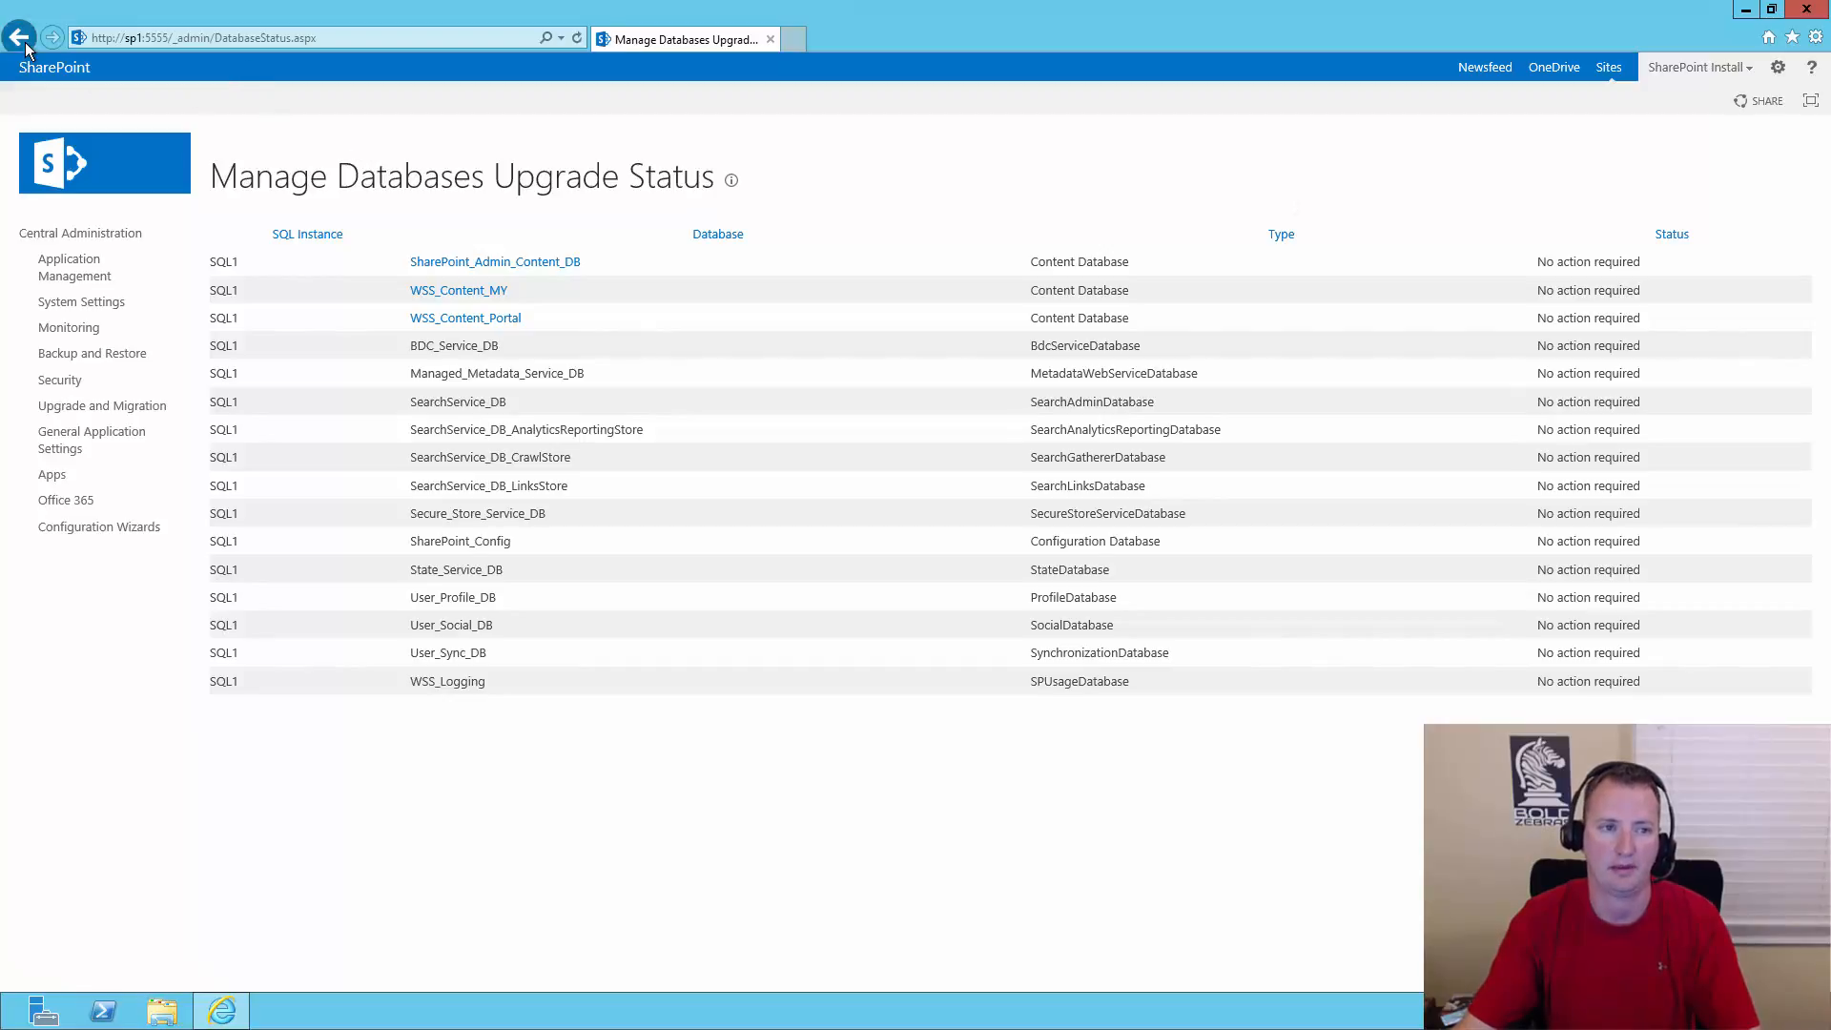
- Go back to Upgrade and Migration and view the product and patch installation status
{"action": "left_click", "coordinate": [20, 37]}
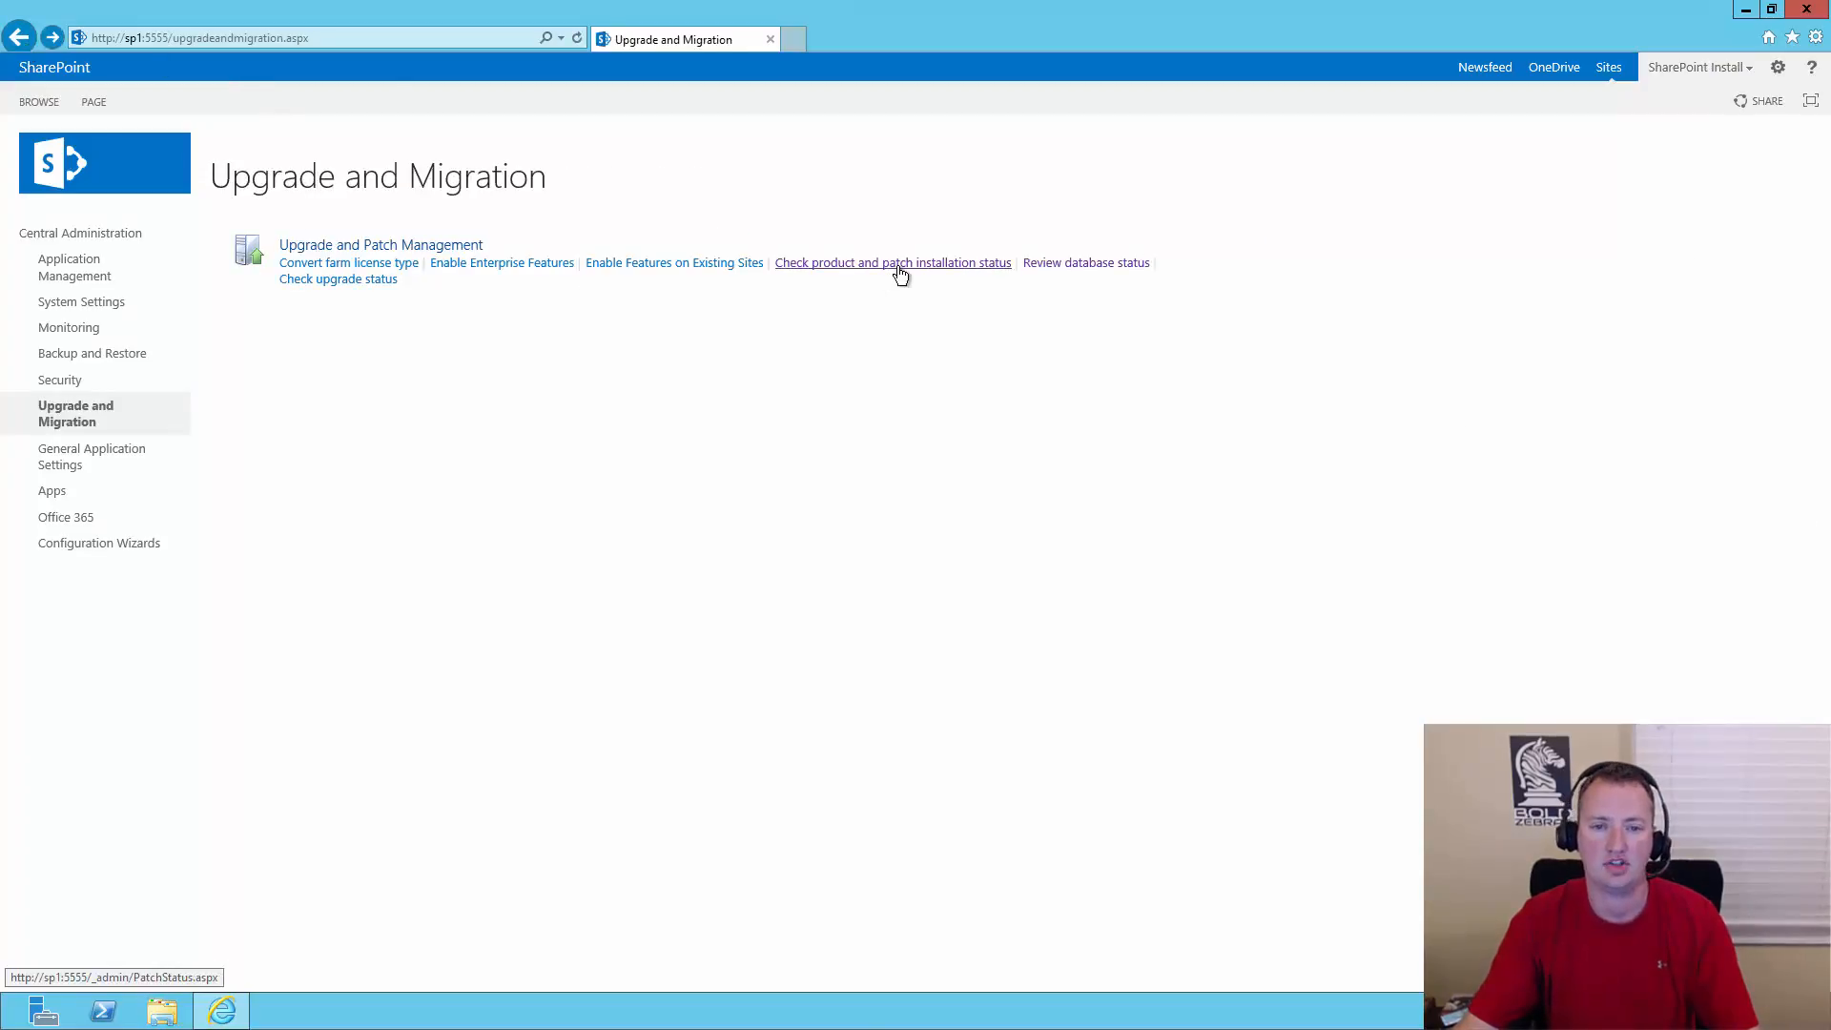
{"action": "left_click", "coordinate": [892, 261]}
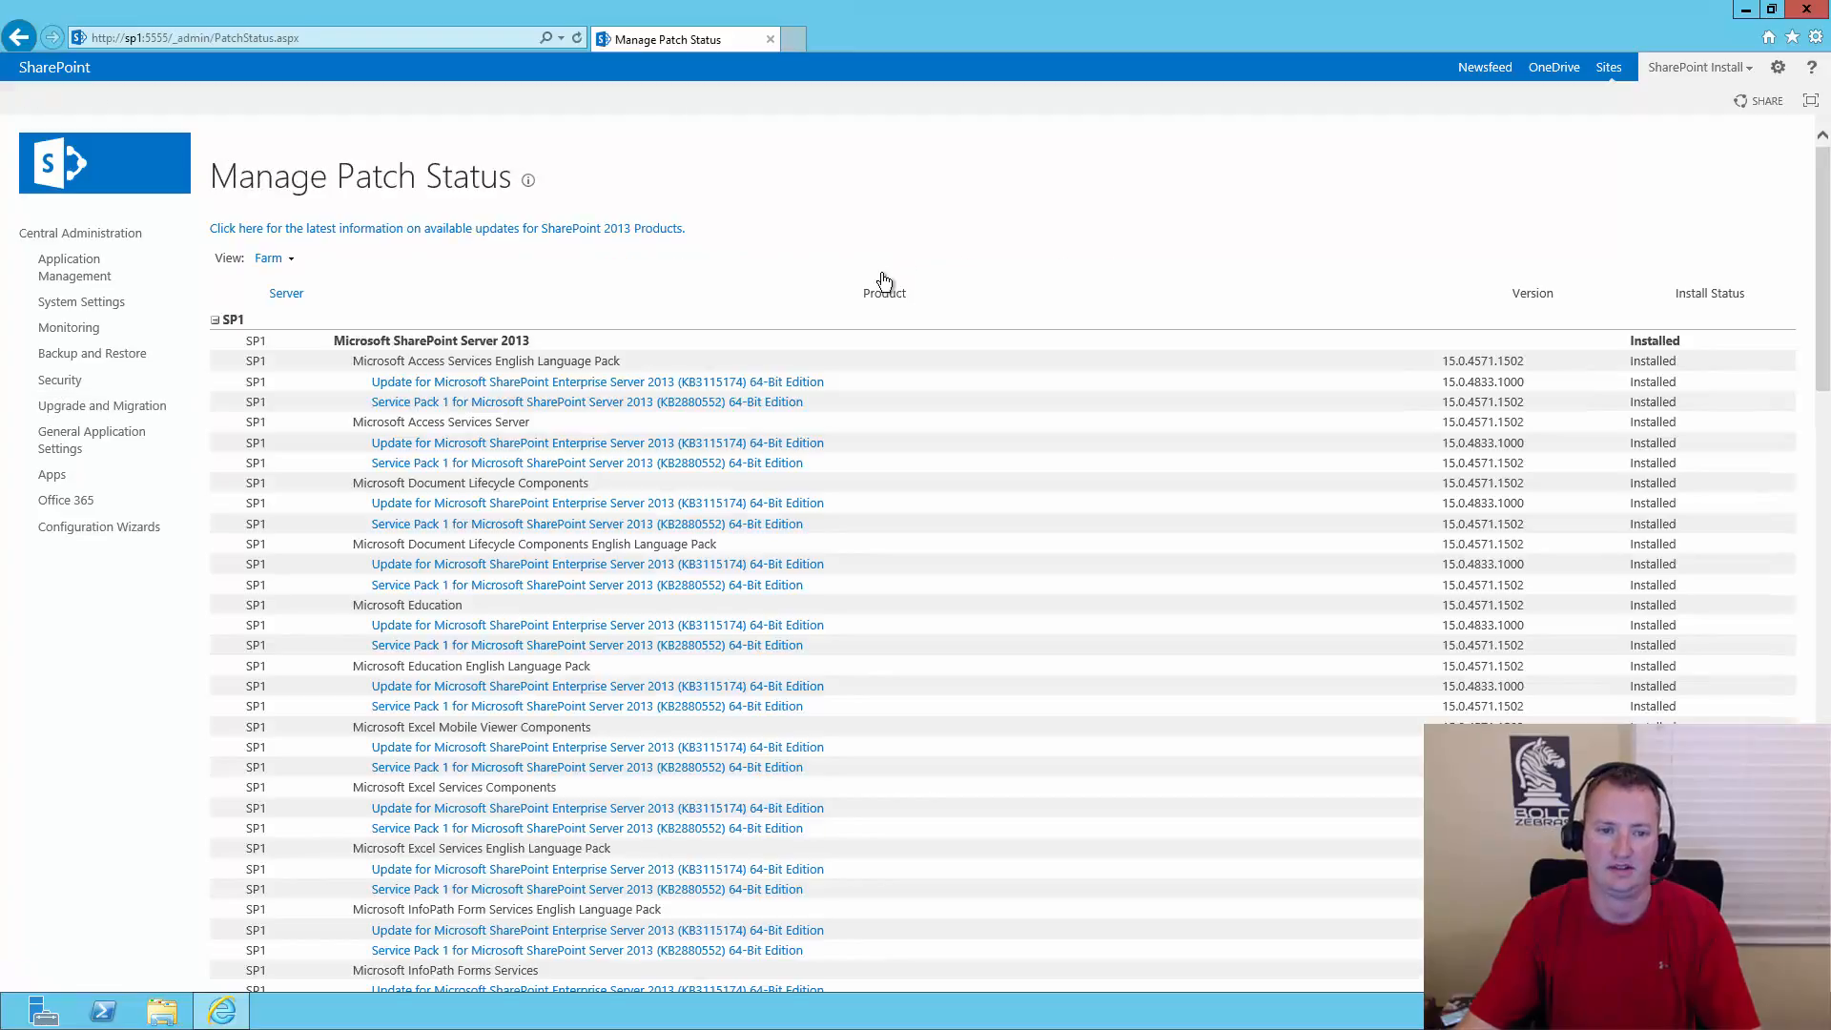
{"action": "mouse_move", "coordinate": [753, 416]}
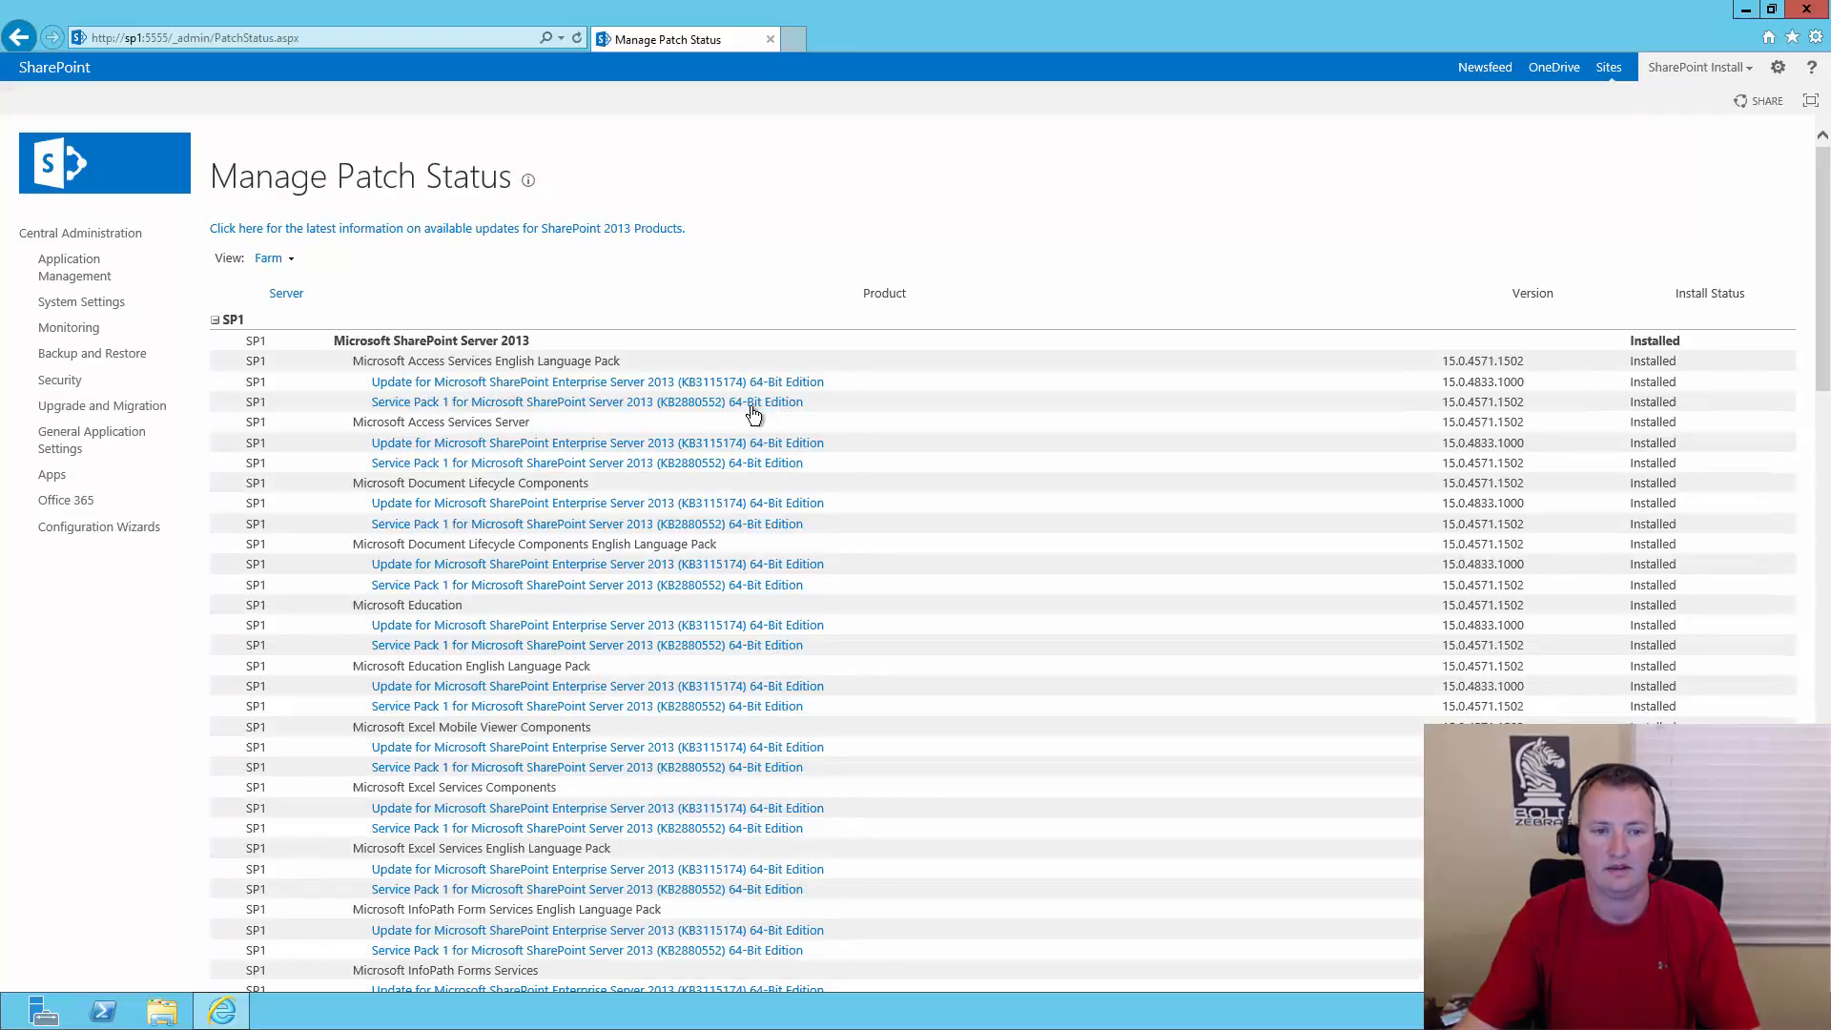
{"action": "mouse_move", "coordinate": [1142, 417]}
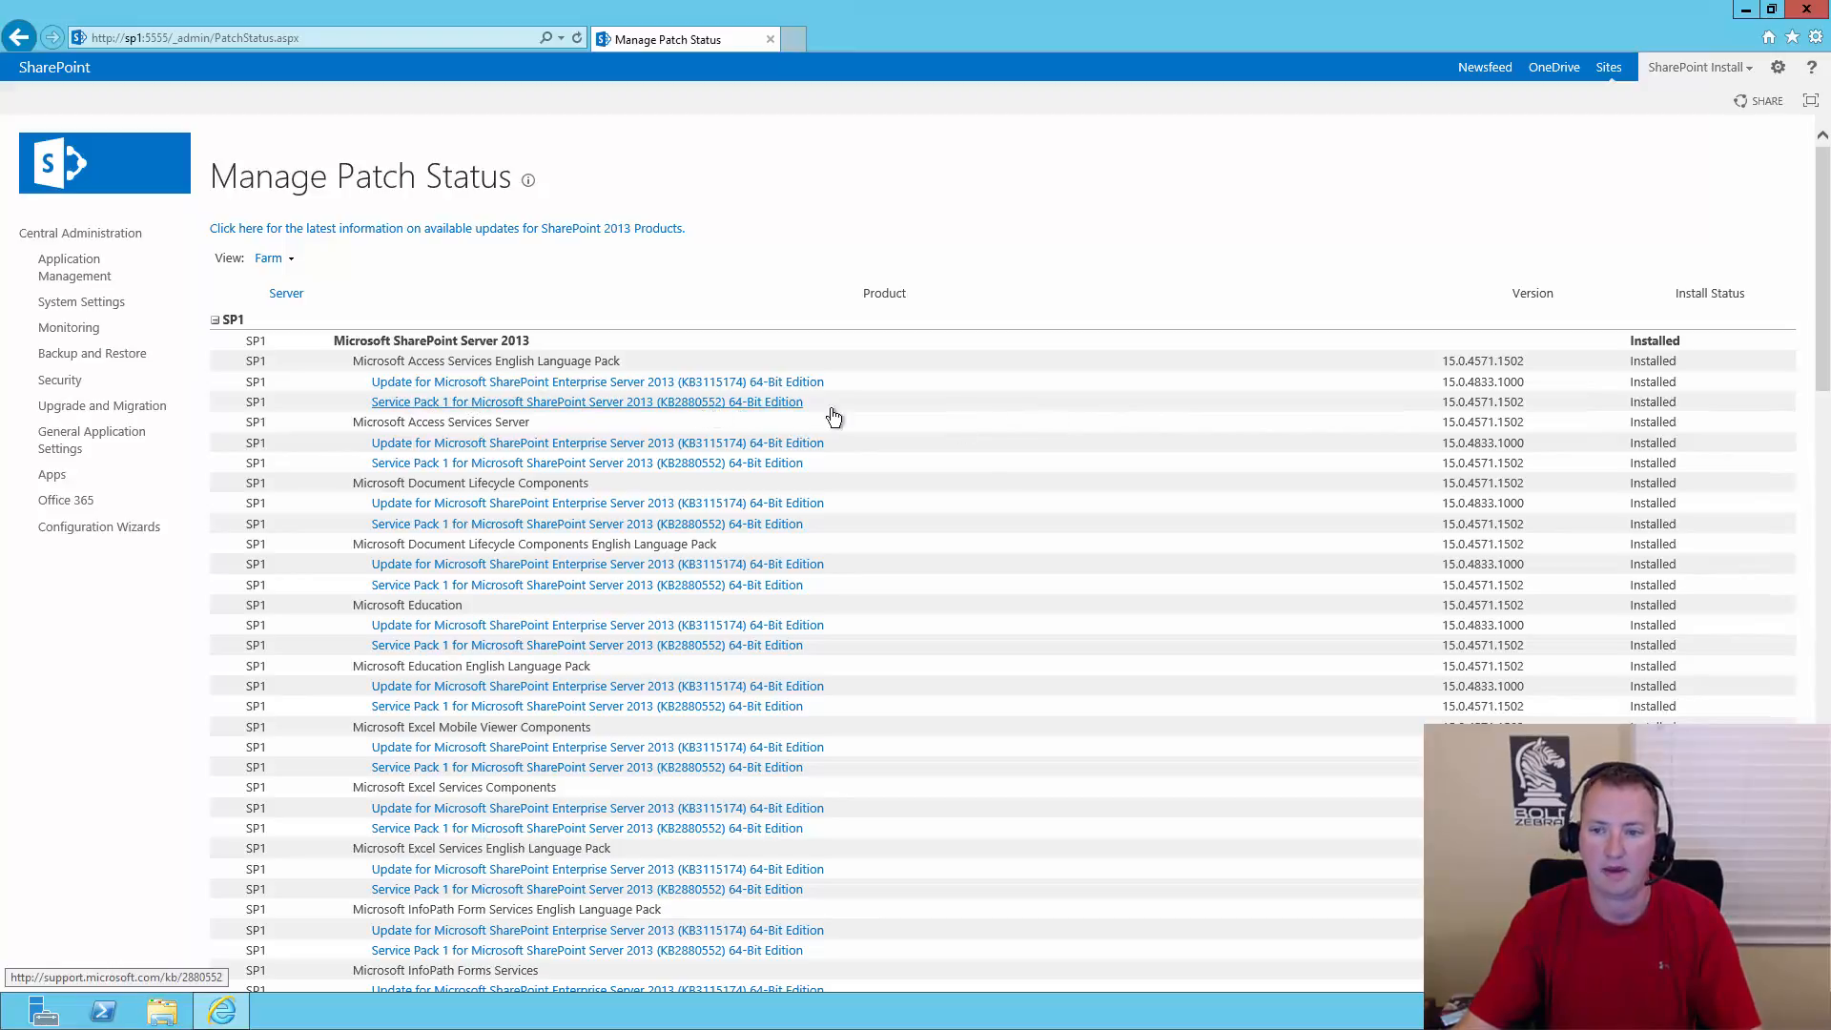
{"action": "mouse_move", "coordinate": [1463, 409]}
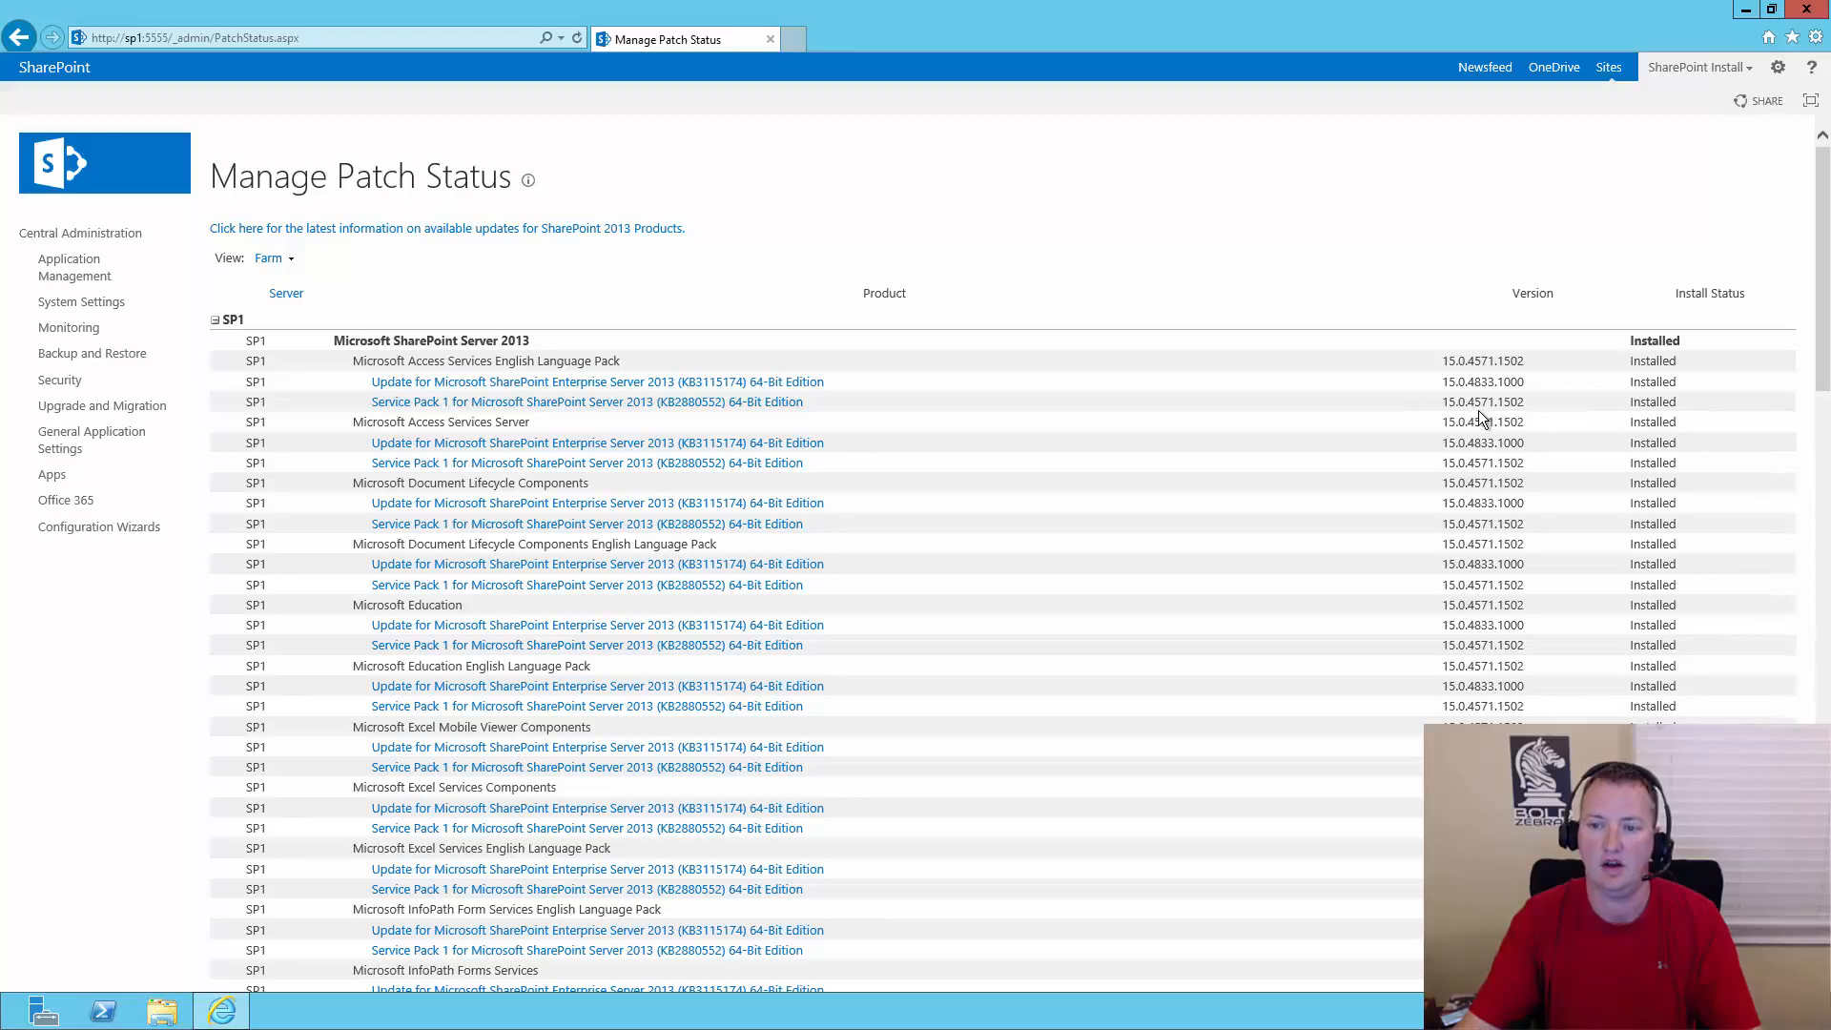
{"action": "mouse_move", "coordinate": [847, 391]}
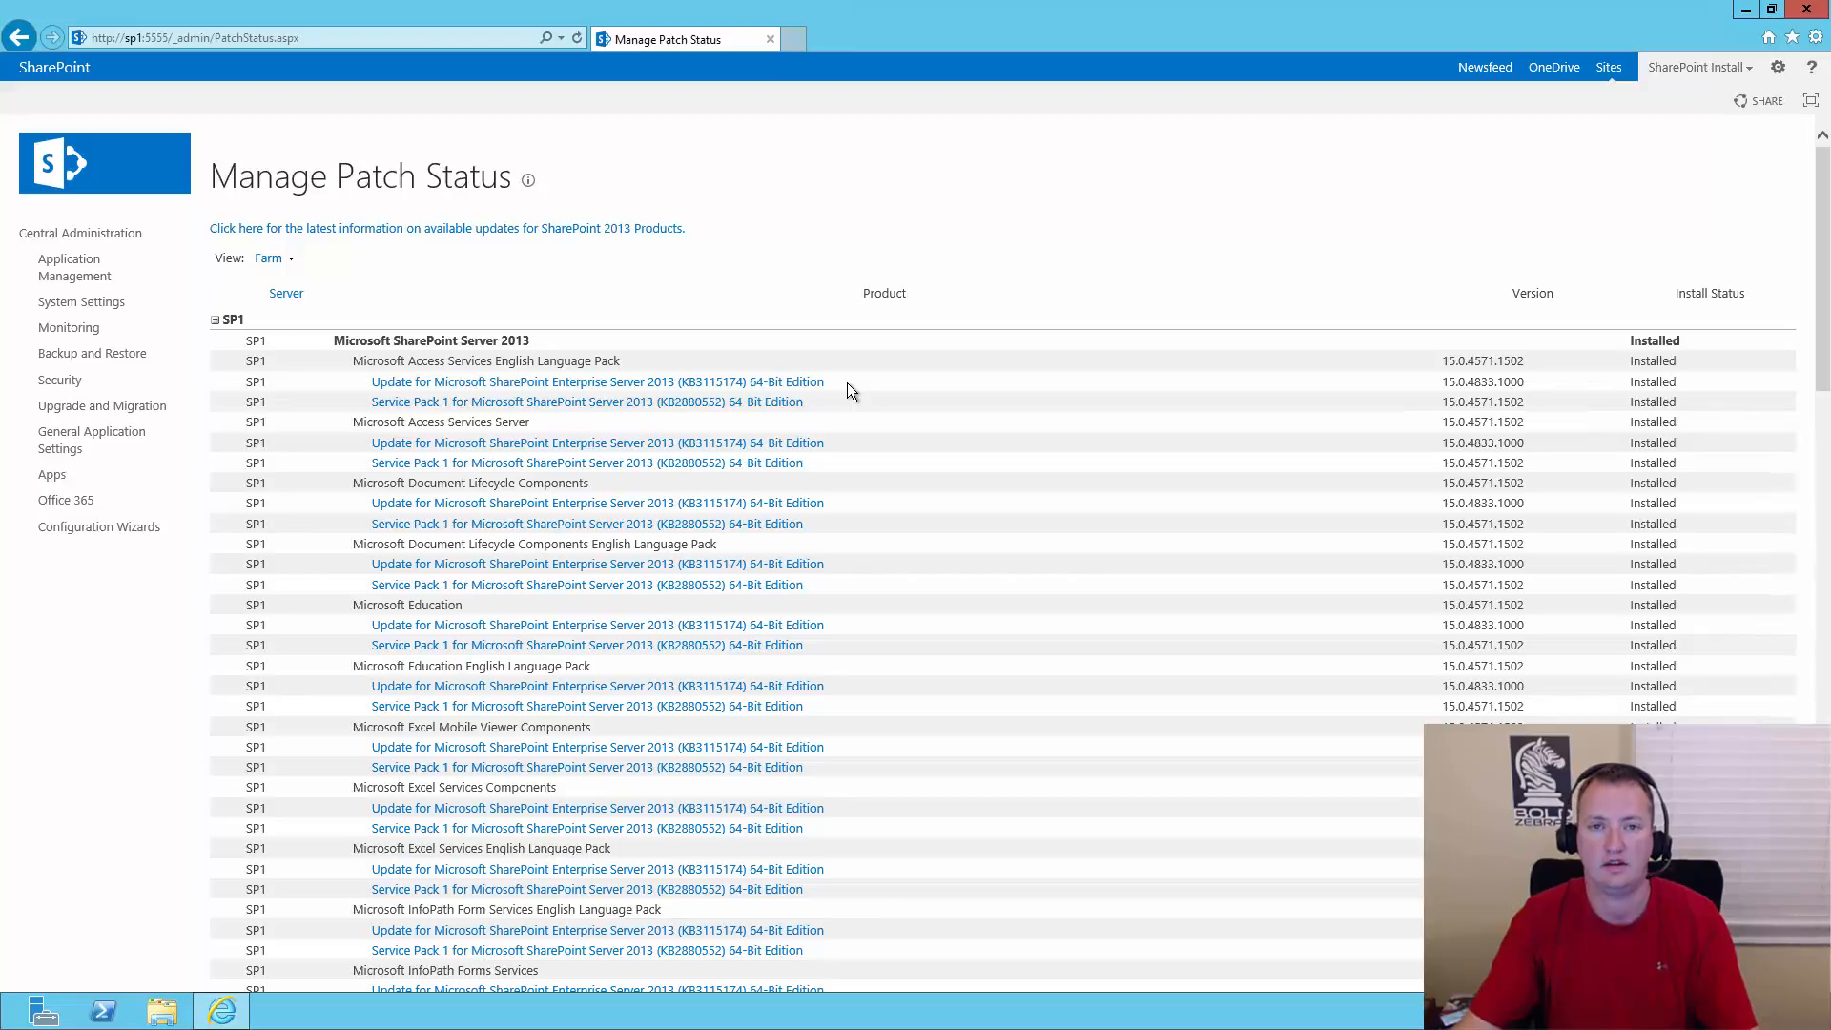
{"action": "mouse_move", "coordinate": [1476, 402]}
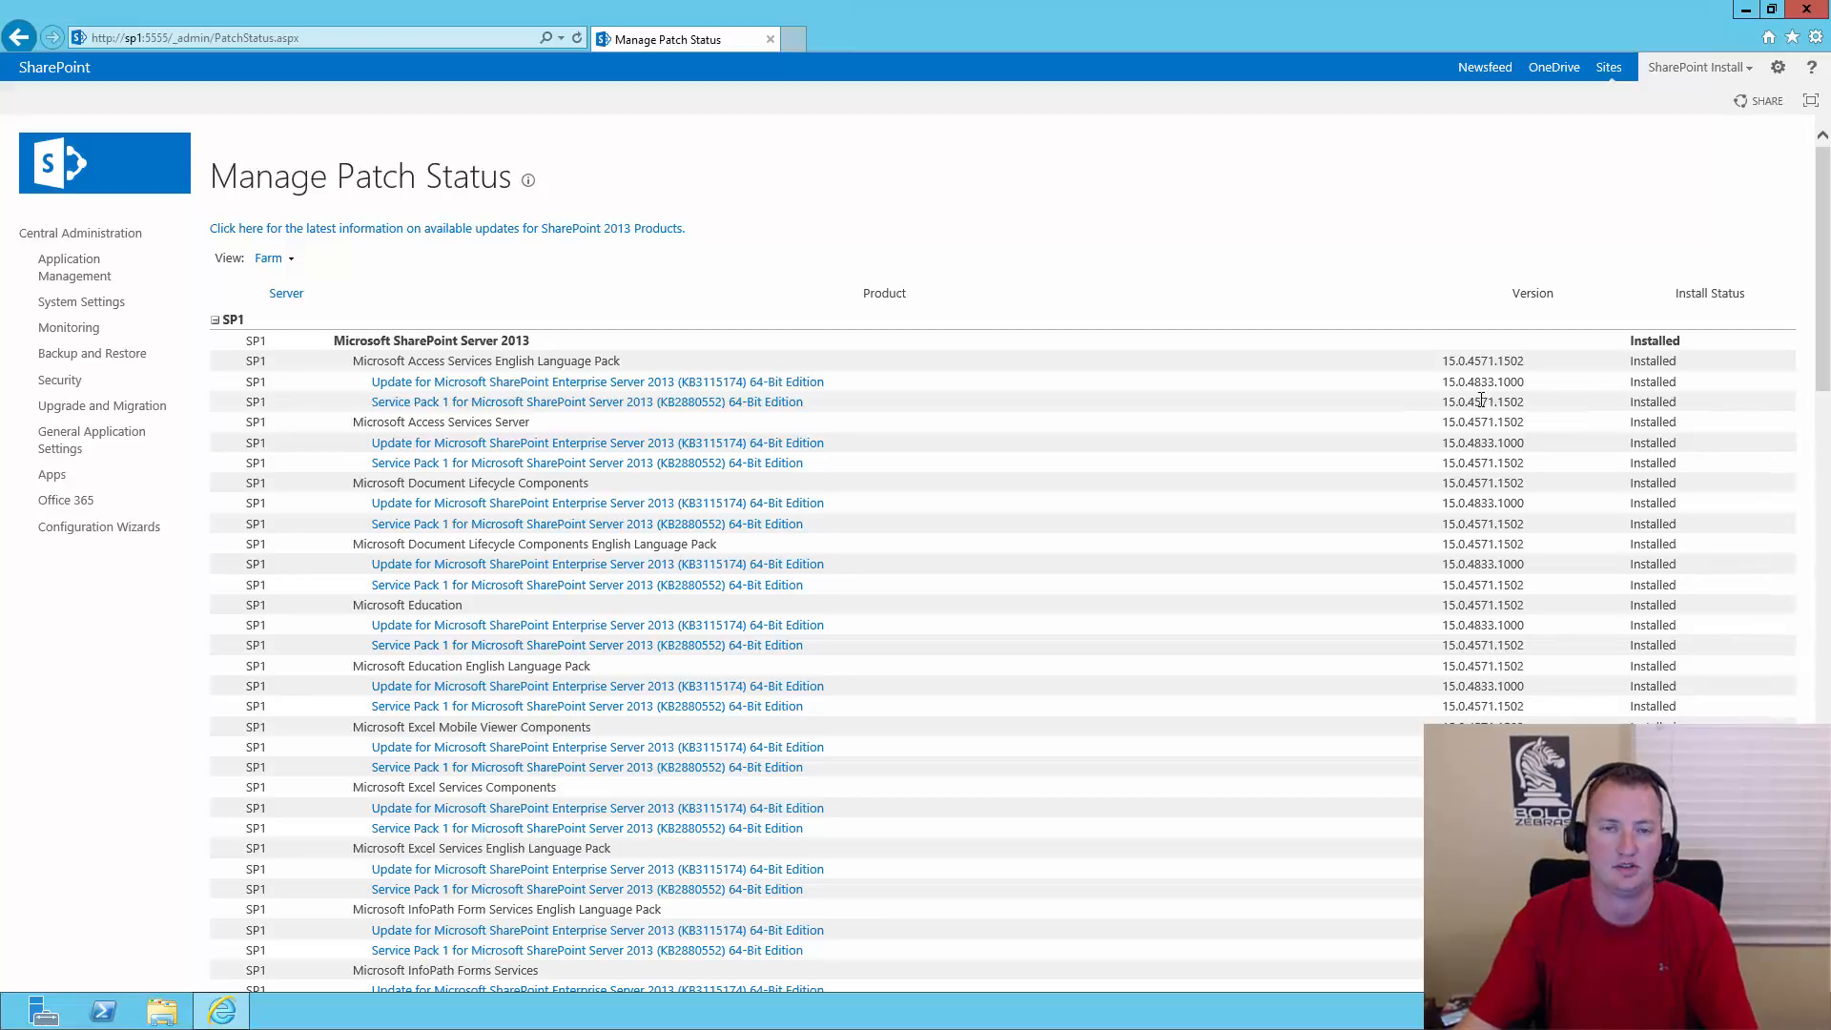
{"action": "mouse_move", "coordinate": [868, 254]}
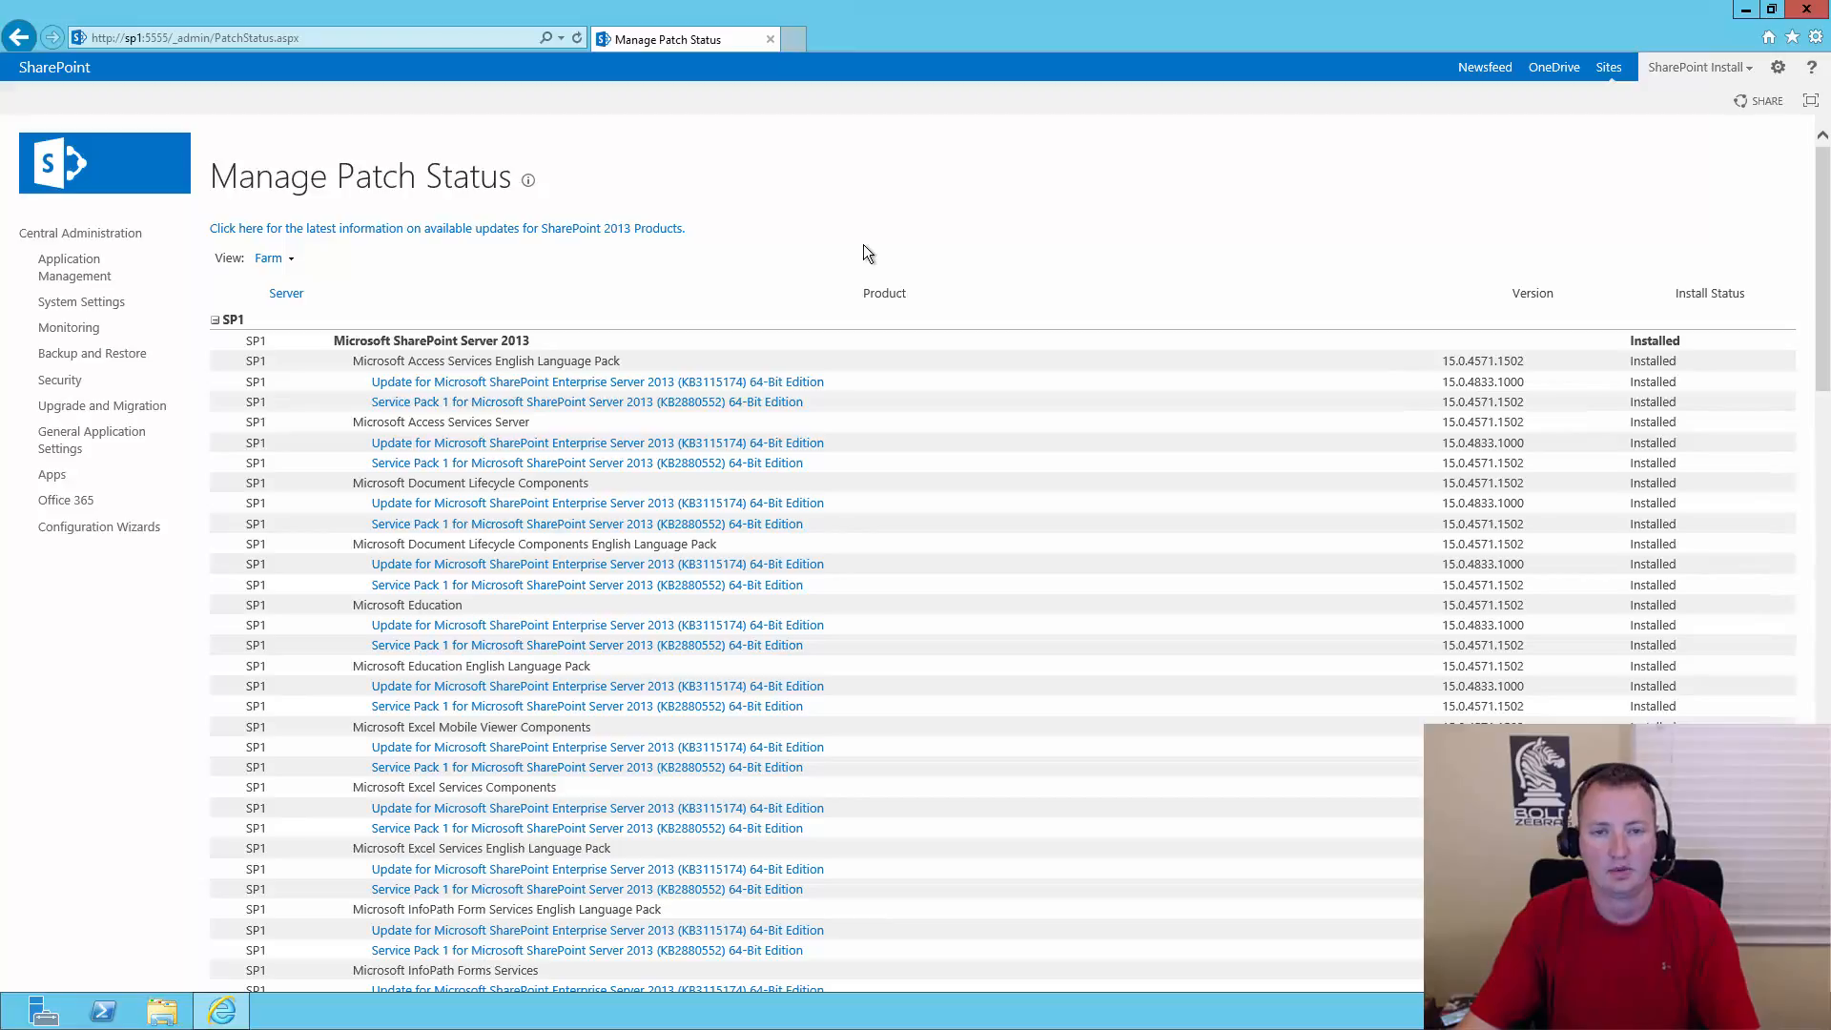
{"action": "mouse_move", "coordinate": [794, 37]}
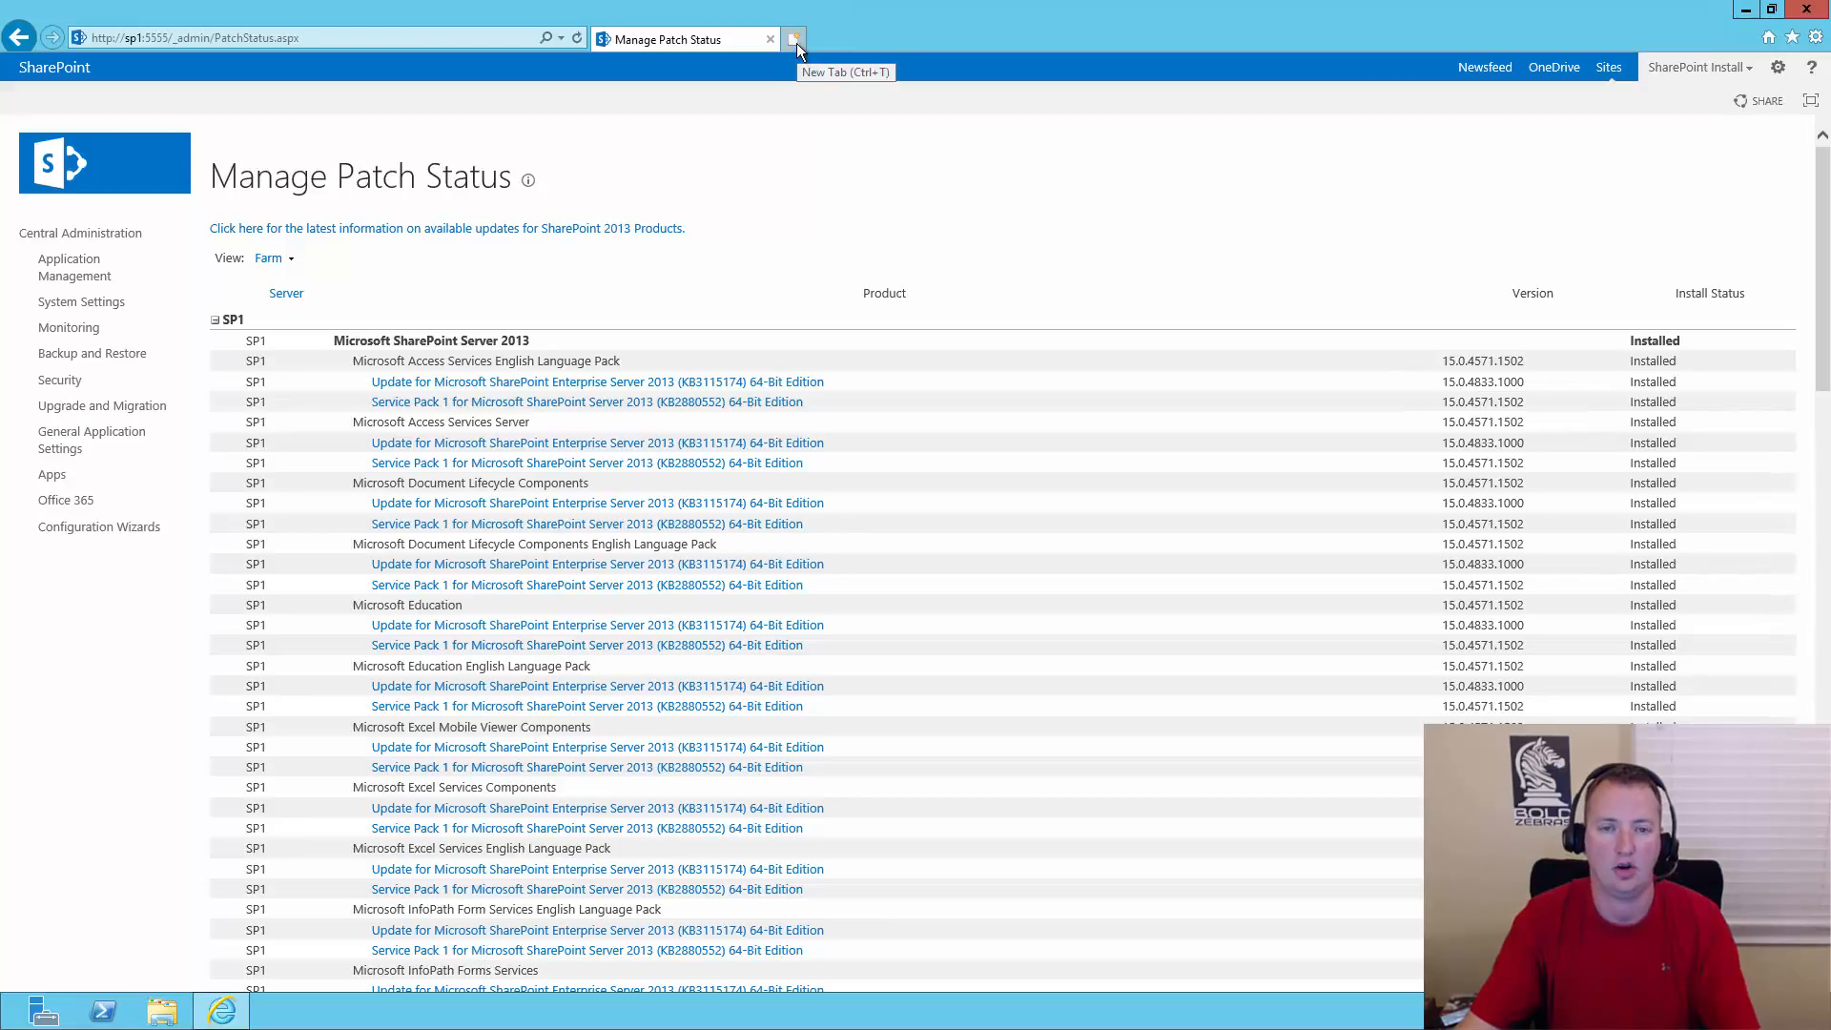
{"action": "left_click", "coordinate": [795, 38]}
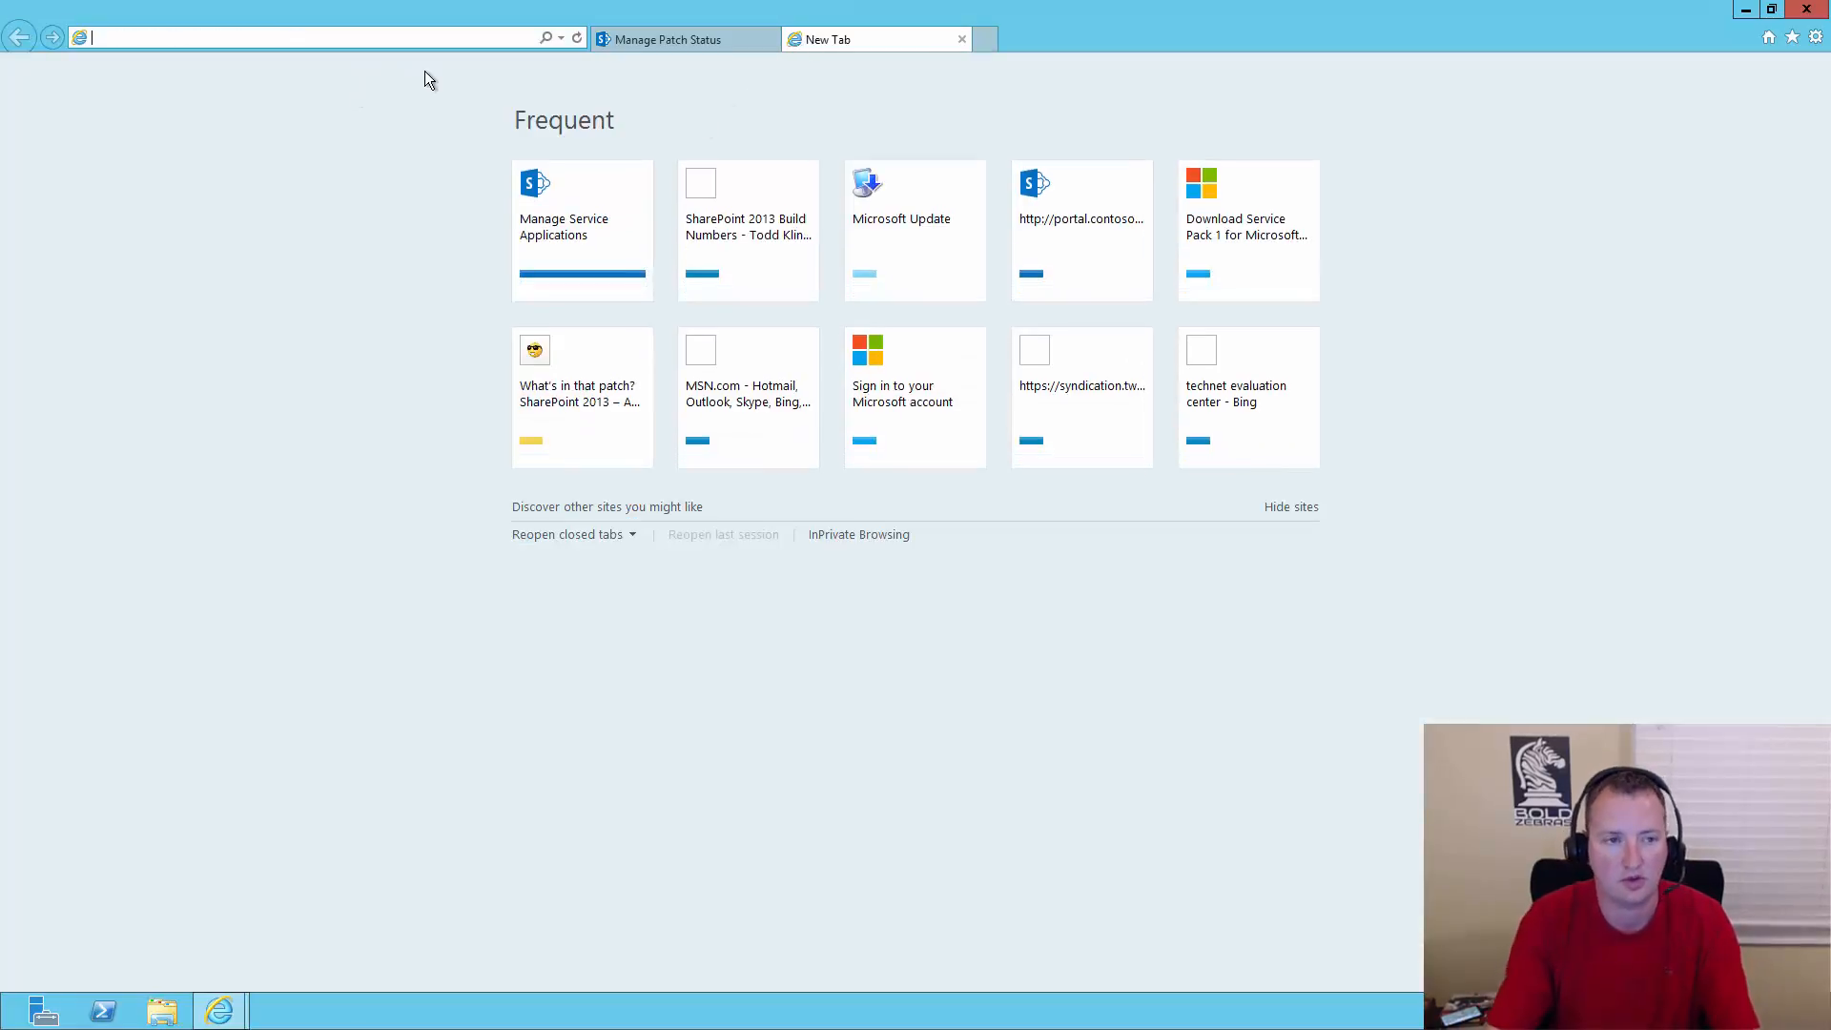
{"action": "type", "text": "www.toddklindt.com/"}
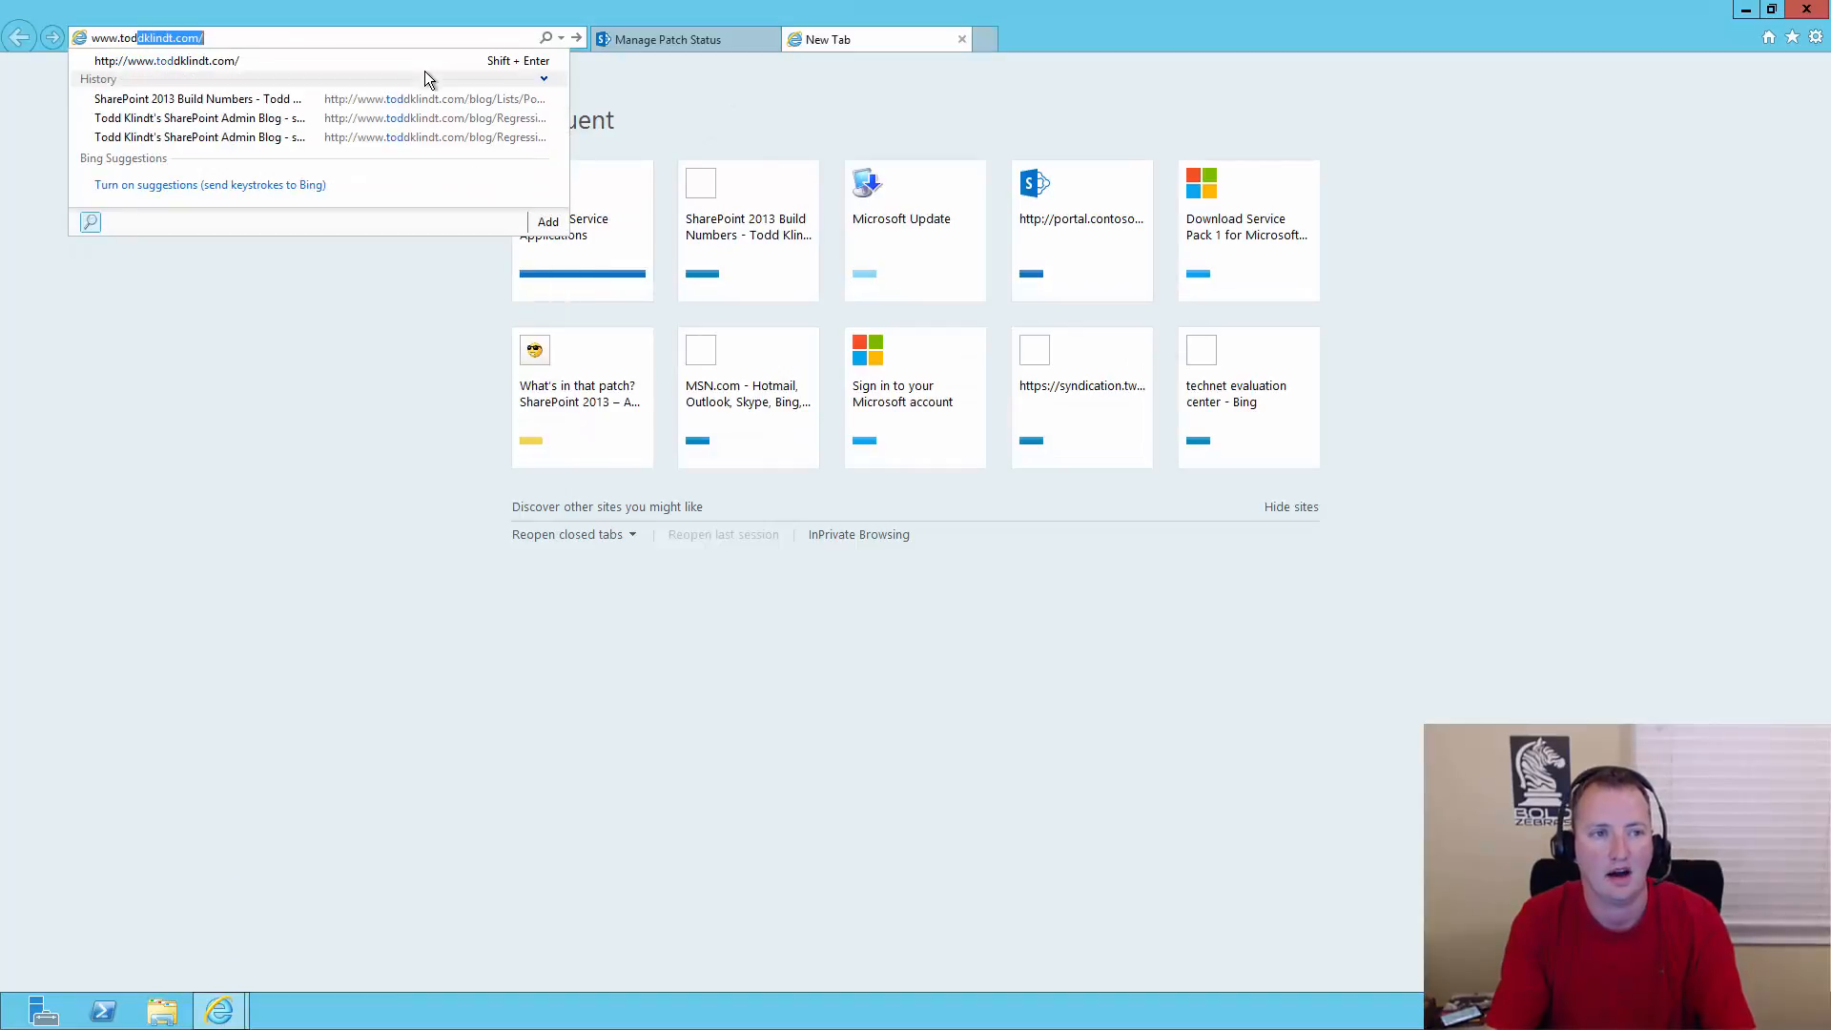
{"action": "mouse_move", "coordinate": [443, 79]}
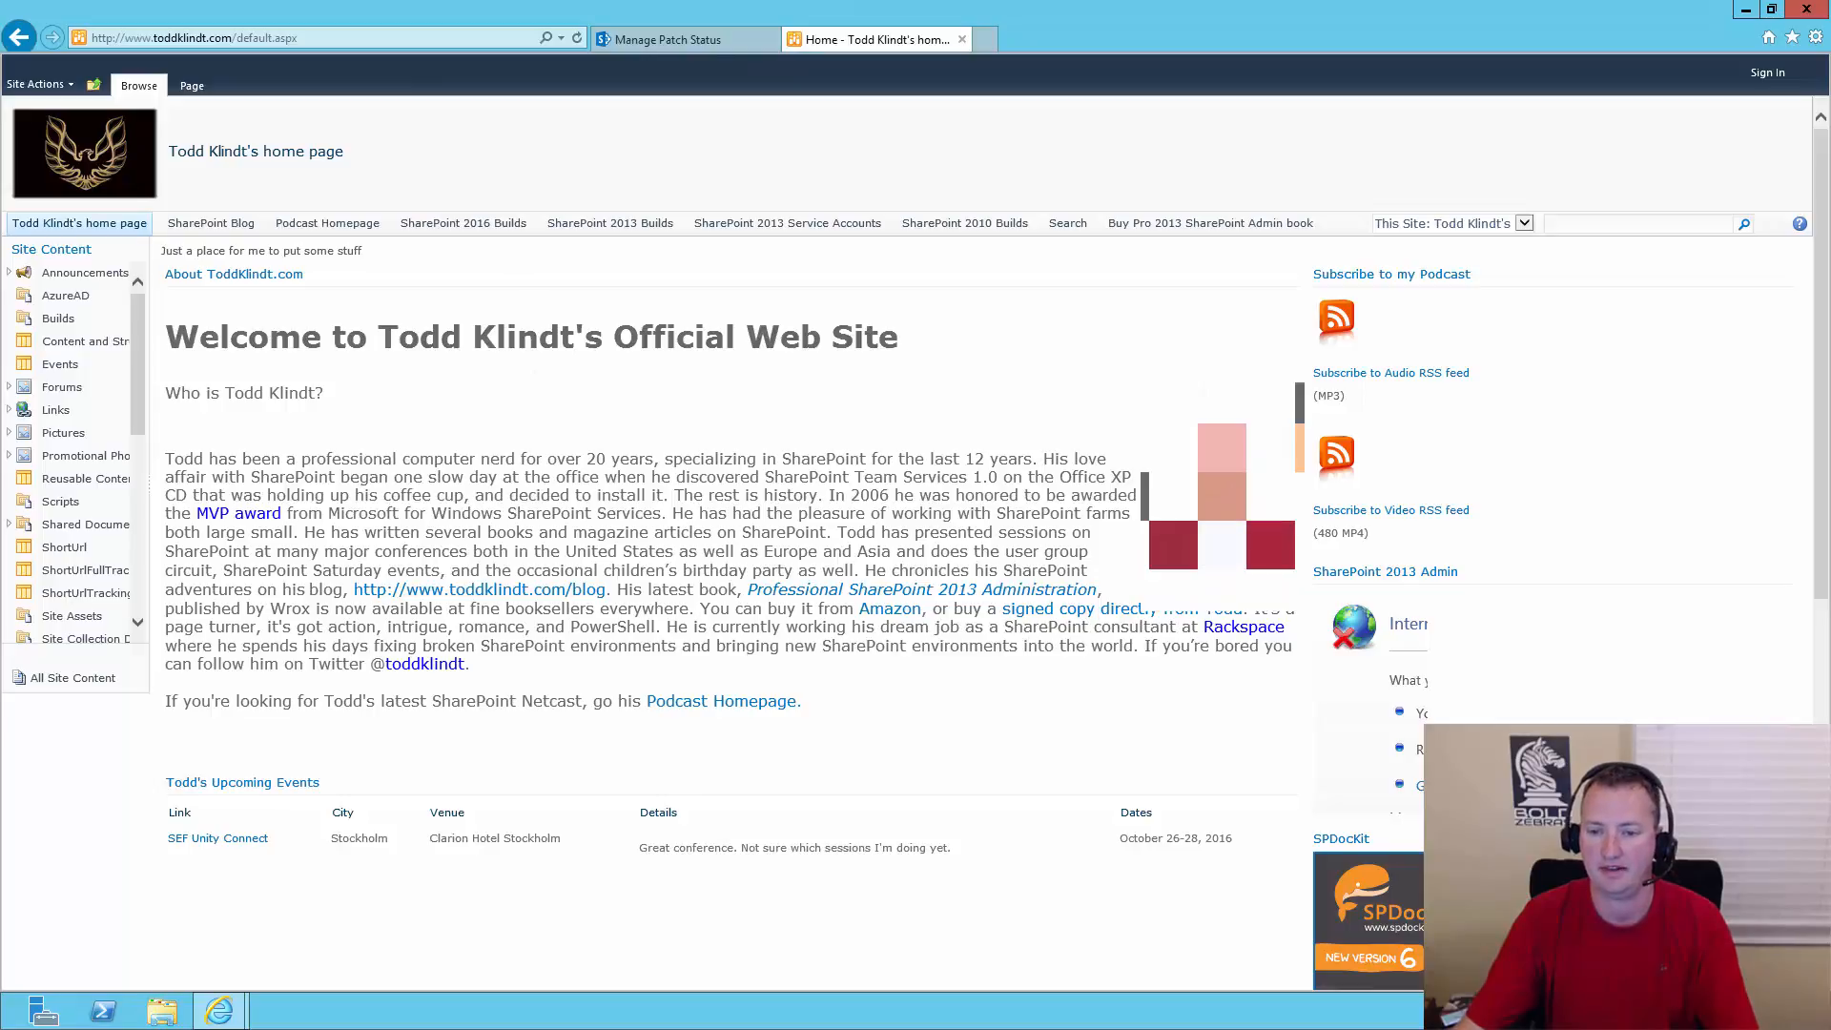
{"action": "mouse_move", "coordinate": [1096, 266]}
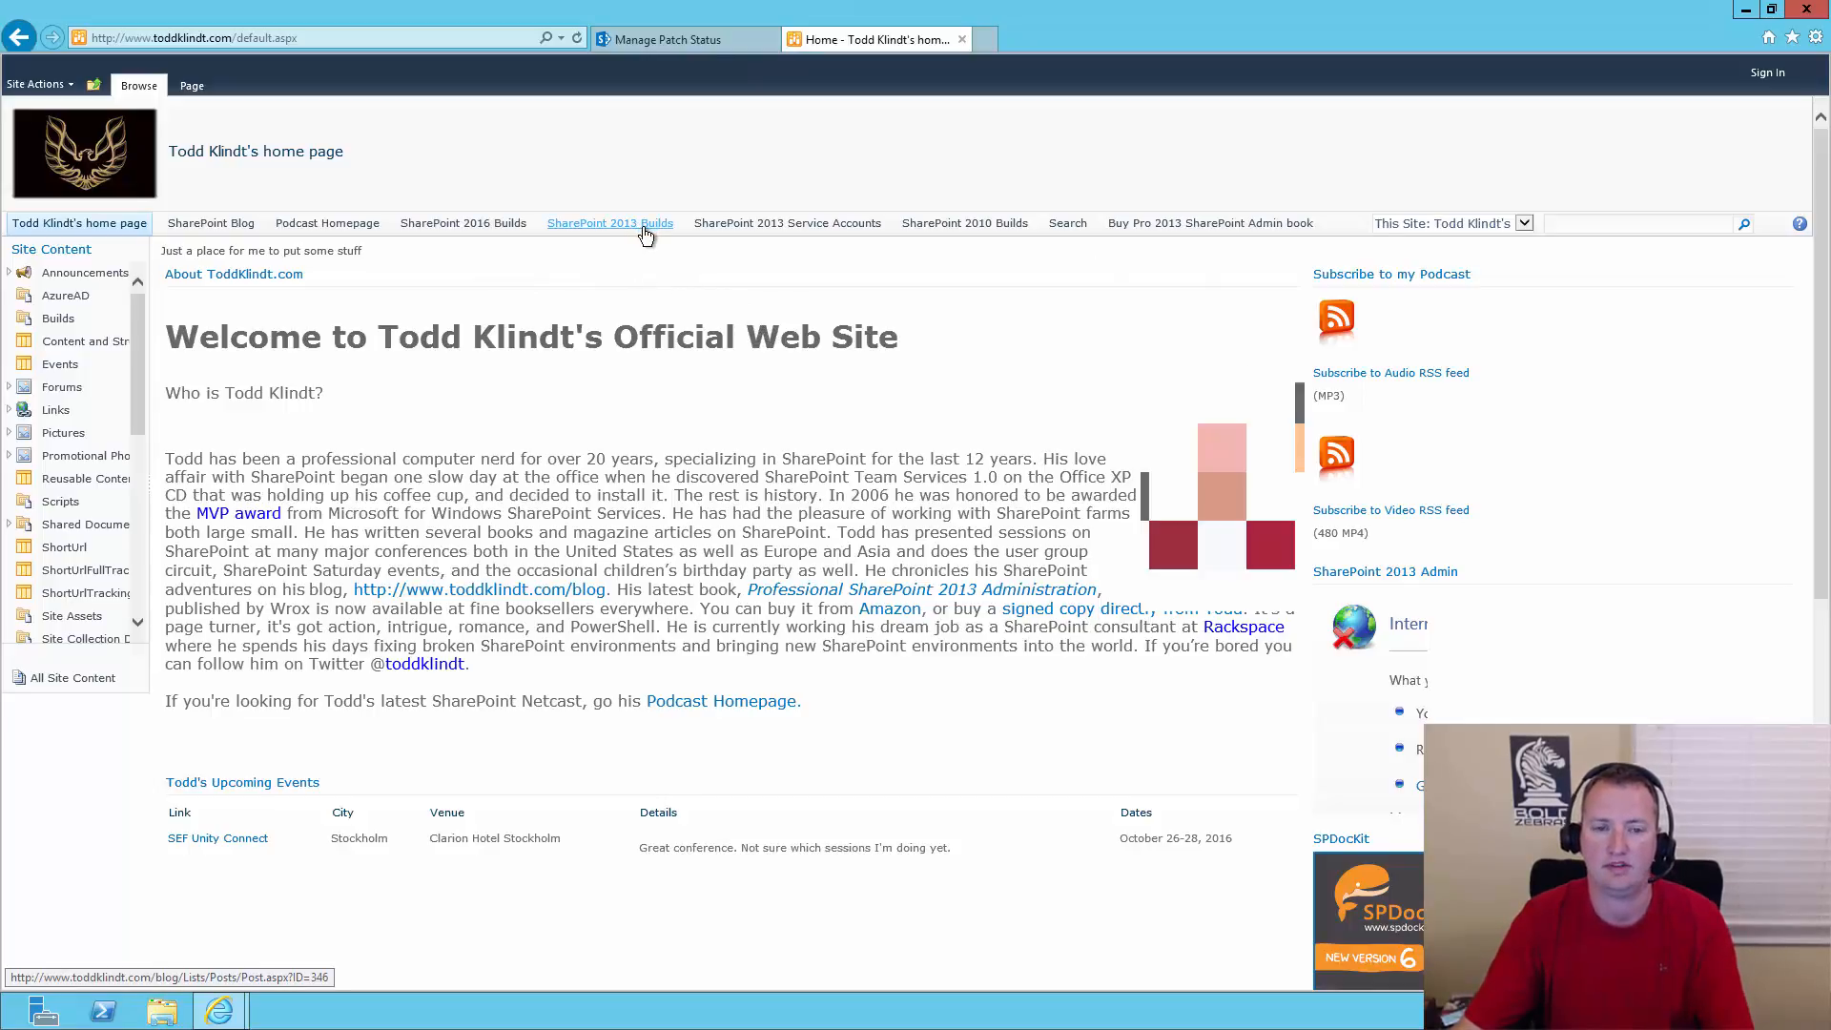
- Open the SharePoint 2013 Build Numbers post and scroll to the December 2015–August 2016 CU rows
{"action": "left_click", "coordinate": [610, 223]}
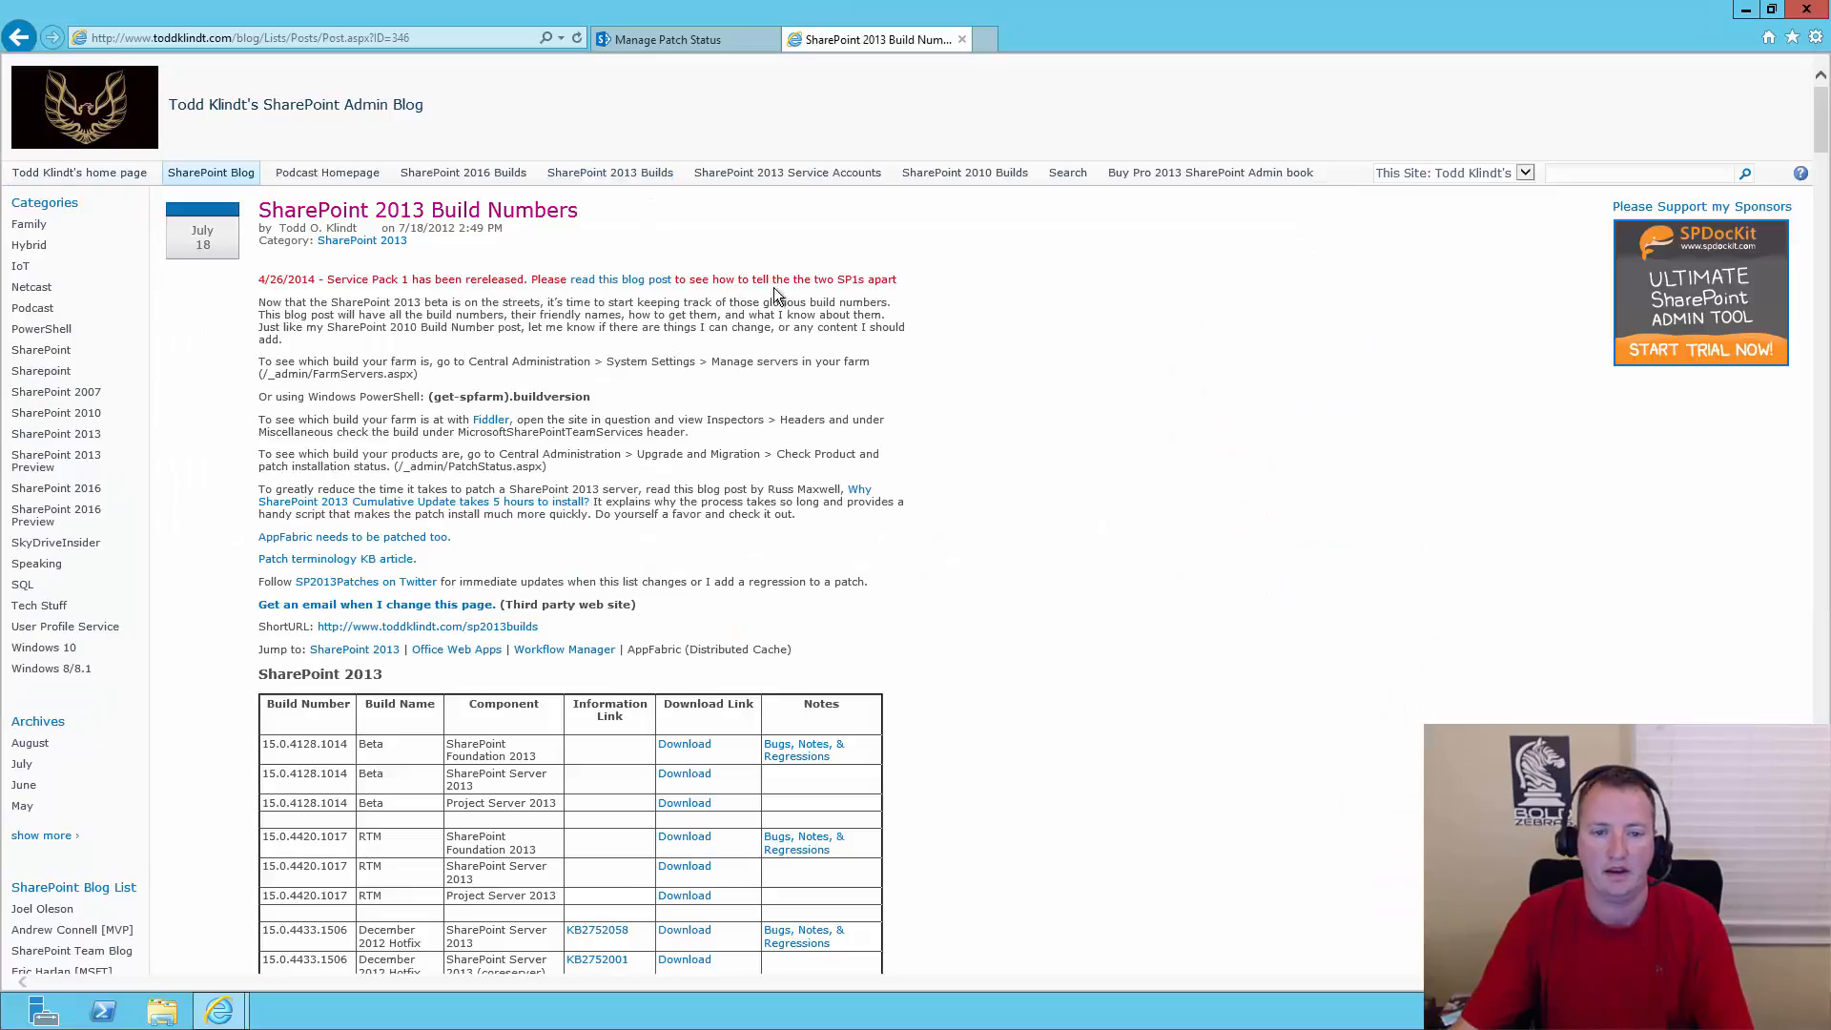
{"action": "scroll", "scroll_direction": "down", "scroll_amount": 3}
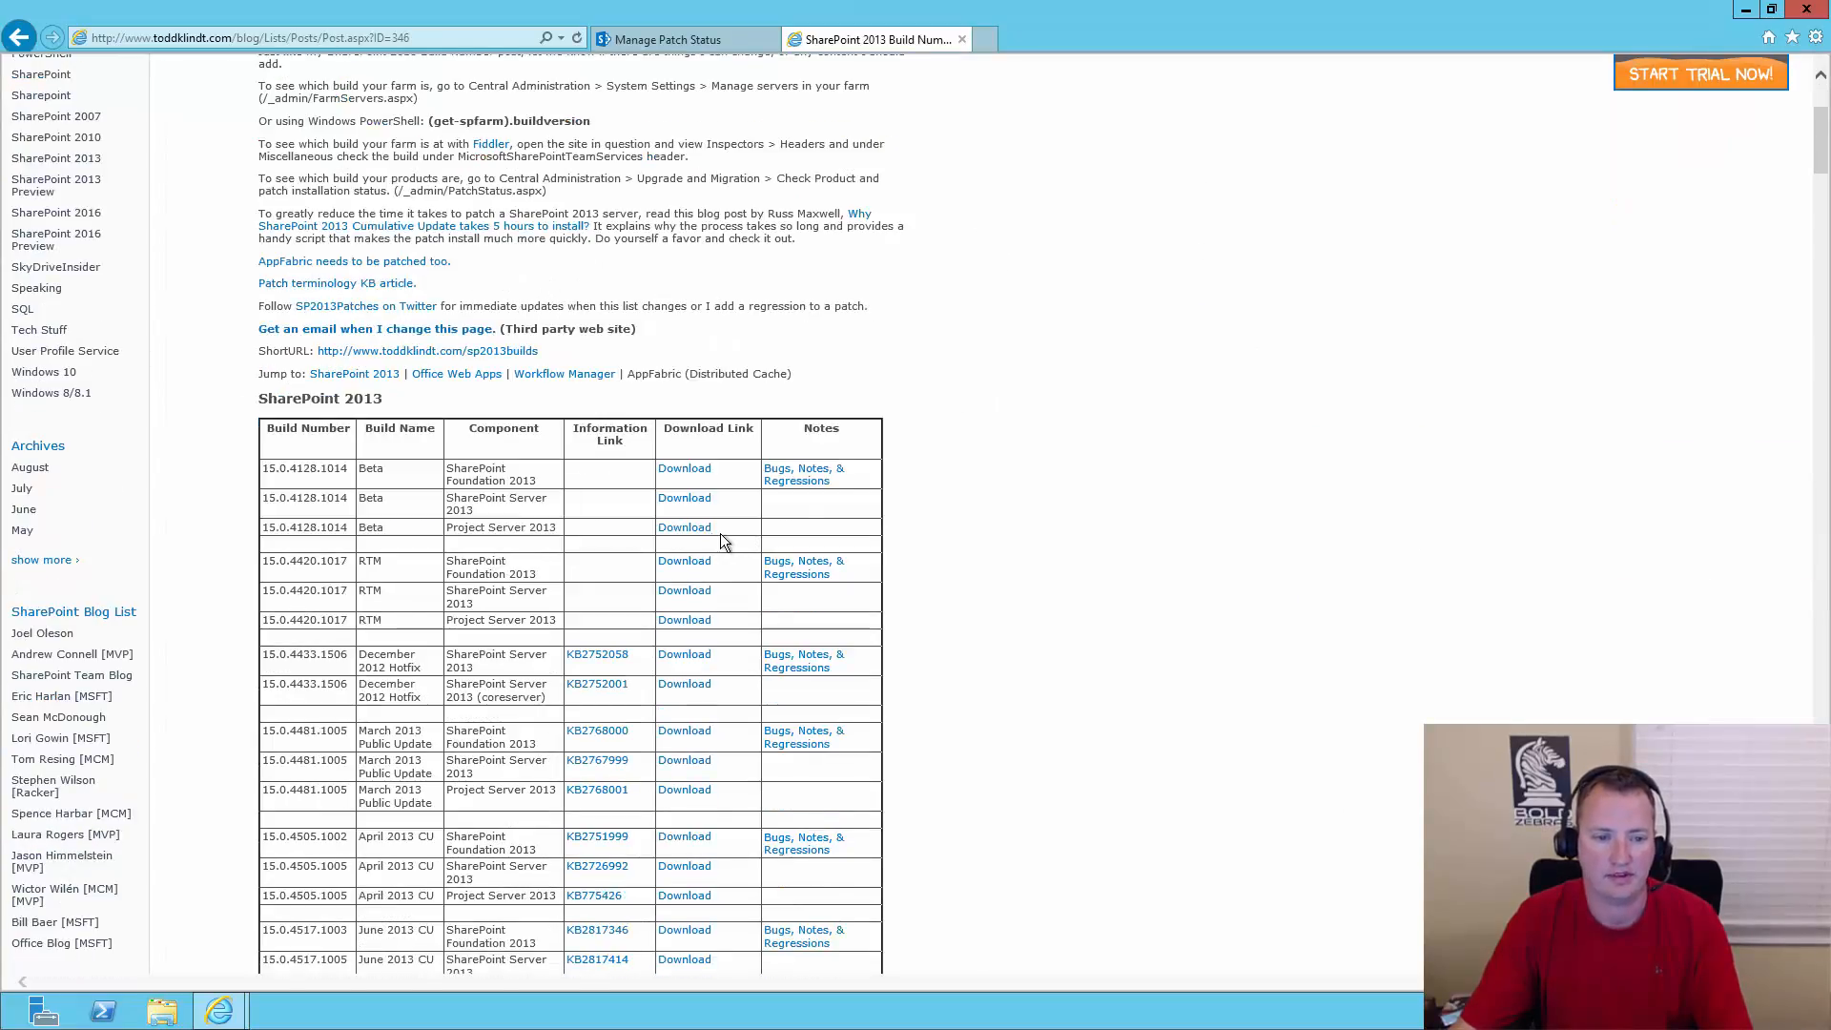
{"action": "mouse_move", "coordinate": [952, 507]}
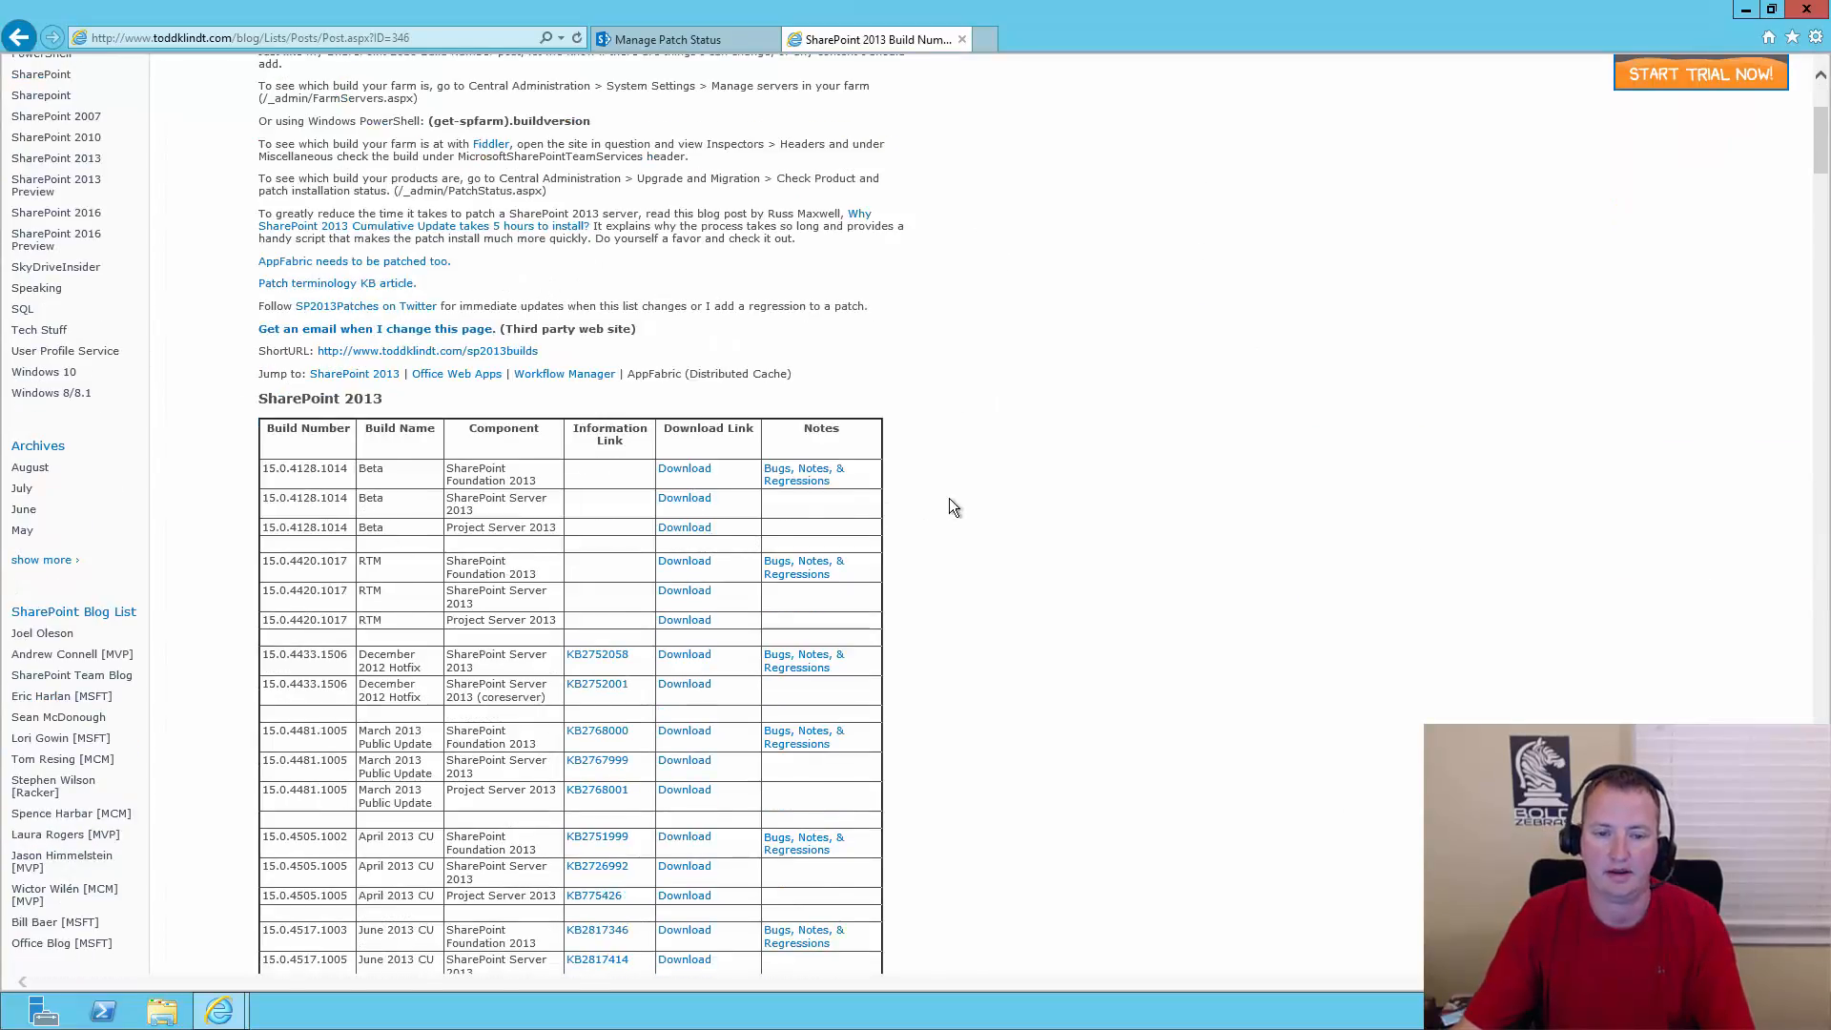
{"action": "scroll", "scroll_direction": "down", "scroll_amount": 3}
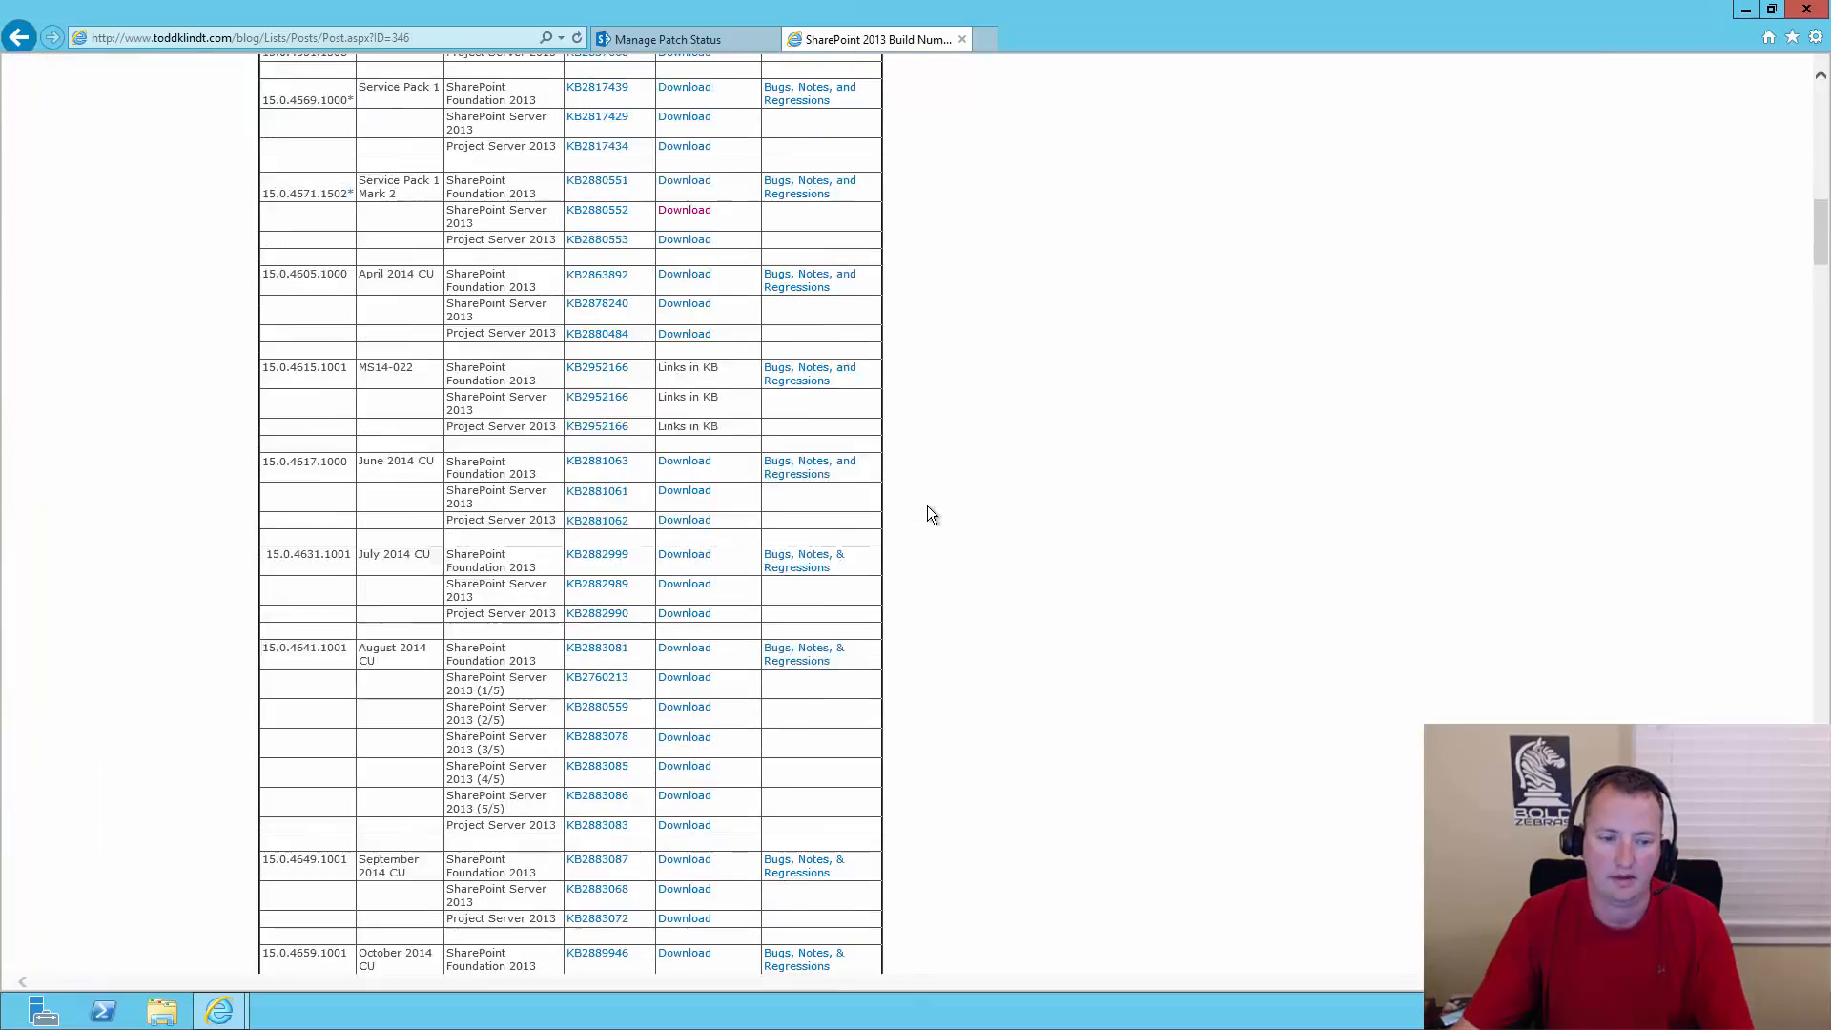
{"action": "scroll", "scroll_direction": "down", "scroll_amount": 3}
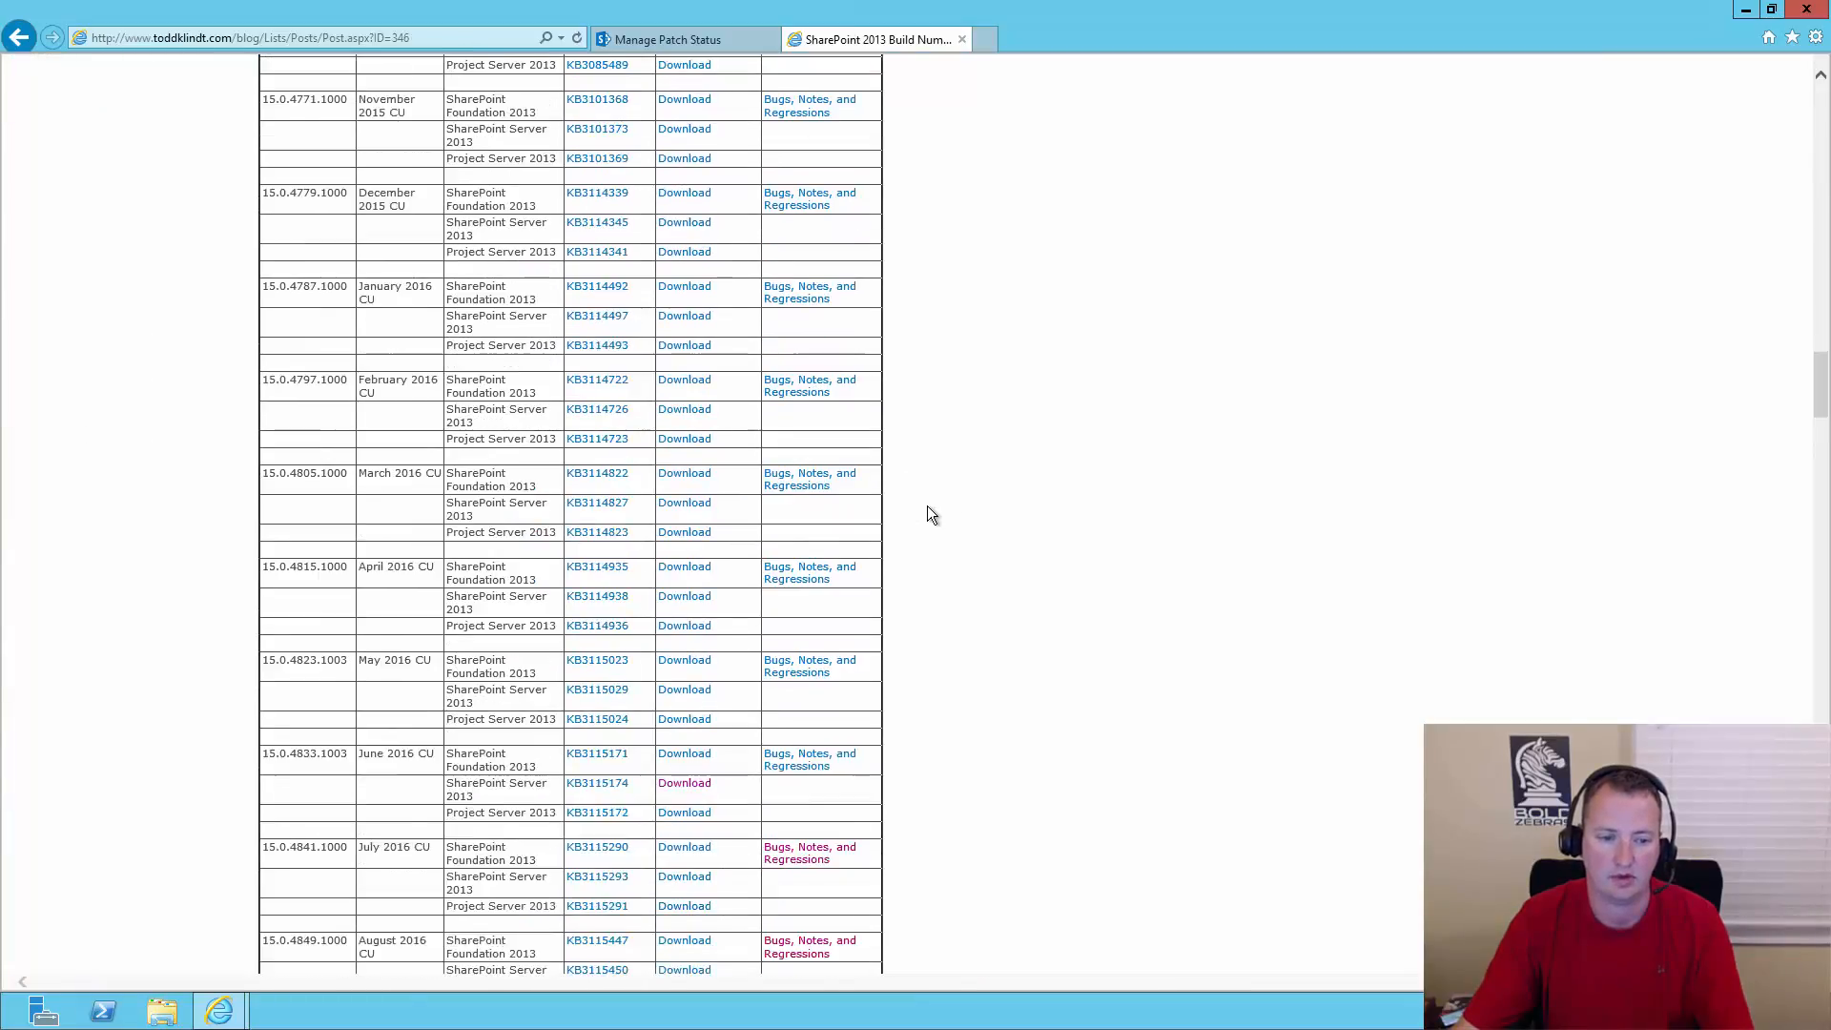
{"action": "mouse_move", "coordinate": [915, 527]}
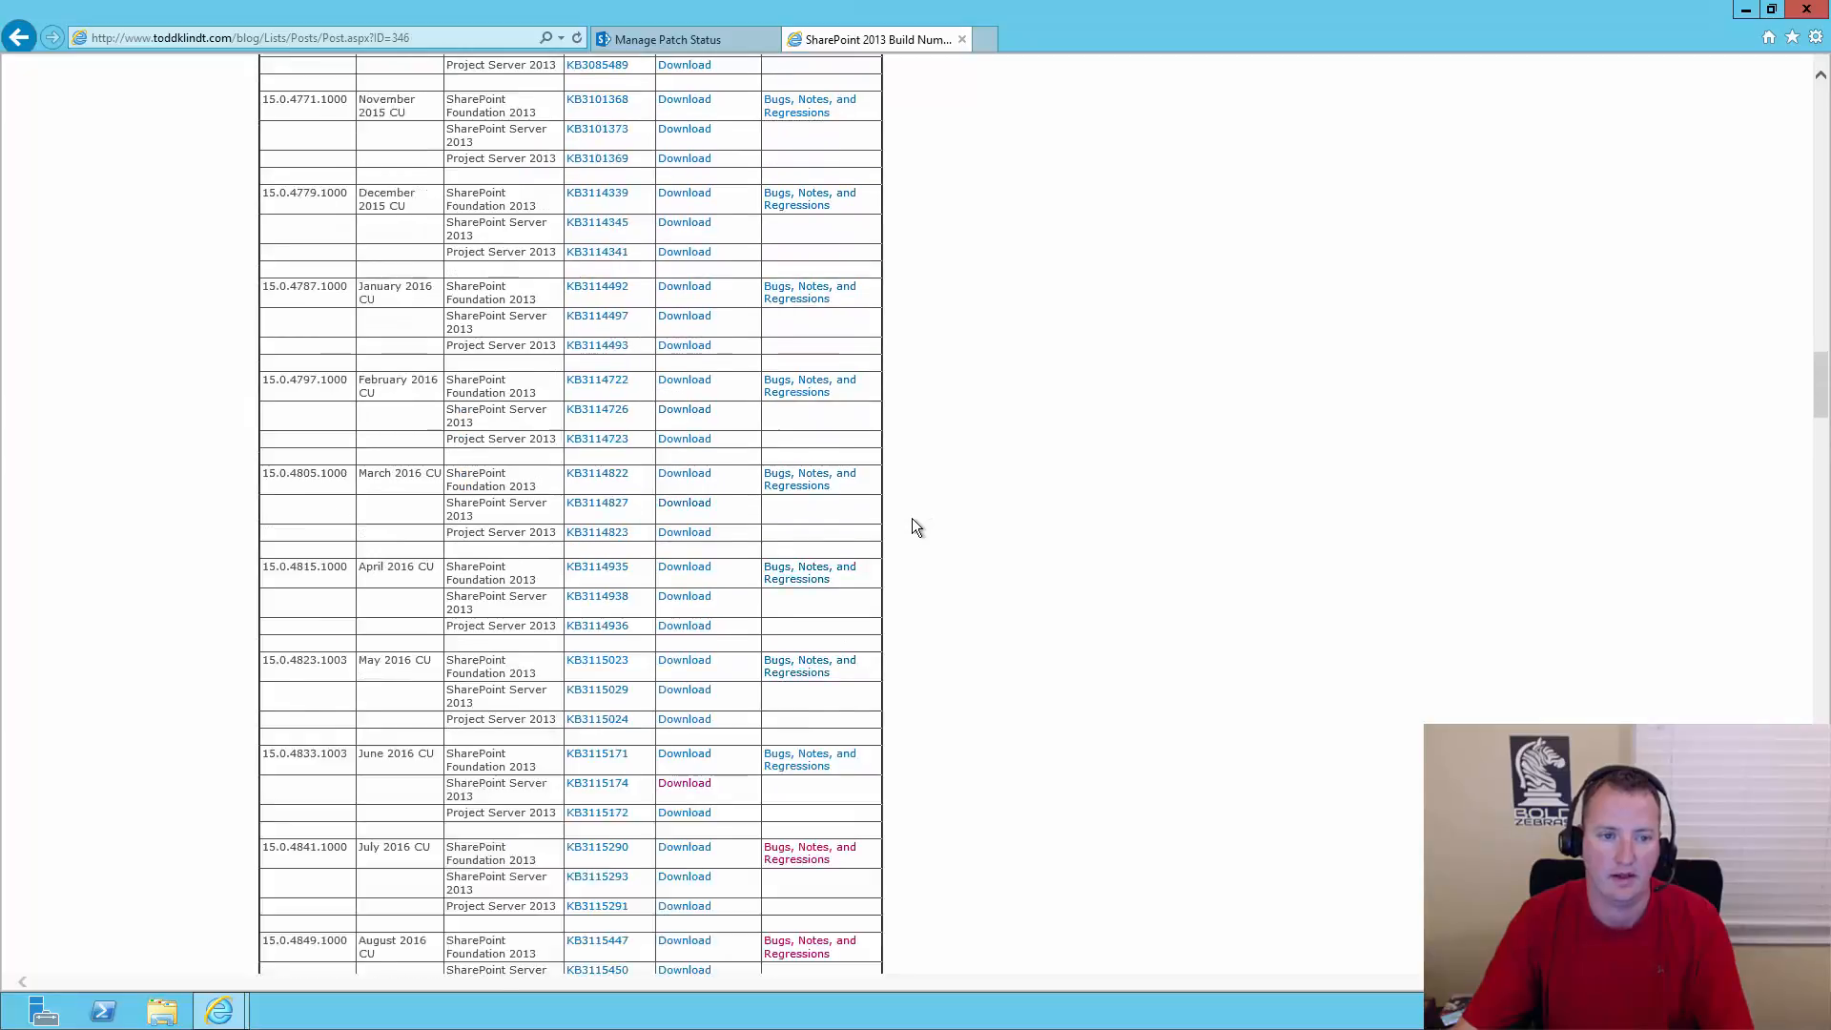
{"action": "scroll", "scroll_direction": "down", "scroll_amount": 3}
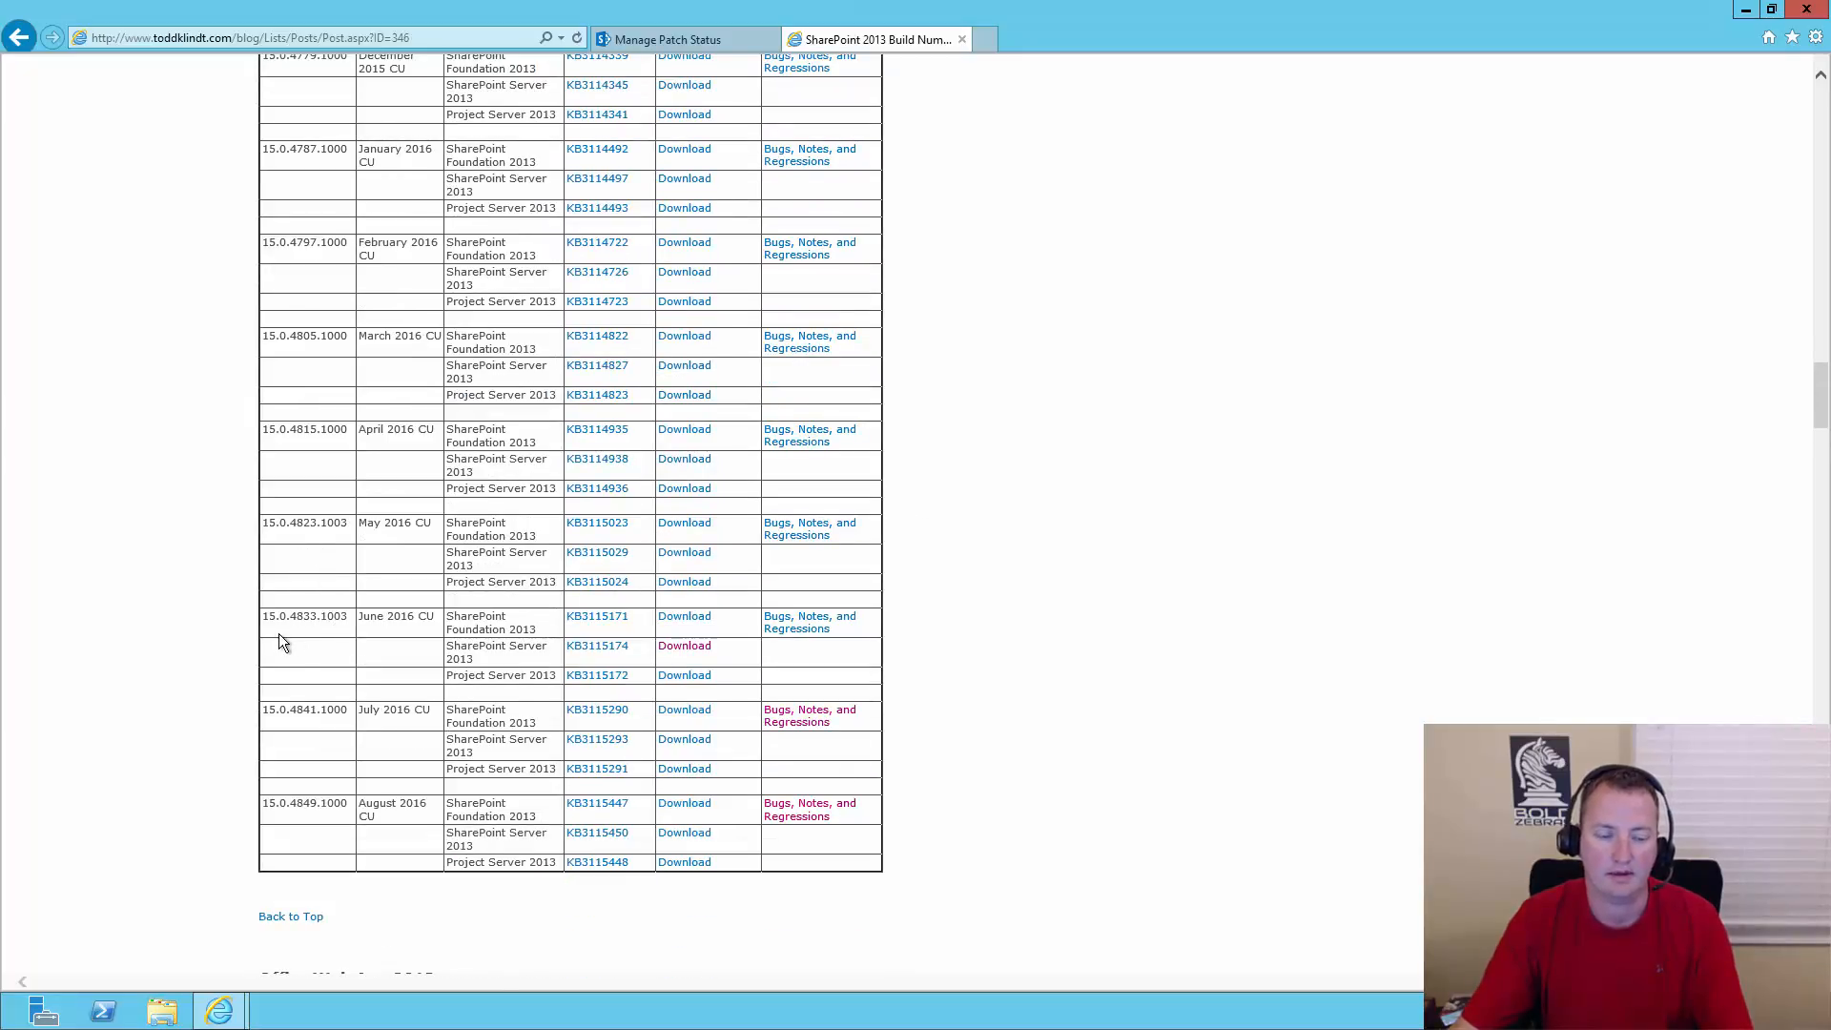
{"action": "mouse_move", "coordinate": [385, 619]}
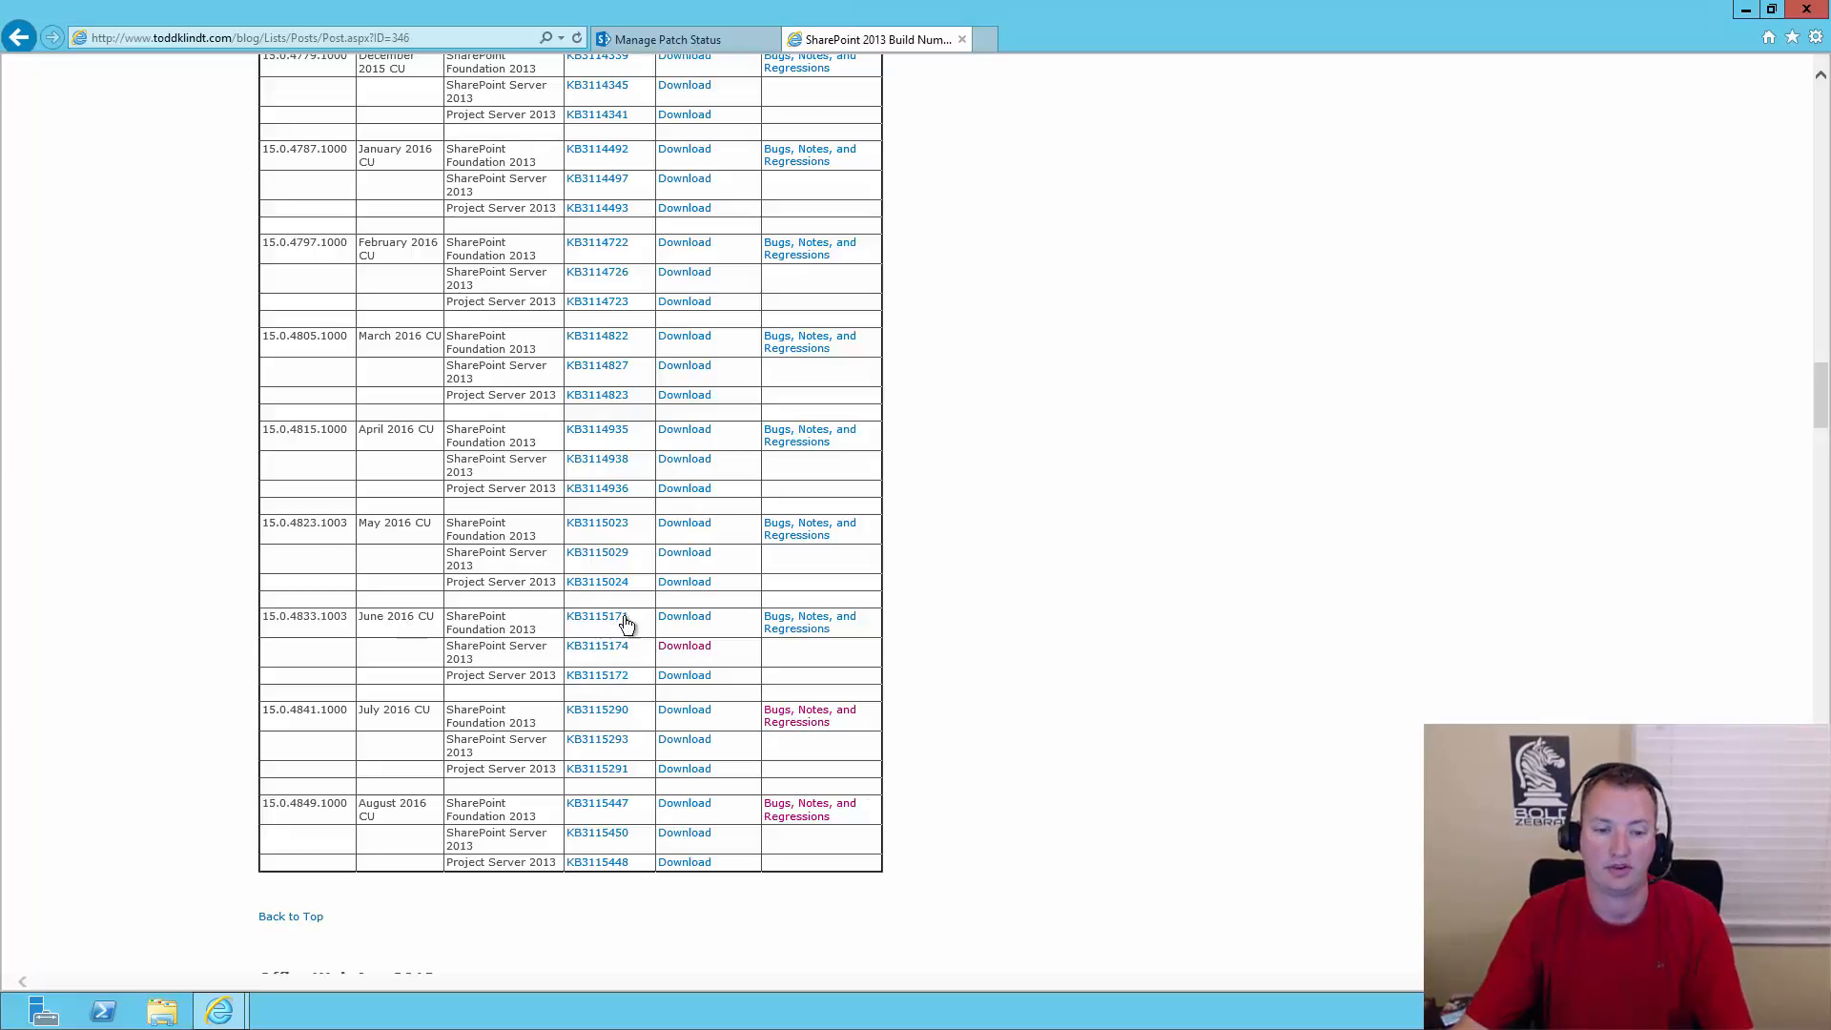
{"action": "mouse_move", "coordinate": [701, 665]}
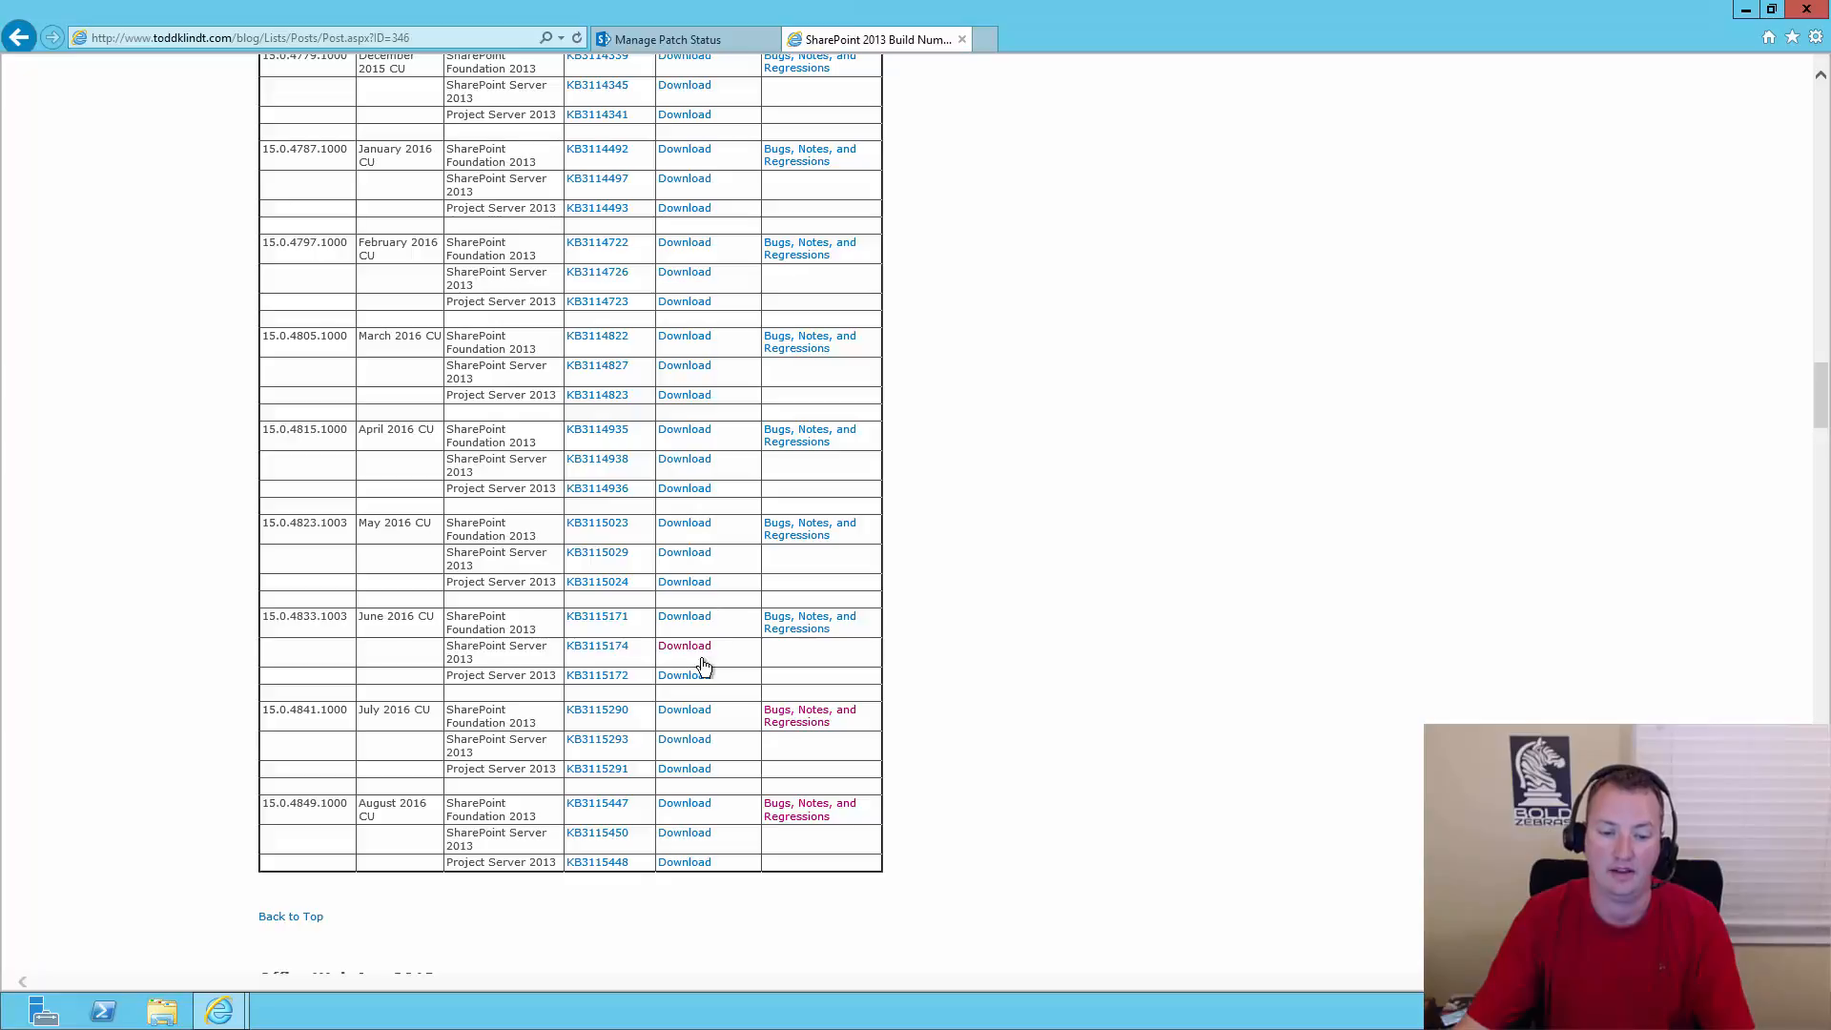
{"action": "mouse_move", "coordinate": [808, 623]}
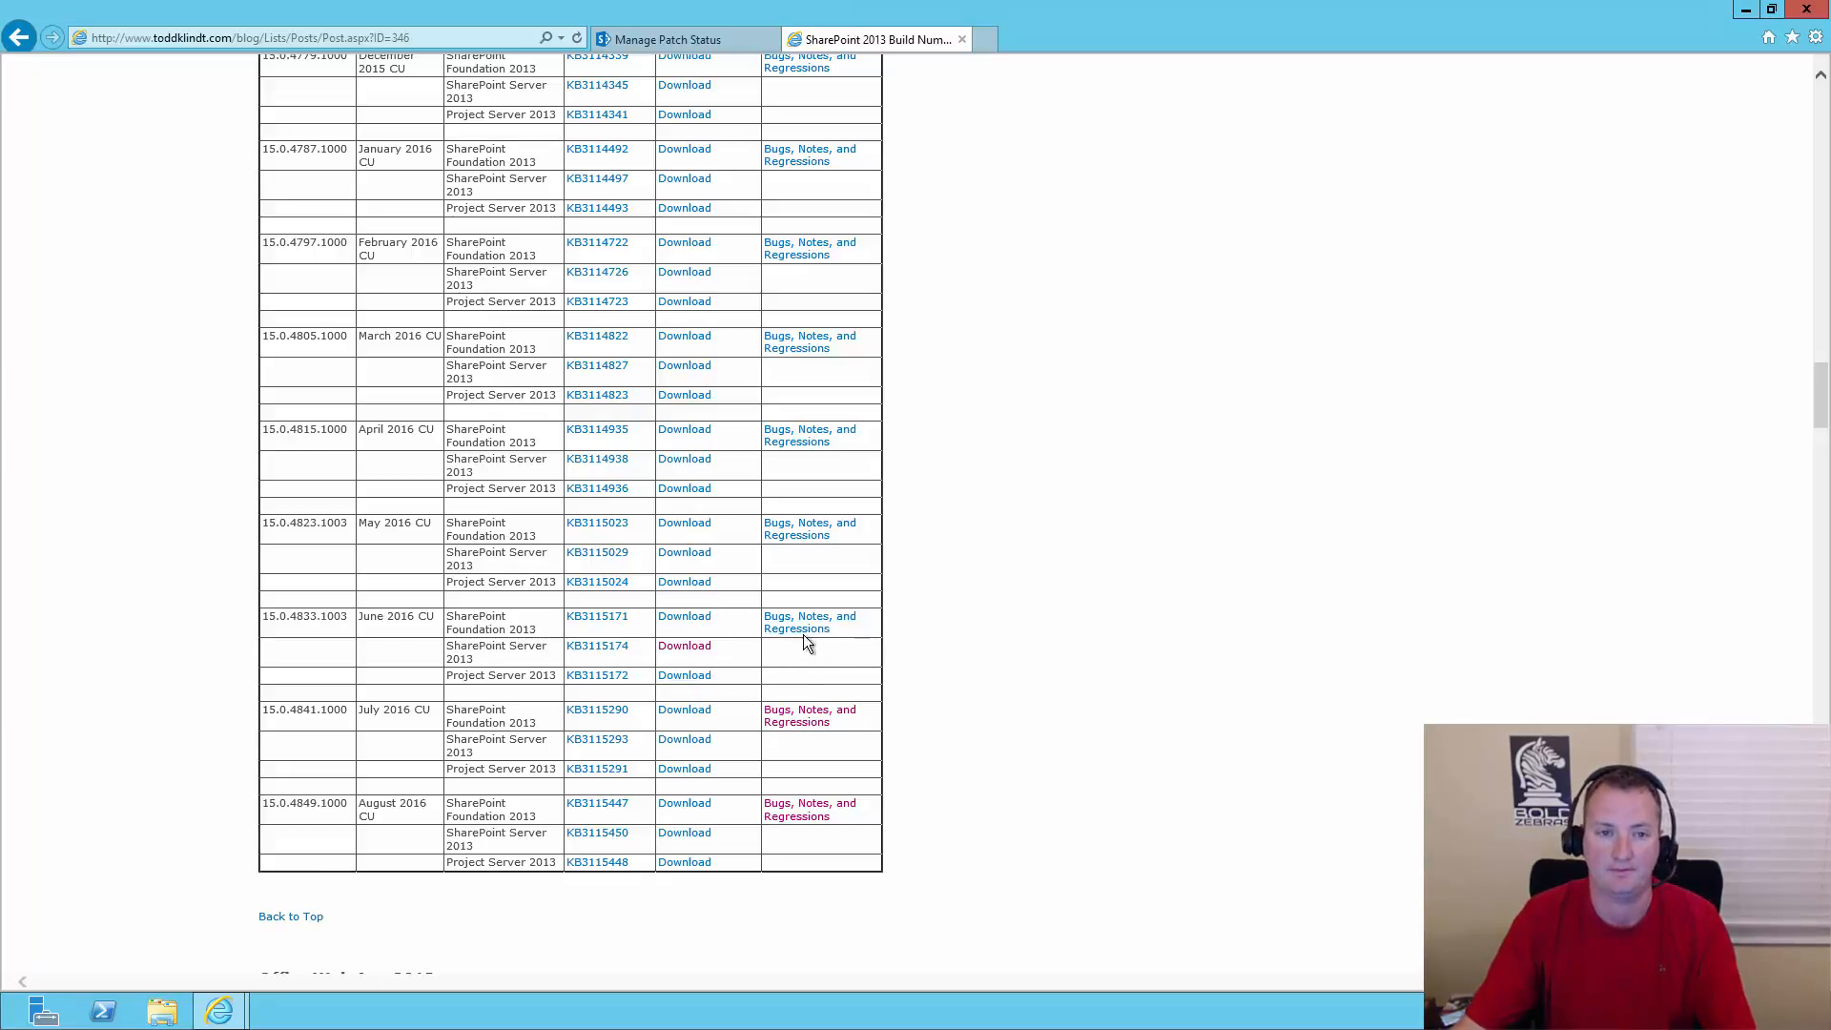
- Compare the farm's installed version with the build table, then right-click the July 2016 KB3115293 link
{"action": "left_click", "coordinate": [672, 38]}
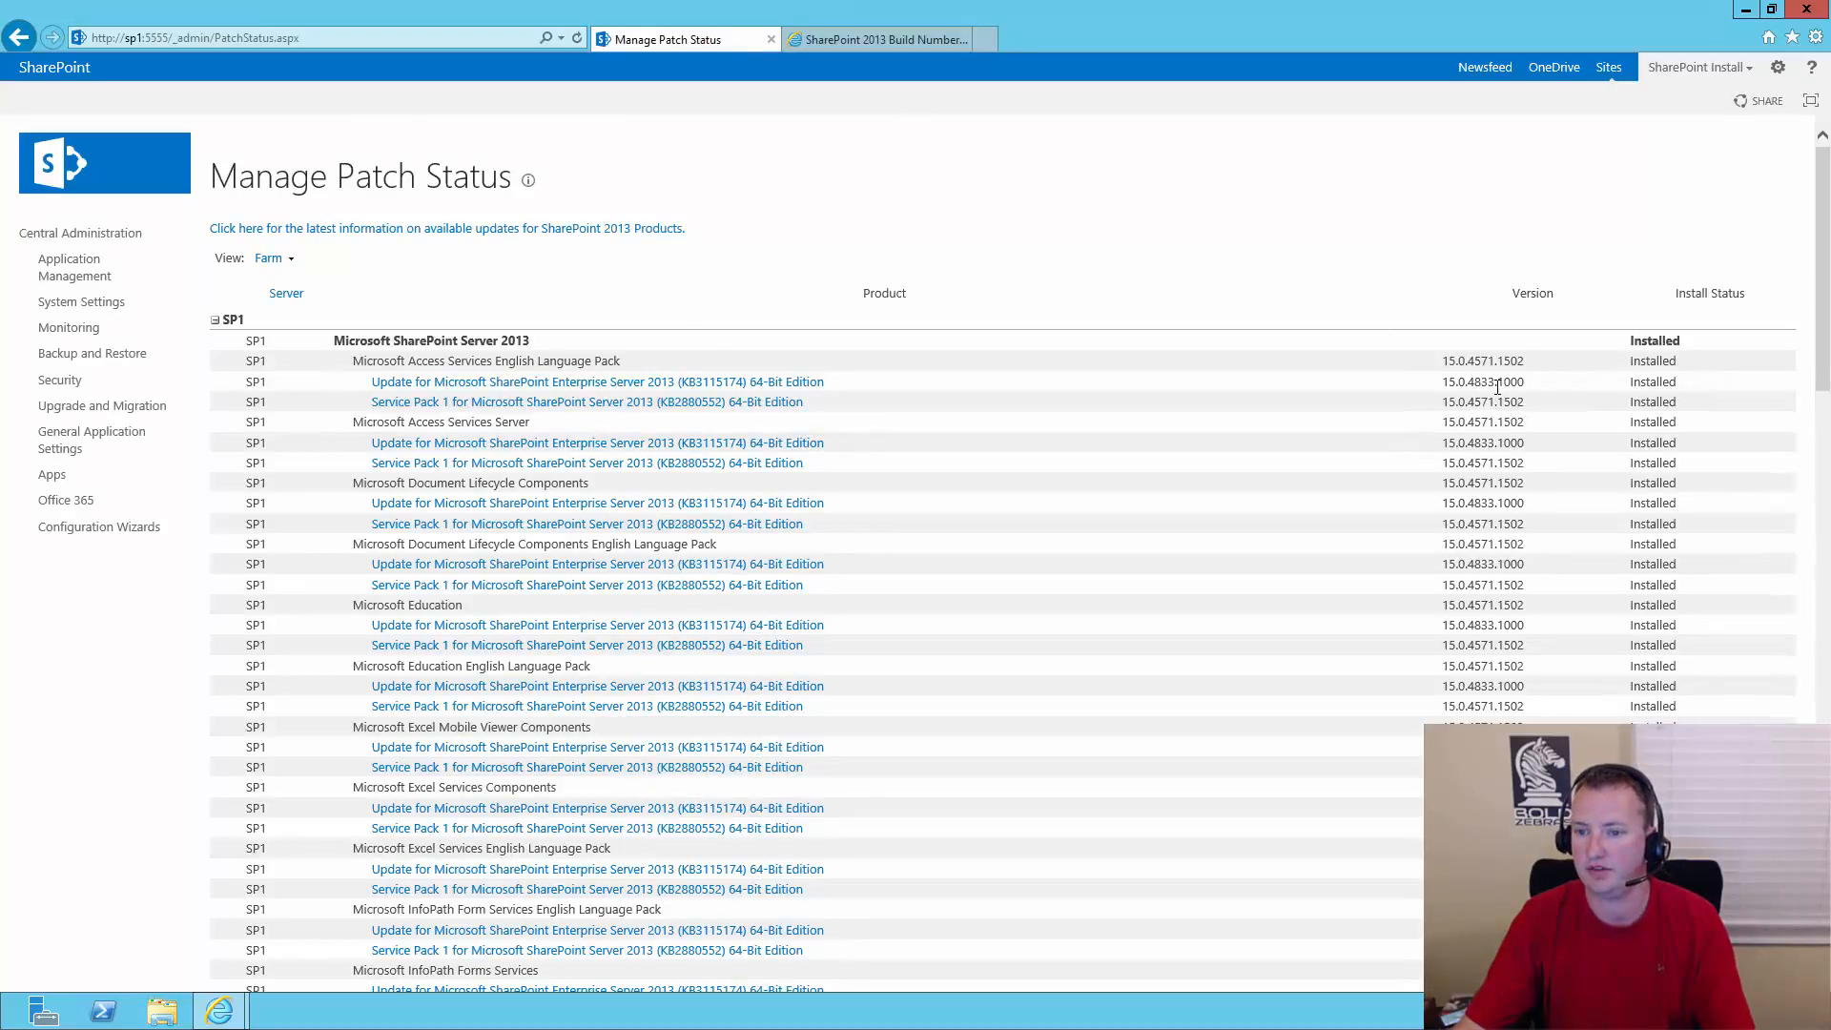
{"action": "left_click", "coordinate": [875, 39]}
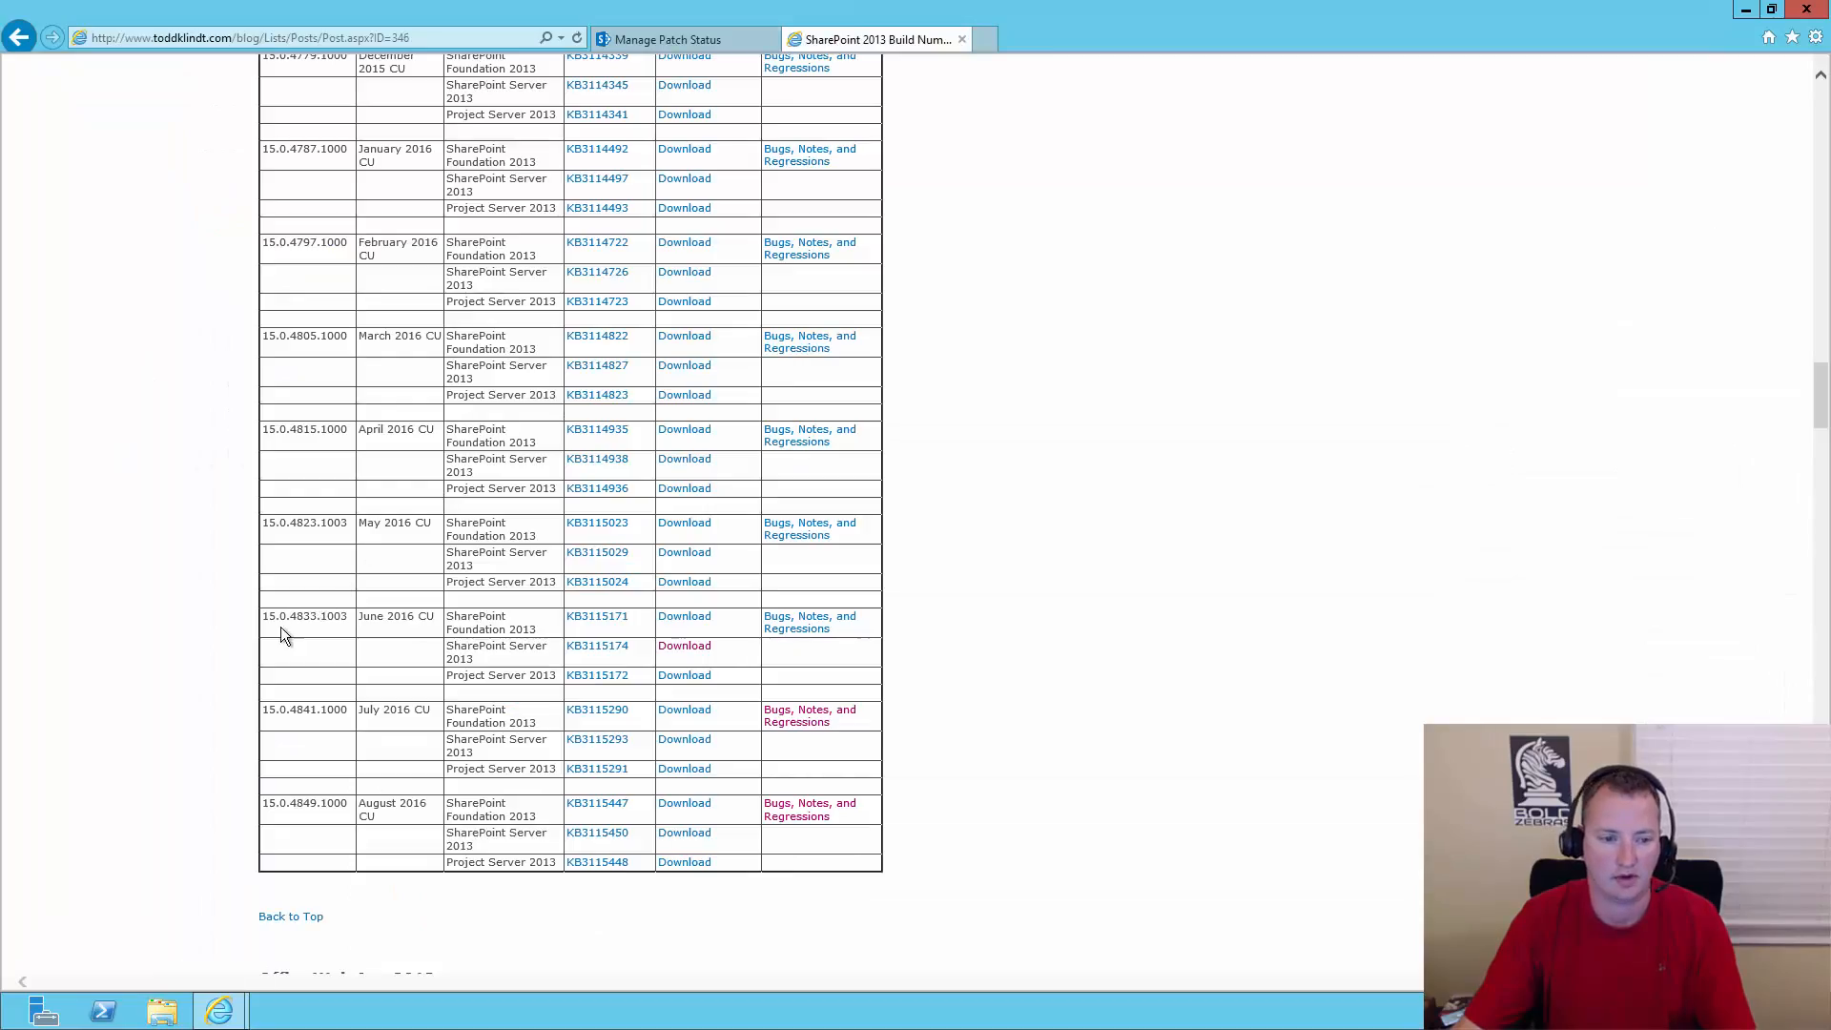
{"action": "mouse_move", "coordinate": [422, 634]}
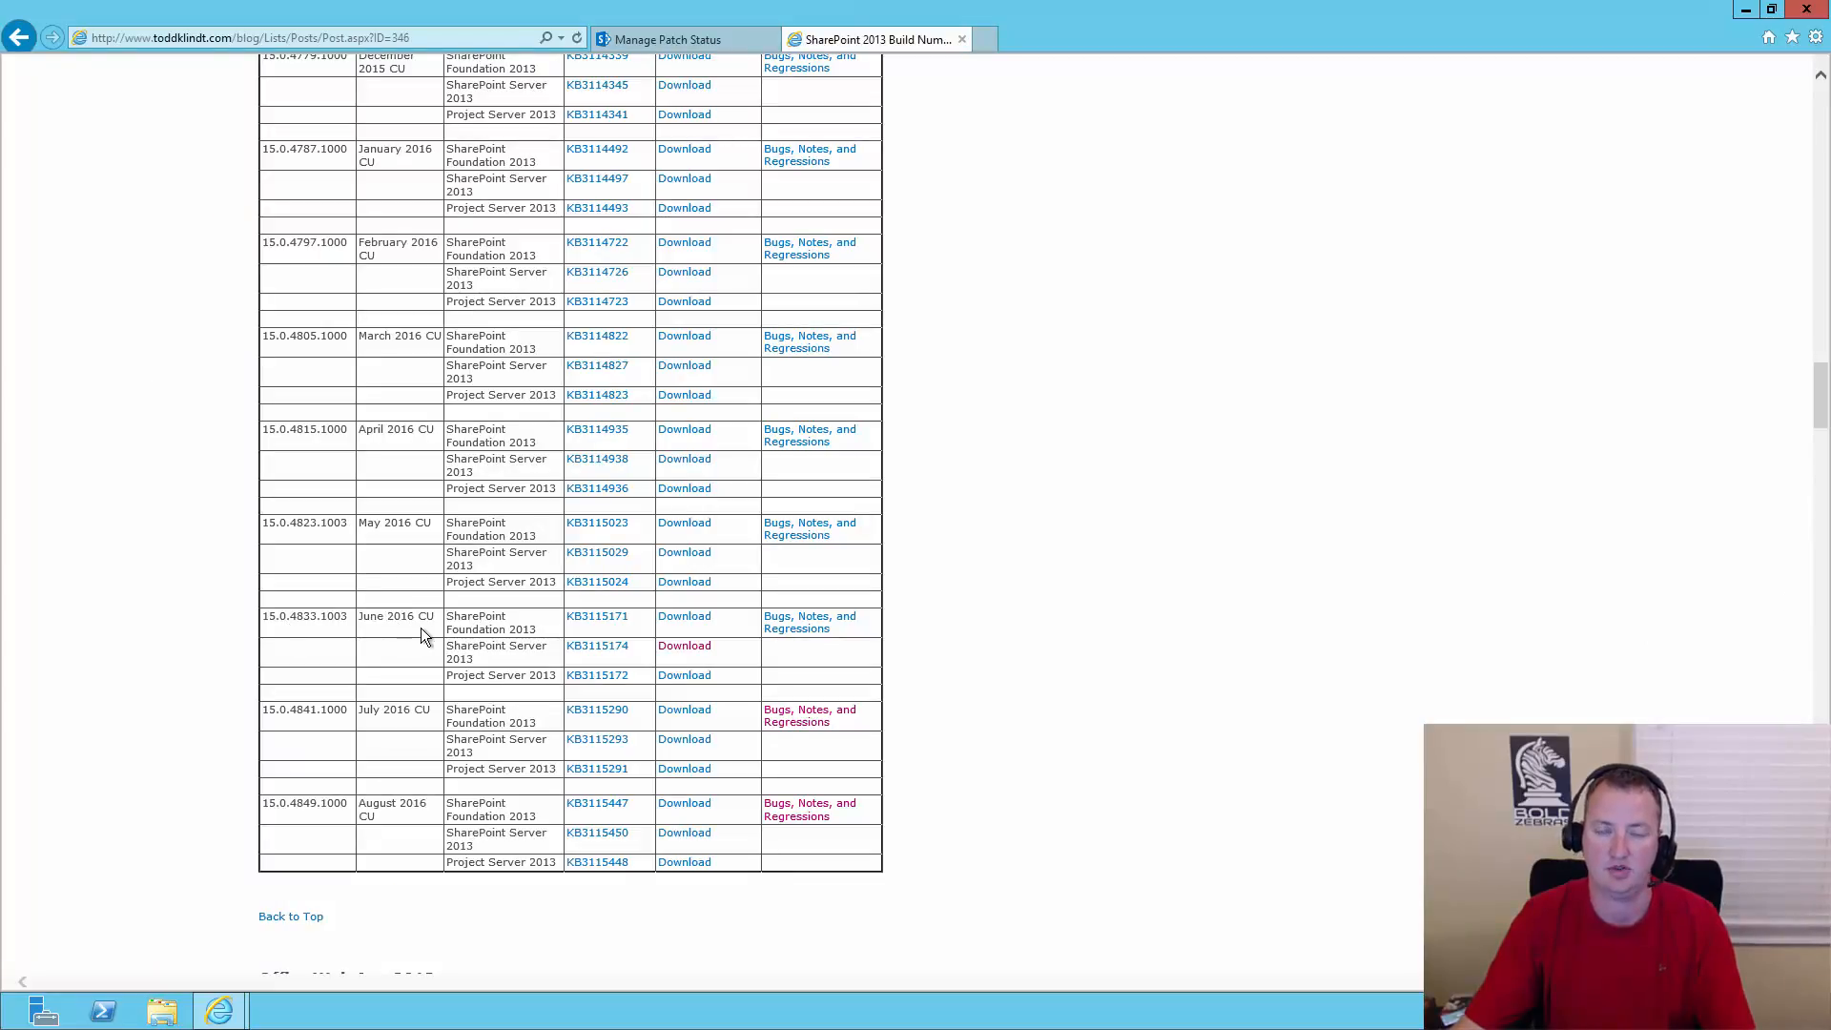
{"action": "mouse_move", "coordinate": [409, 636]}
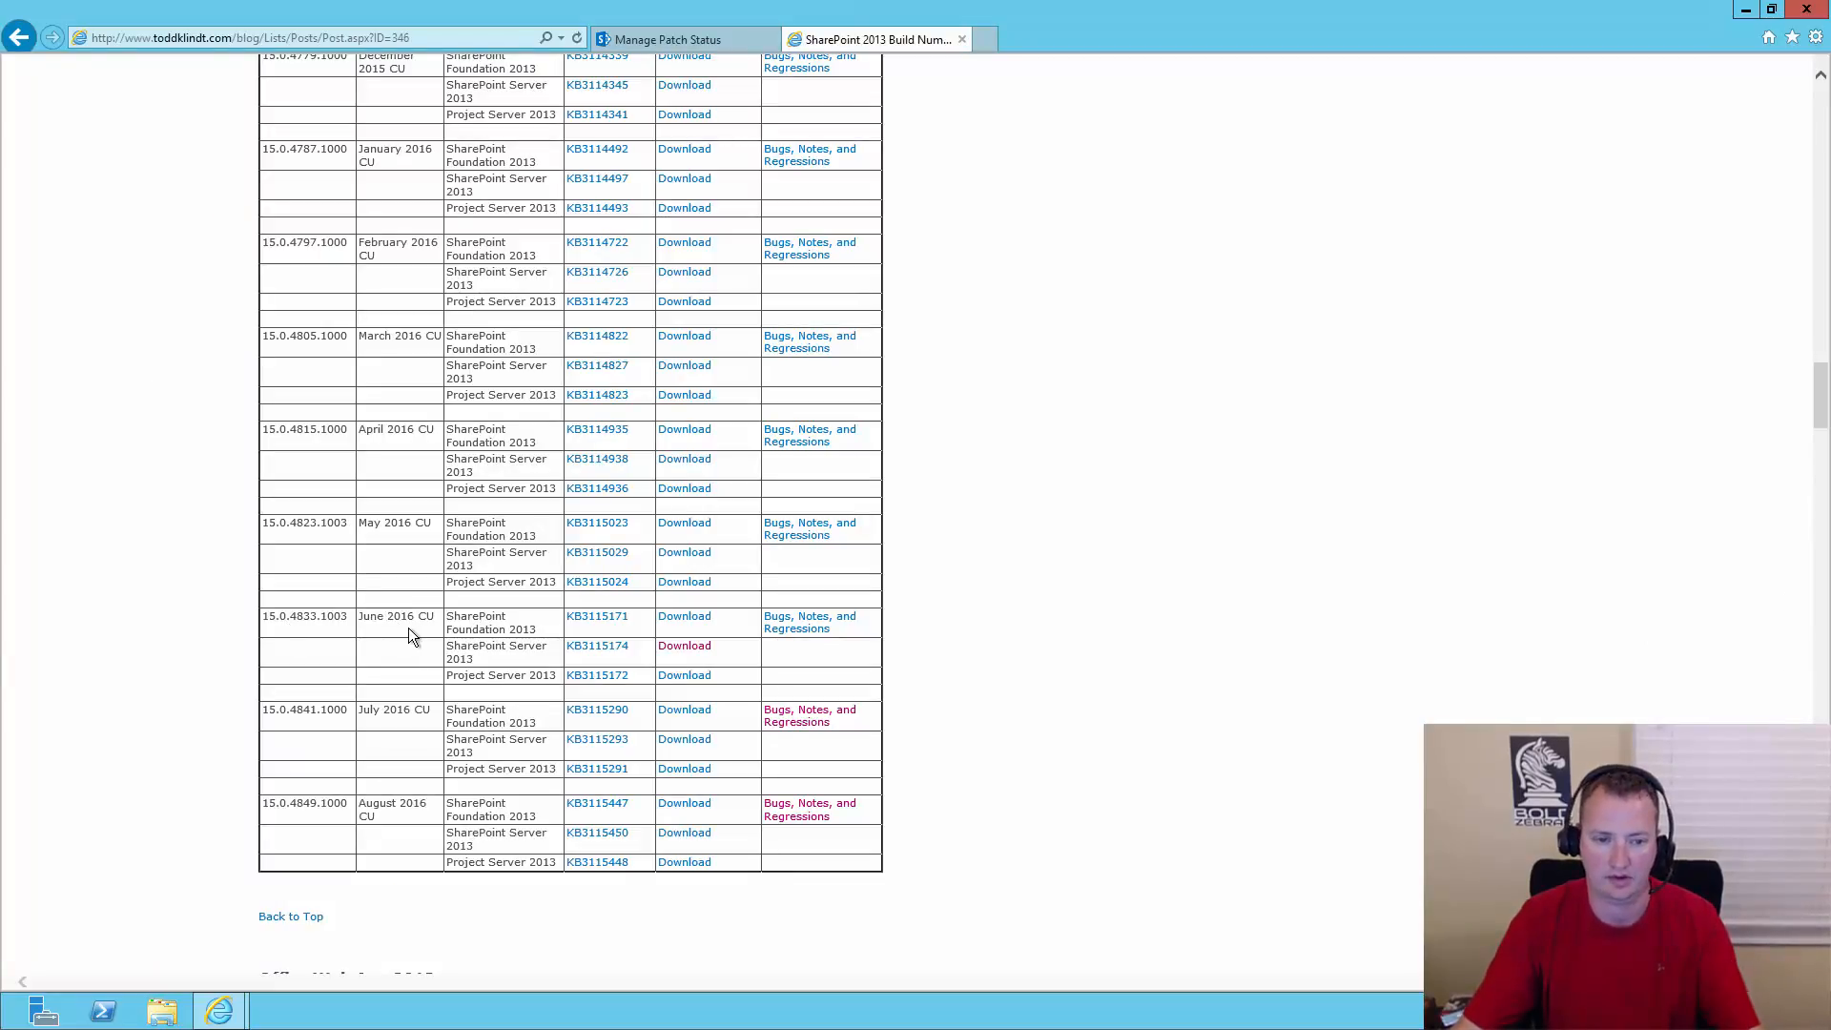
{"action": "mouse_move", "coordinate": [636, 631]}
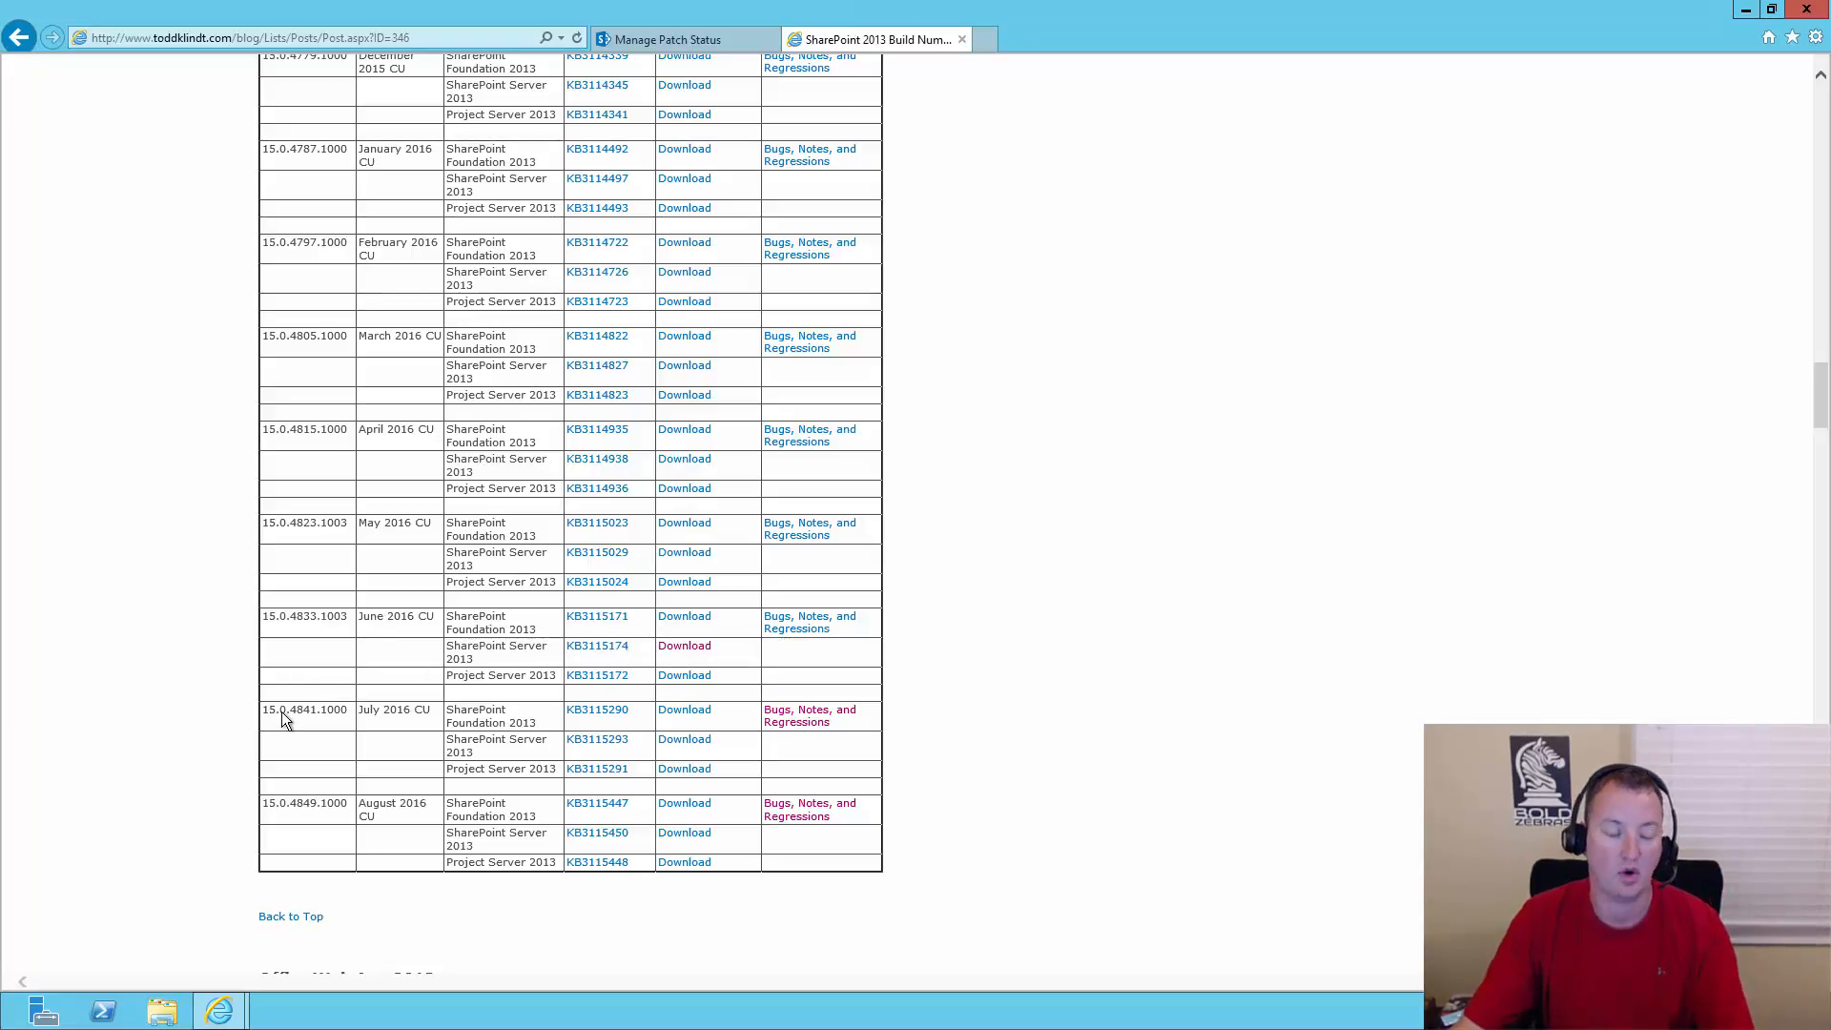
{"action": "mouse_move", "coordinate": [304, 724]}
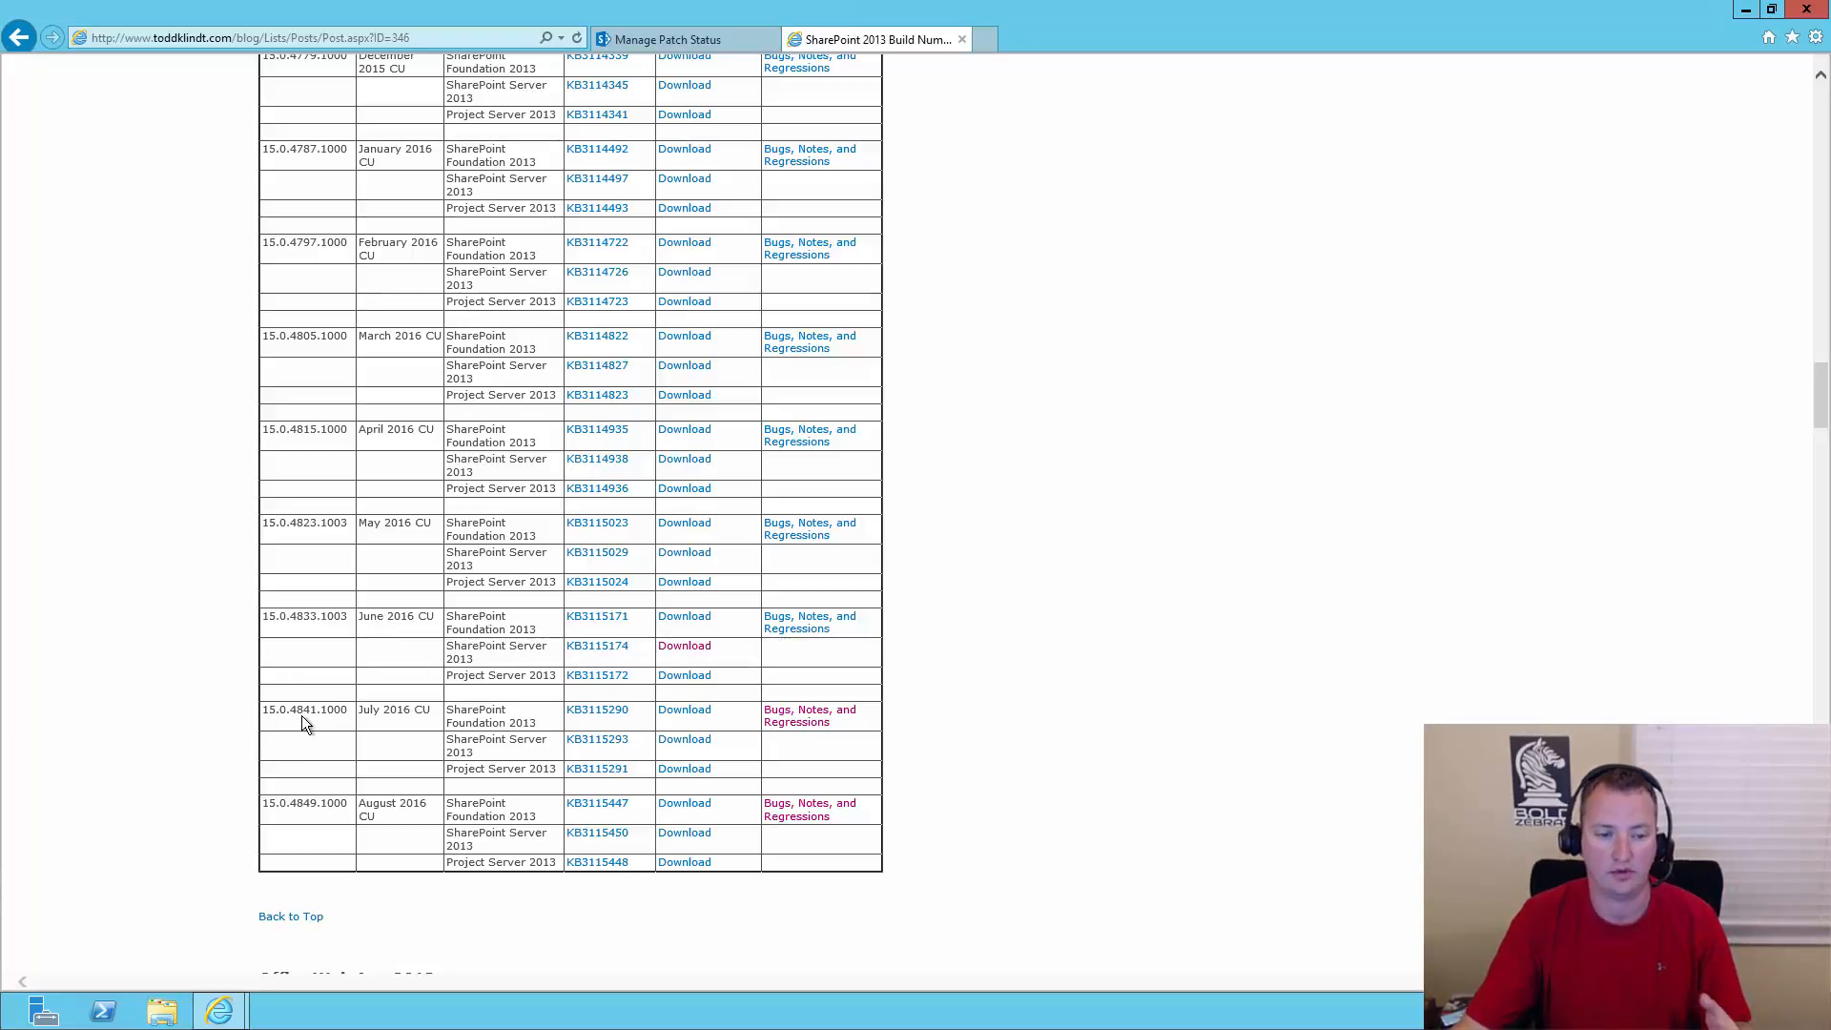
{"action": "mouse_move", "coordinate": [385, 723]}
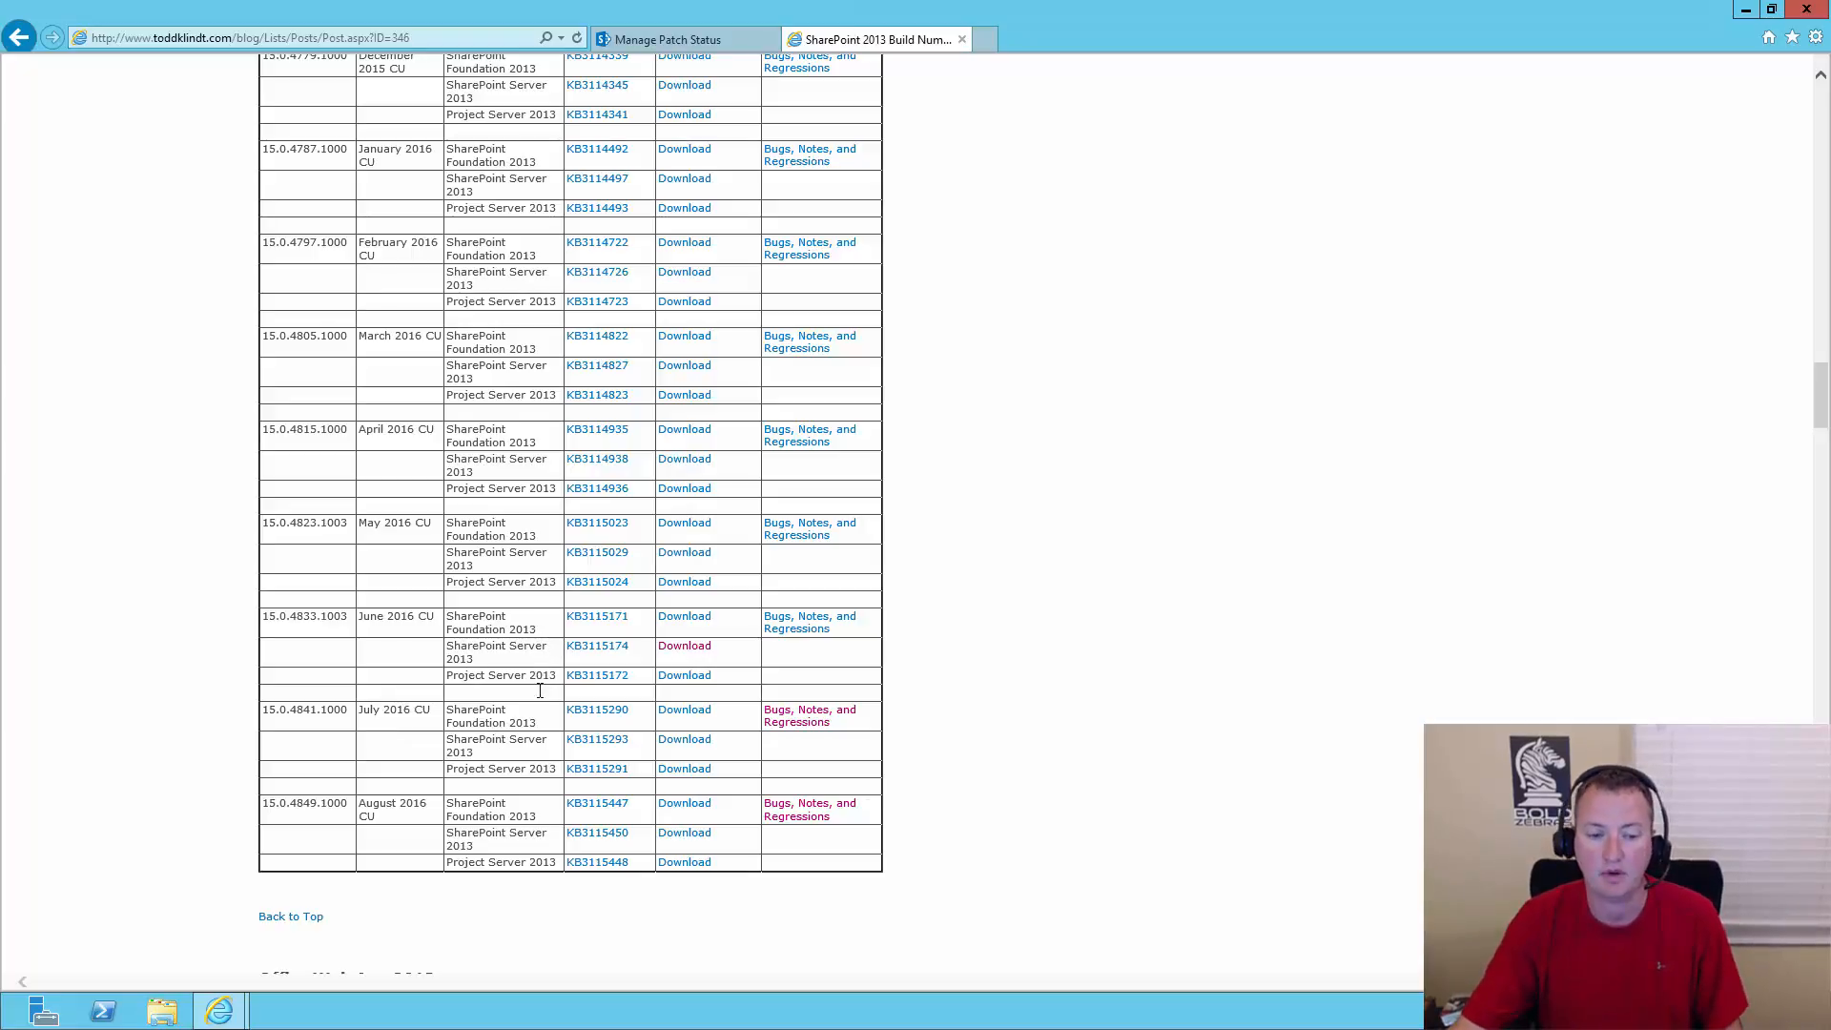
{"action": "mouse_move", "coordinate": [587, 753]}
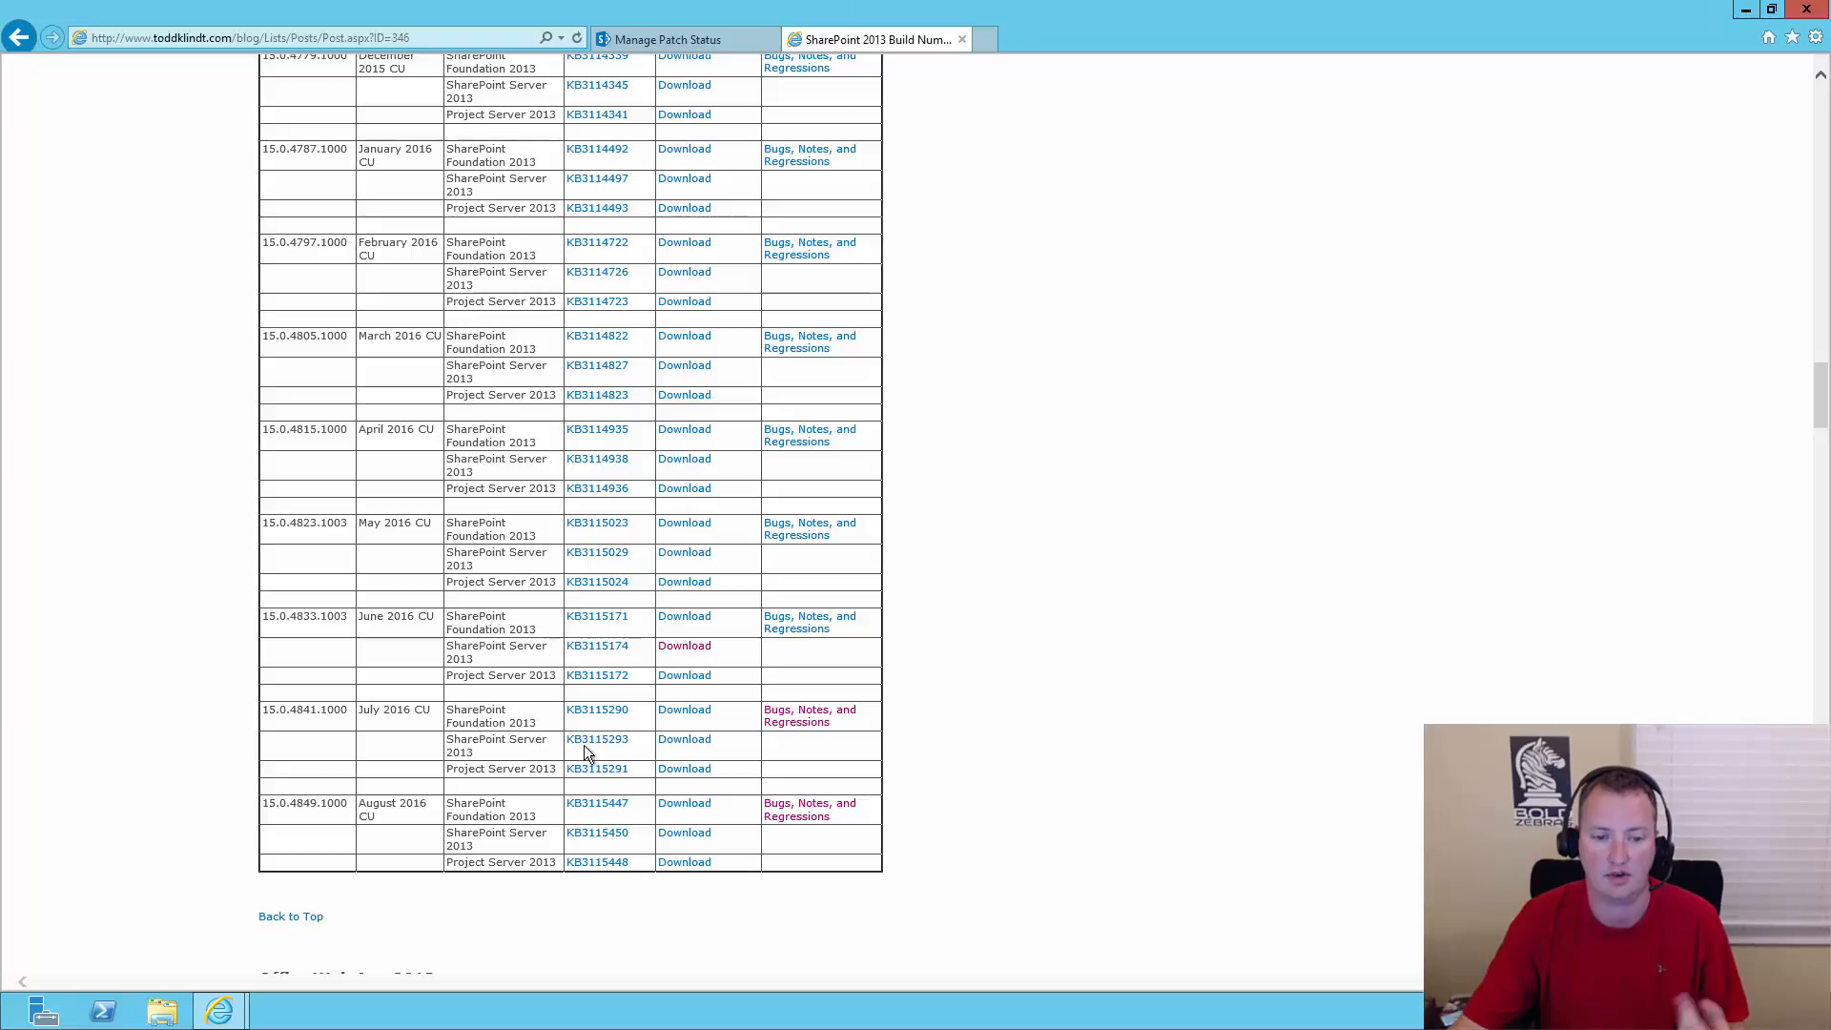
{"action": "right_click", "coordinate": [597, 738]}
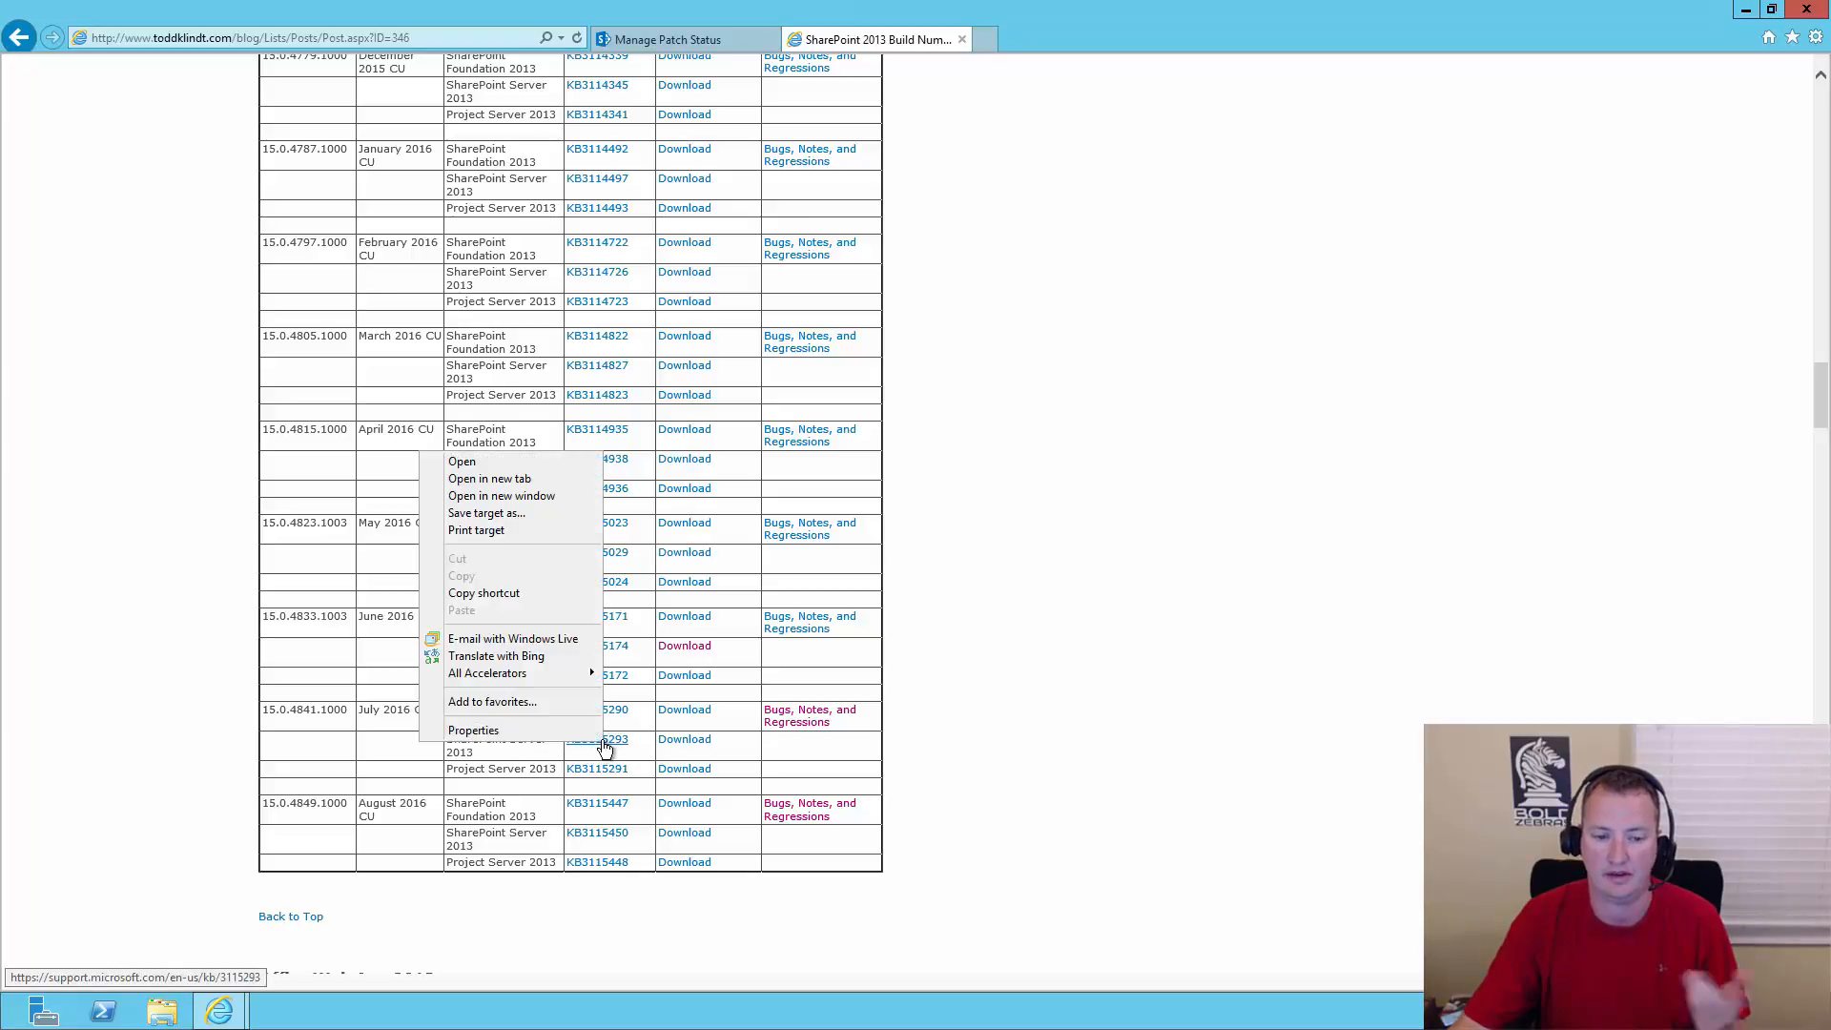
- Read the KB3115293 July 2016 update article in a new tab, then return to the build table
{"action": "left_click", "coordinate": [489, 478]}
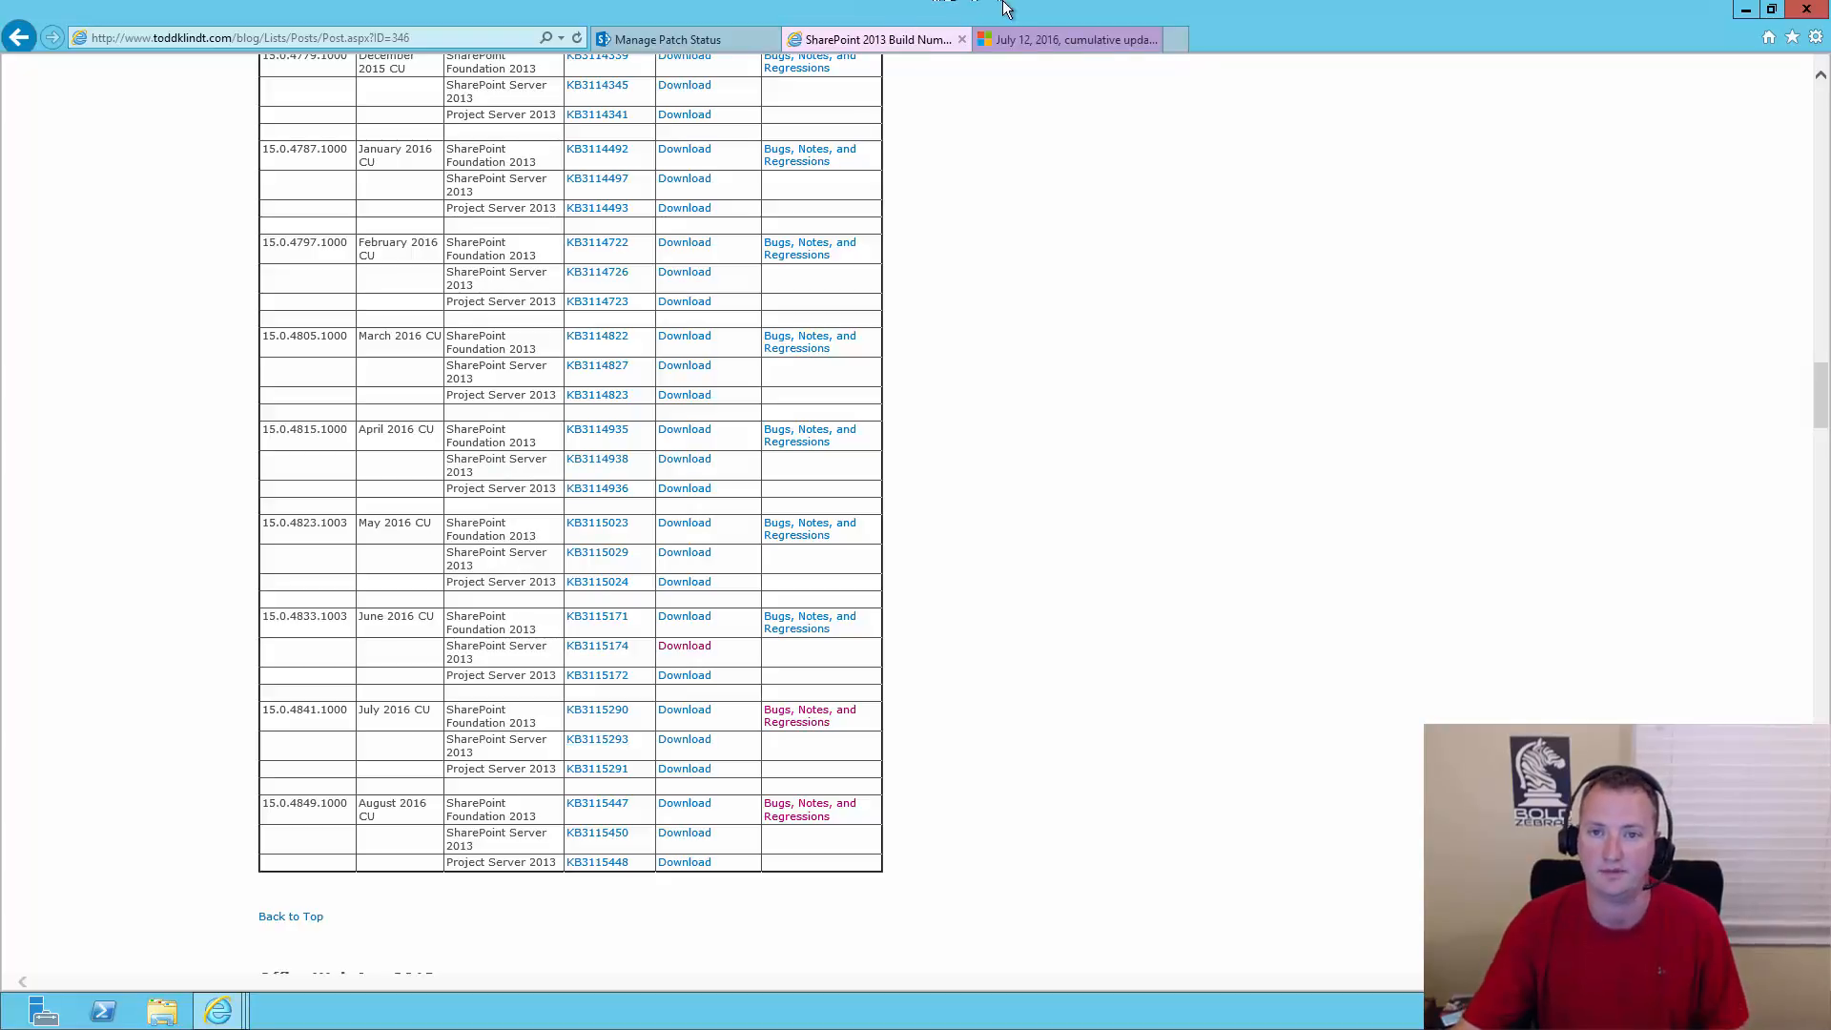
{"action": "left_click", "coordinate": [1065, 38]}
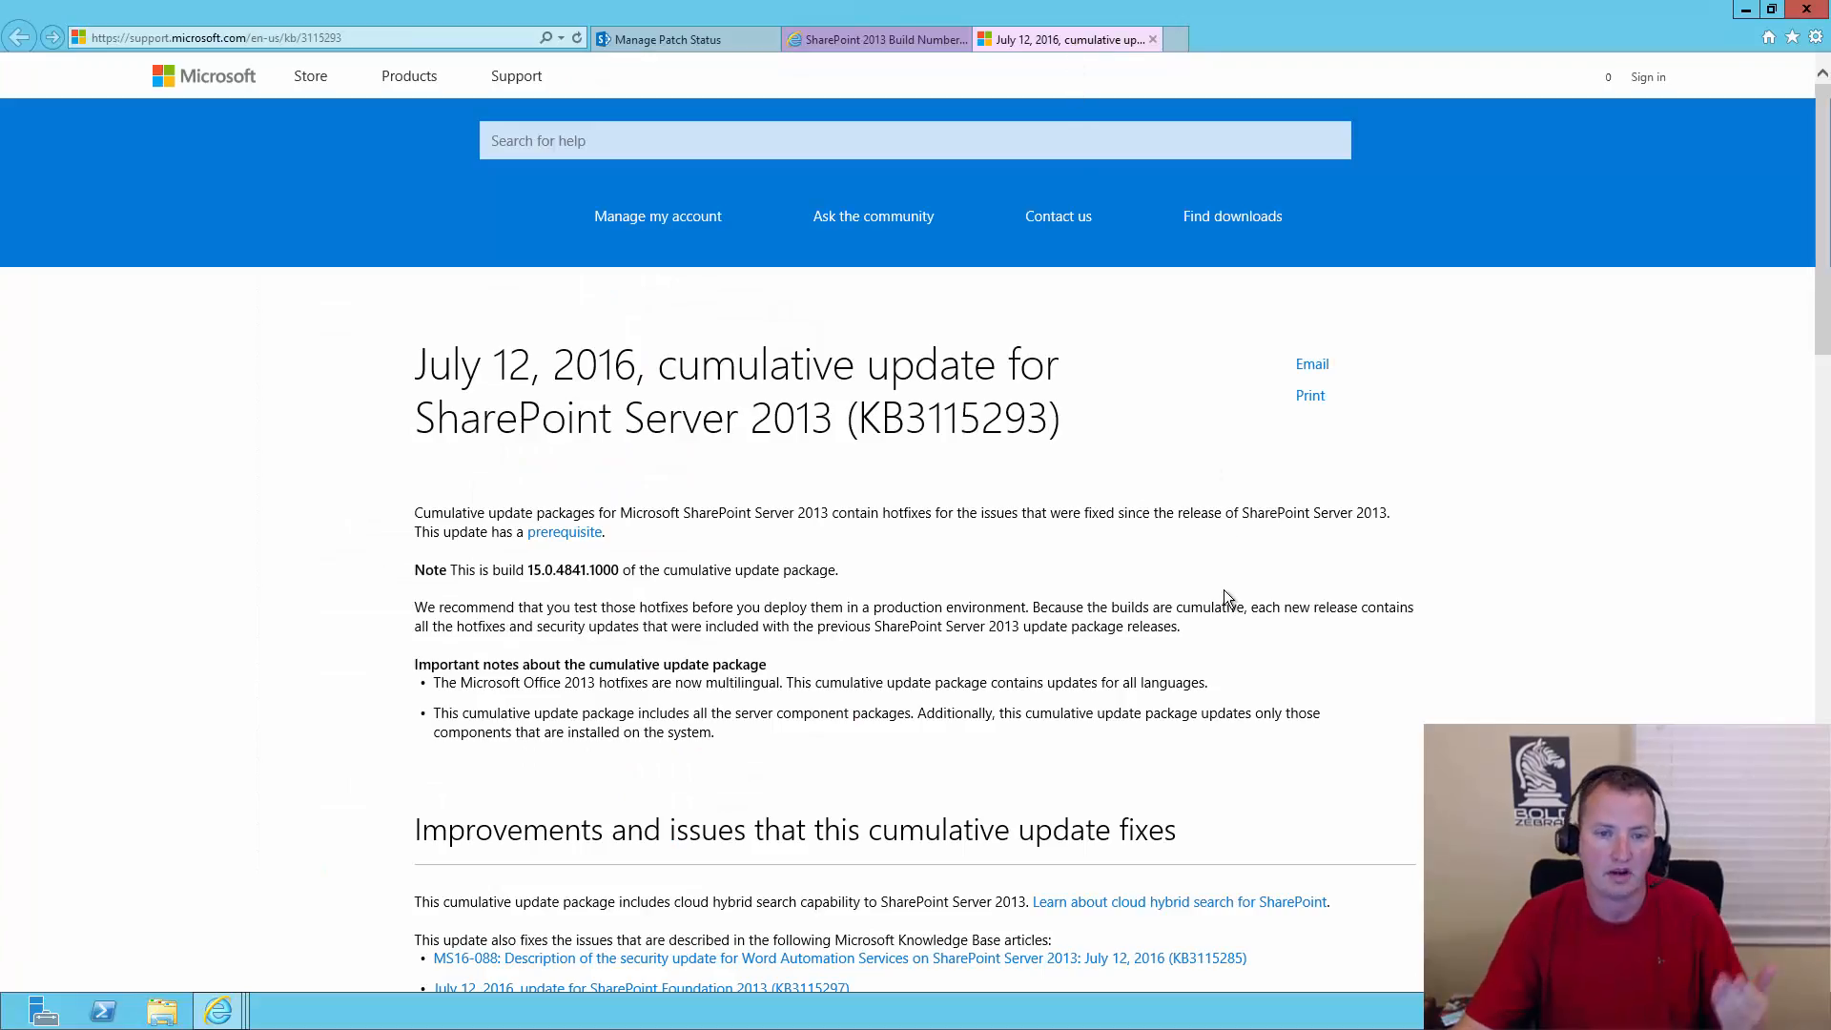
{"action": "scroll", "scroll_direction": "down", "scroll_amount": 3}
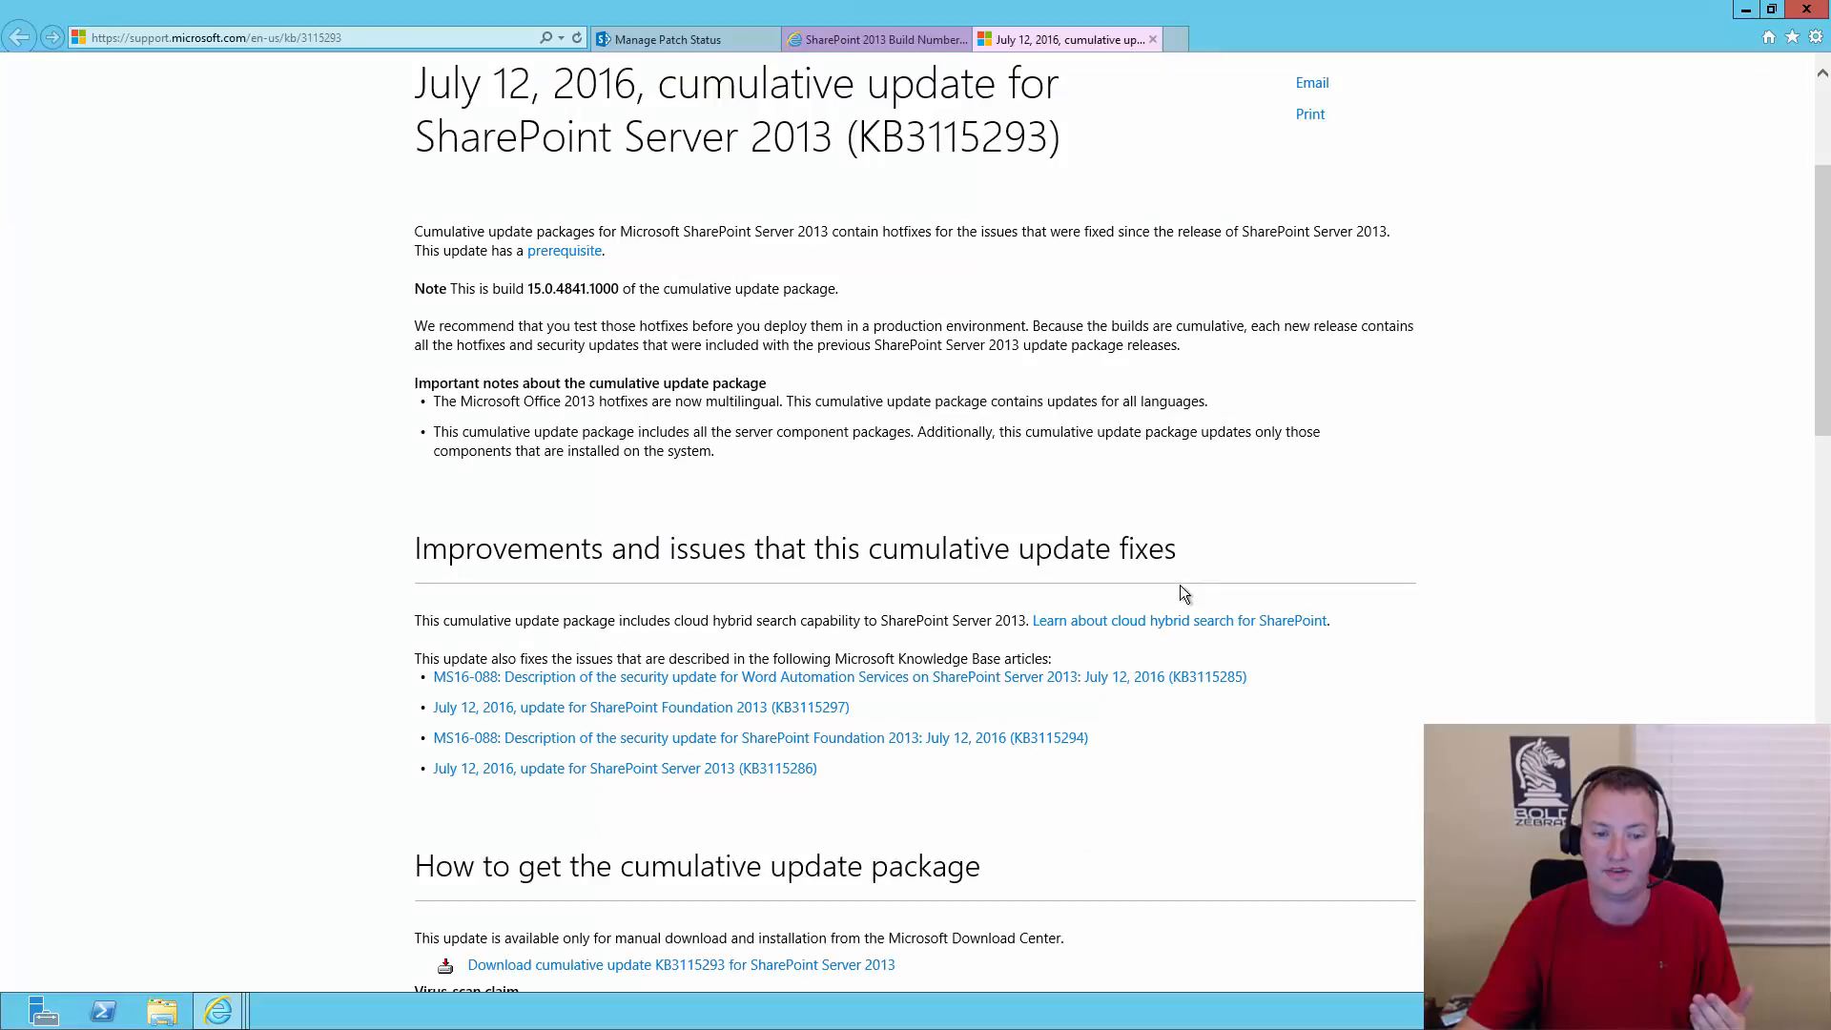
{"action": "mouse_move", "coordinate": [888, 702]}
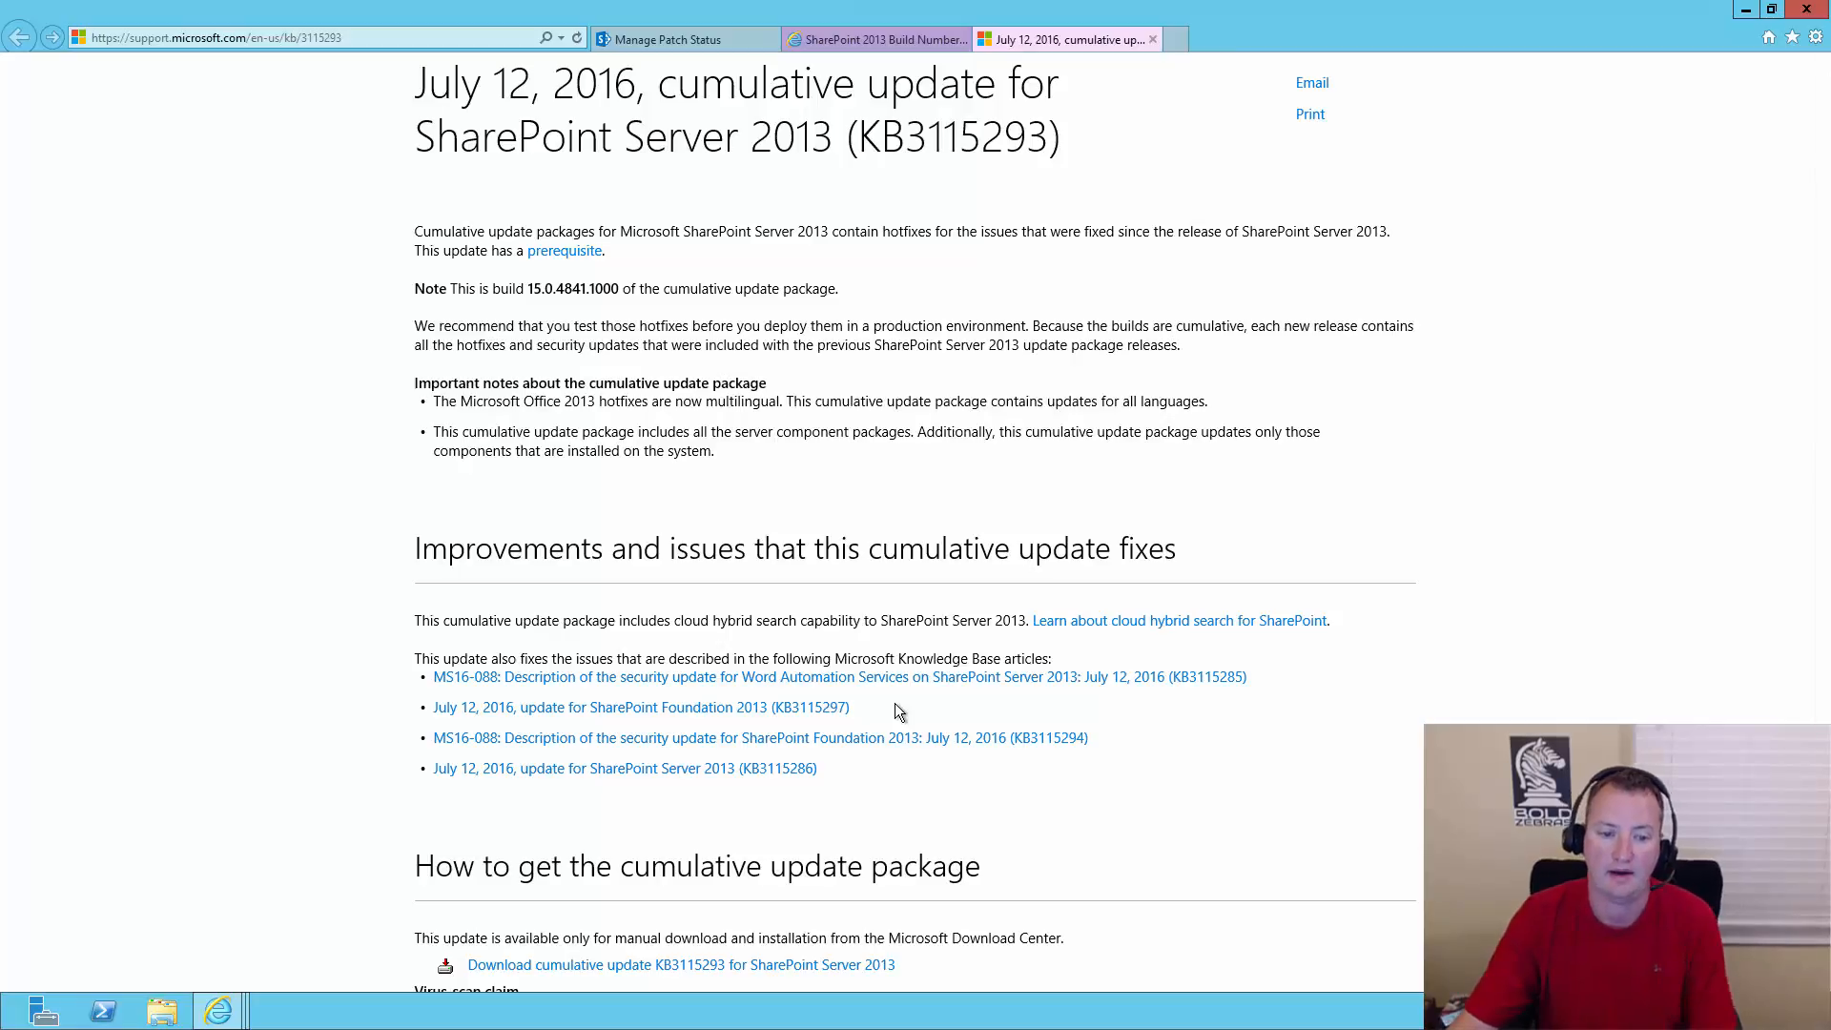
{"action": "mouse_move", "coordinate": [933, 702]}
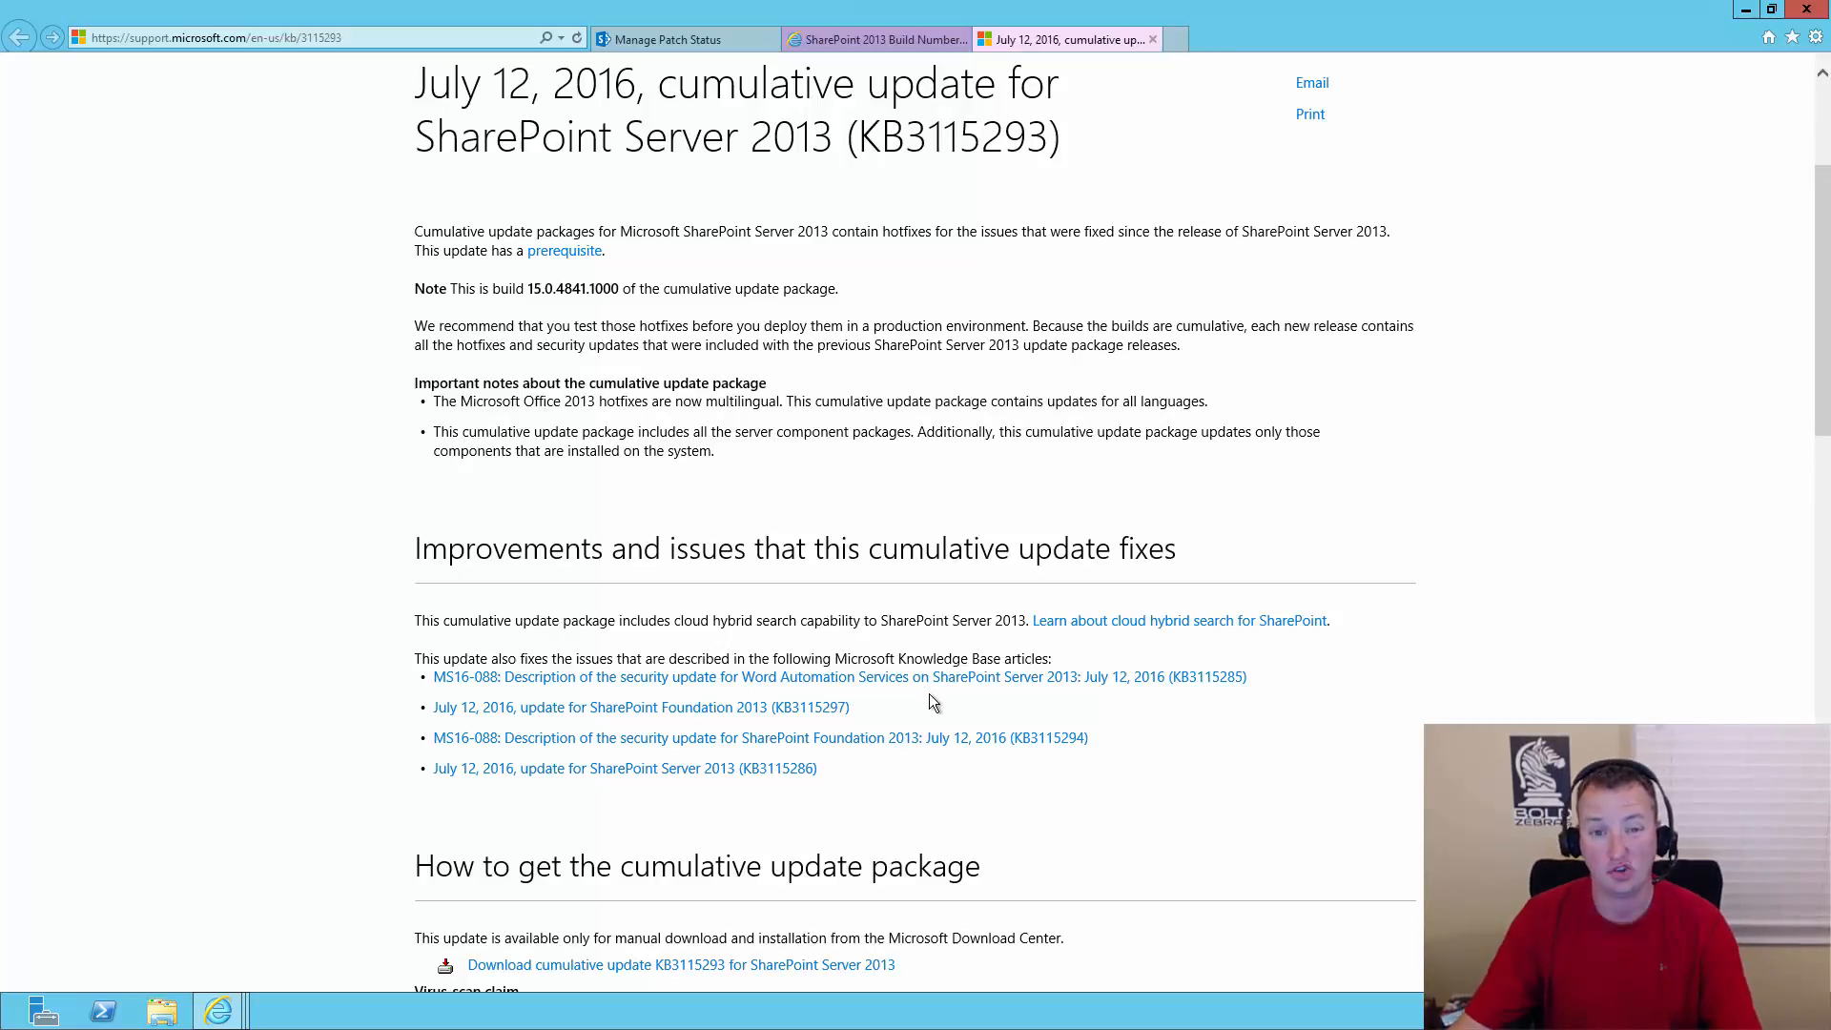
{"action": "mouse_move", "coordinate": [958, 686]}
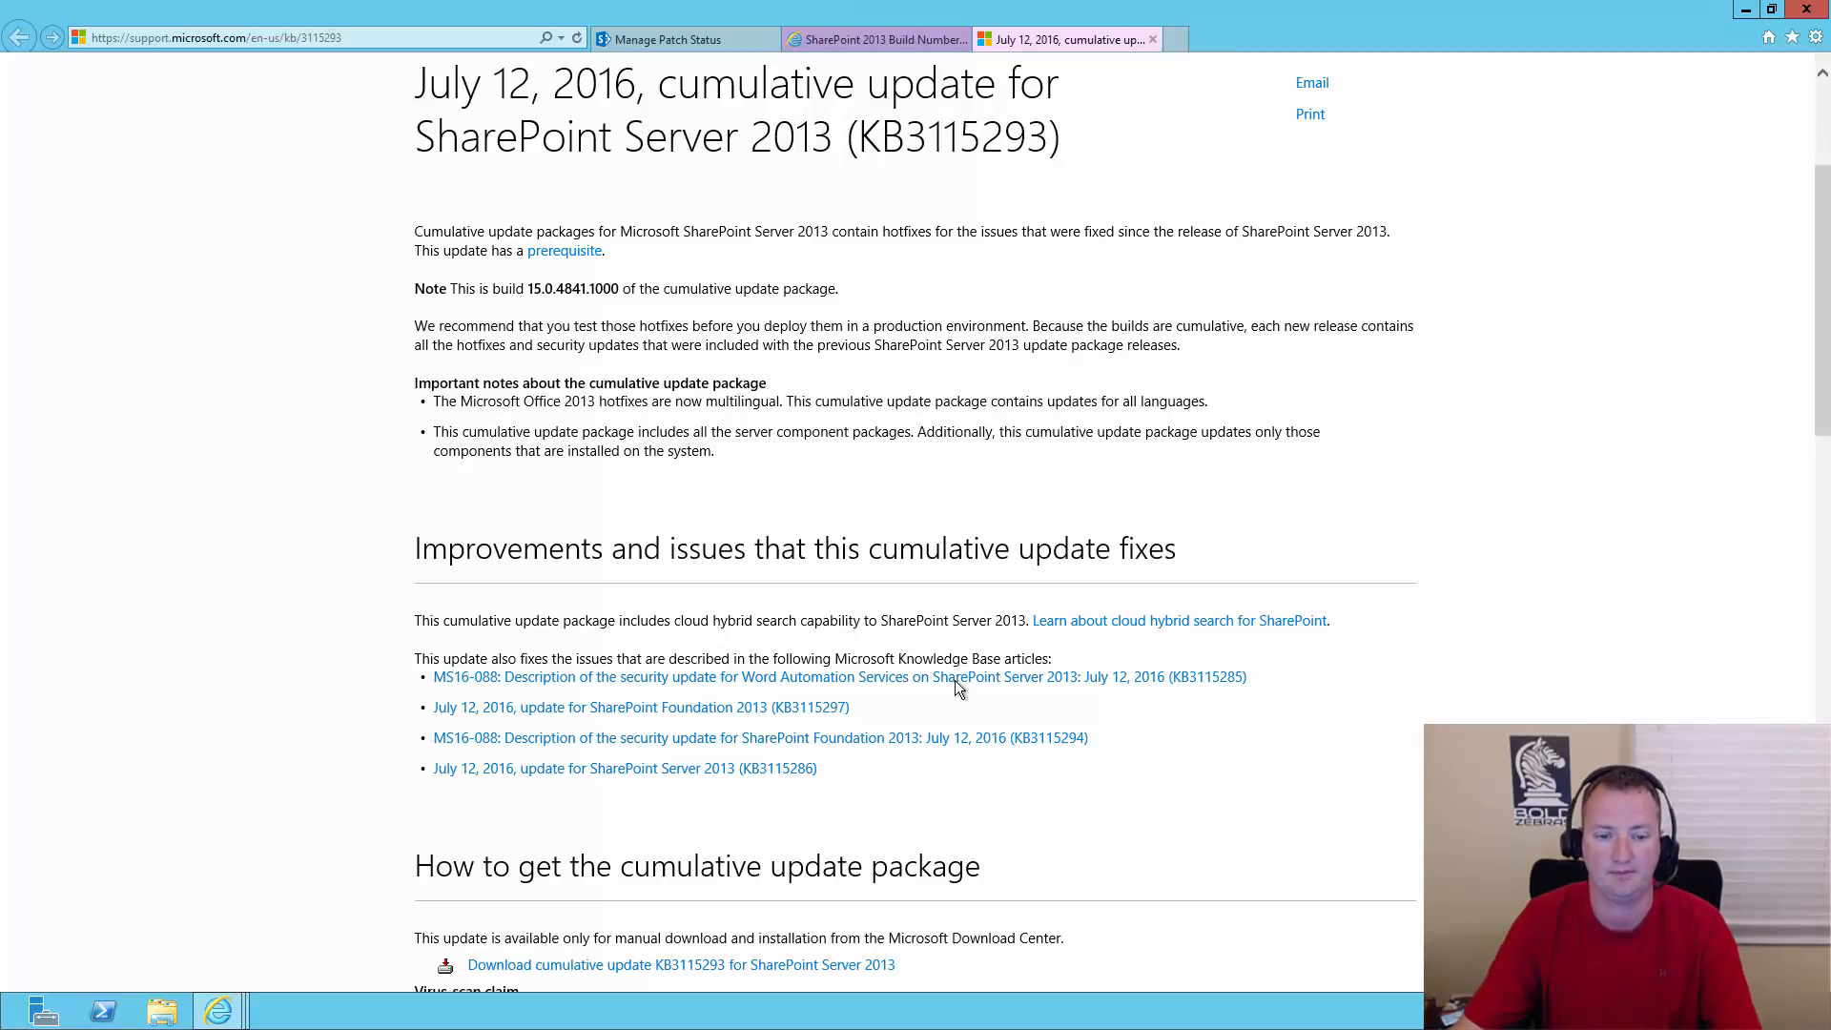
{"action": "scroll", "scroll_direction": "down", "scroll_amount": 3}
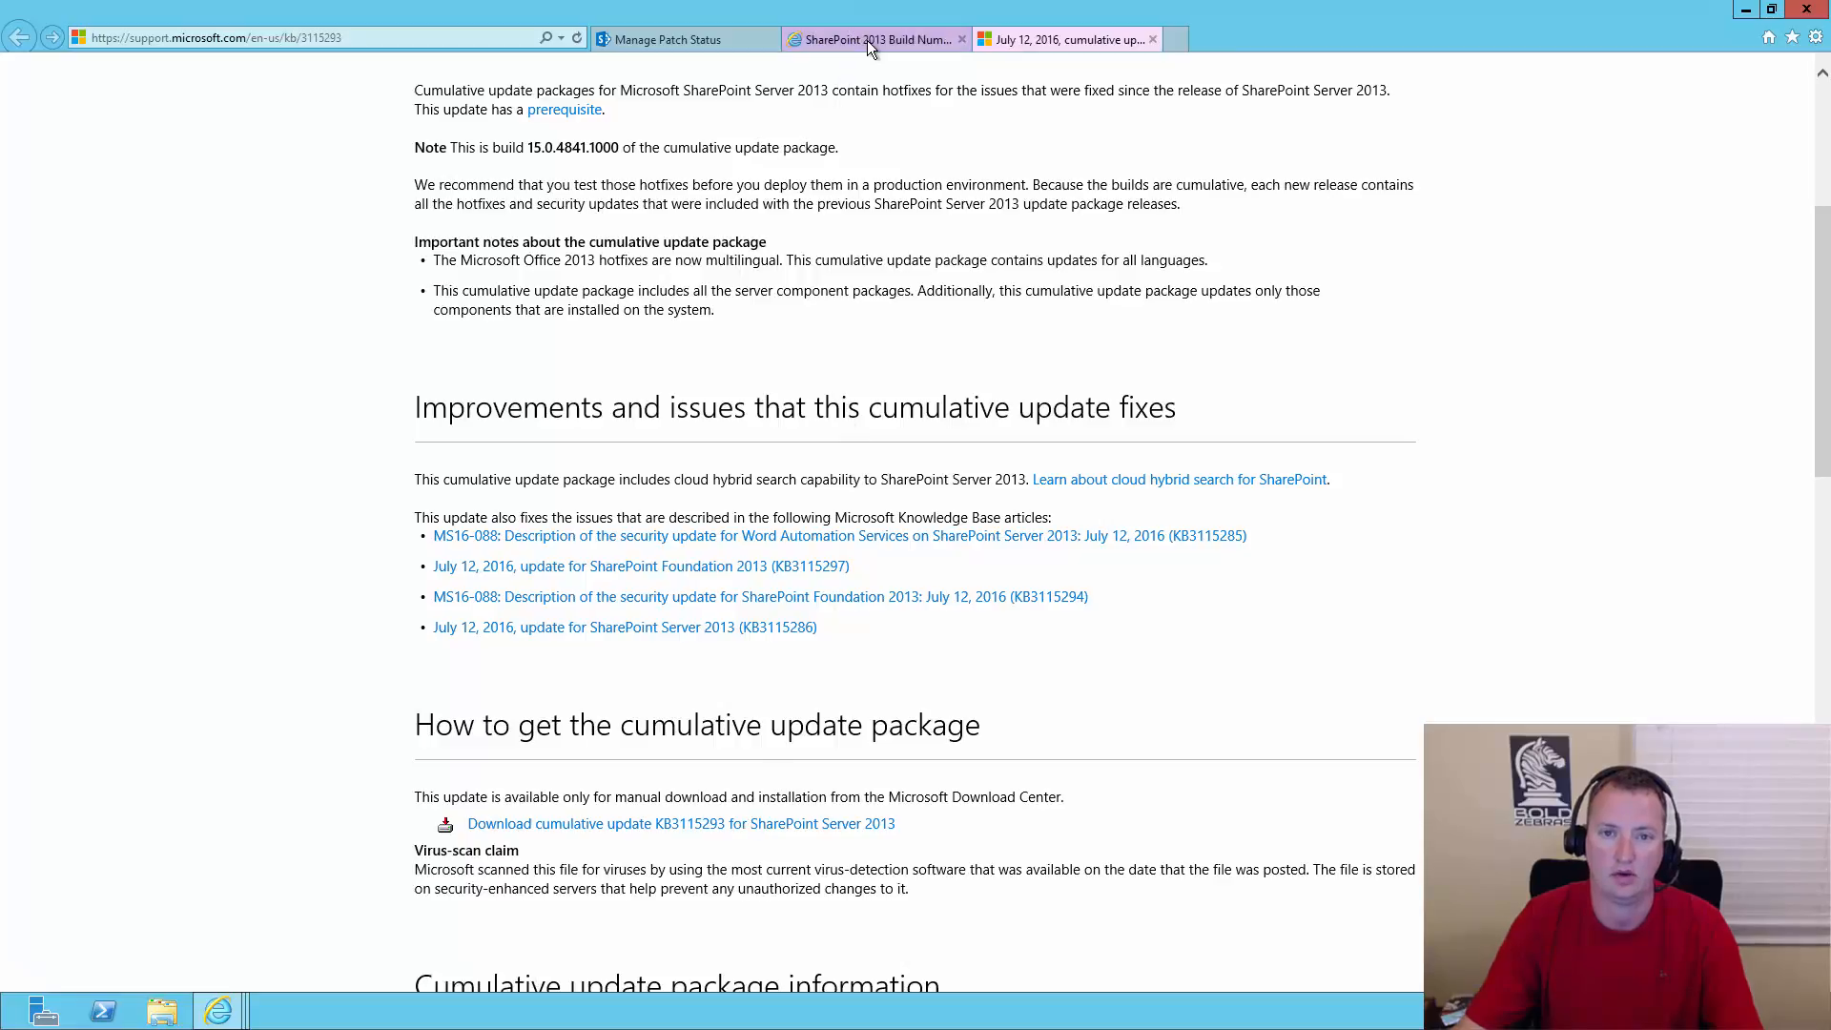
{"action": "left_click", "coordinate": [874, 38]}
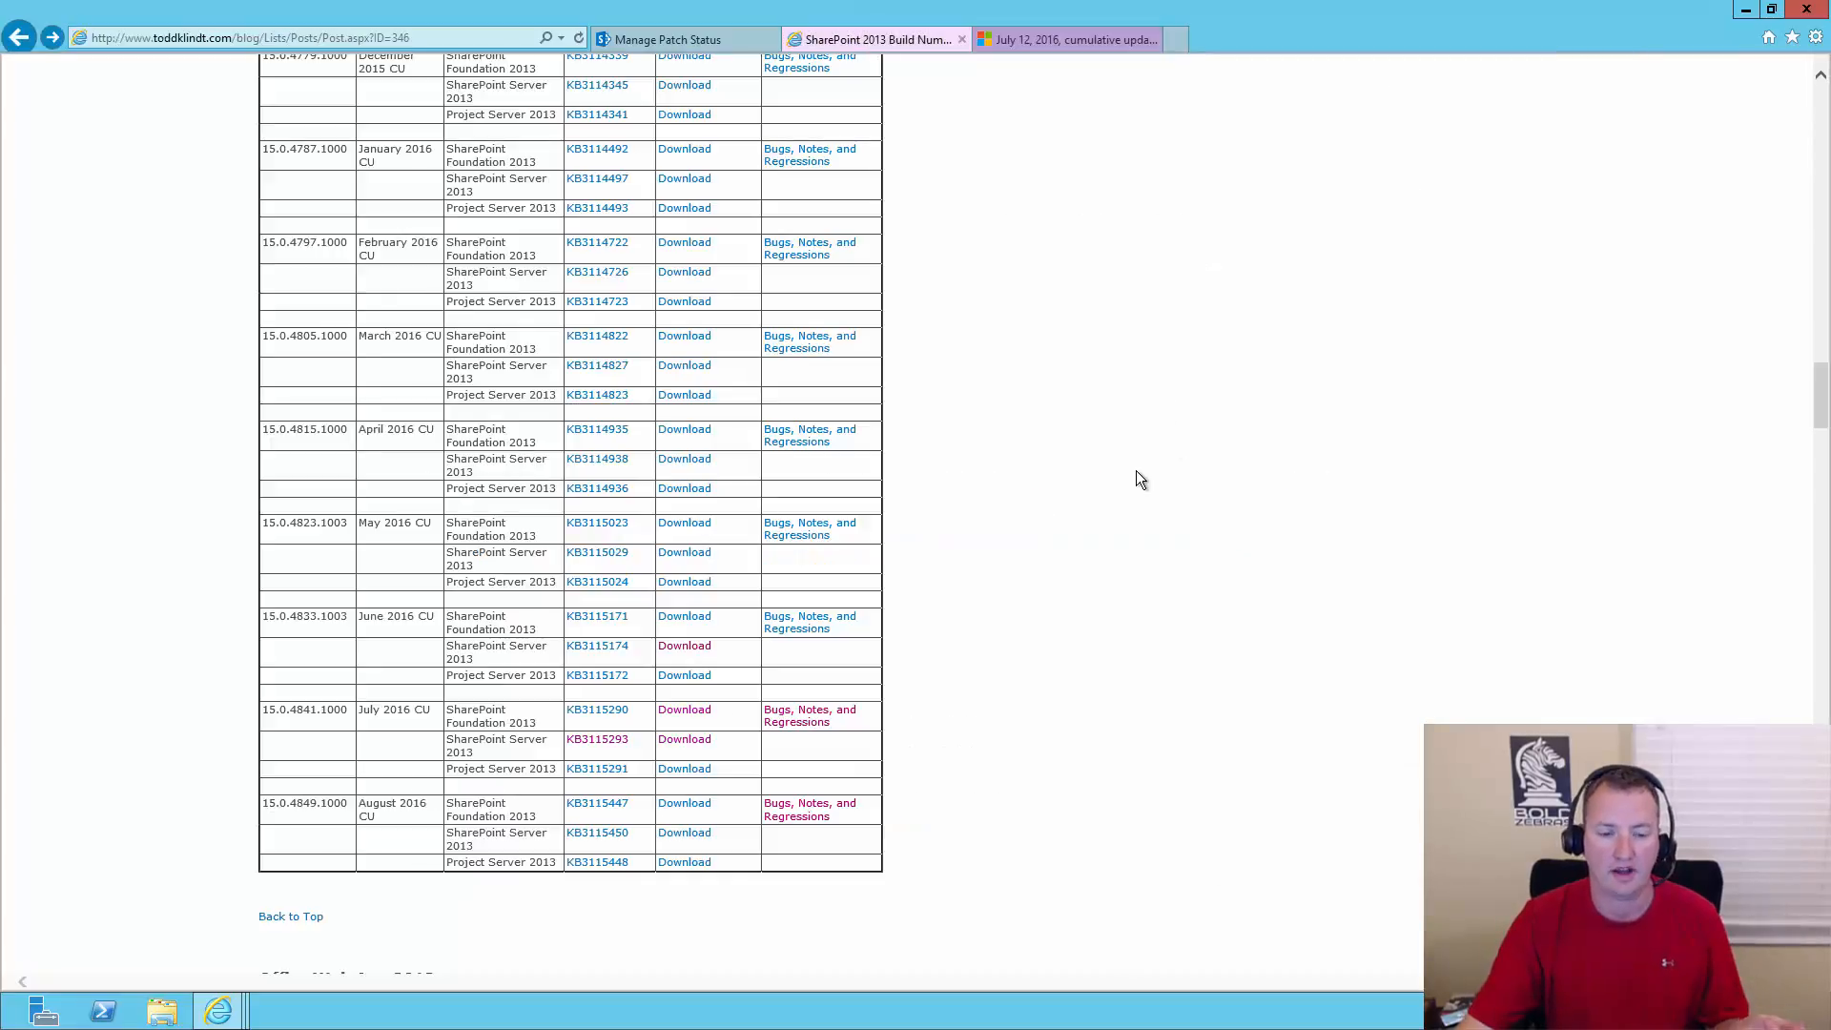
{"action": "mouse_move", "coordinate": [688, 748]}
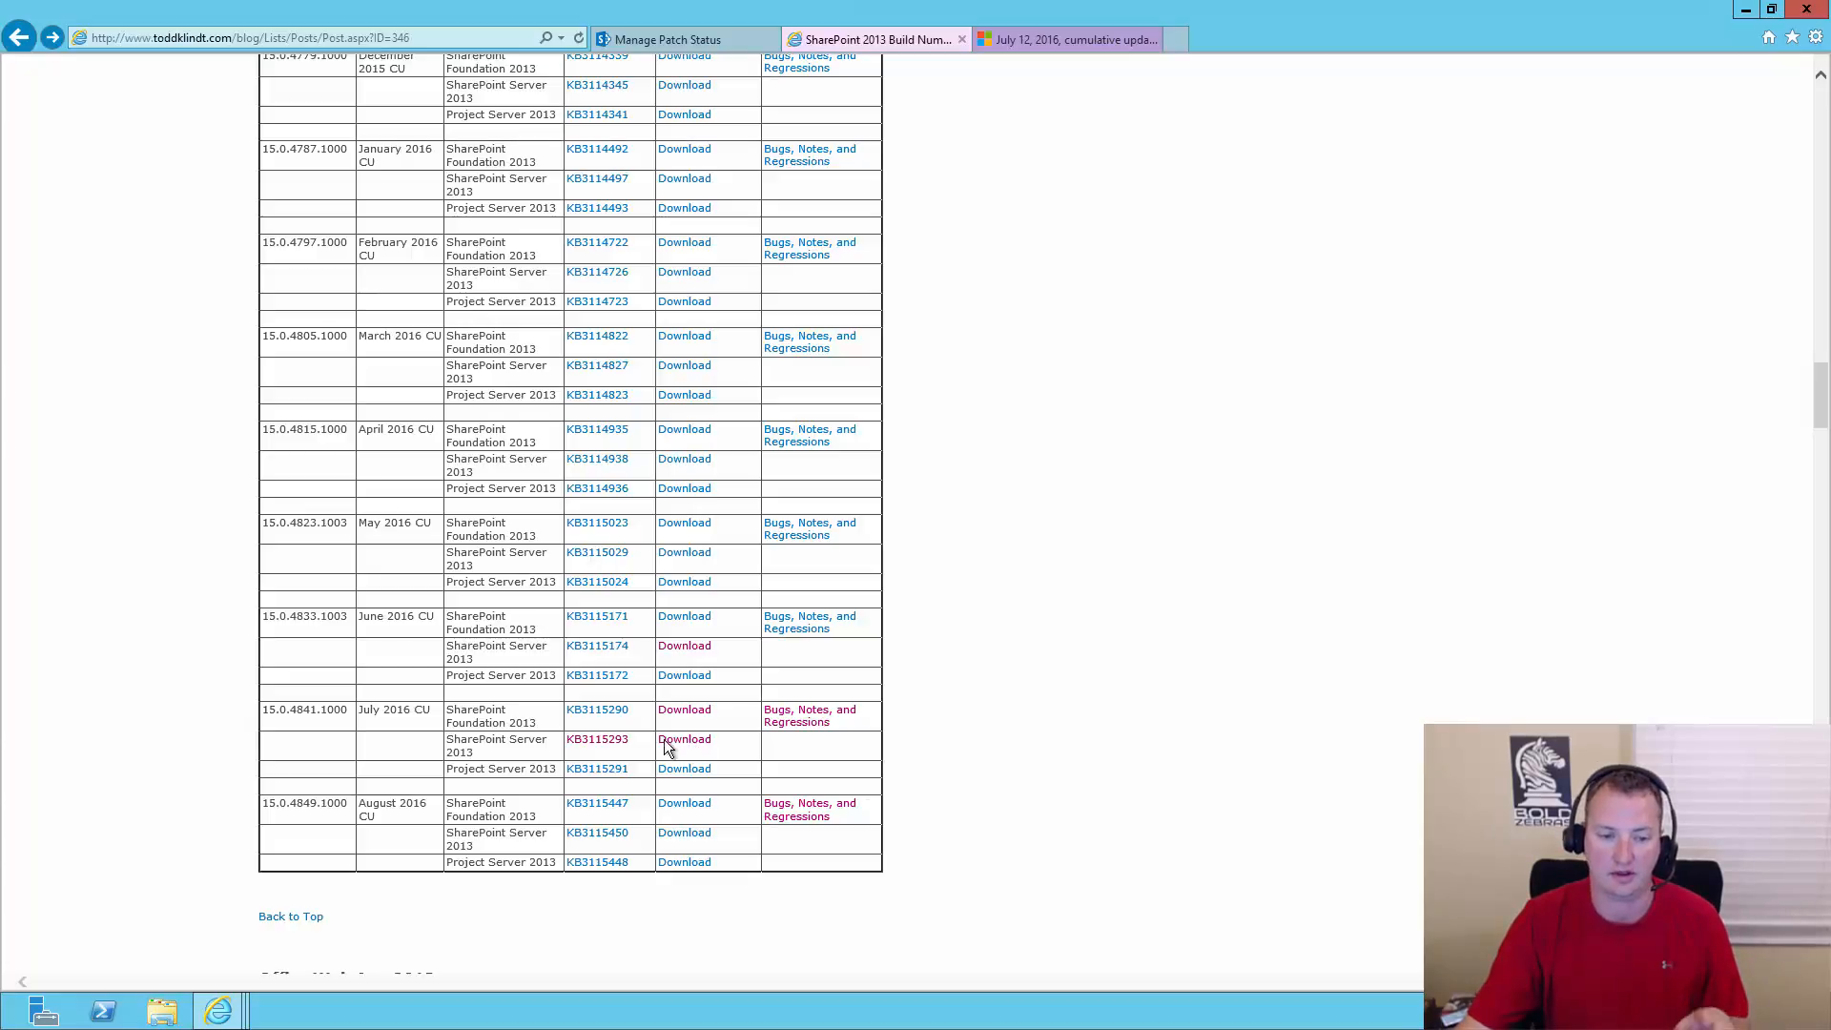
- Open the July 2016 SharePoint Server download page and expand Details to list three update files
{"action": "left_click", "coordinate": [684, 739]}
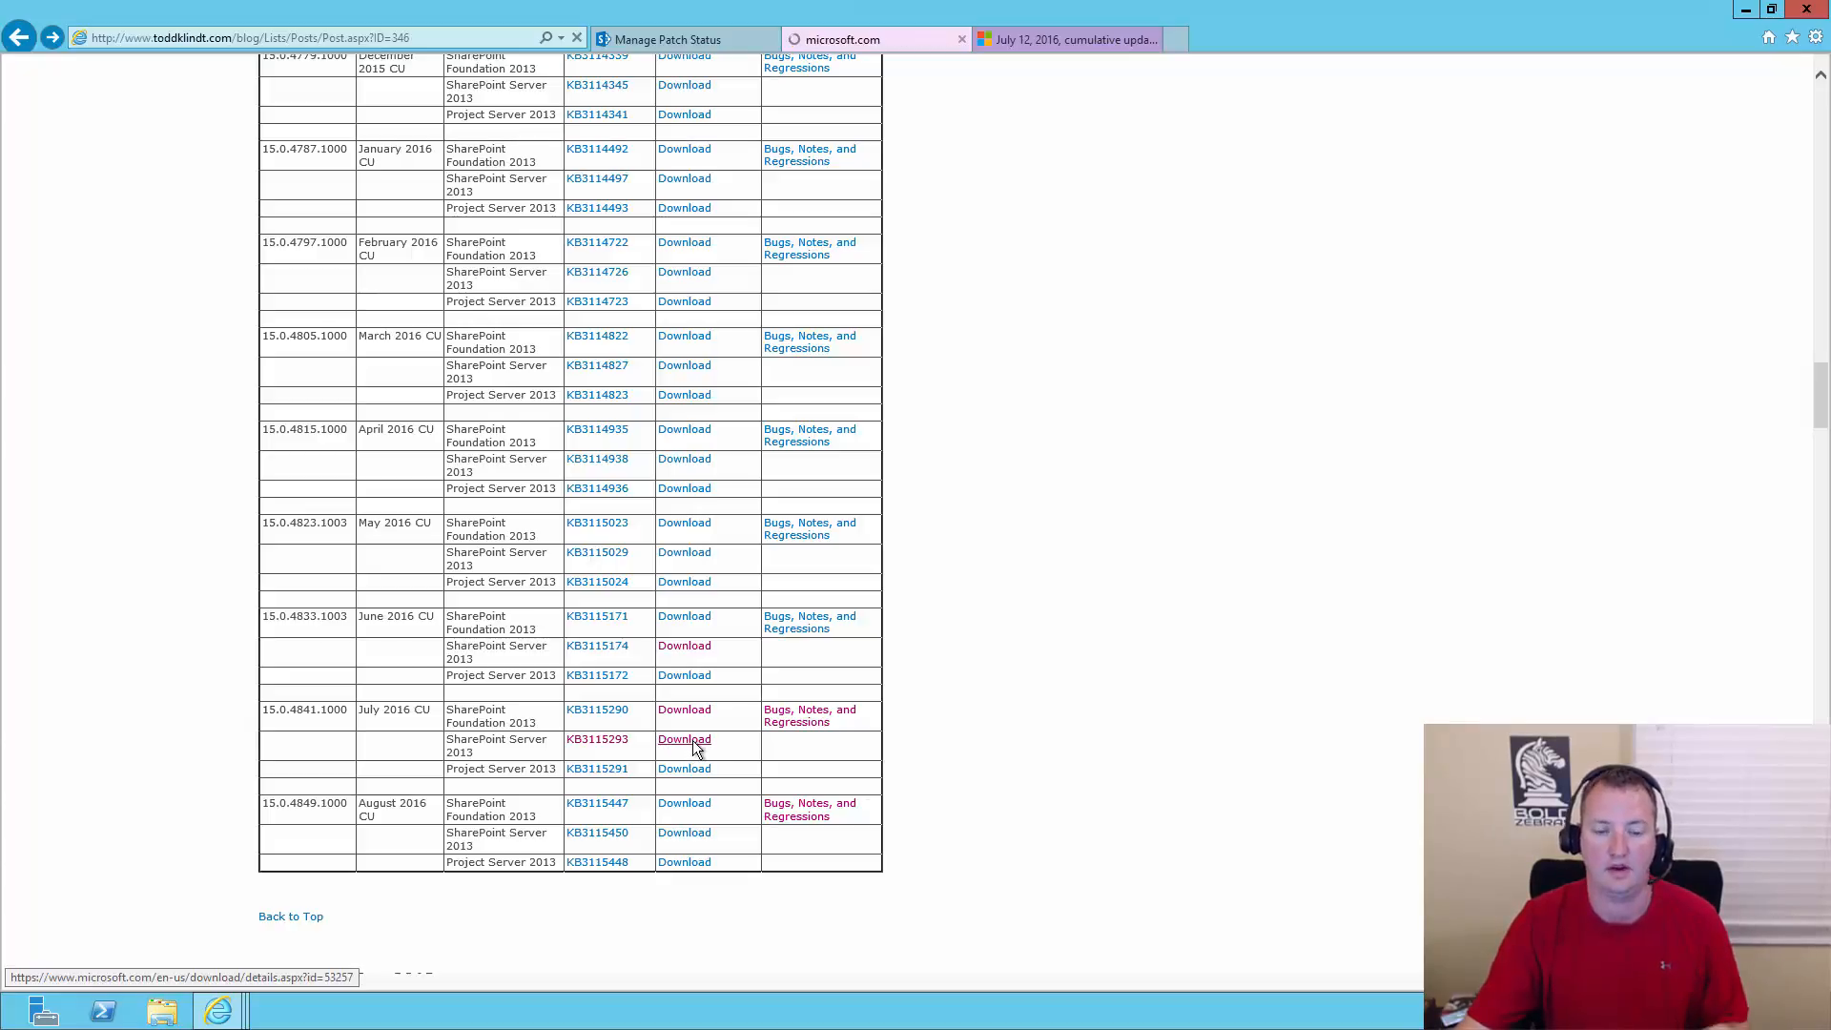
{"action": "left_click", "coordinate": [682, 740]}
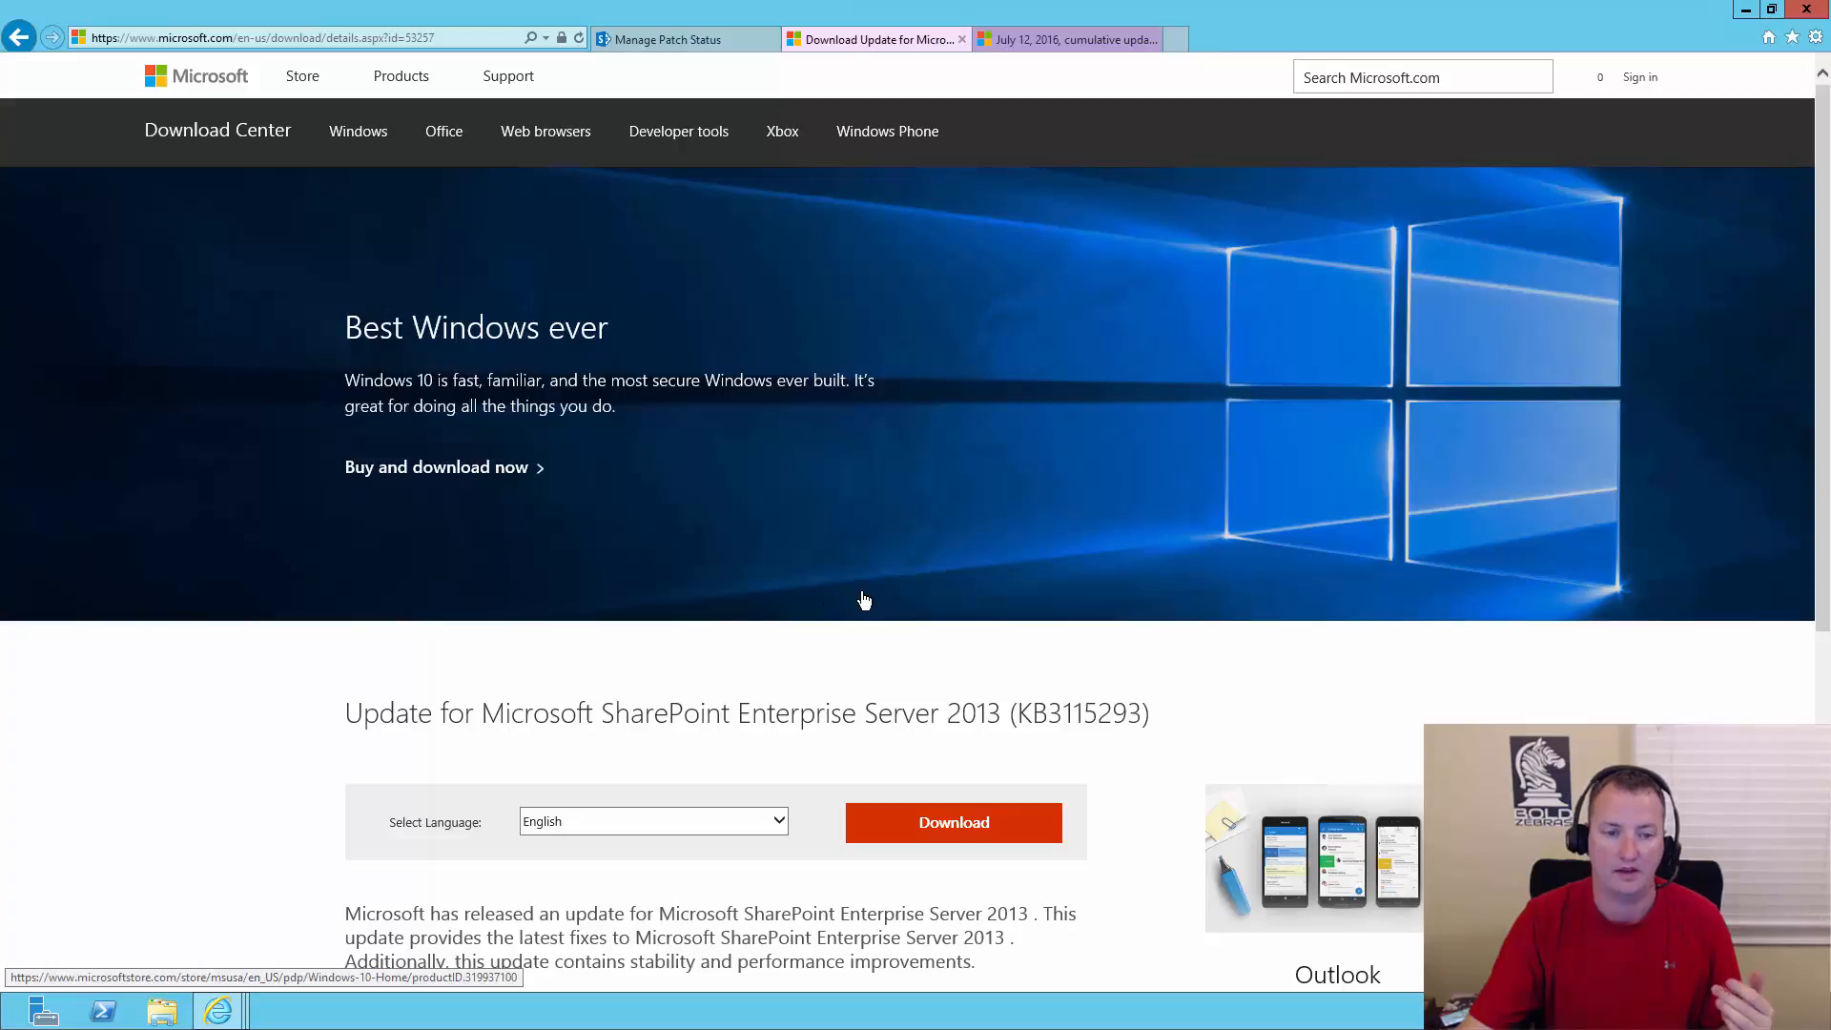
{"action": "scroll", "scroll_direction": "down", "scroll_amount": 3}
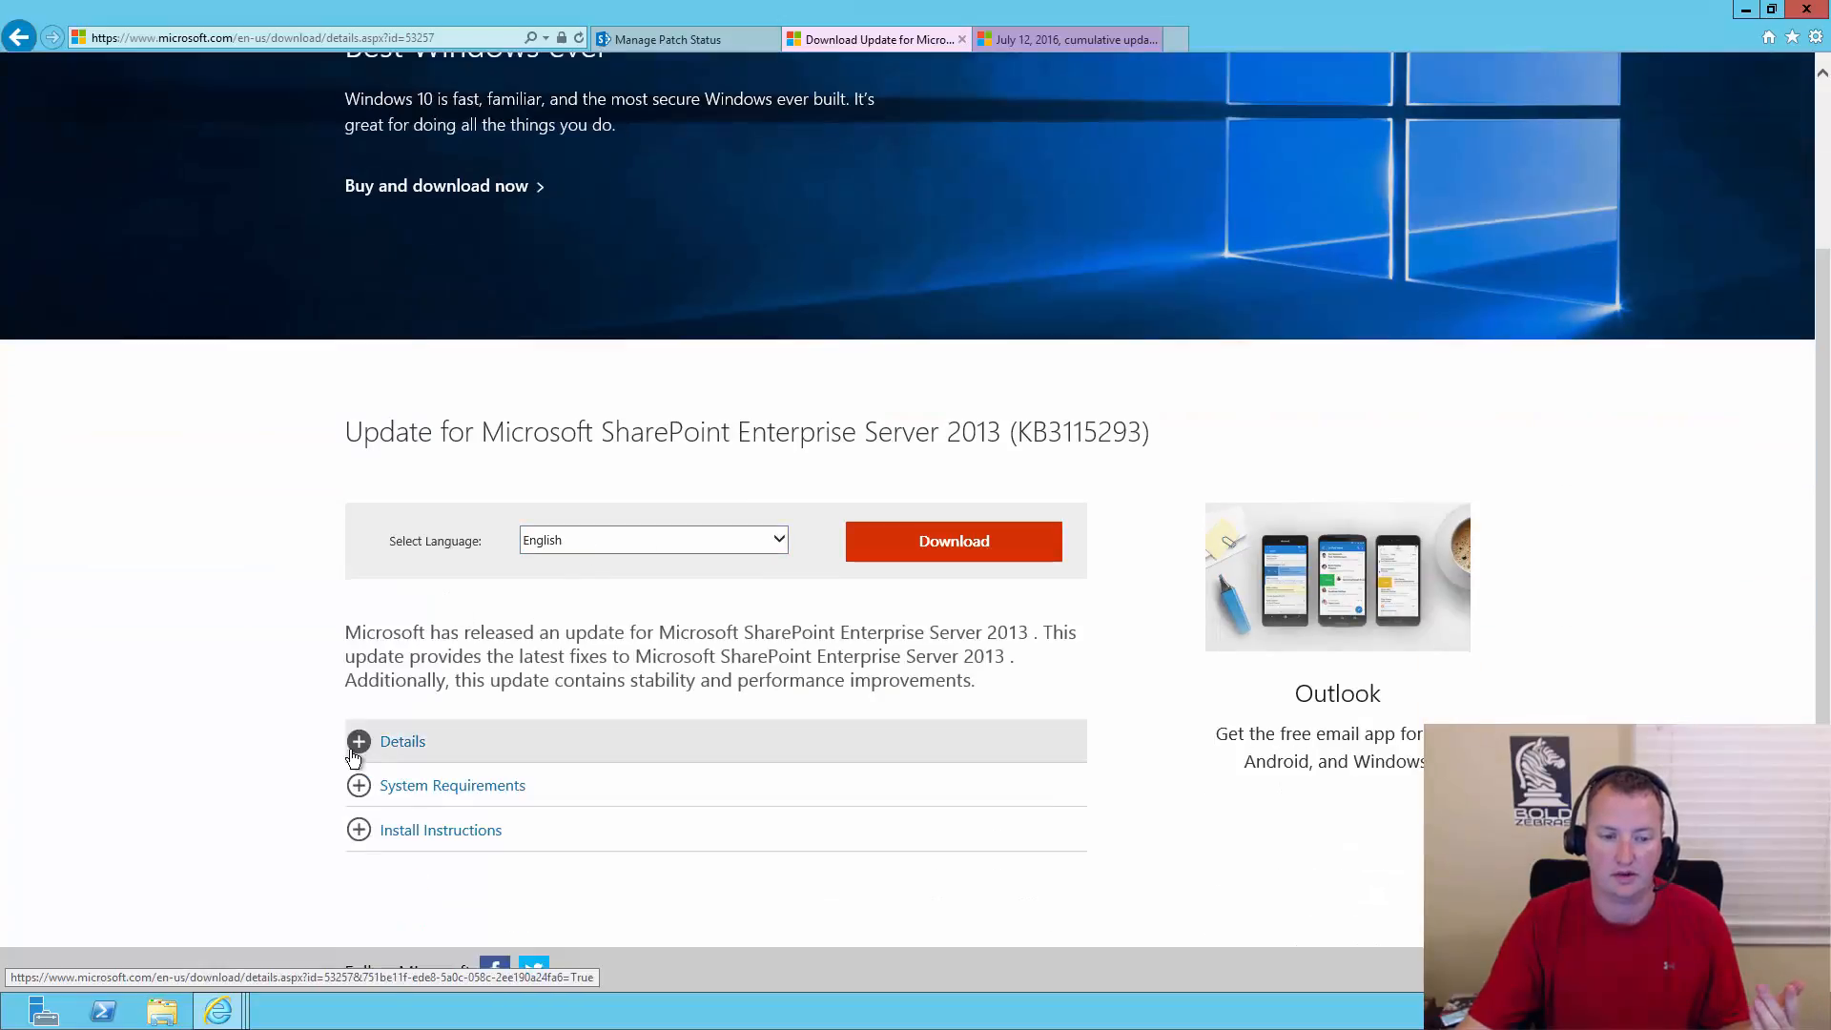
{"action": "left_click", "coordinate": [403, 740]}
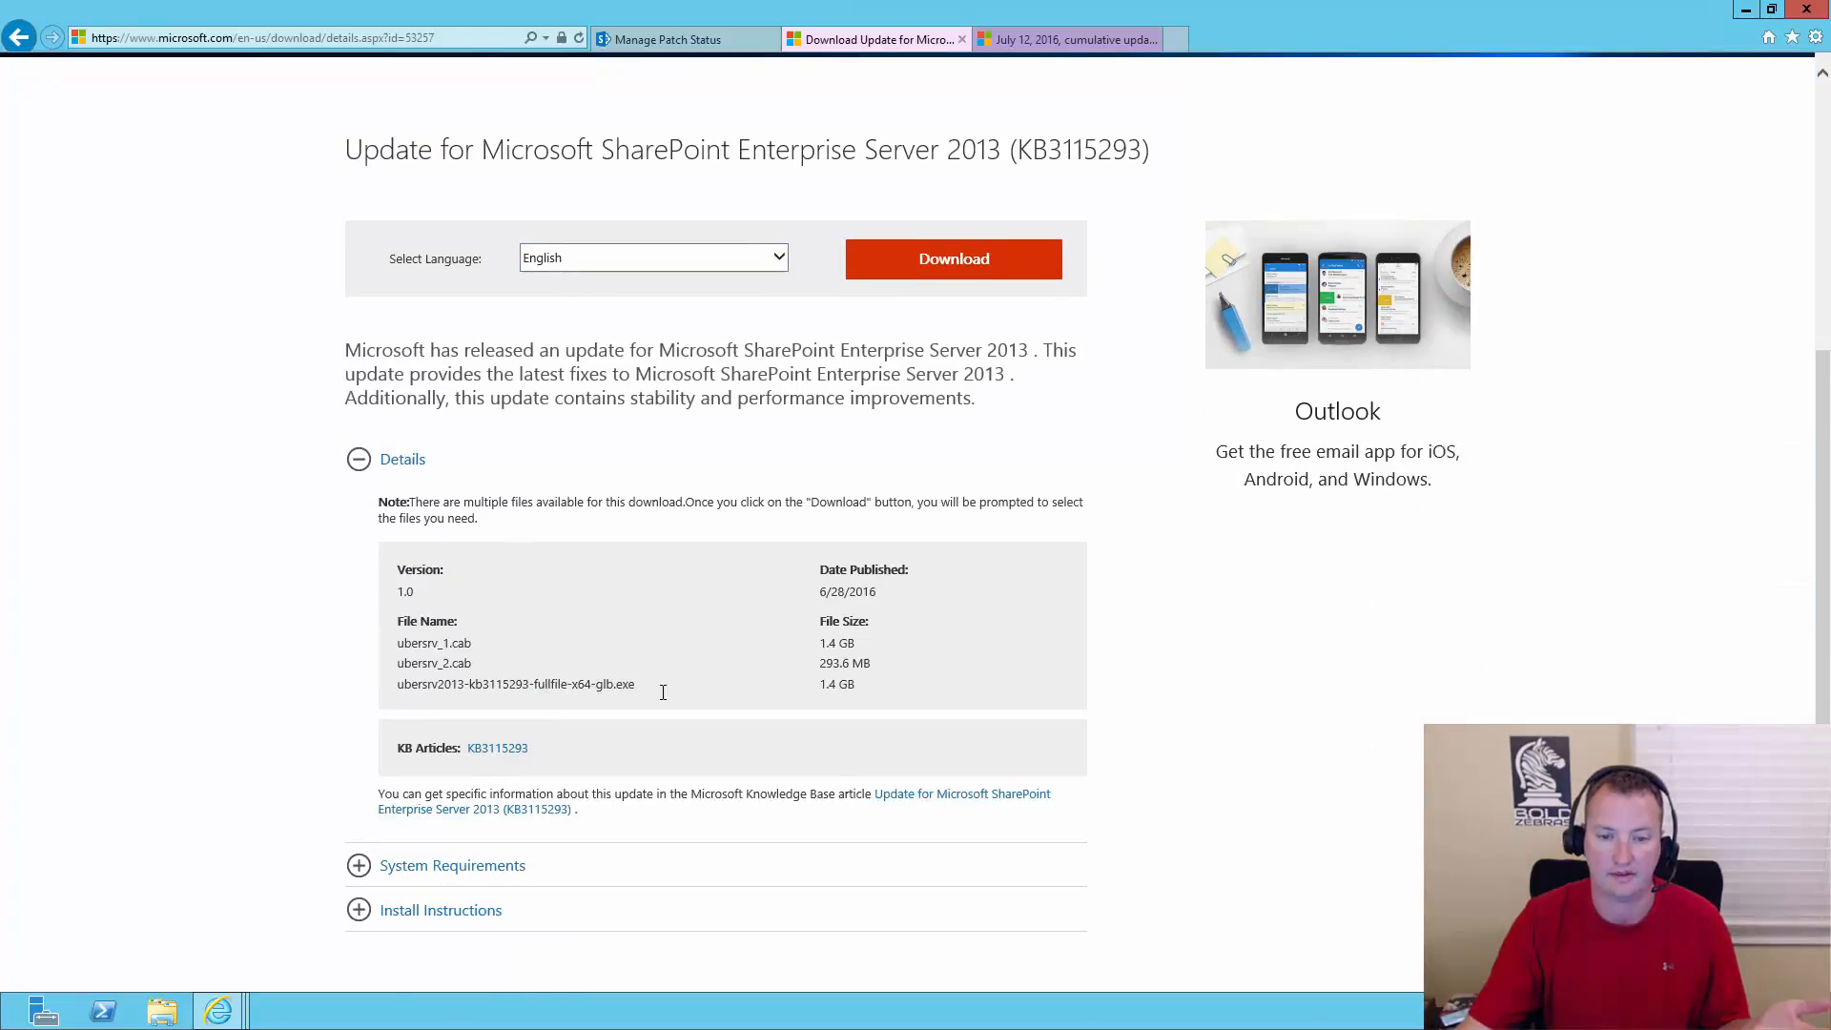
{"action": "mouse_move", "coordinate": [802, 645]}
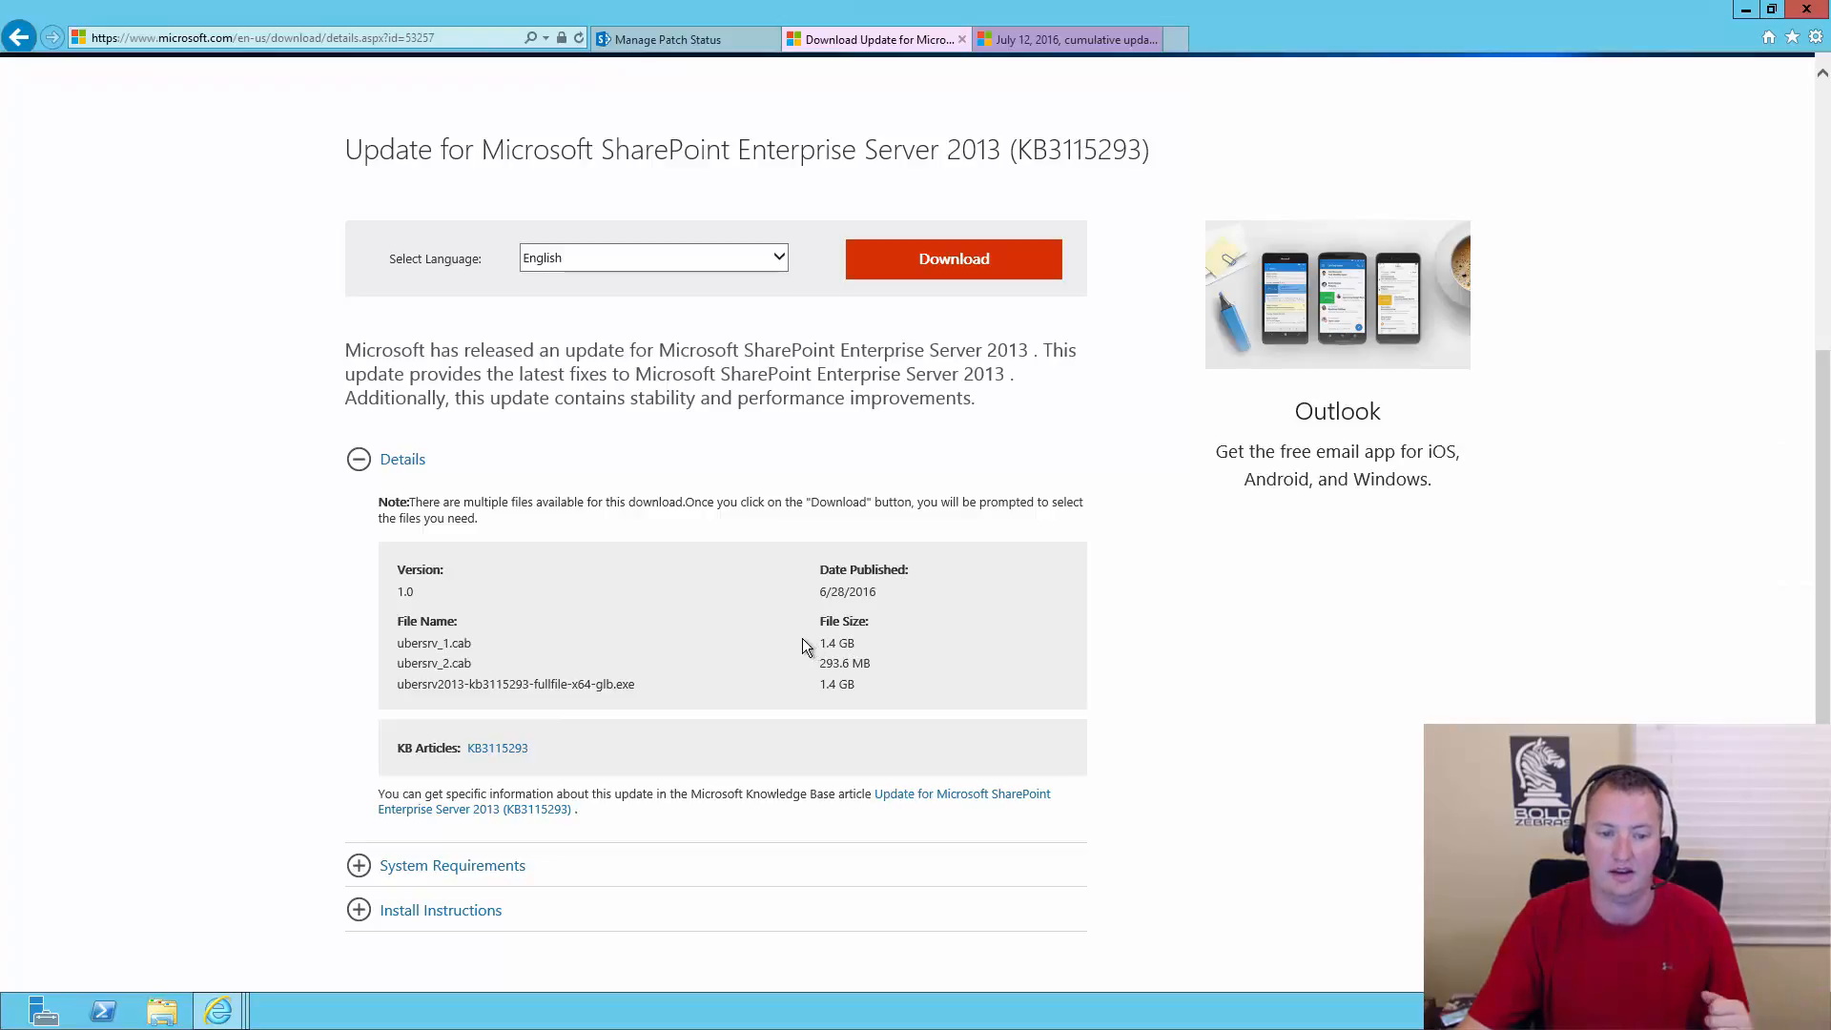
{"action": "mouse_move", "coordinate": [496, 749]}
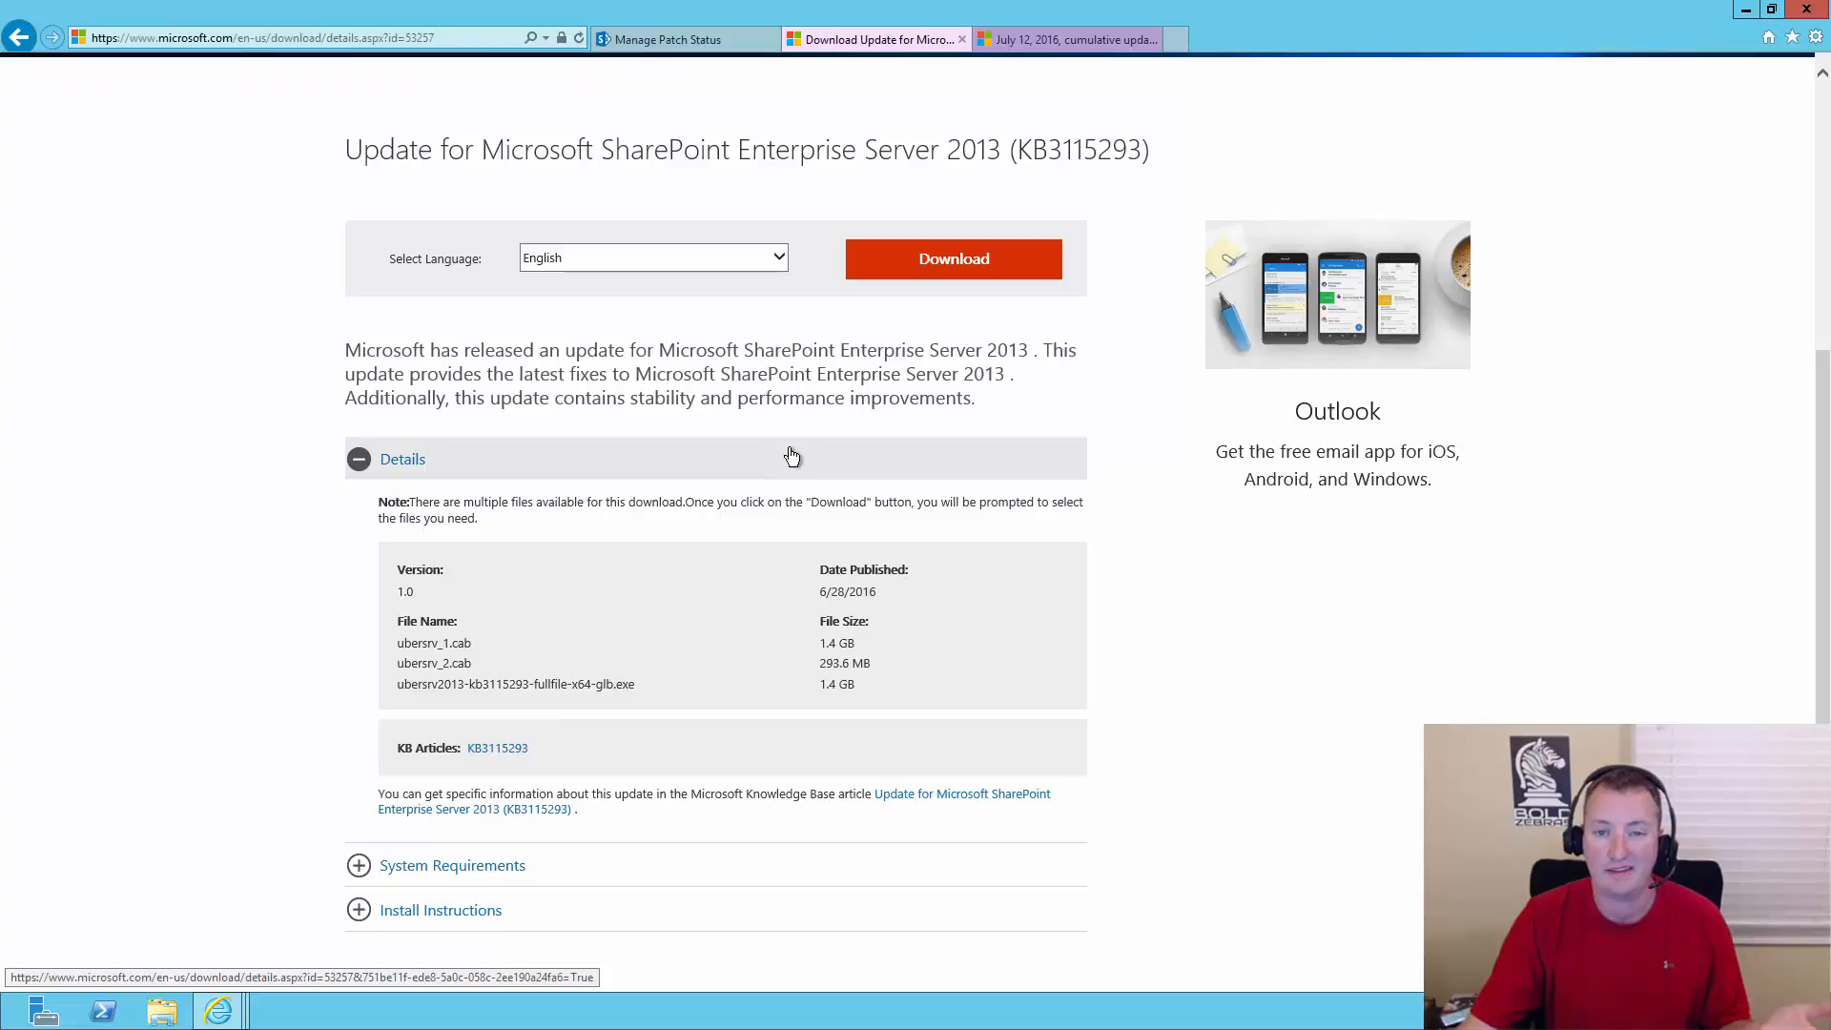
{"action": "scroll", "scroll_direction": "up", "scroll_amount": 3}
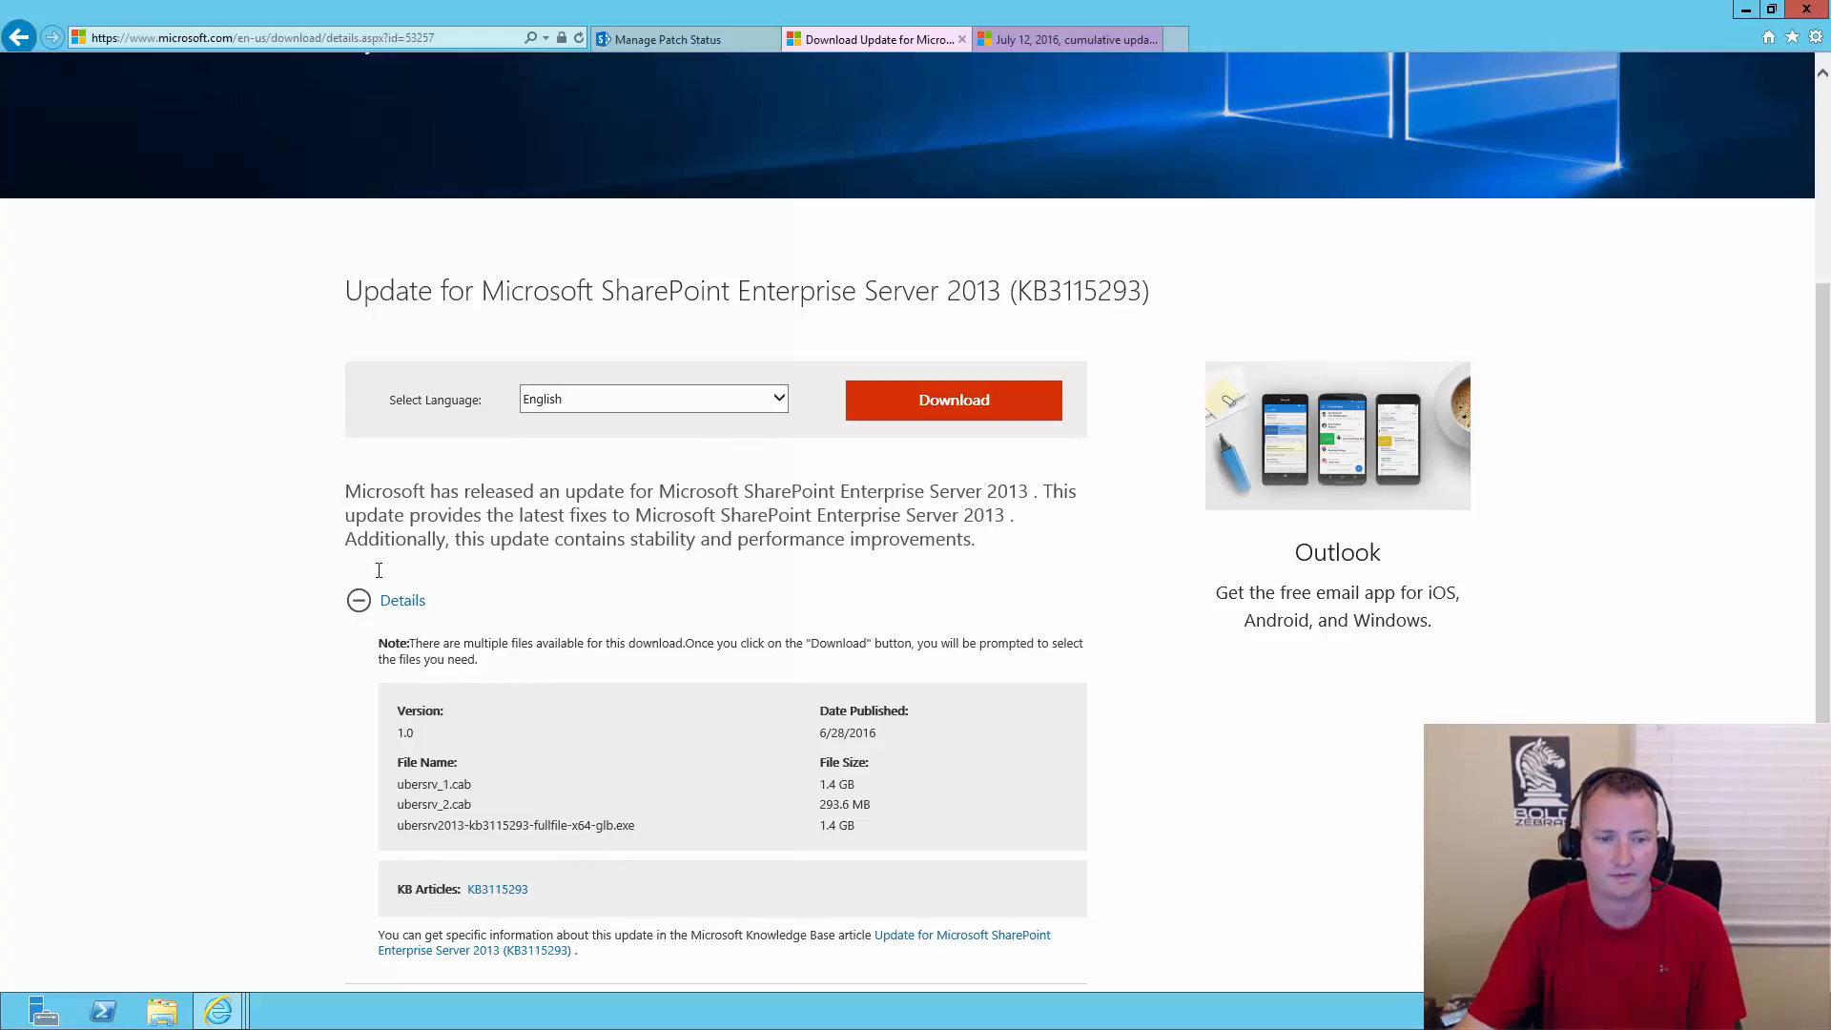
{"action": "mouse_move", "coordinate": [759, 468]}
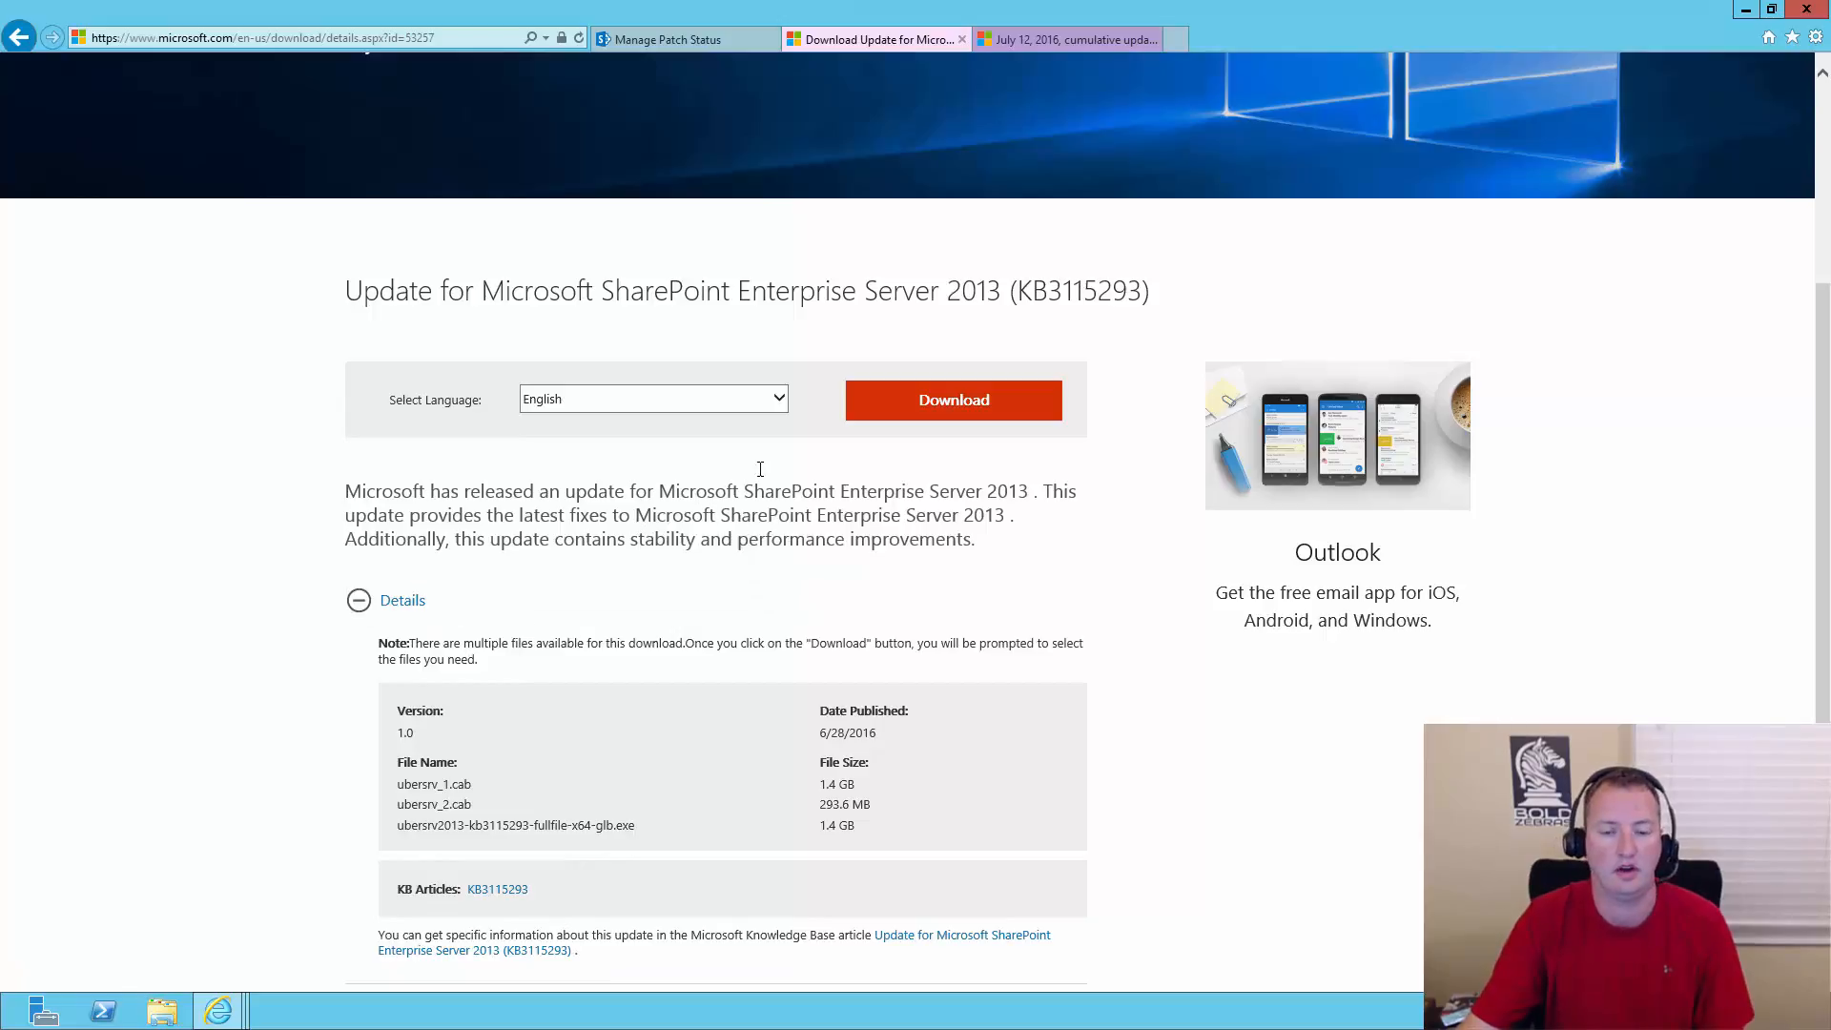
{"action": "left_click", "coordinate": [953, 399]}
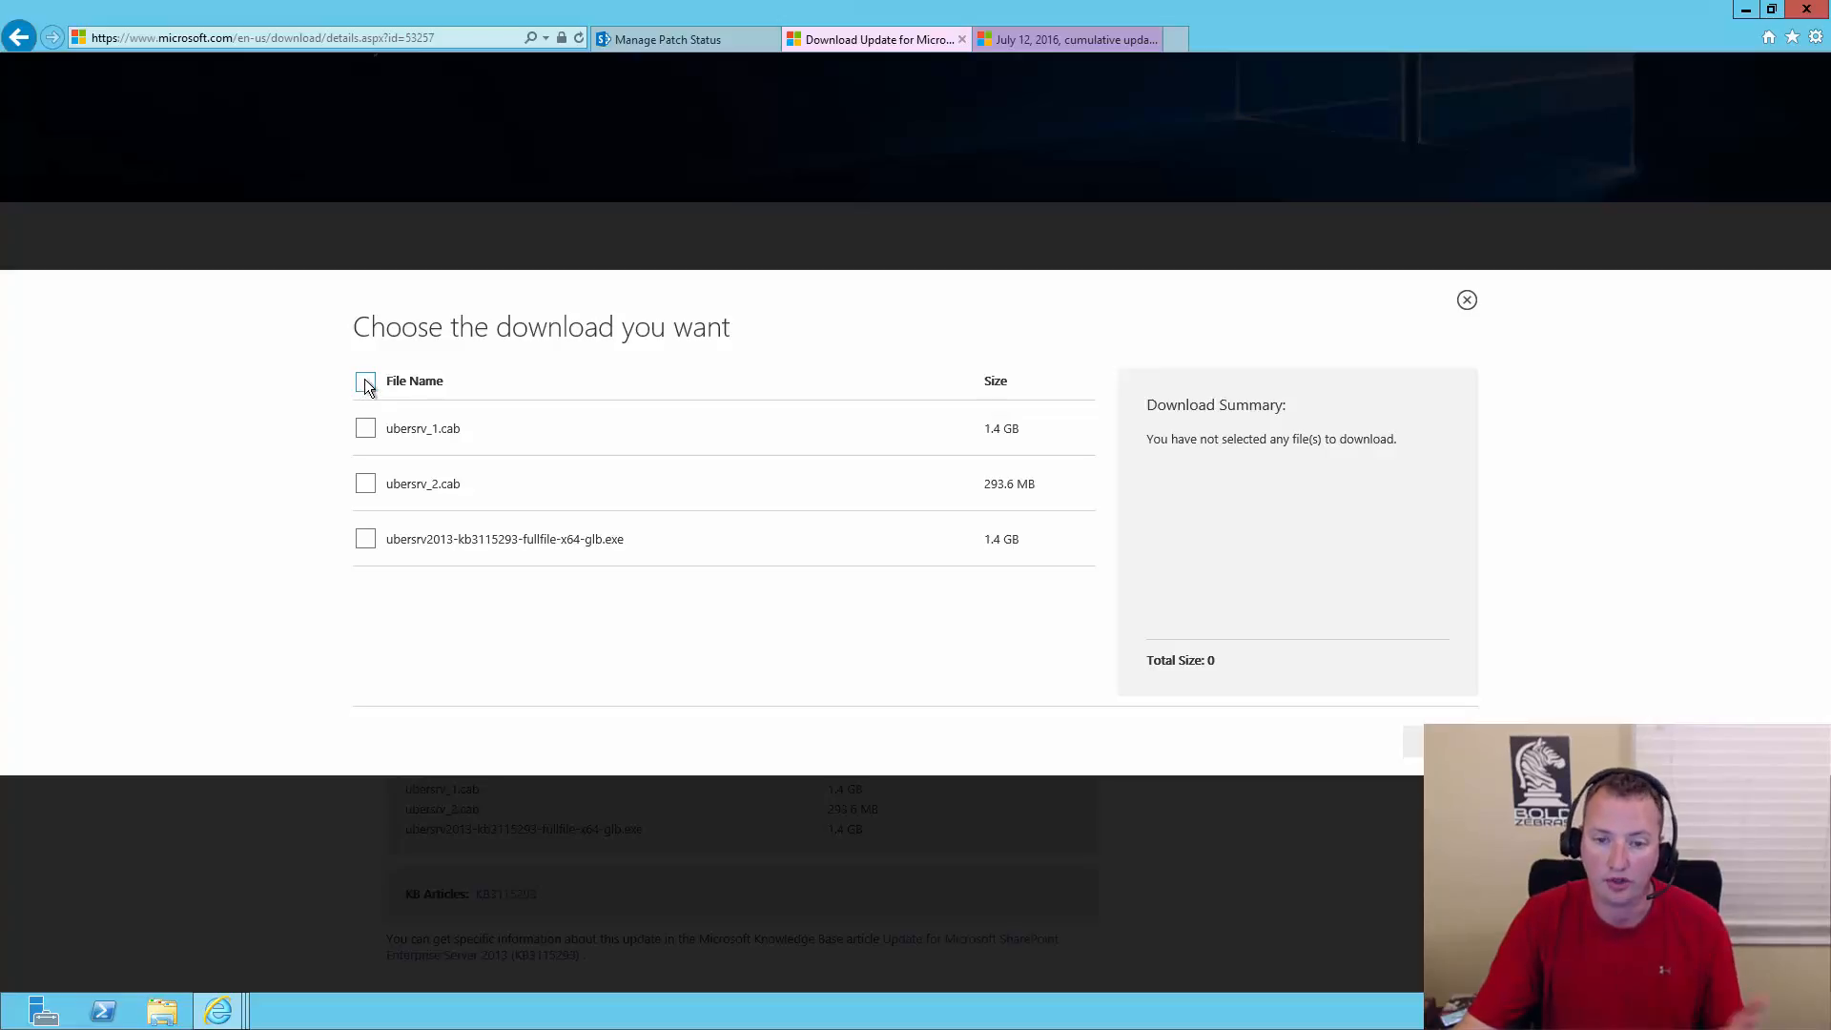
- Select all three KB3115293 files, two cabs and the exe, totalling 3.1 GB
{"action": "left_click", "coordinate": [365, 380]}
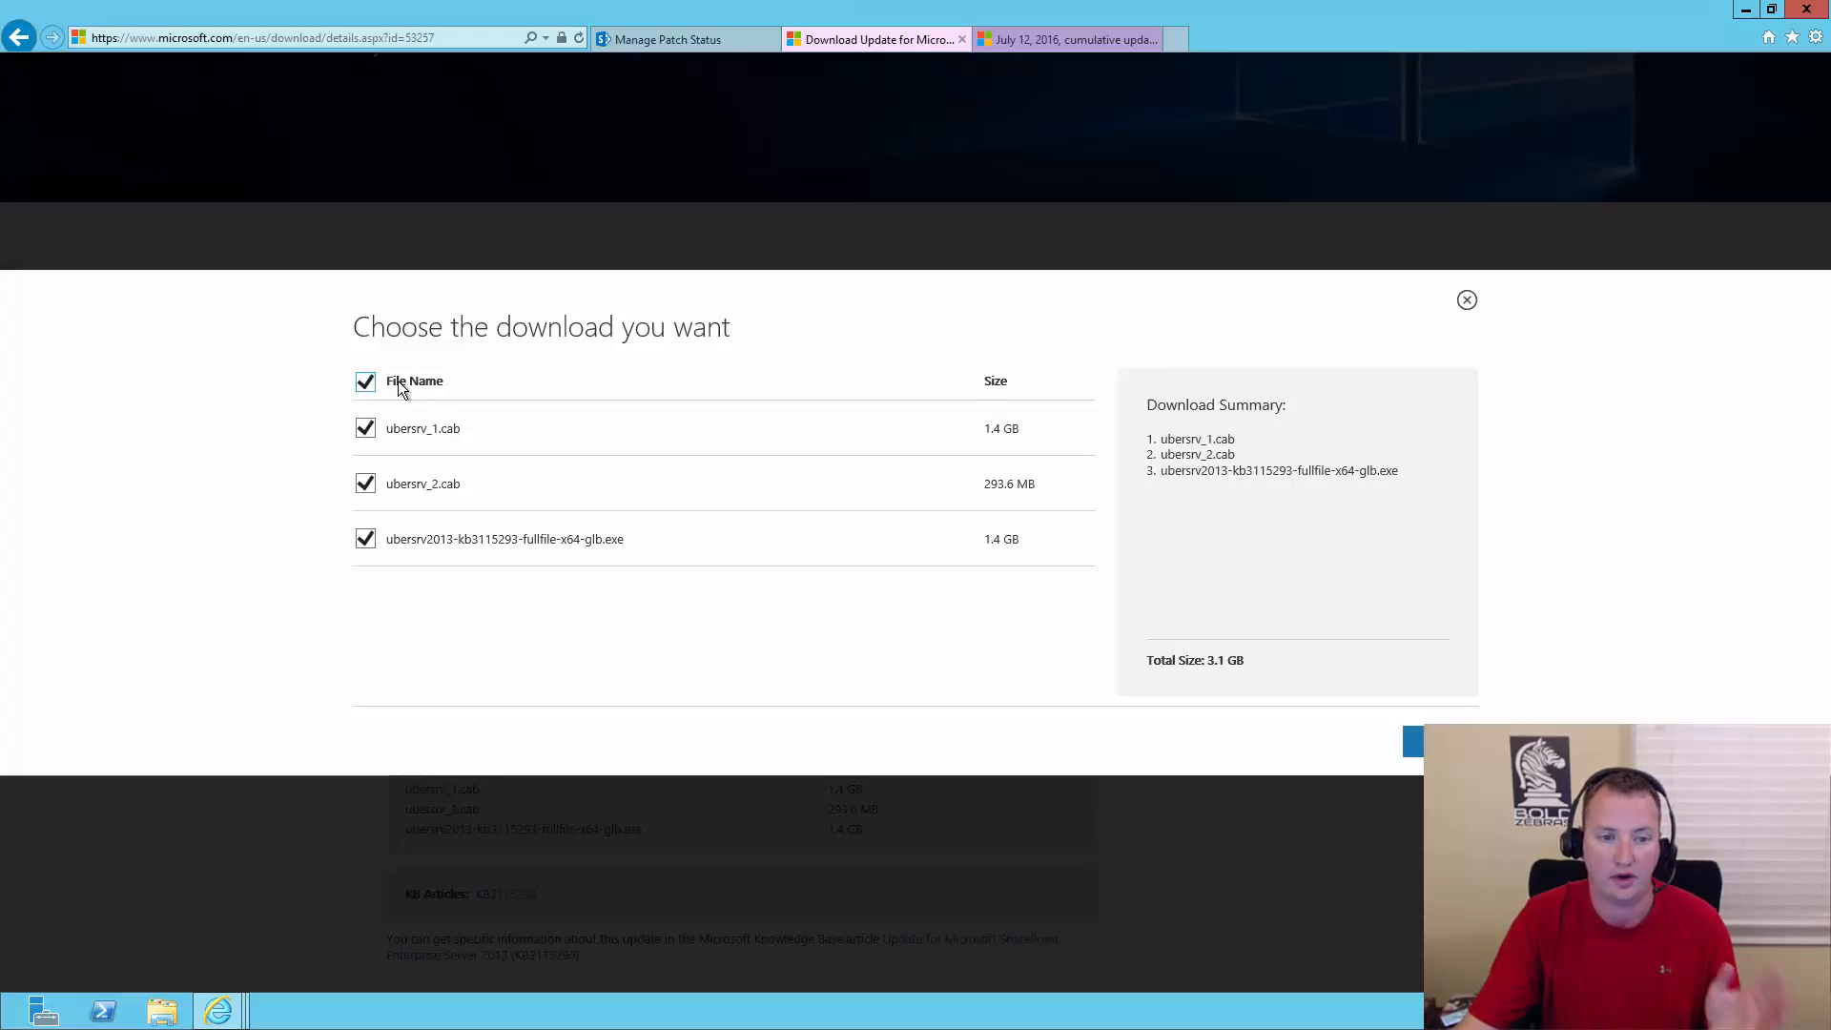
{"action": "mouse_move", "coordinate": [812, 556]}
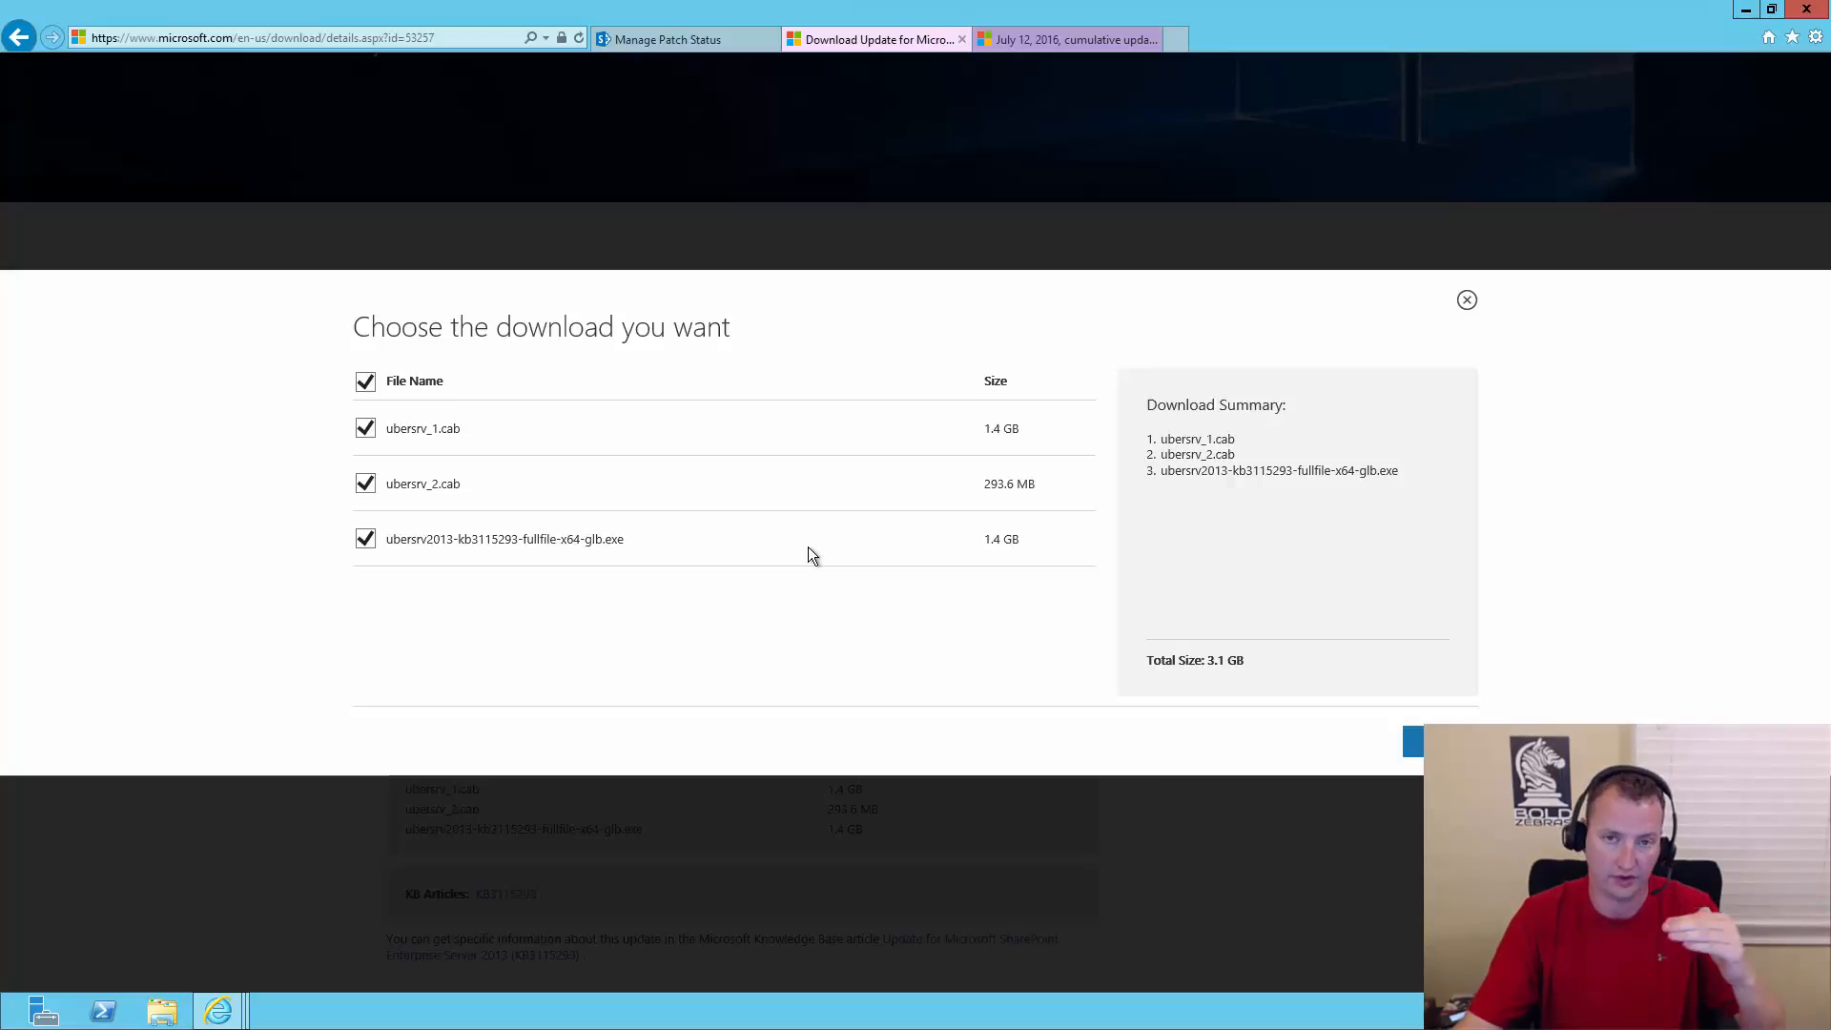
{"action": "mouse_move", "coordinate": [999, 468]}
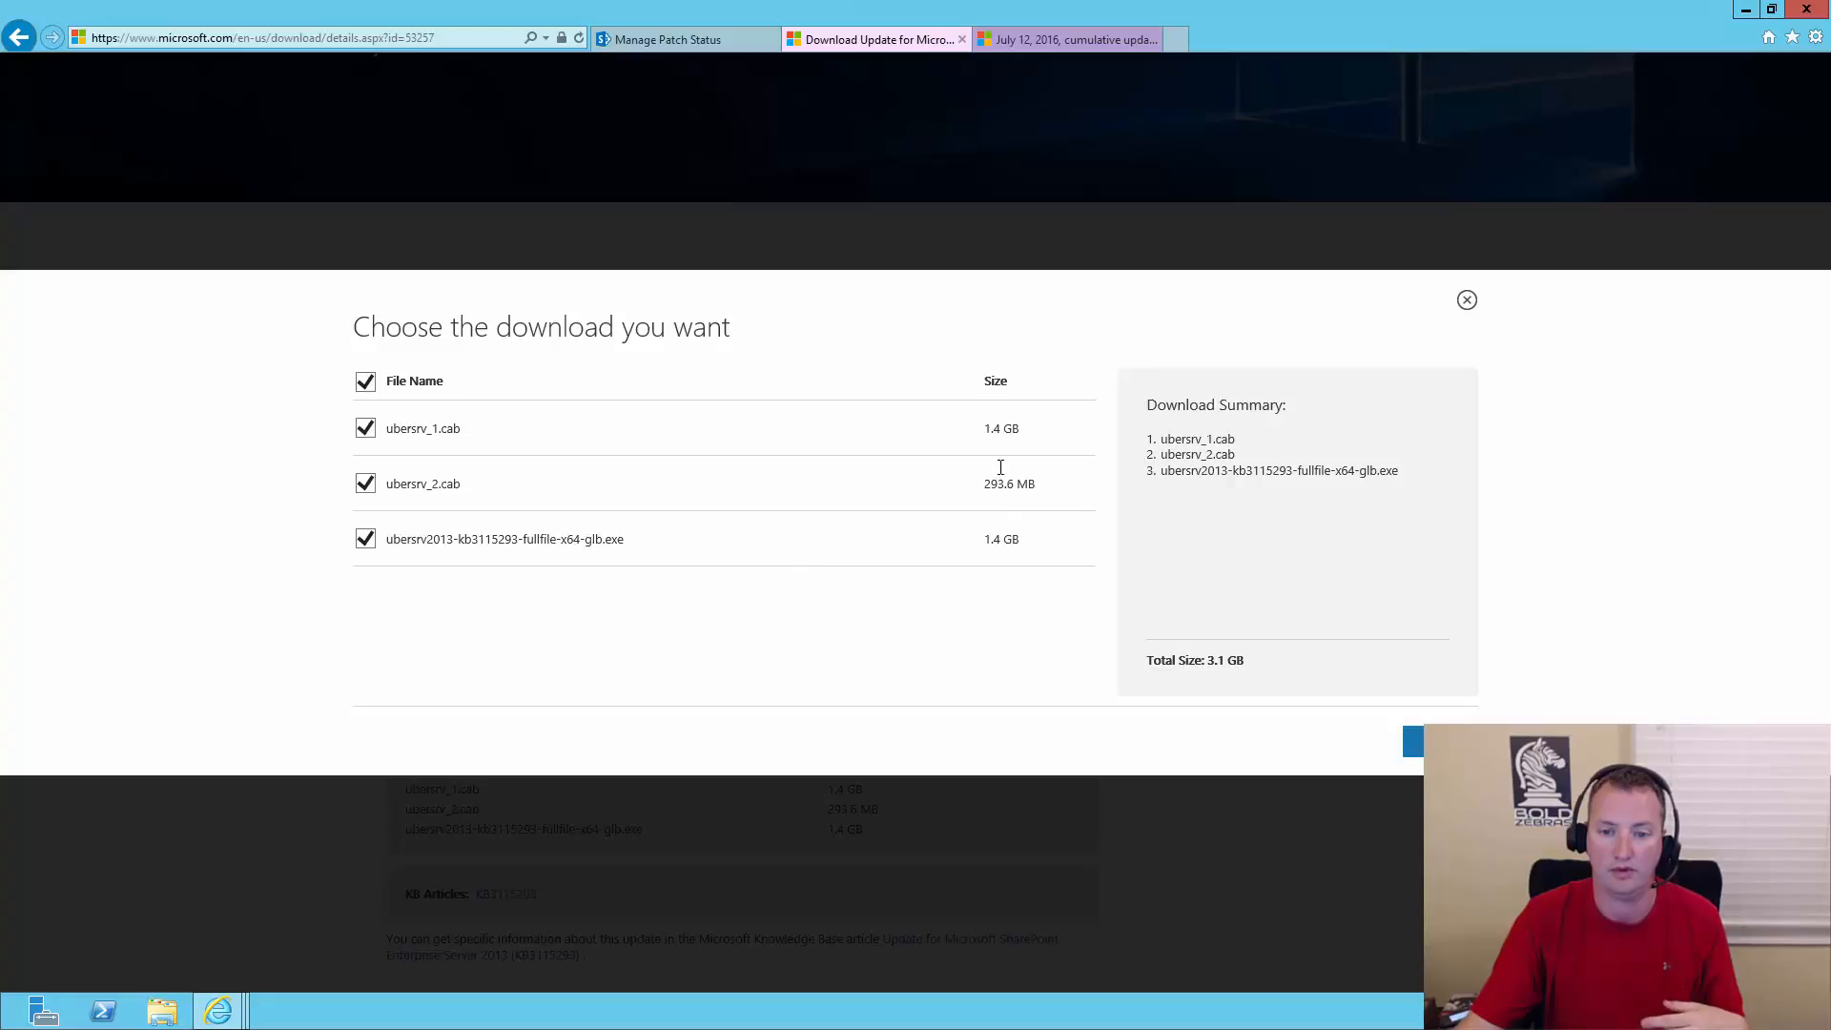
{"action": "mouse_move", "coordinate": [1000, 495]}
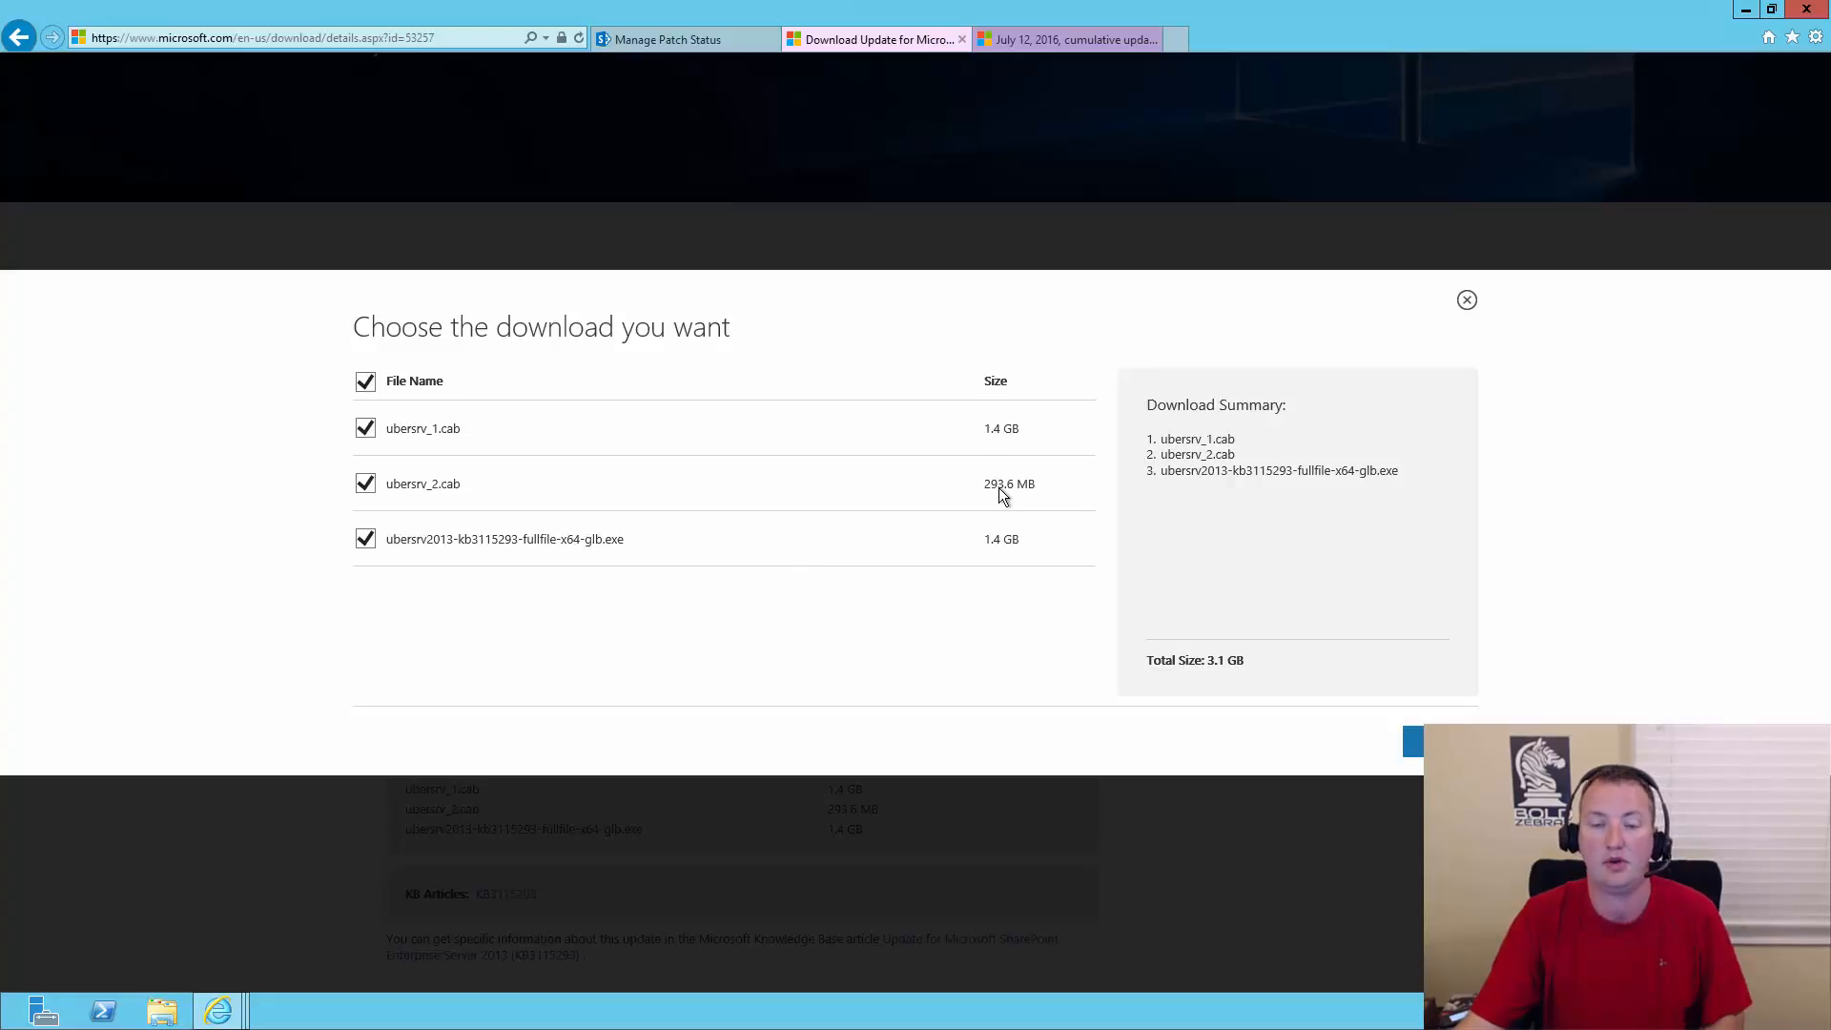
{"action": "mouse_move", "coordinate": [1018, 550]}
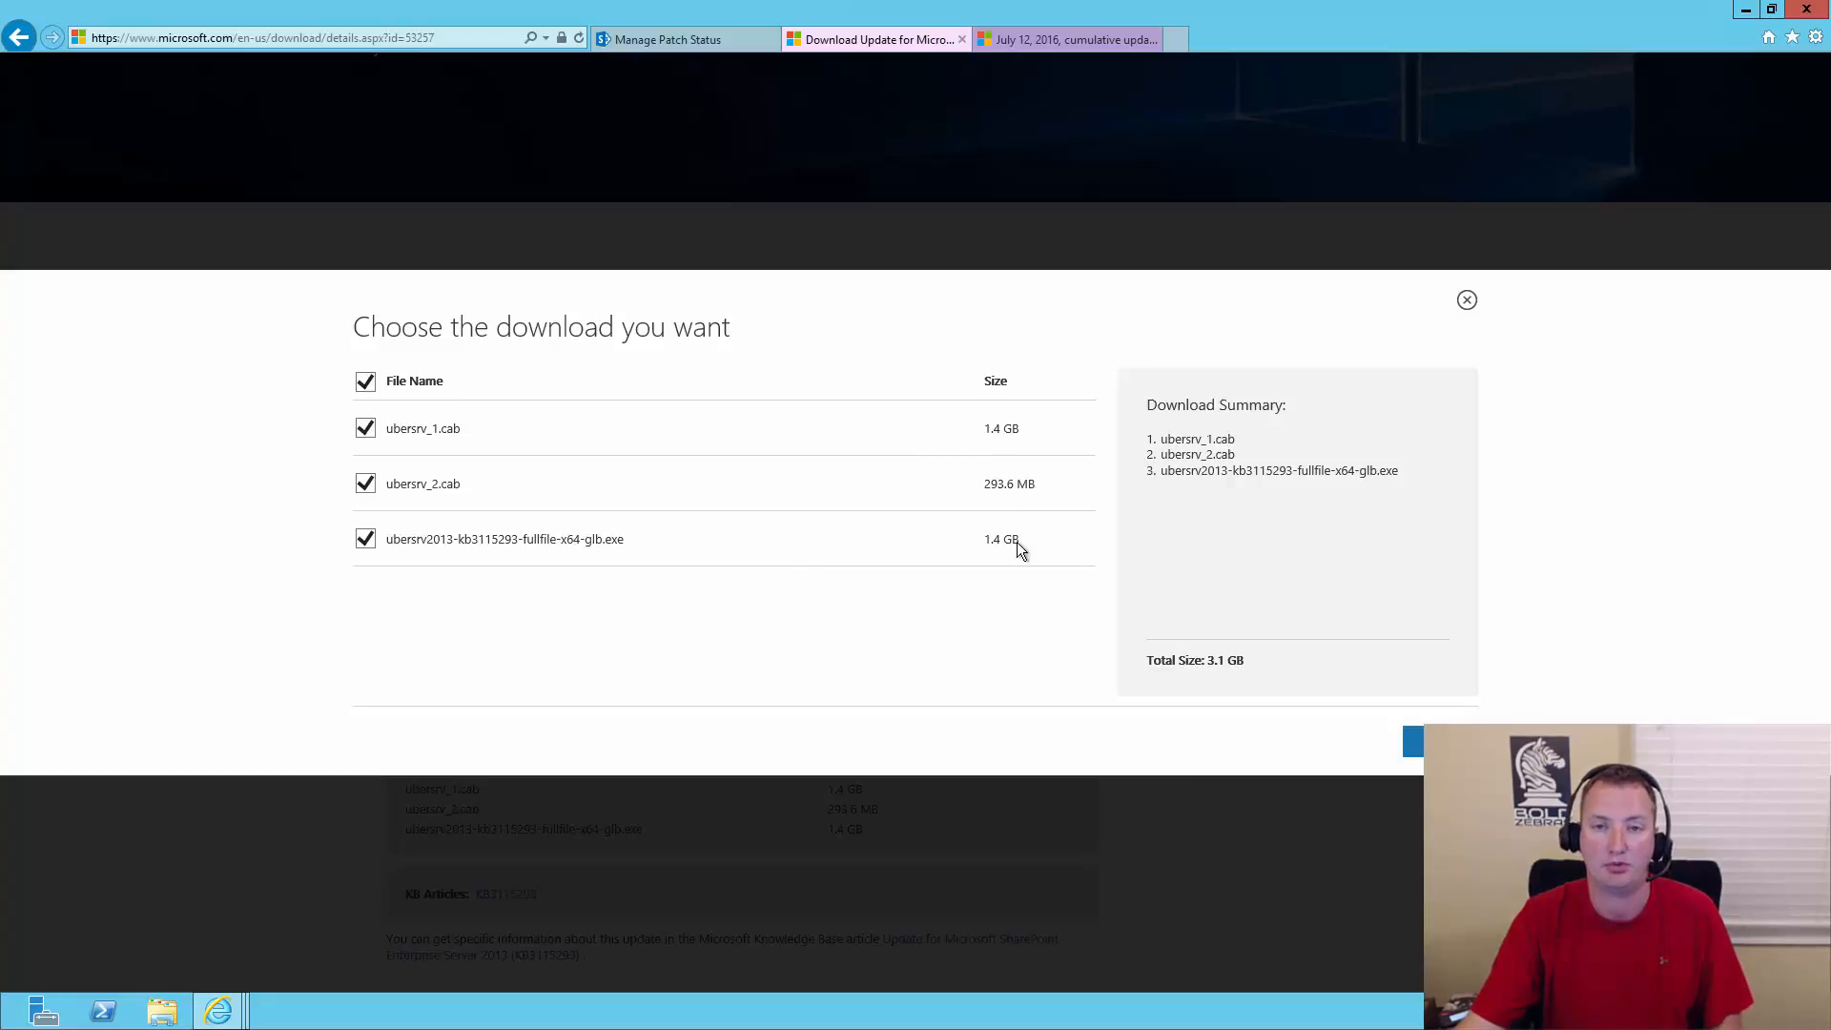
{"action": "mouse_move", "coordinate": [1057, 499]}
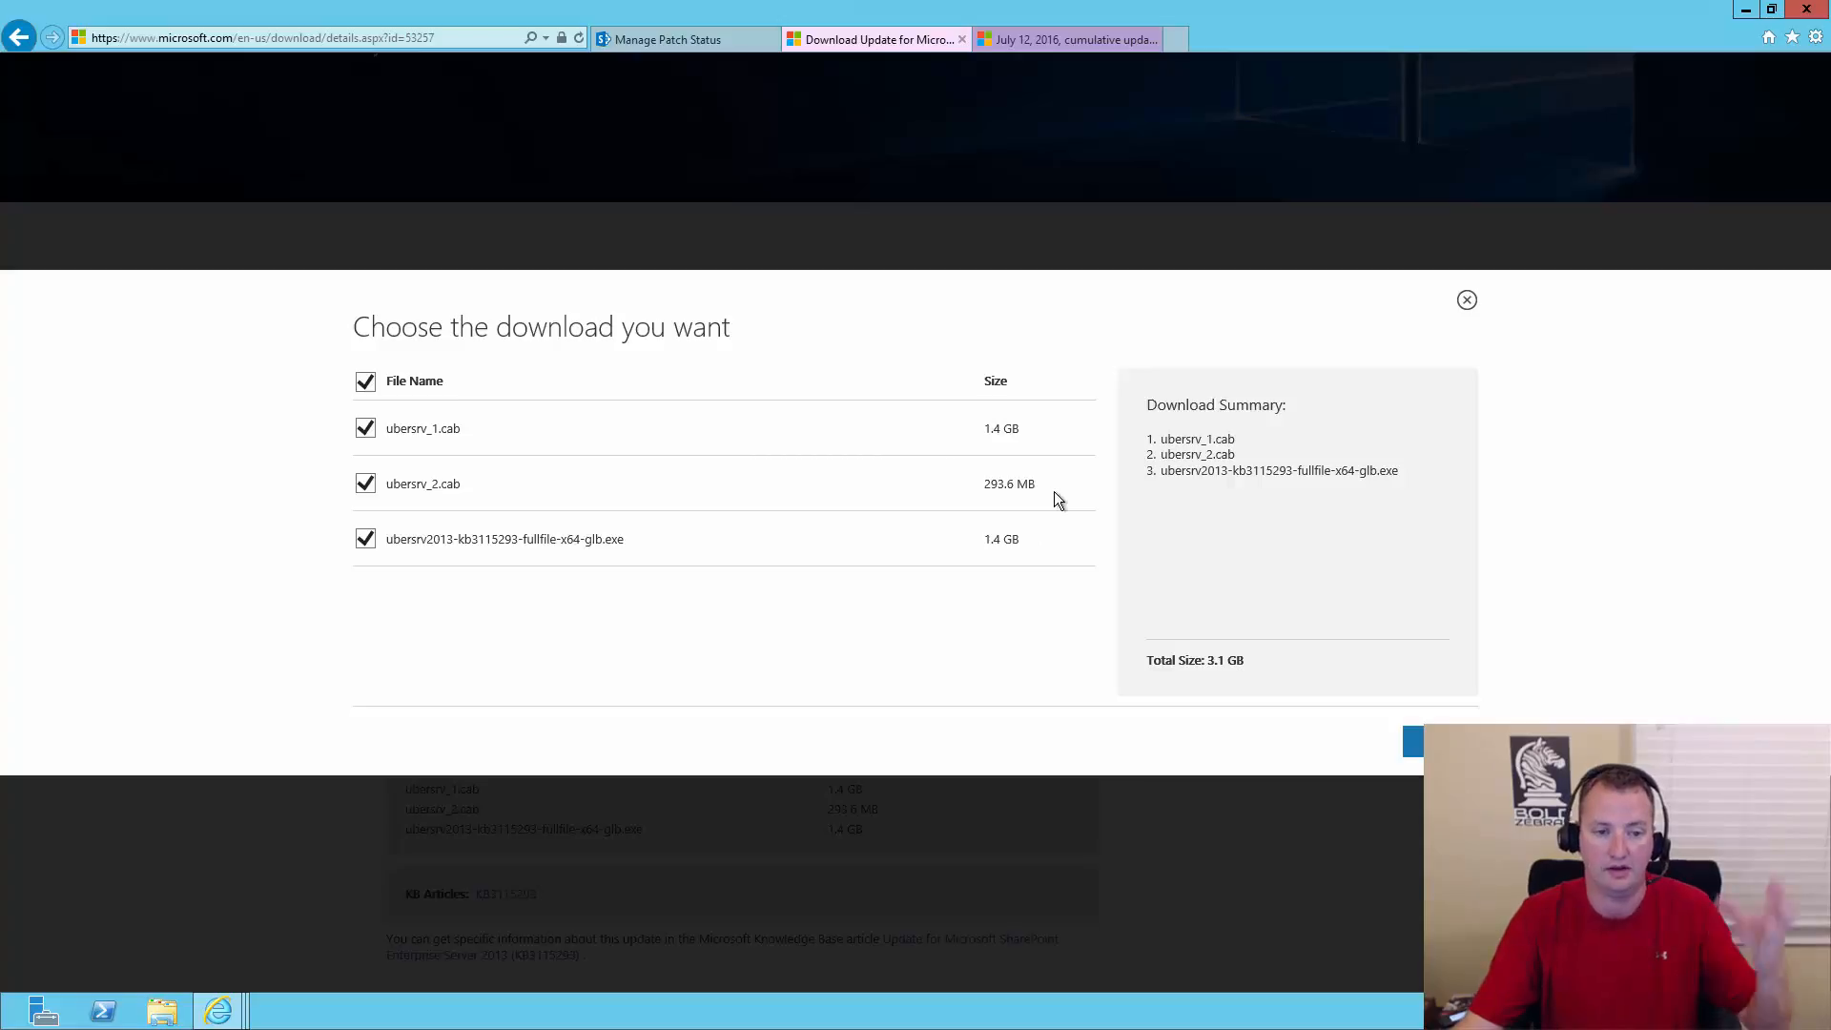
{"action": "mouse_move", "coordinate": [1043, 499]}
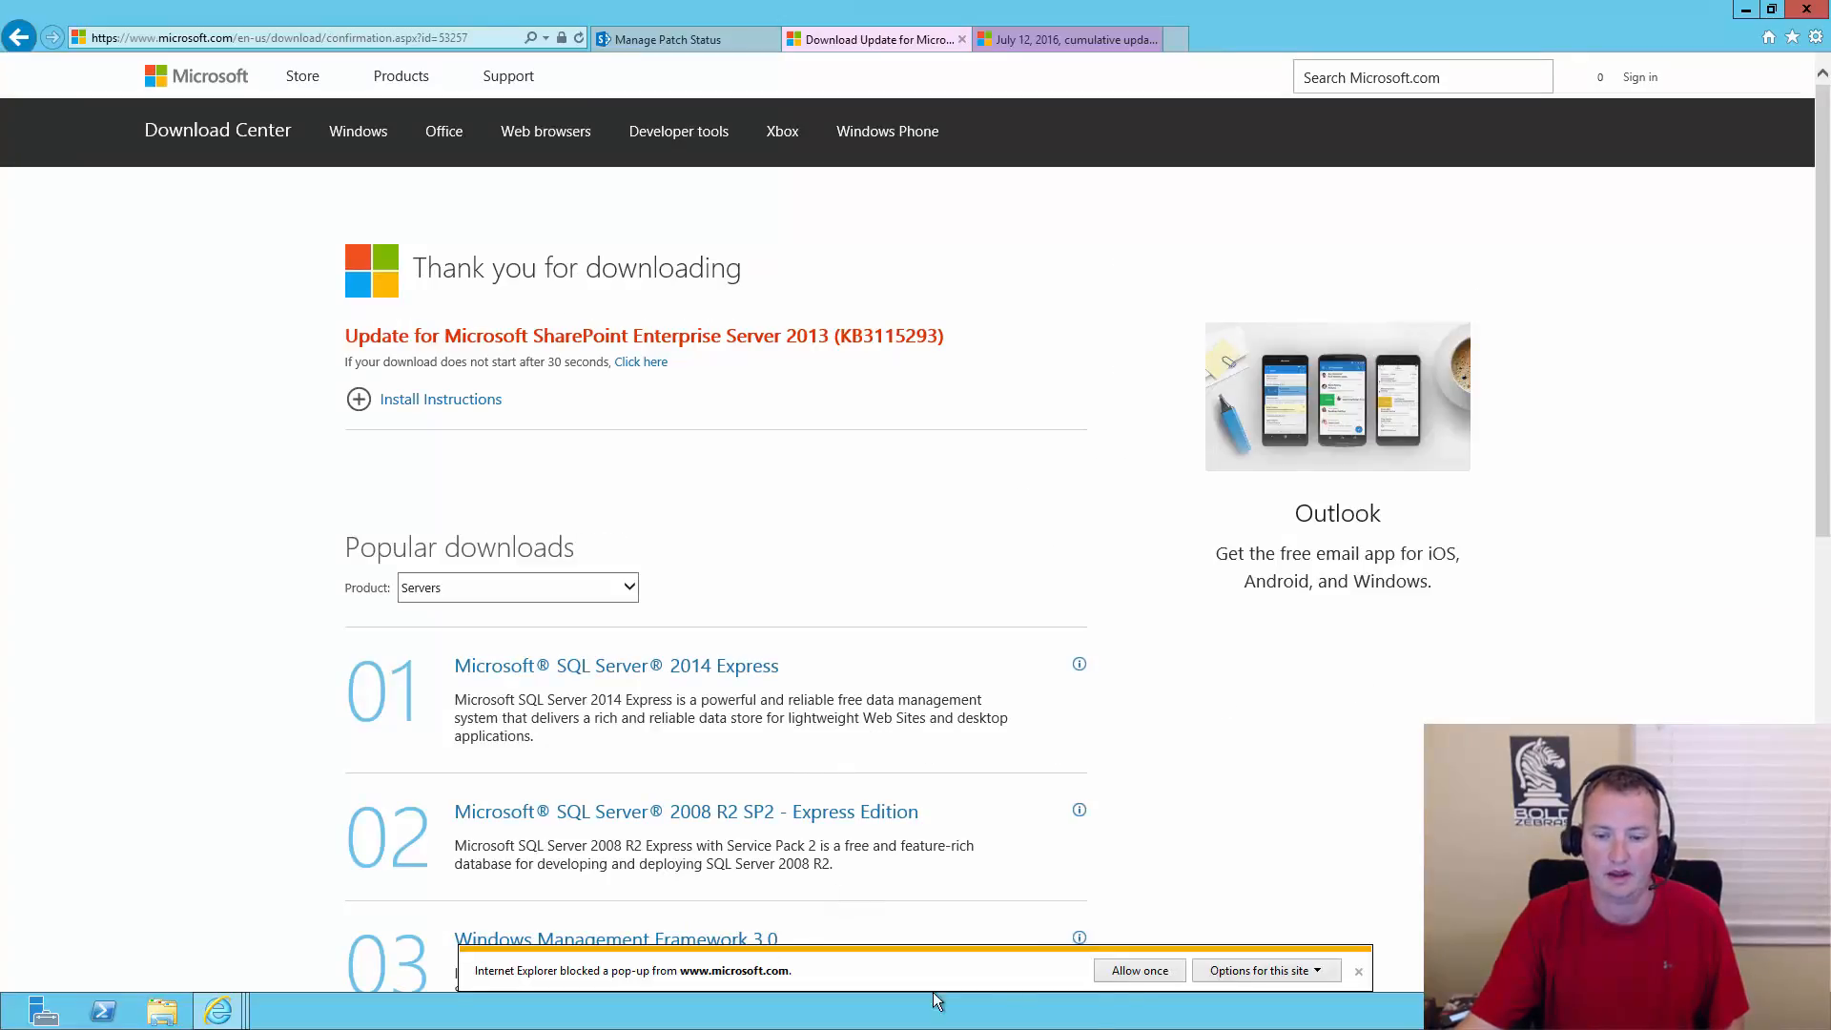
- Allow the download and save the KB3115293 exe into a new C:\install\July 2016 CU folder
{"action": "left_click", "coordinate": [1136, 969]}
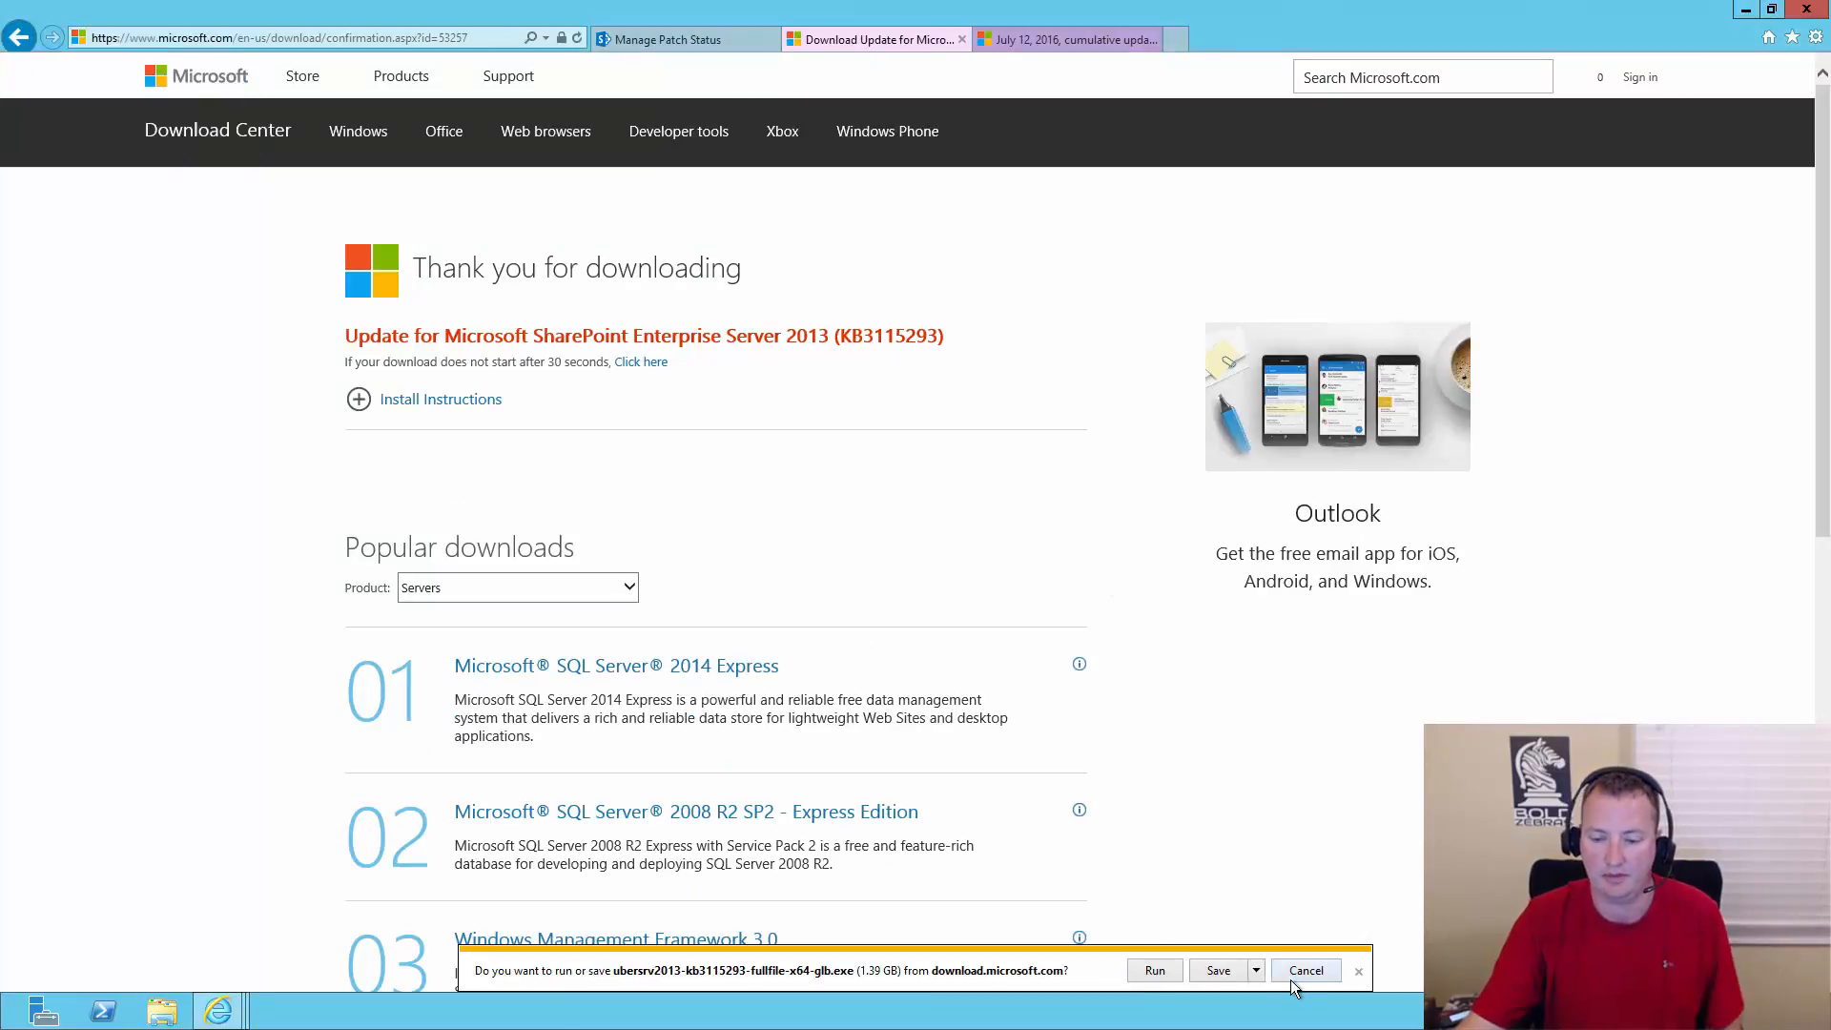
{"action": "left_click", "coordinate": [1254, 971]}
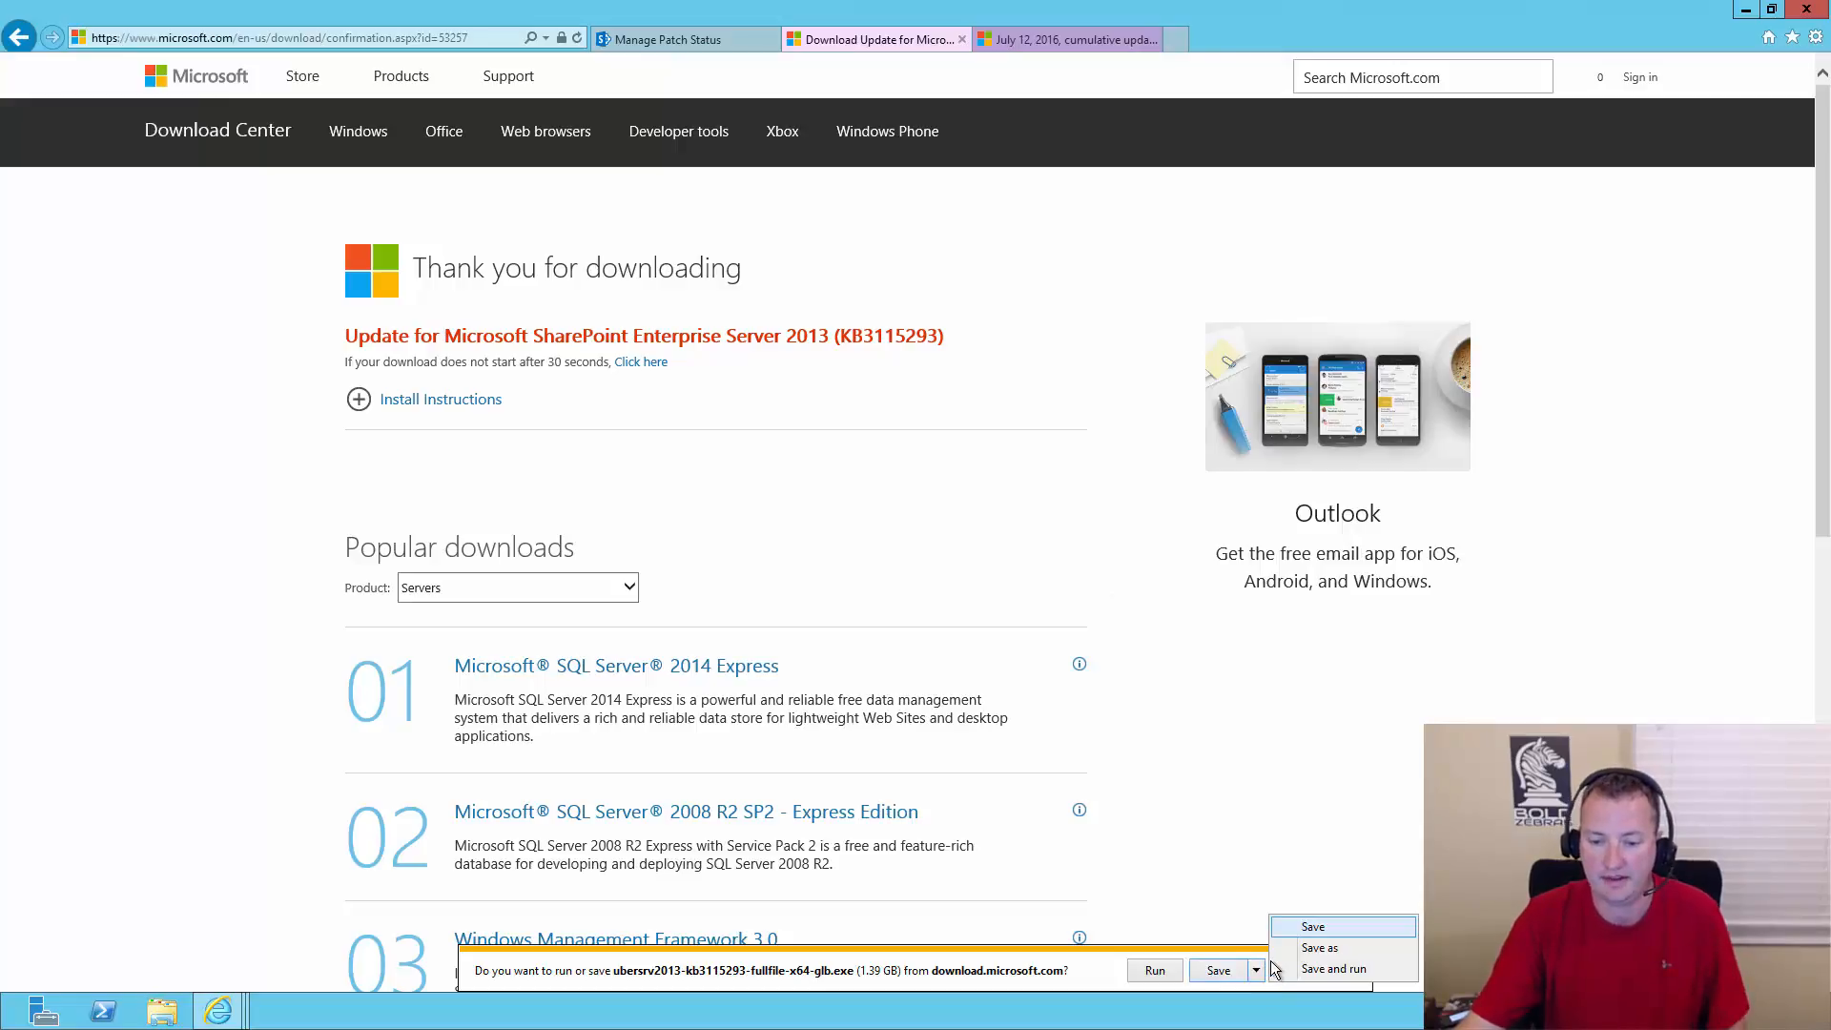
{"action": "left_click", "coordinate": [1318, 947]}
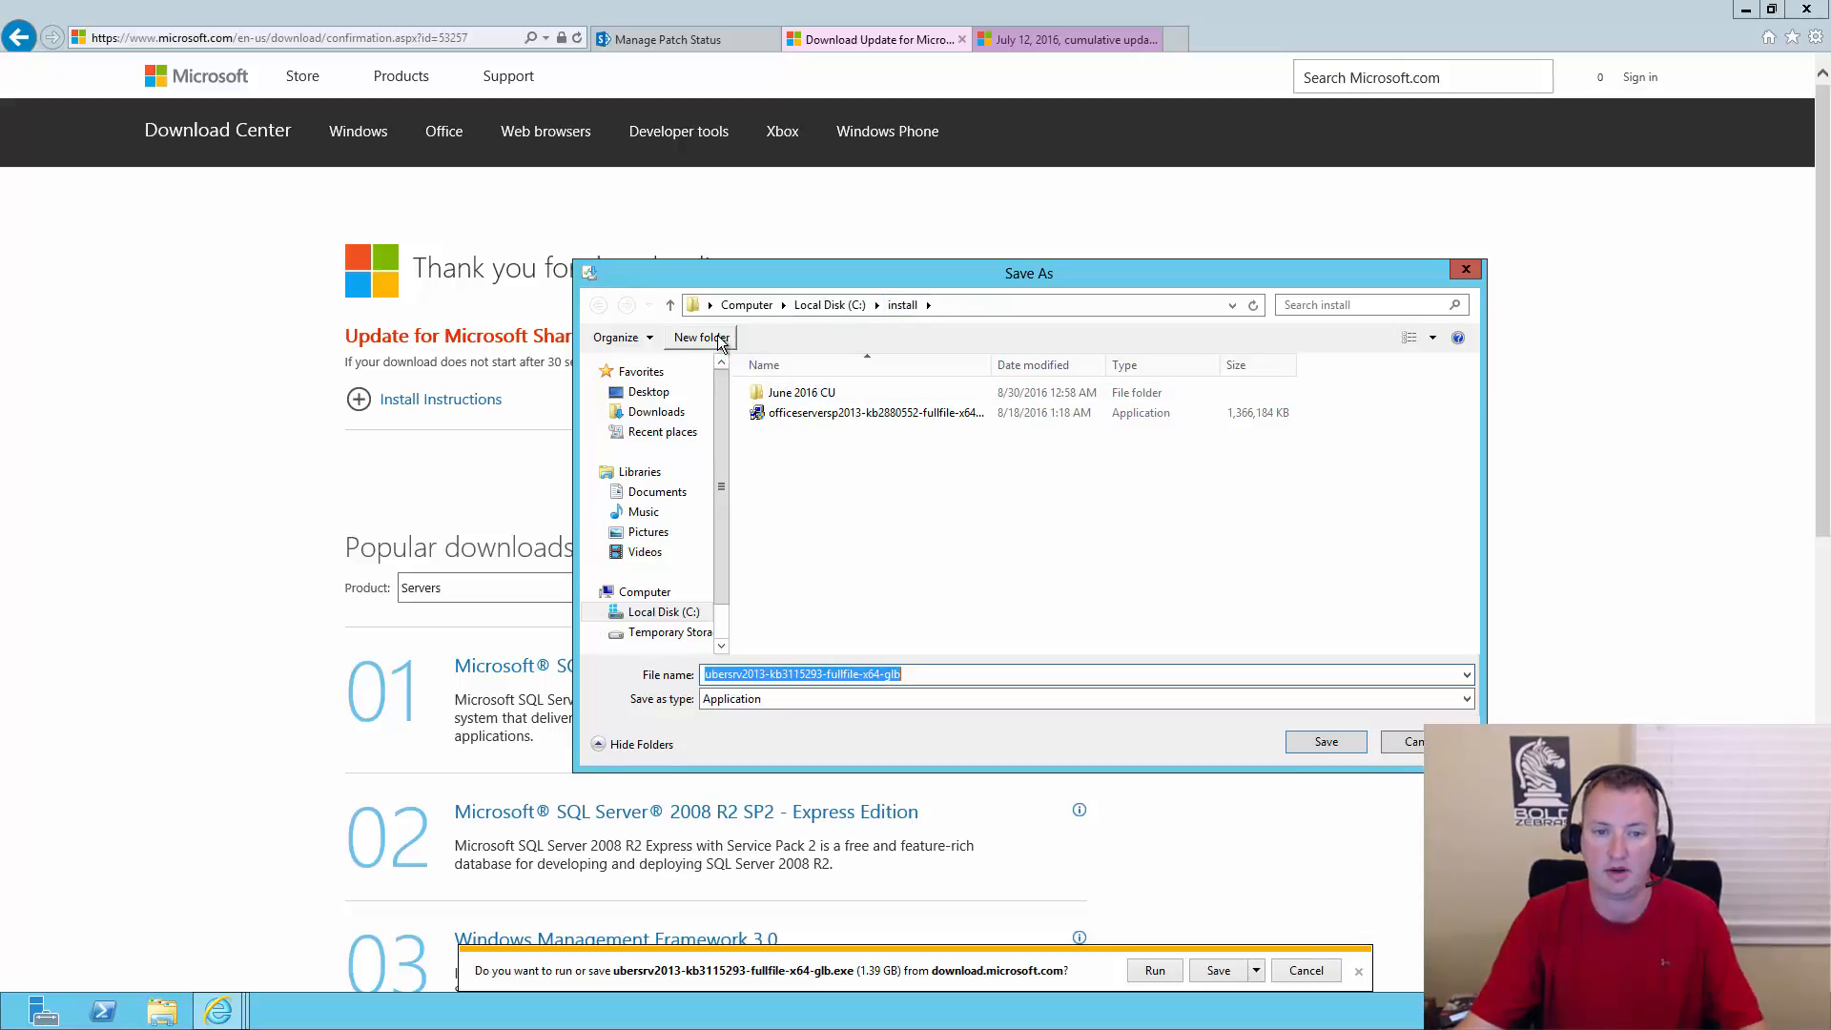
{"action": "left_click", "coordinate": [701, 337]}
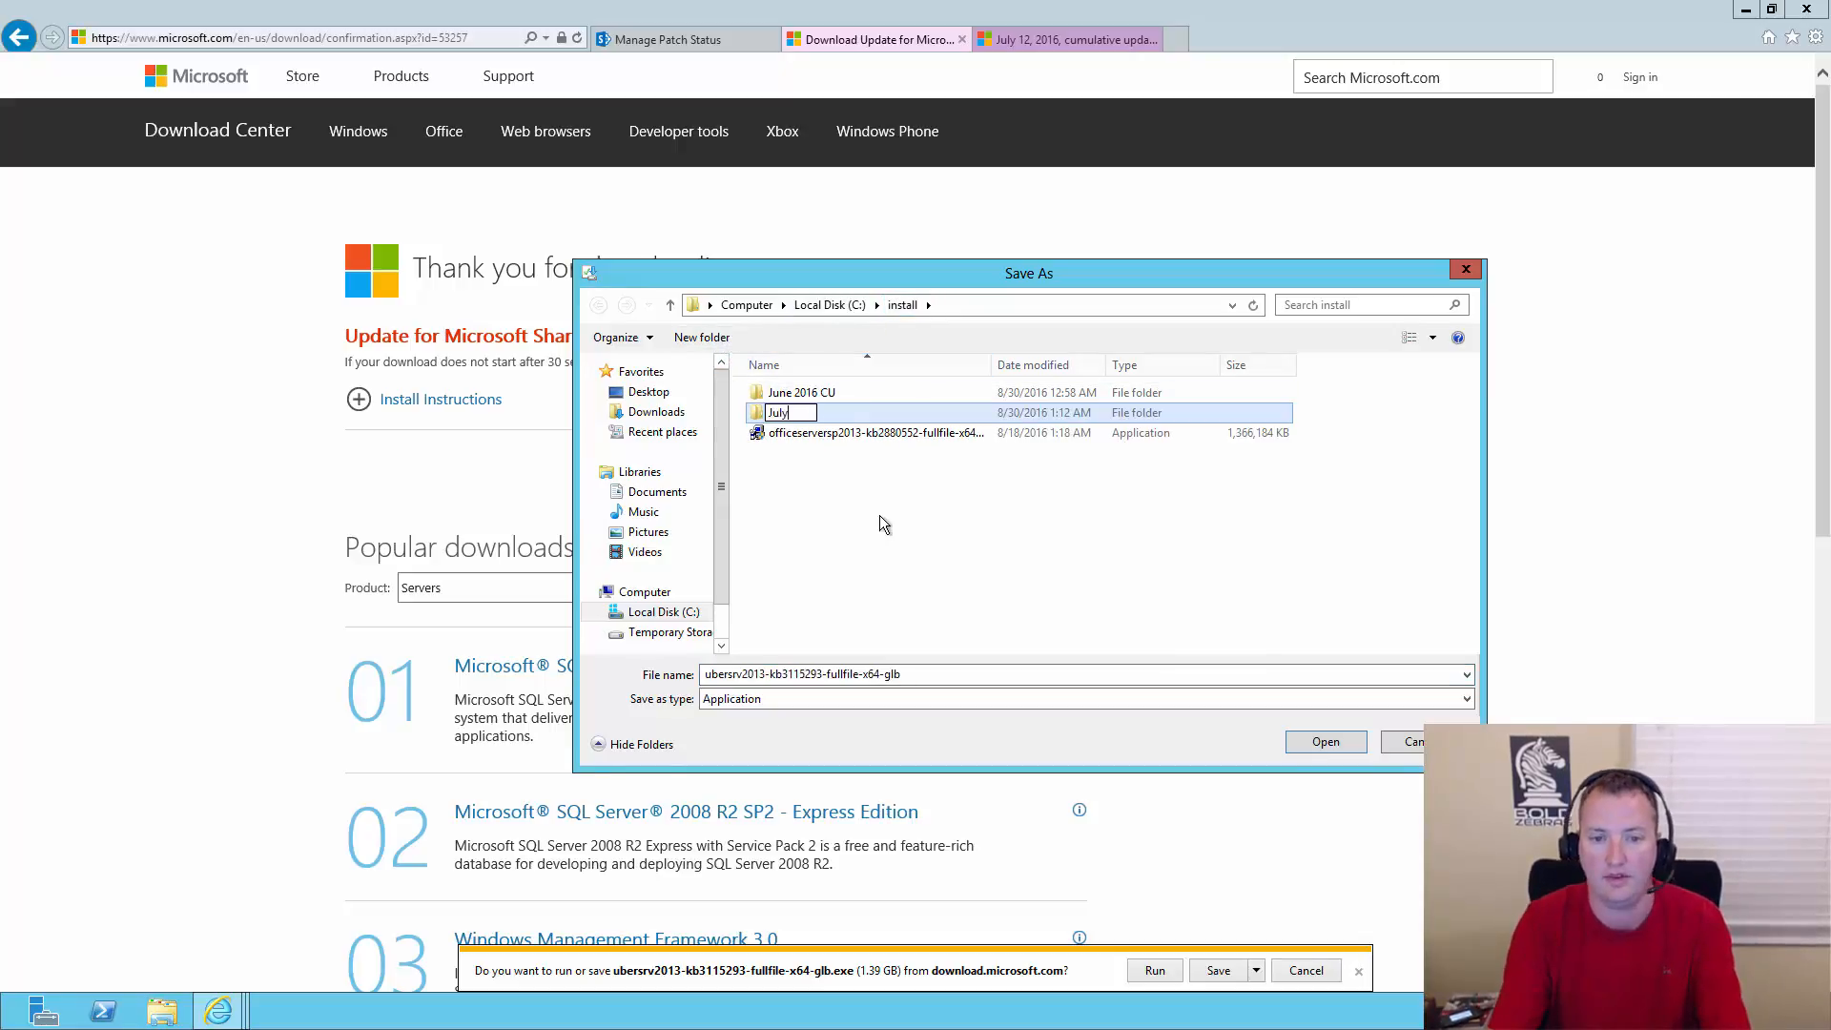
{"action": "type", "text": "2016 CU"}
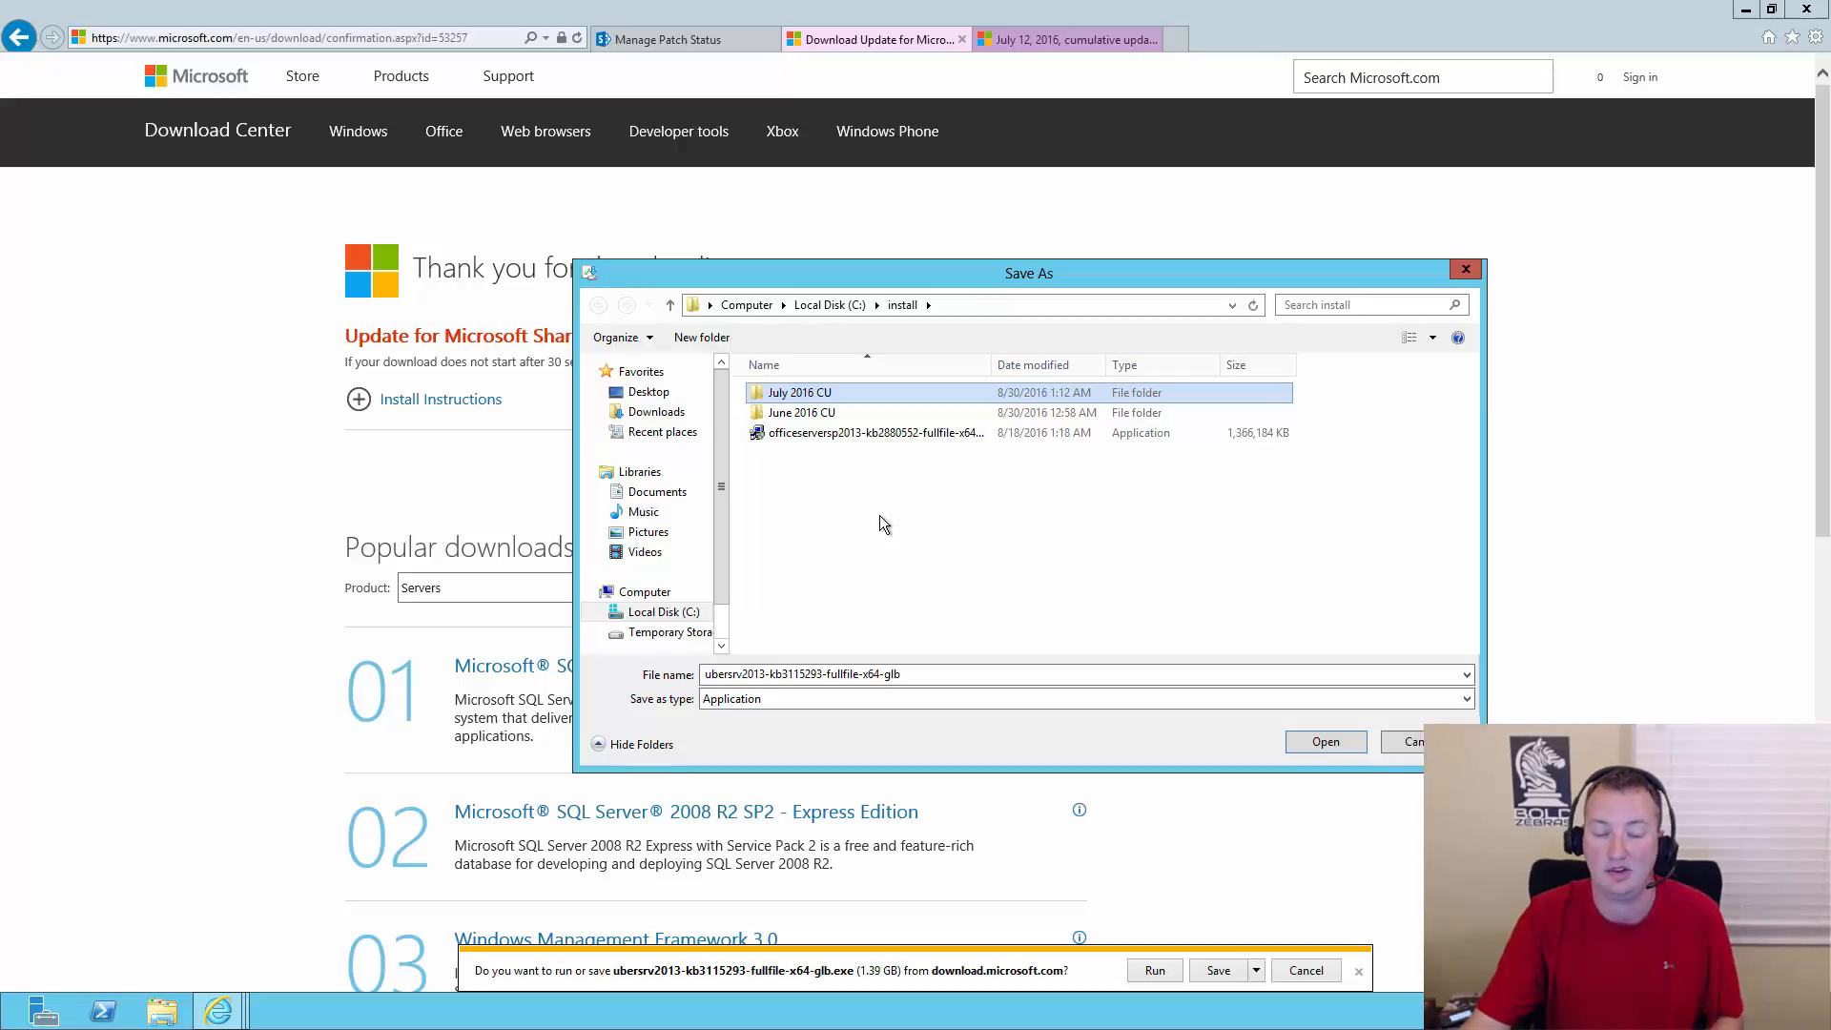
{"action": "mouse_move", "coordinate": [839, 582]}
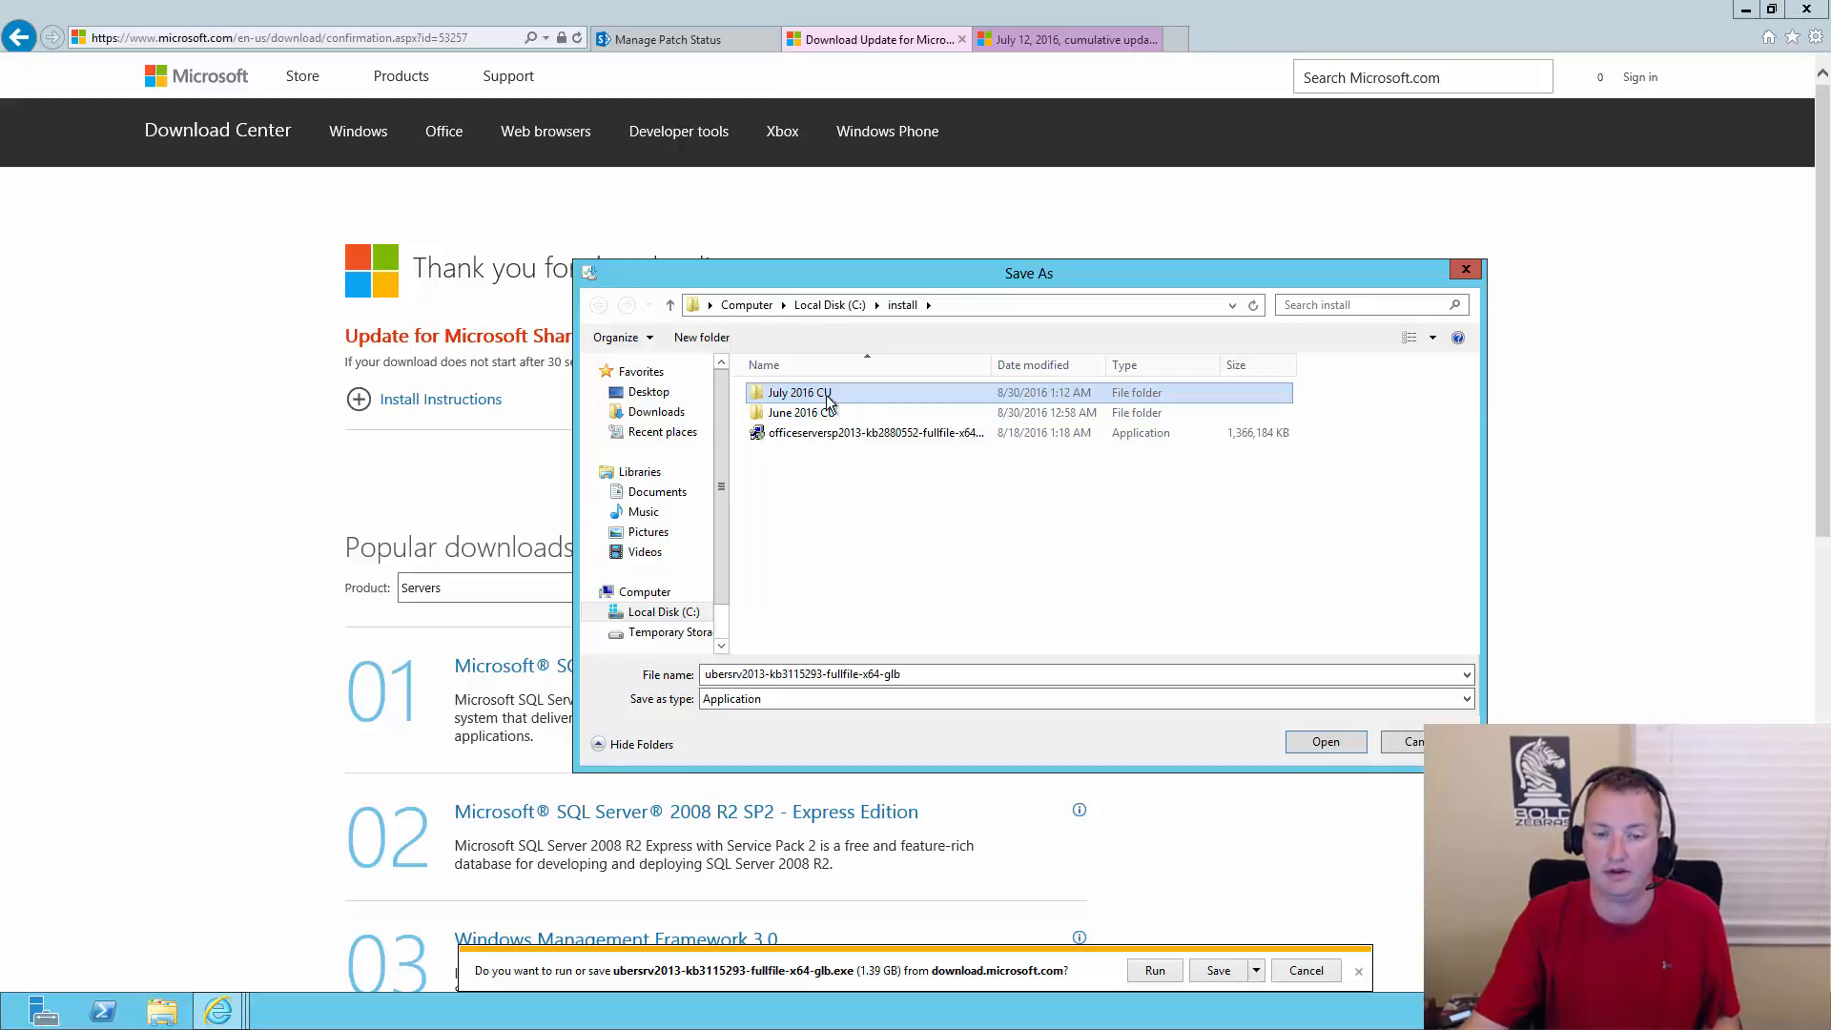
{"action": "double_click", "coordinate": [794, 392]}
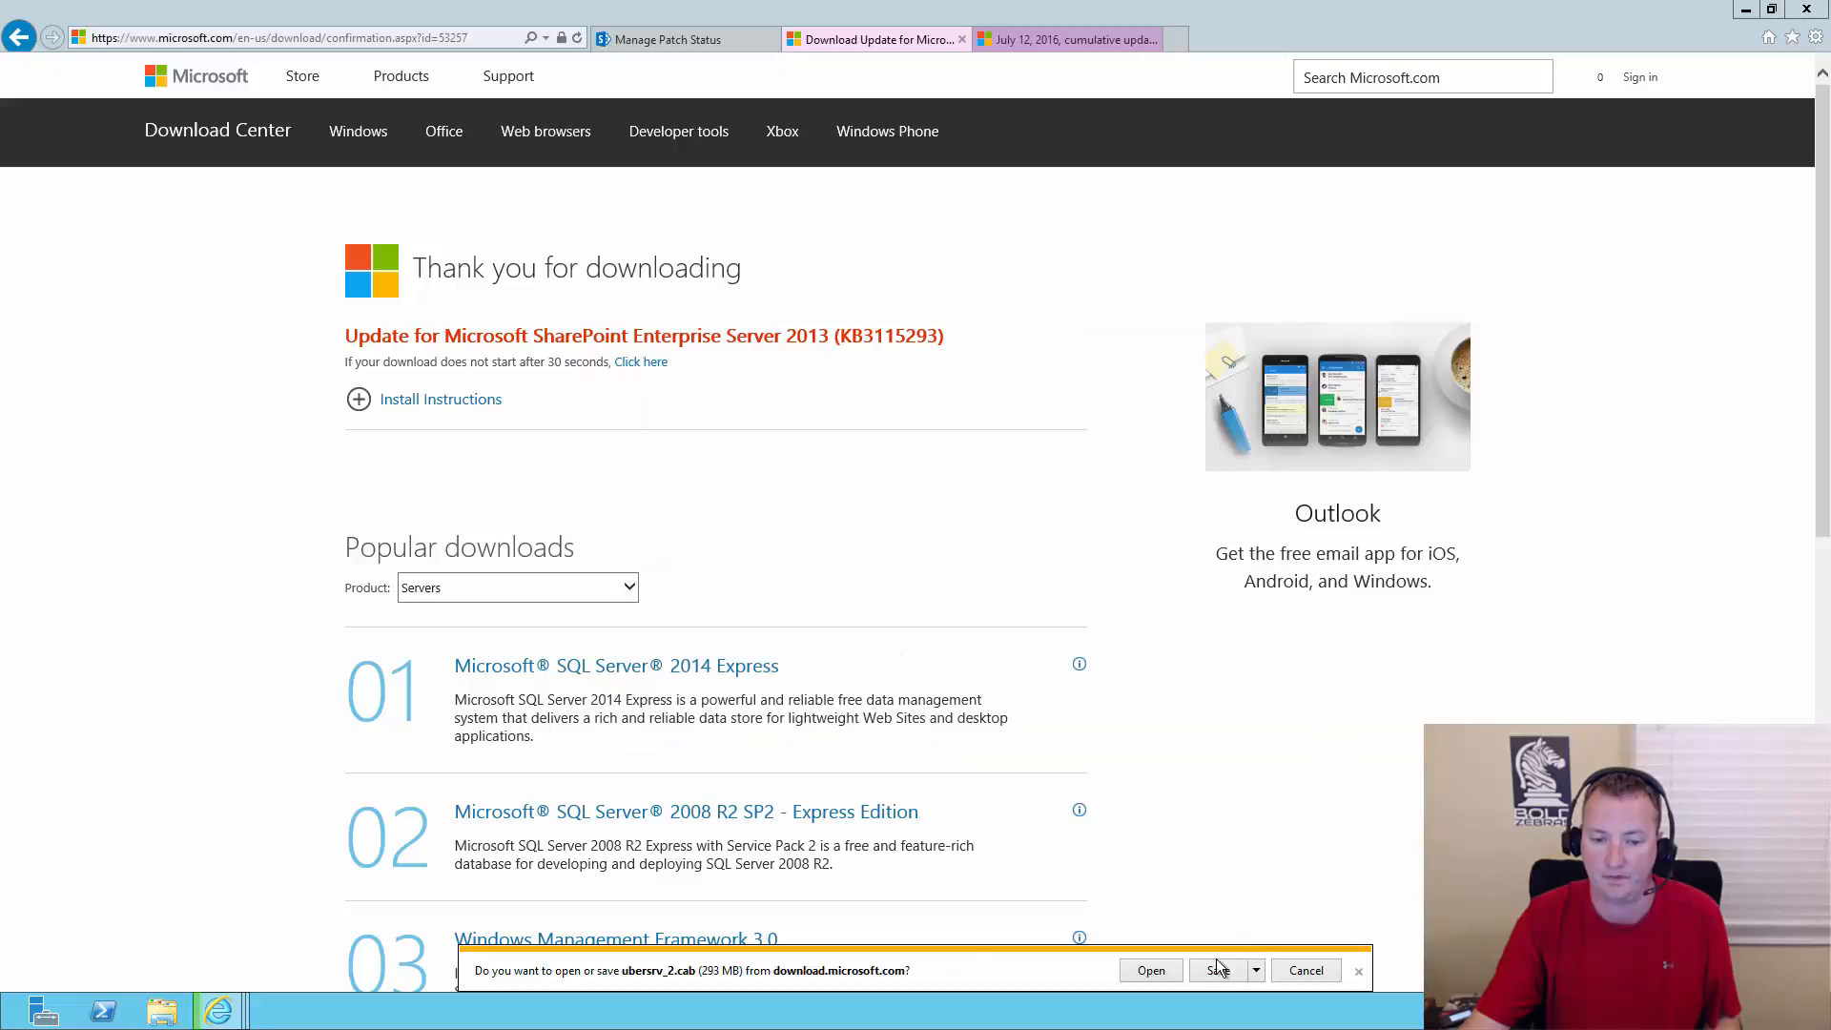
{"action": "mouse_move", "coordinate": [1258, 978]}
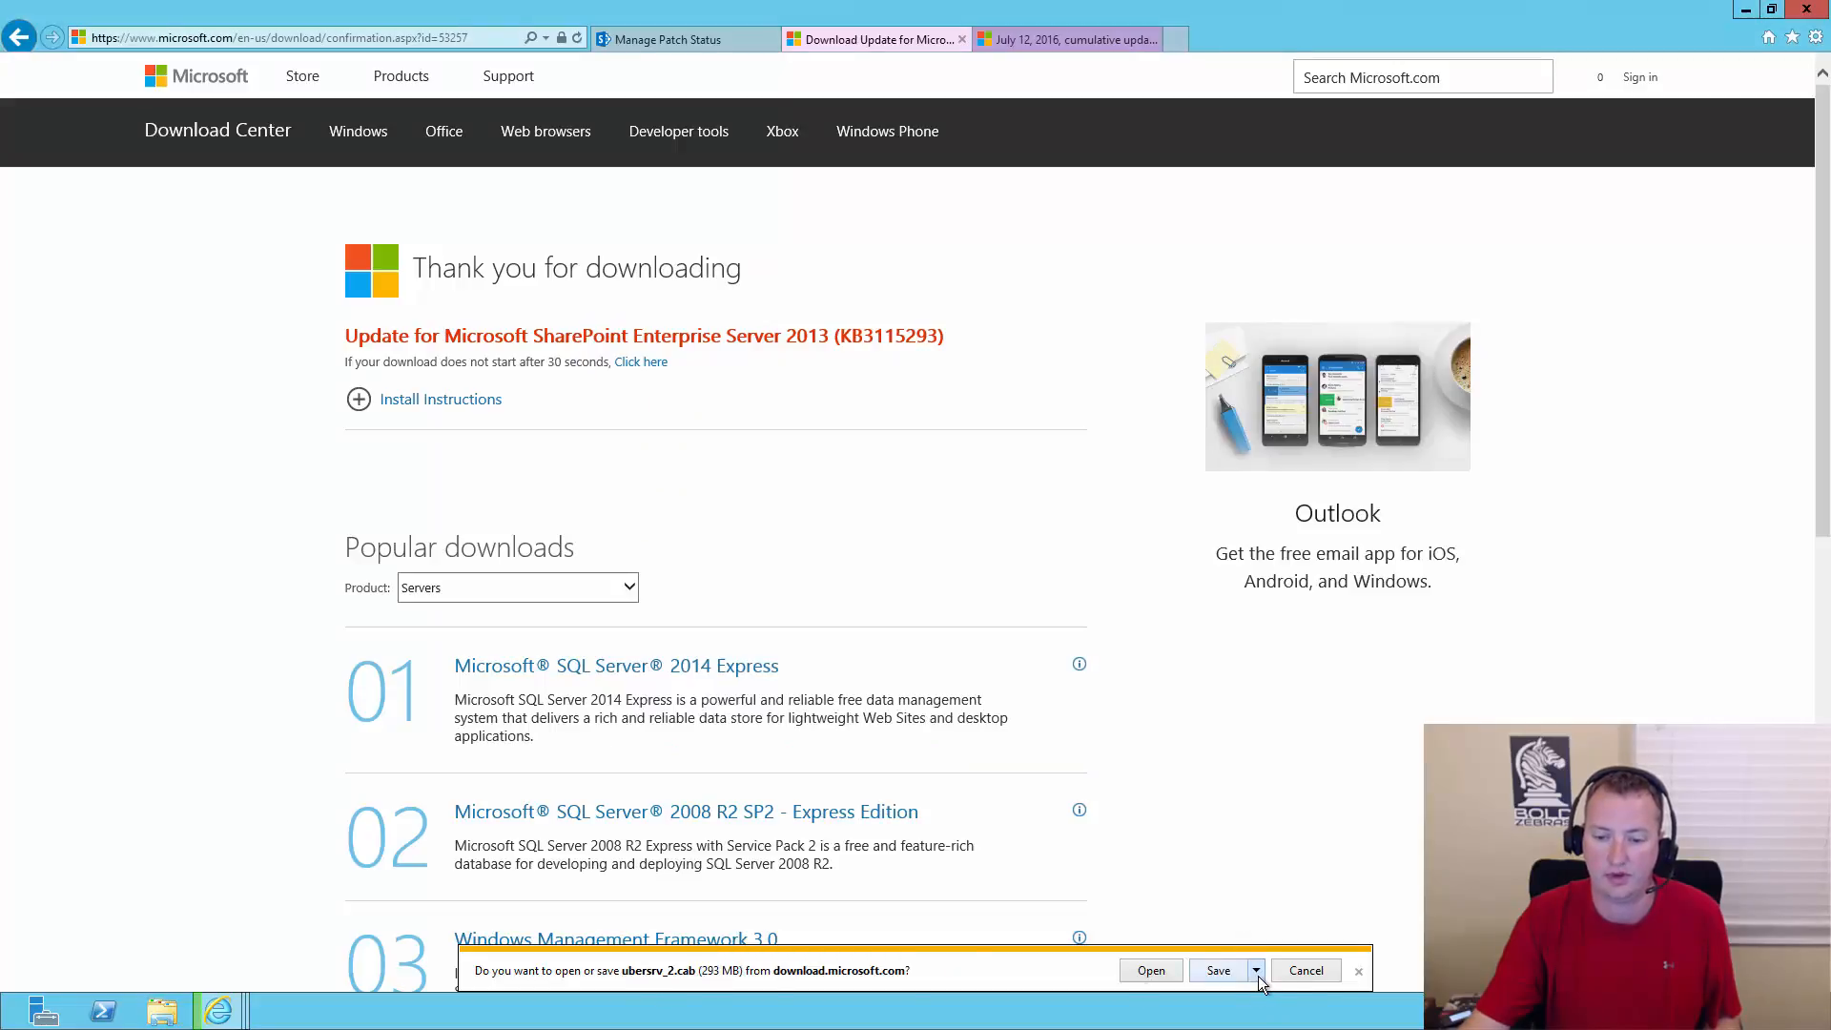
- Save ubersrv_2.cab and ubersrv_1.cab into the July 2016 CU folder
{"action": "left_click", "coordinate": [1218, 969]}
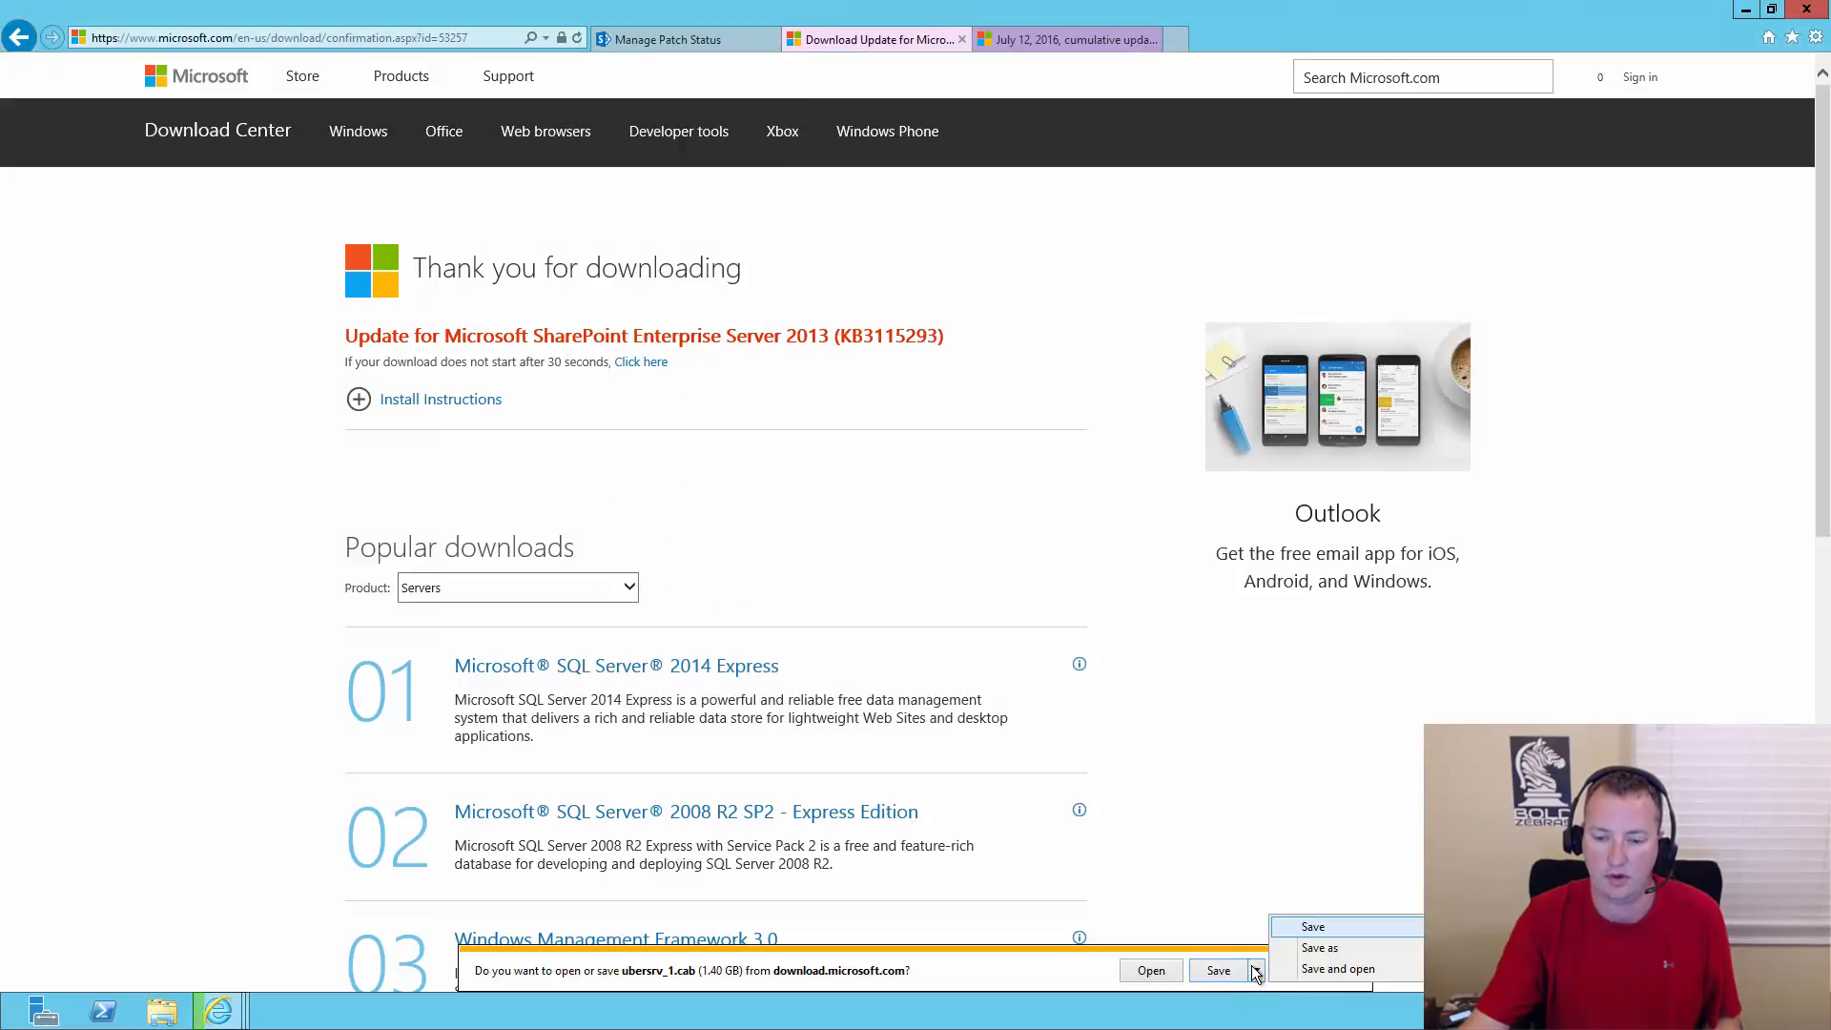
{"action": "left_click", "coordinate": [1318, 947]}
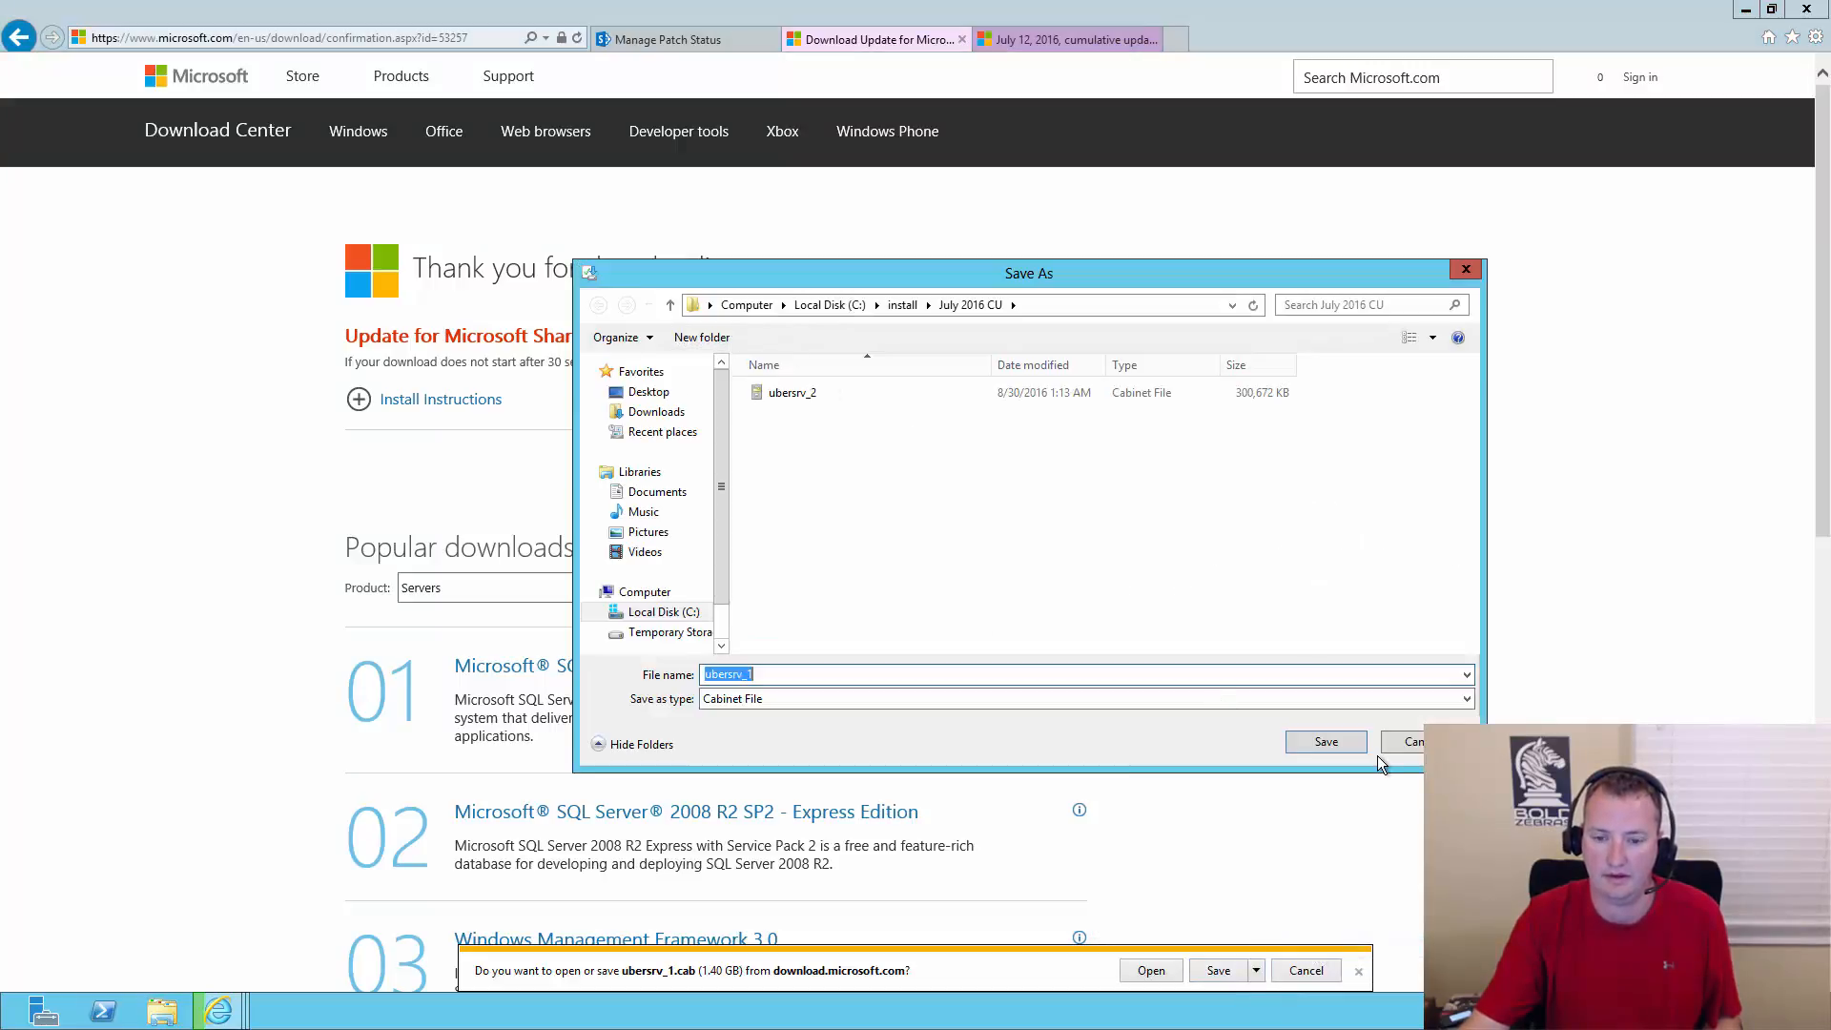
{"action": "left_click", "coordinate": [1326, 742]}
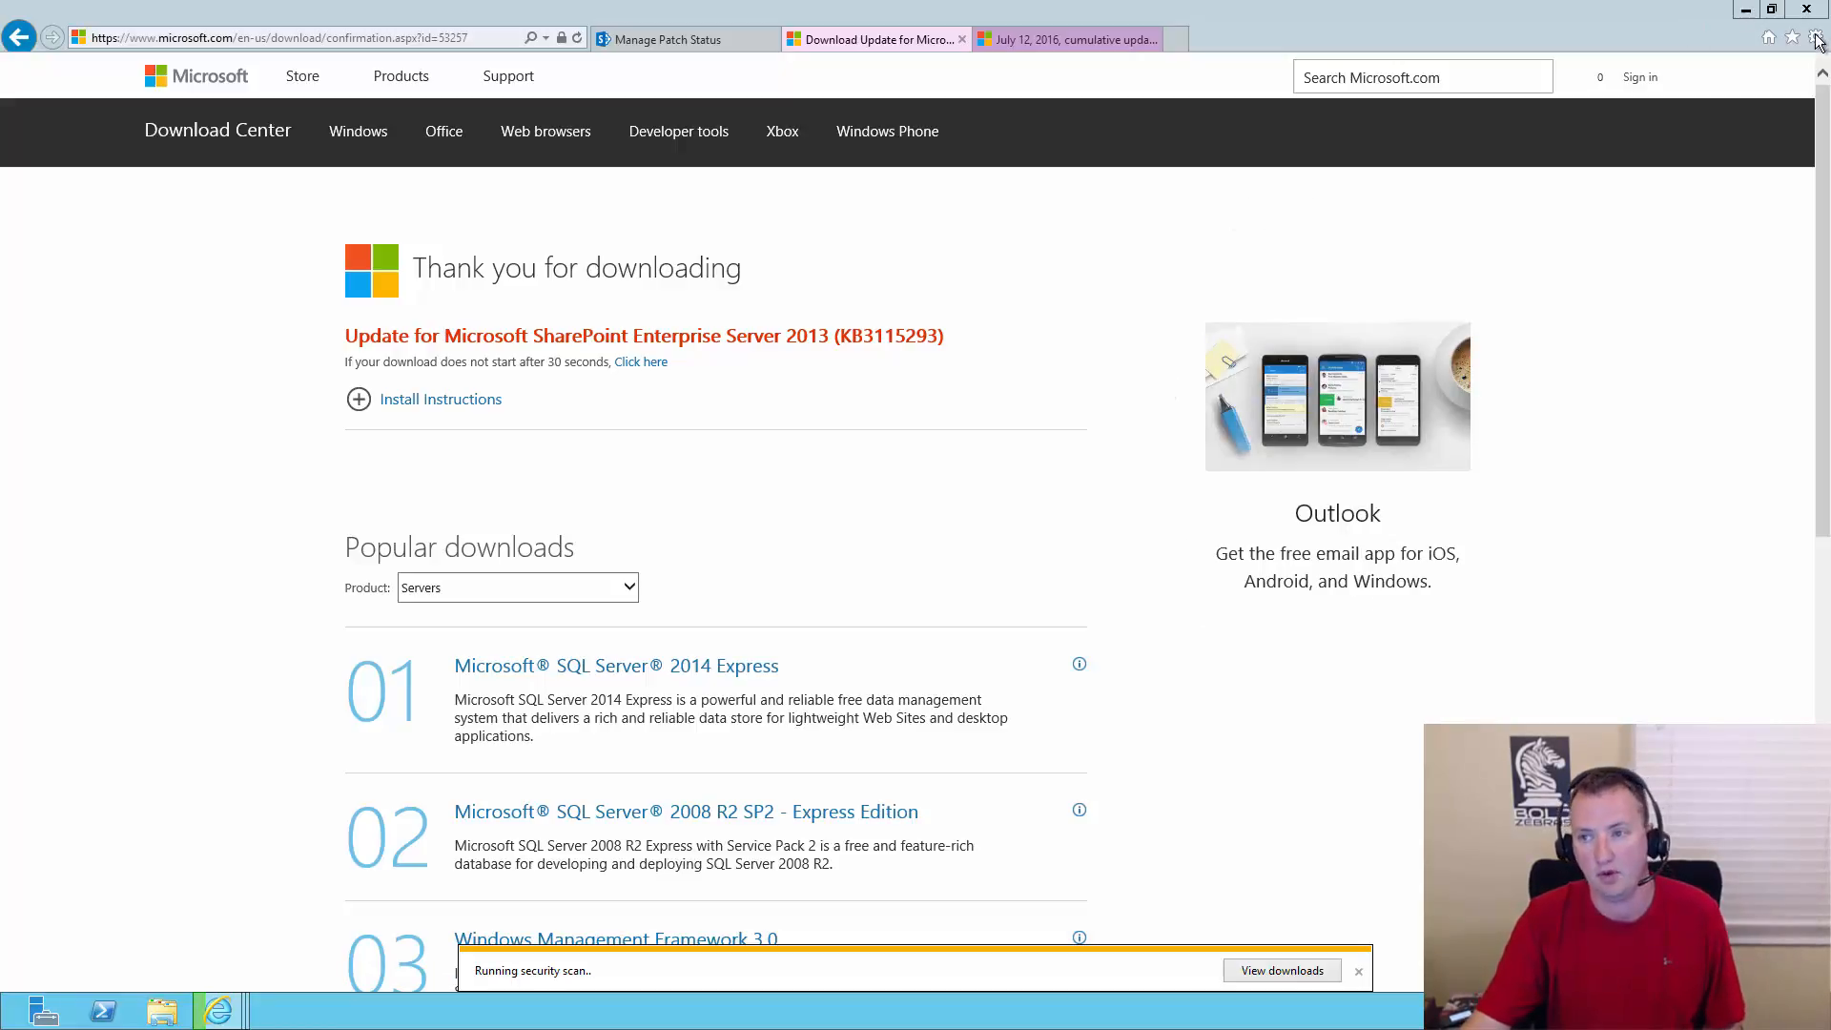
{"action": "left_click", "coordinate": [1815, 37]}
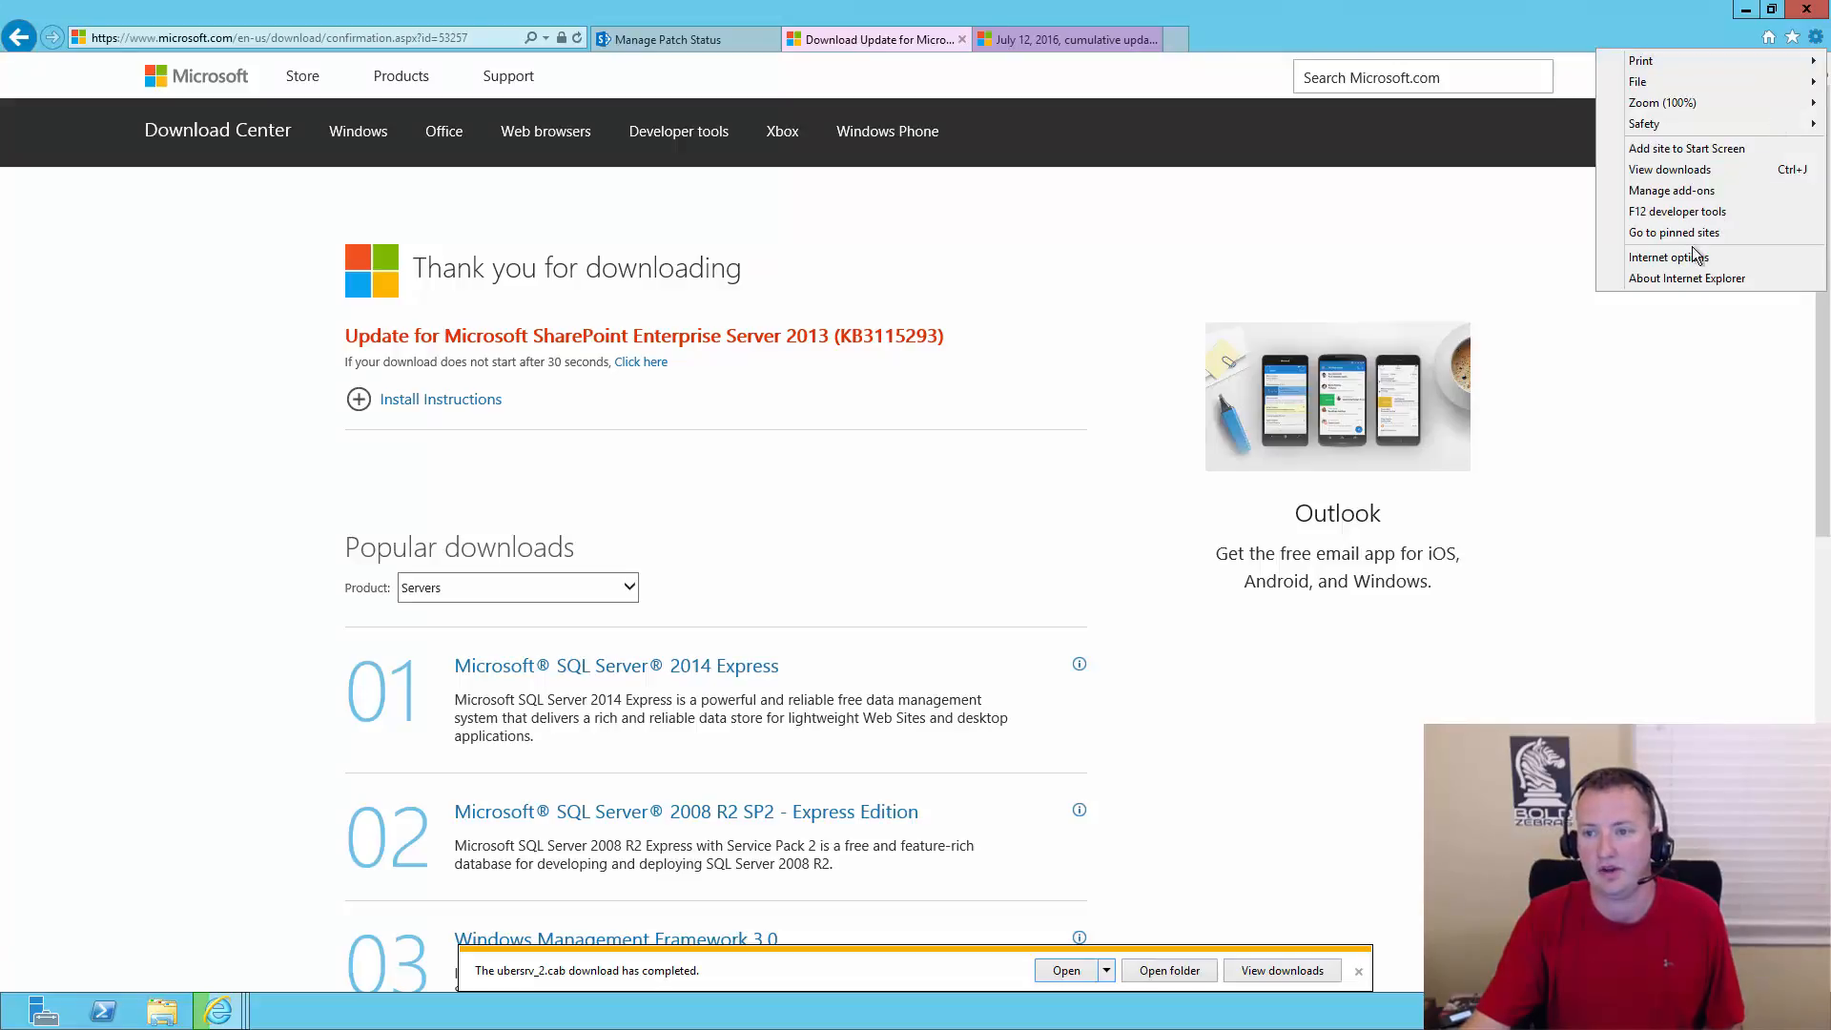
{"action": "left_click", "coordinate": [1668, 257]}
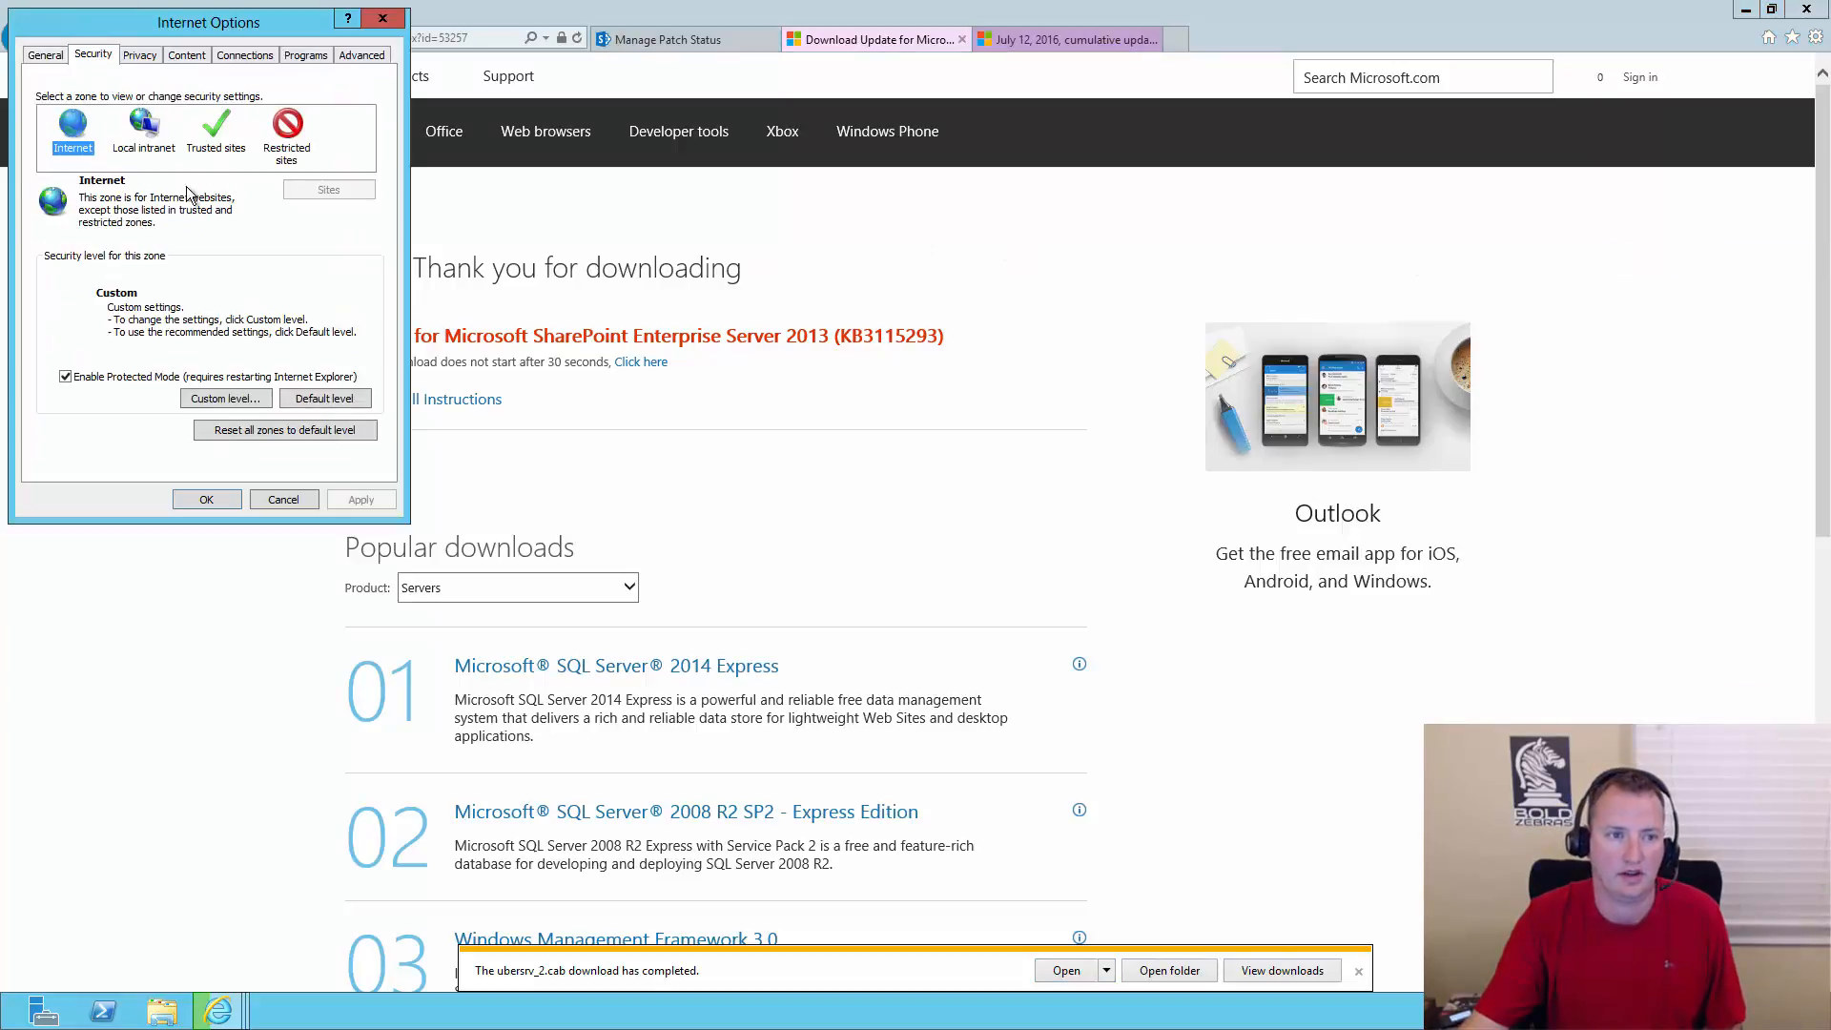
{"action": "left_click", "coordinate": [225, 398]}
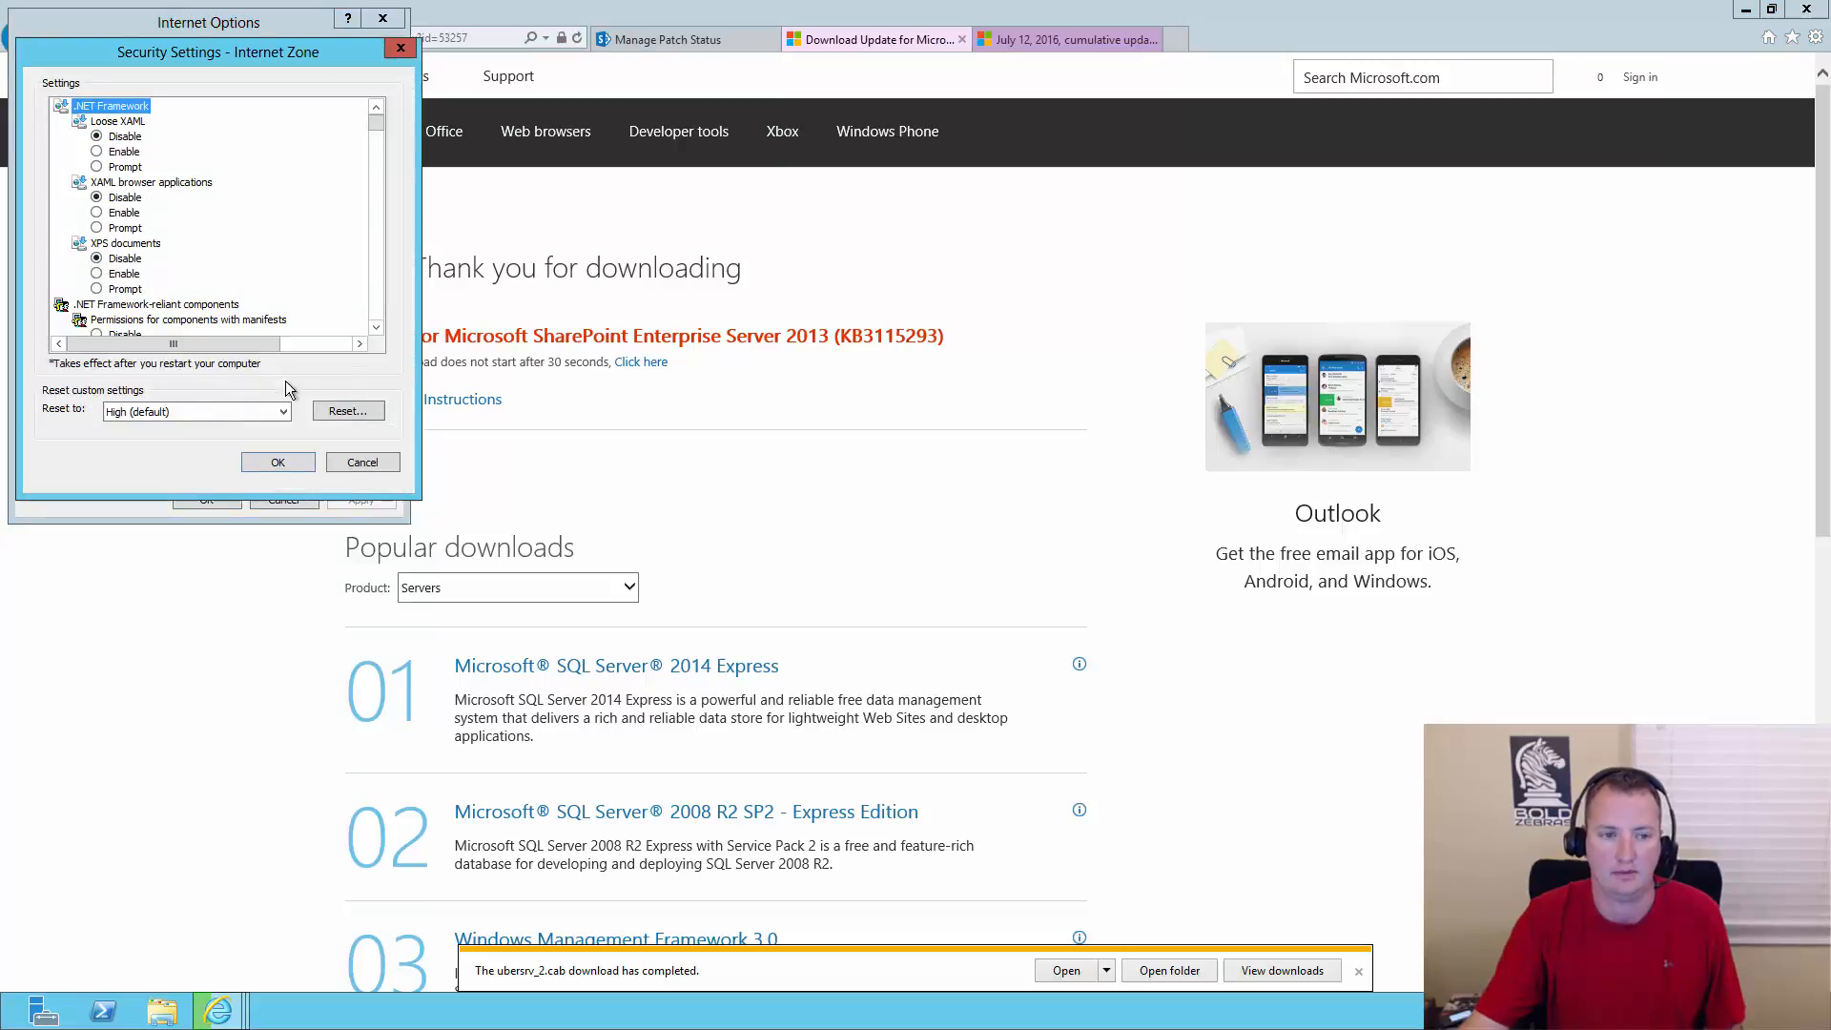
{"action": "scroll", "scroll_direction": "down", "scroll_amount": 3}
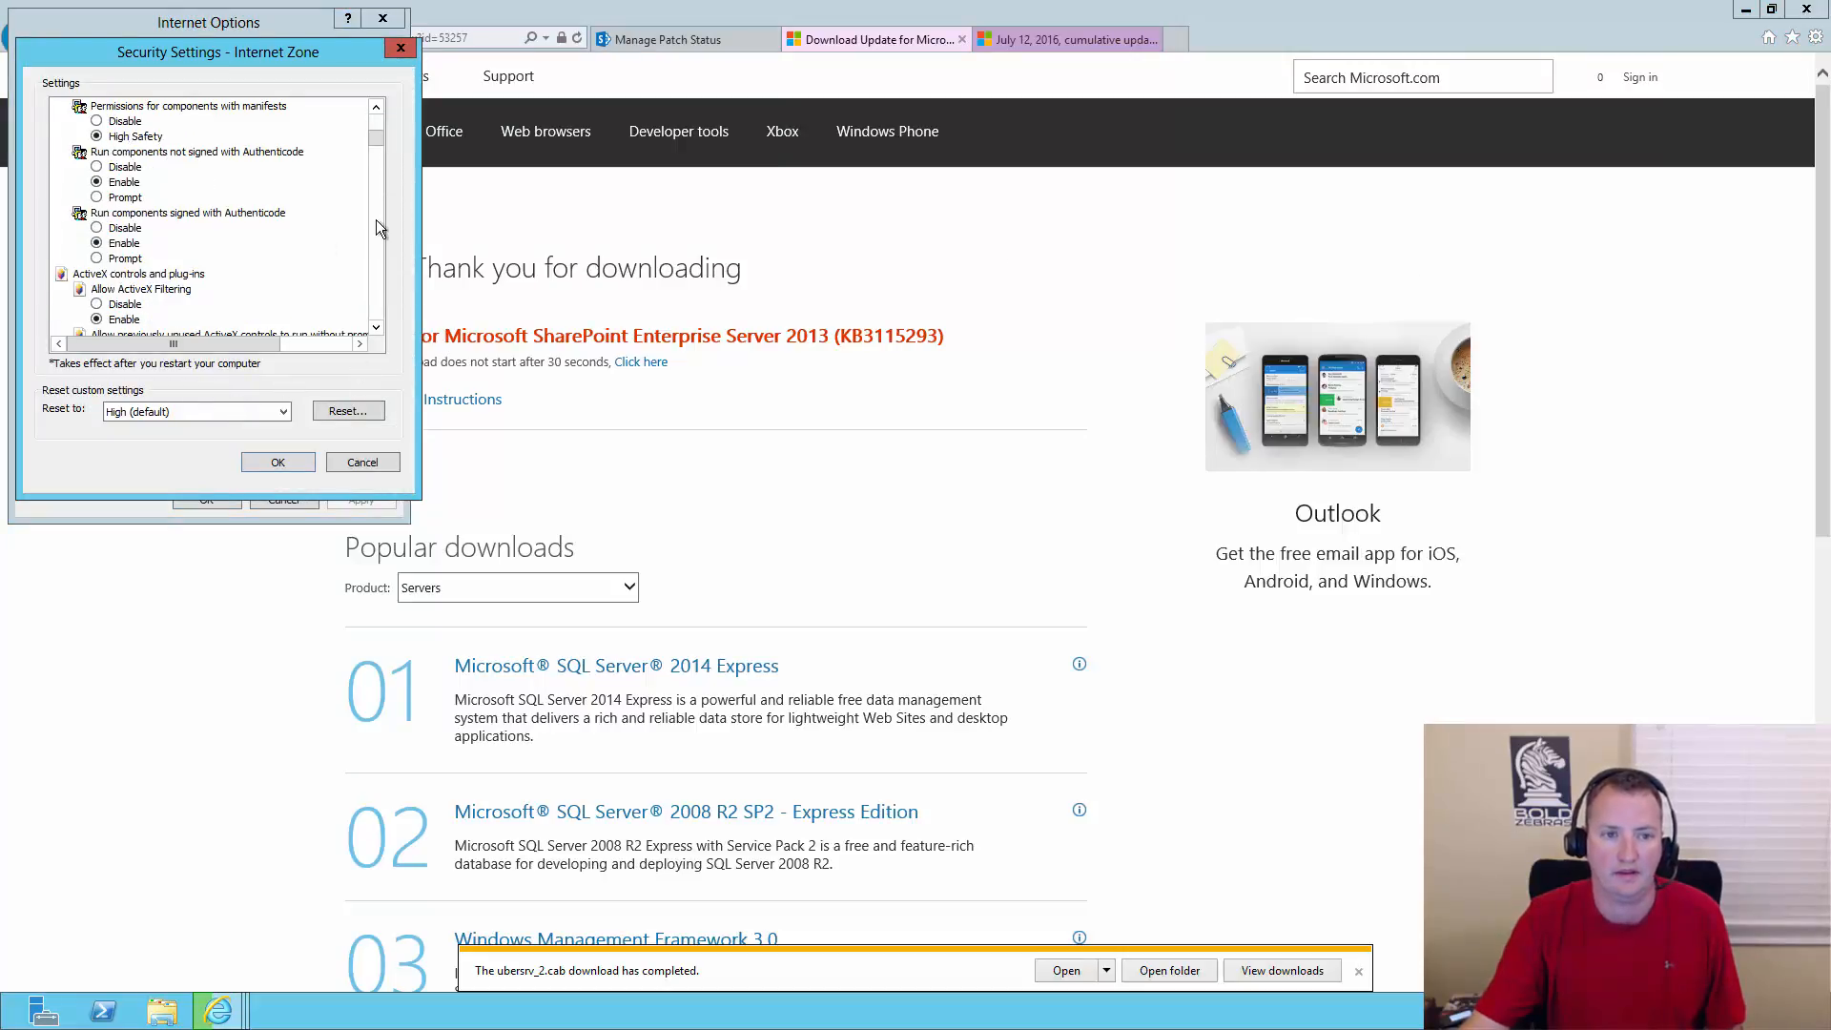
{"action": "scroll", "scroll_direction": "down", "scroll_amount": 3}
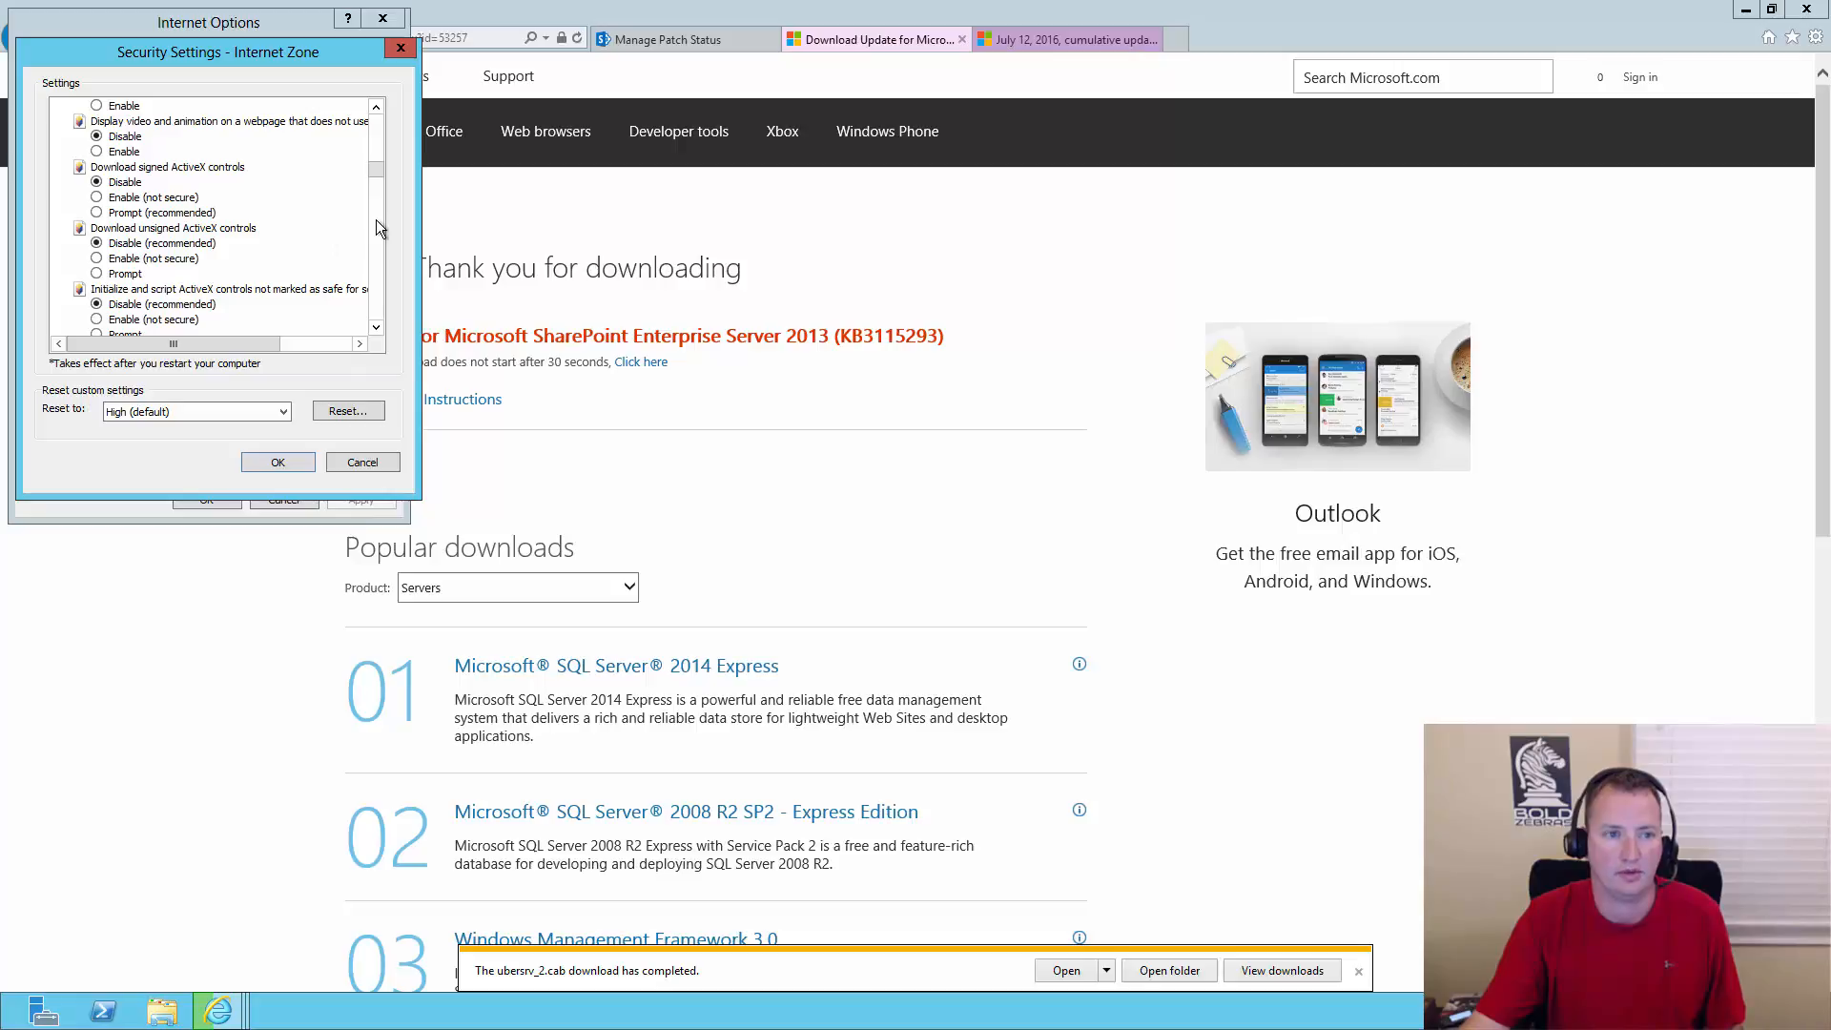
{"action": "scroll", "scroll_direction": "down", "scroll_amount": 3}
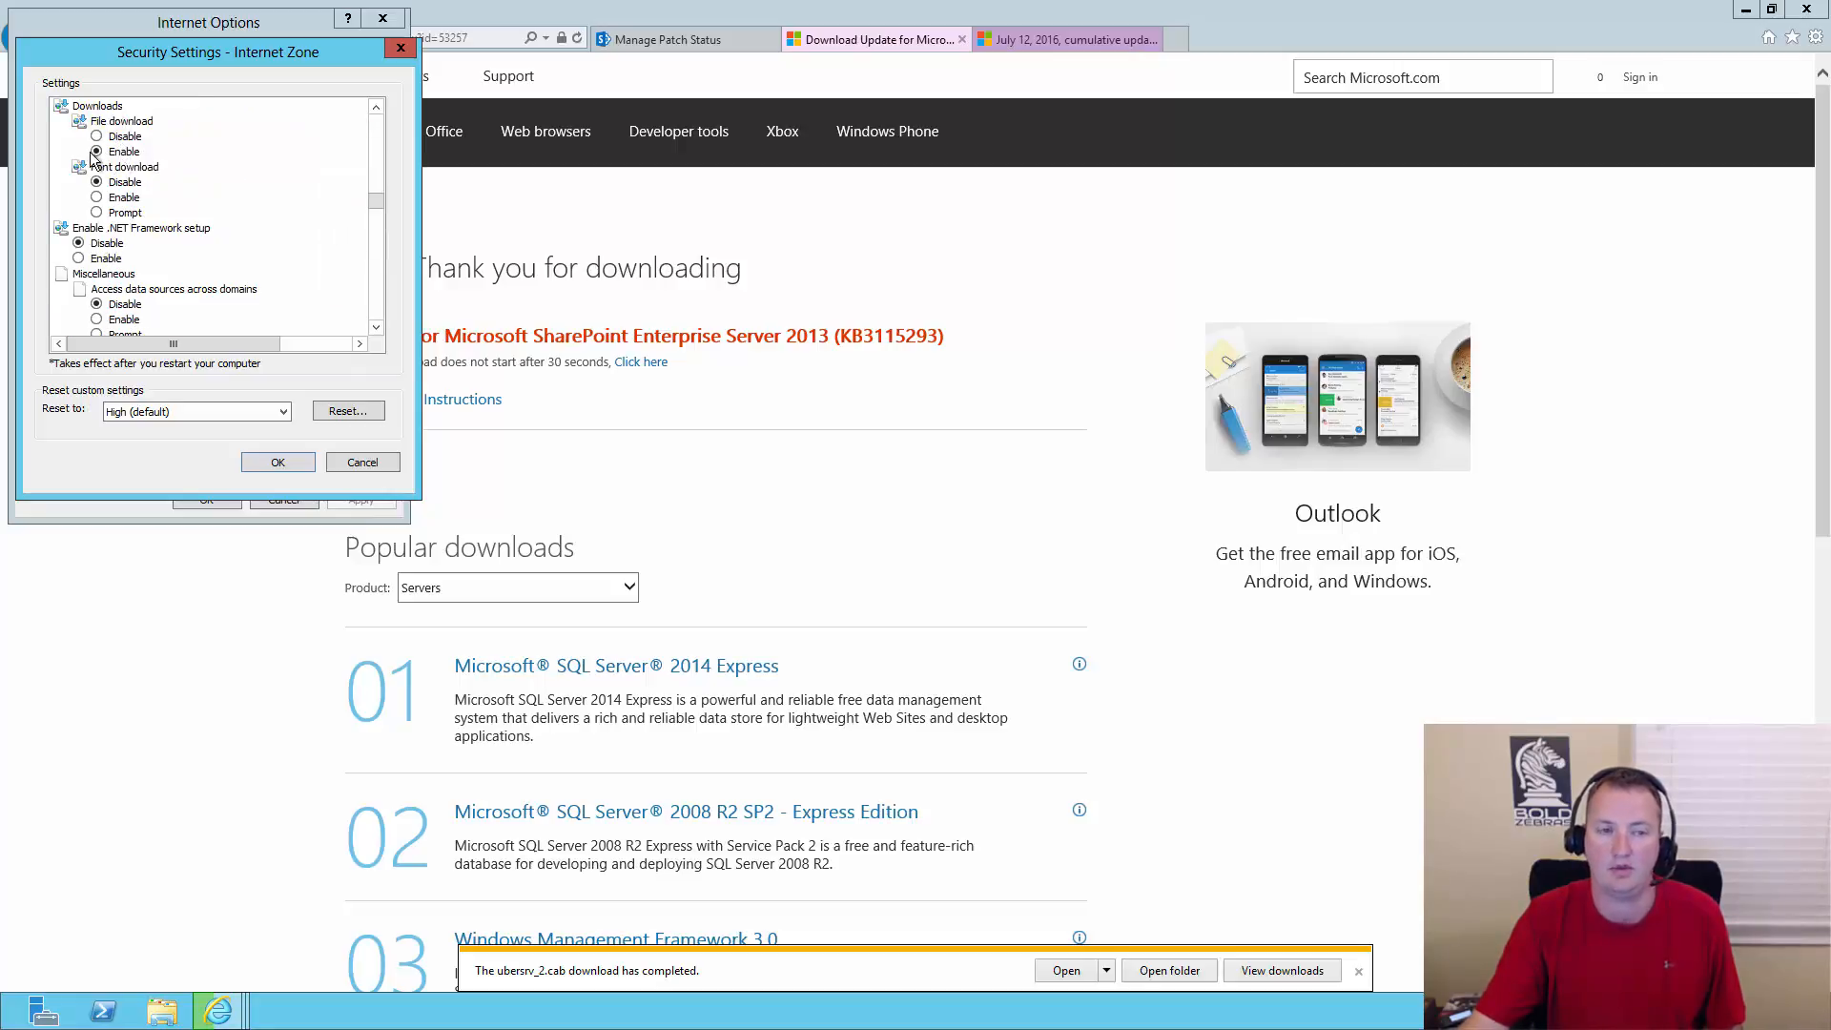
{"action": "mouse_move", "coordinate": [417, 316]}
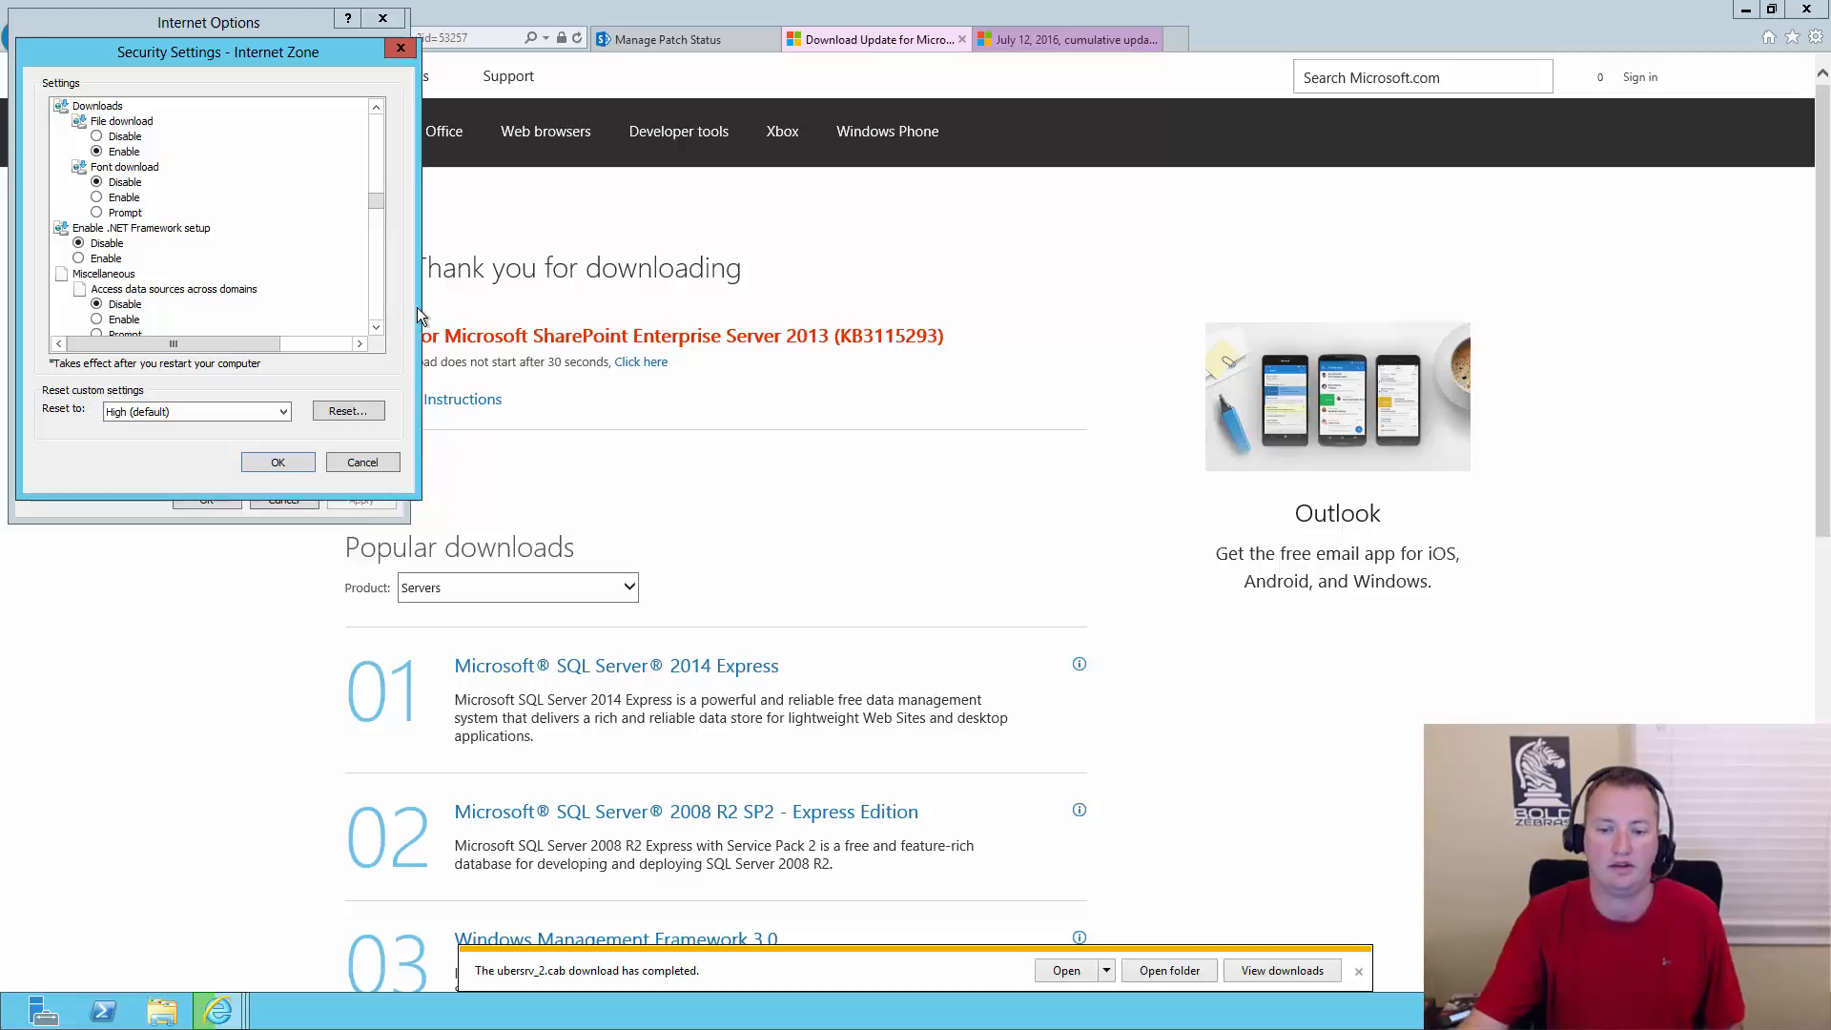
{"action": "mouse_move", "coordinate": [362, 389]}
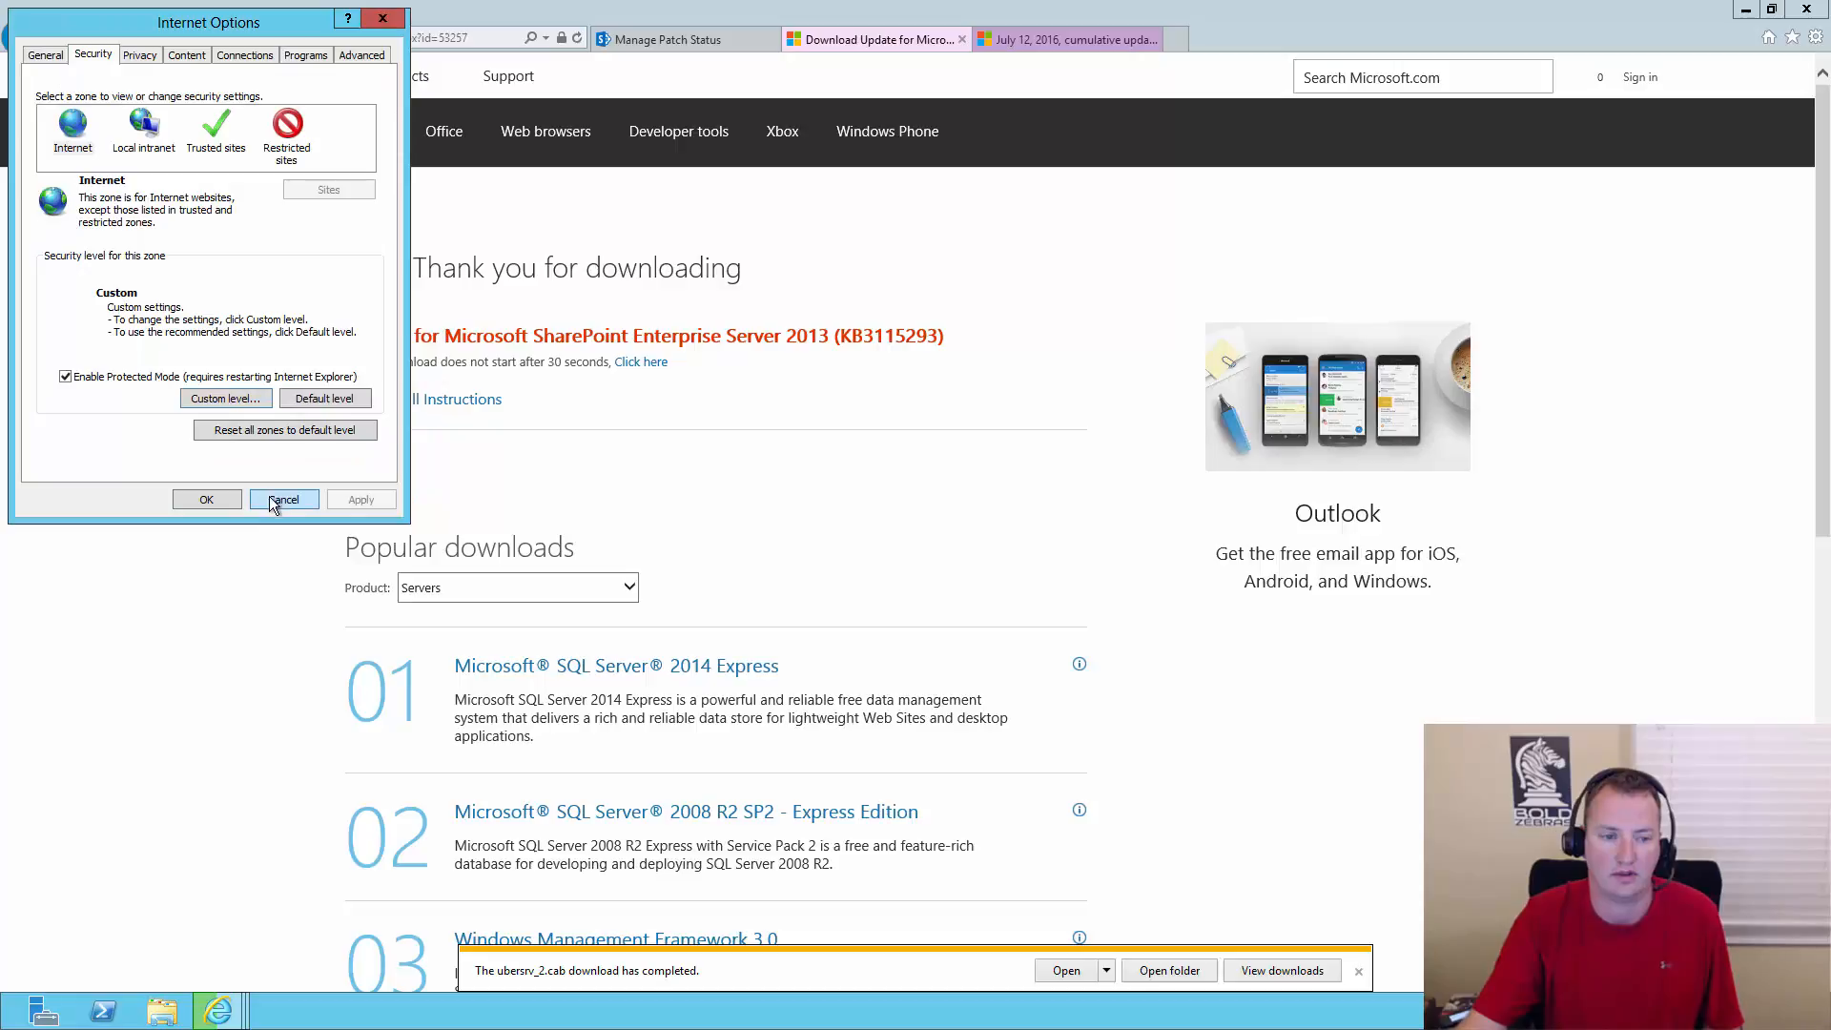
{"action": "left_click", "coordinate": [284, 498]}
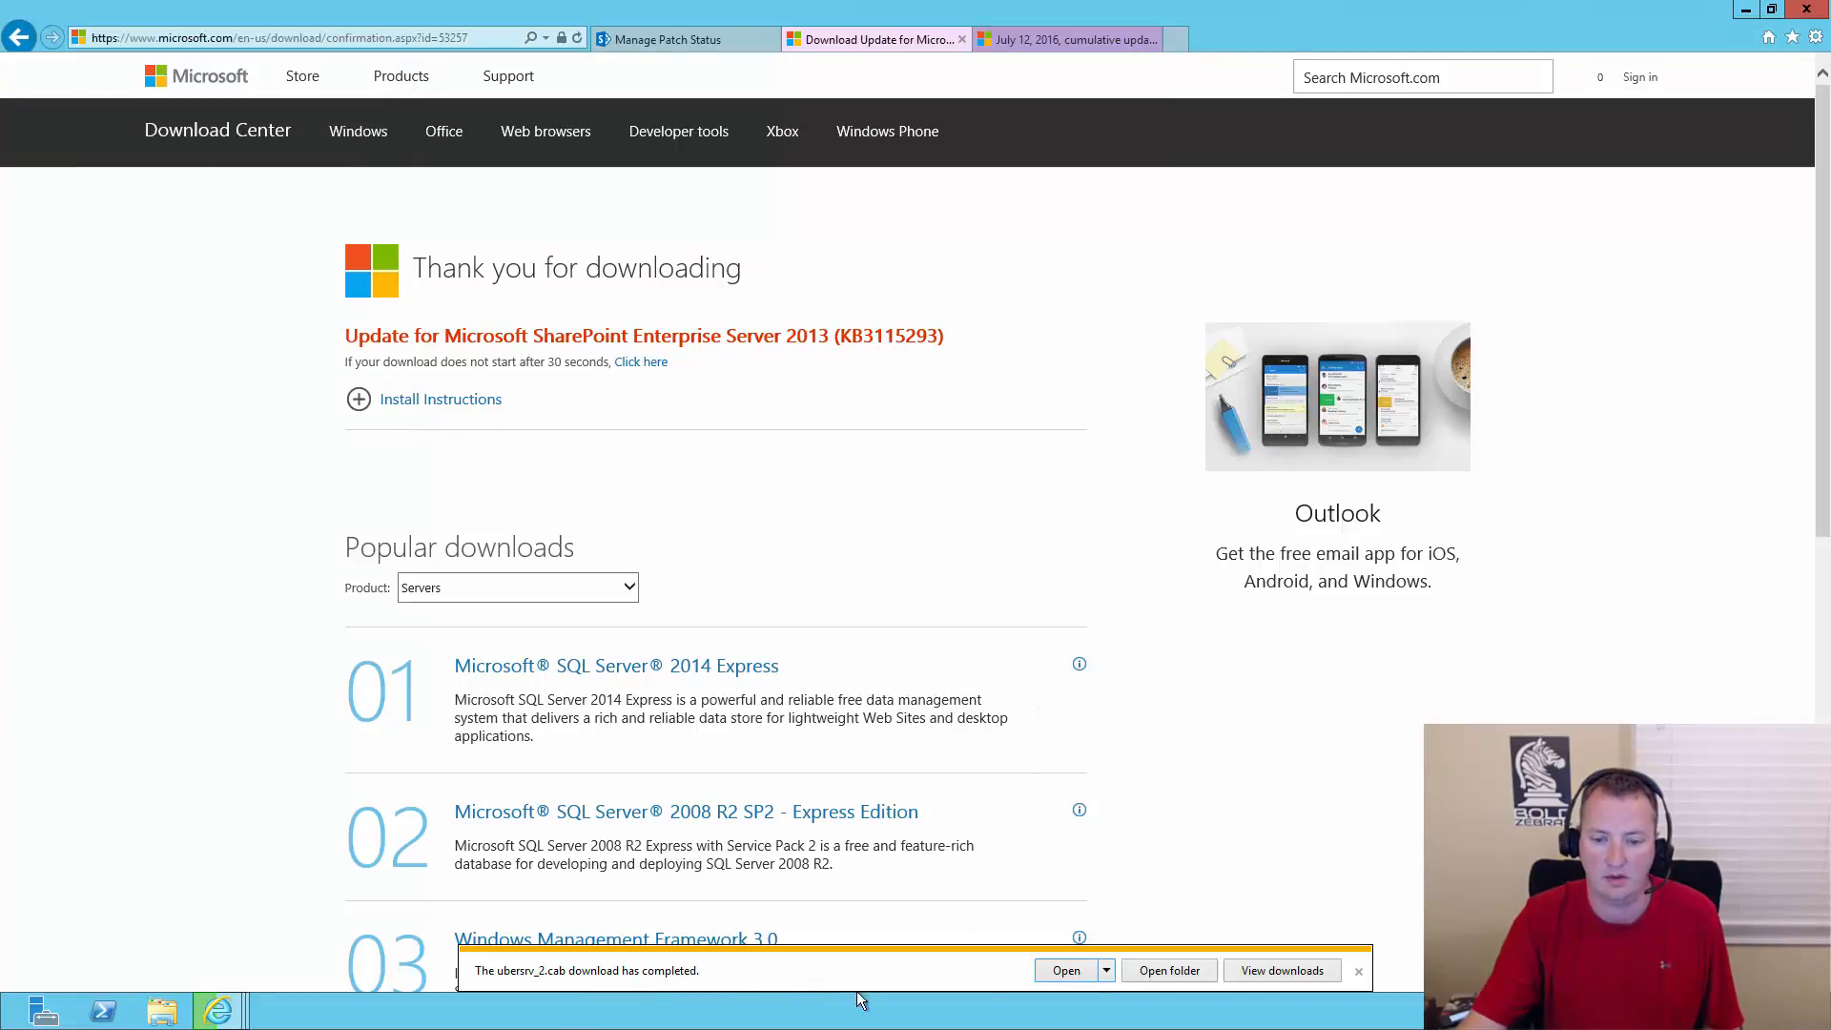
- Confirm all three KB3115293 downloads finished, then close Internet Explorer
{"action": "left_click", "coordinate": [1280, 971]}
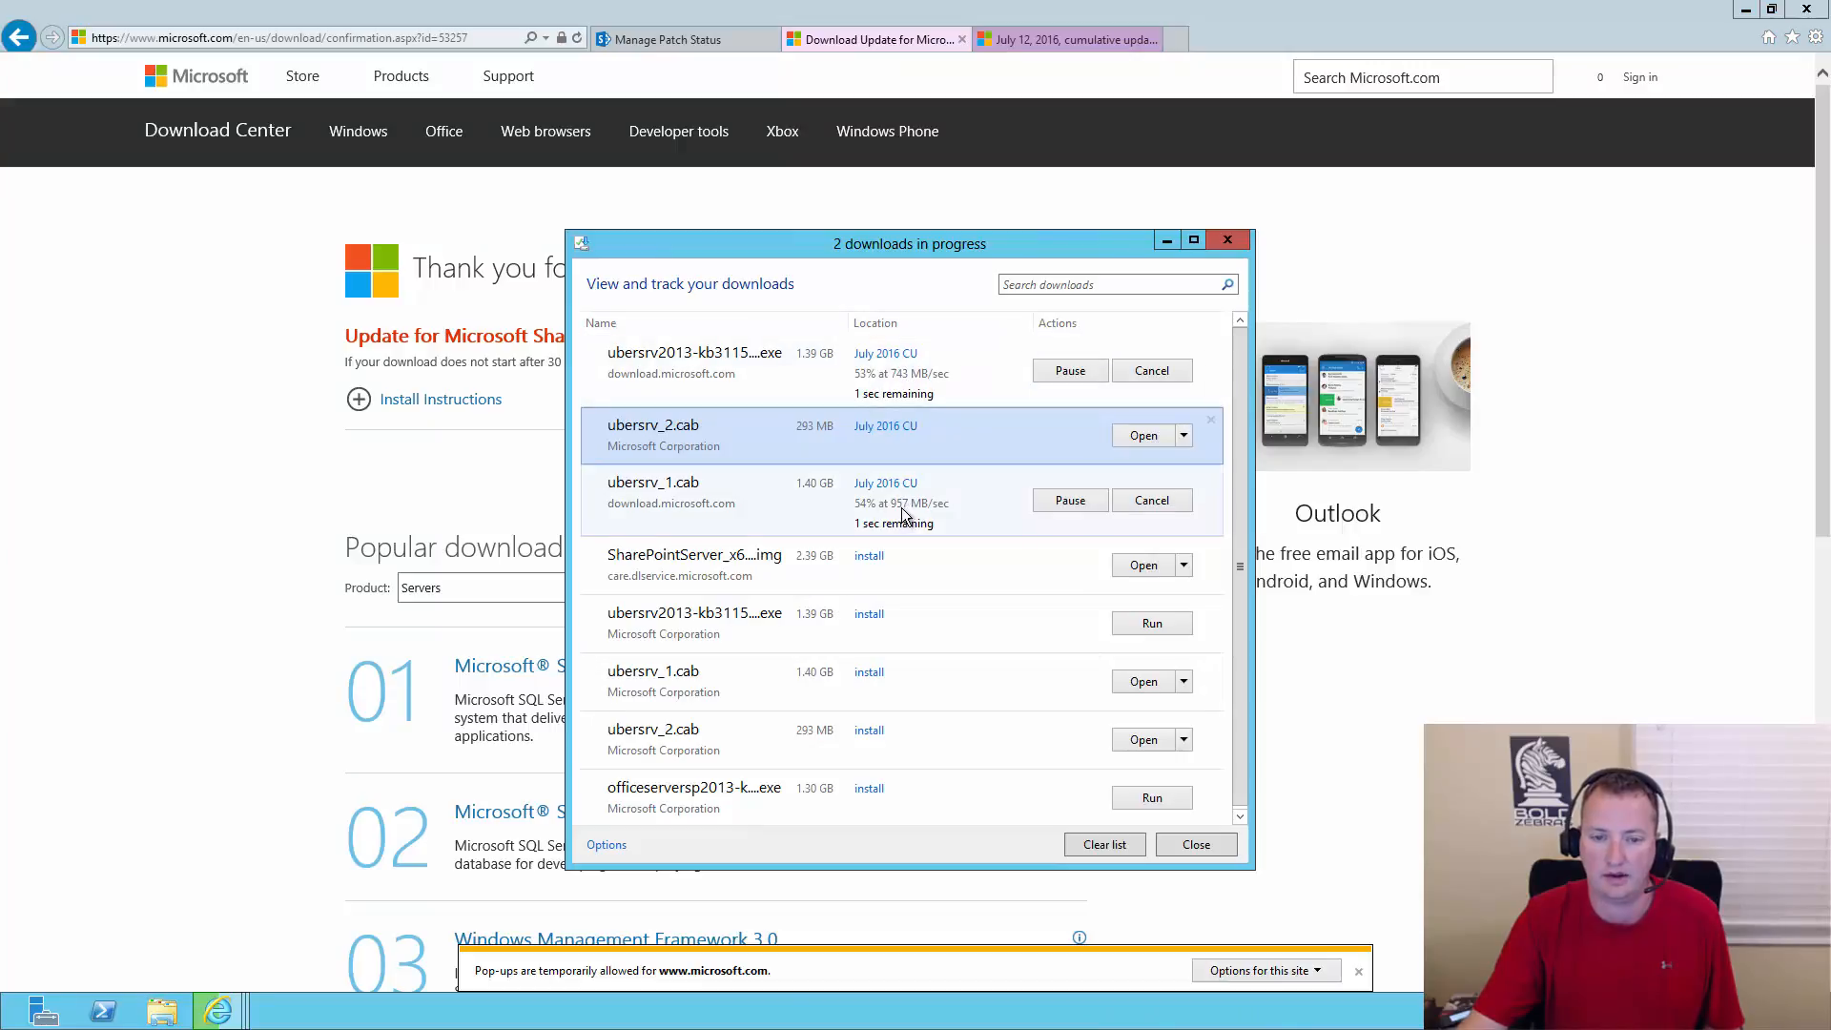
{"action": "mouse_move", "coordinate": [973, 516]}
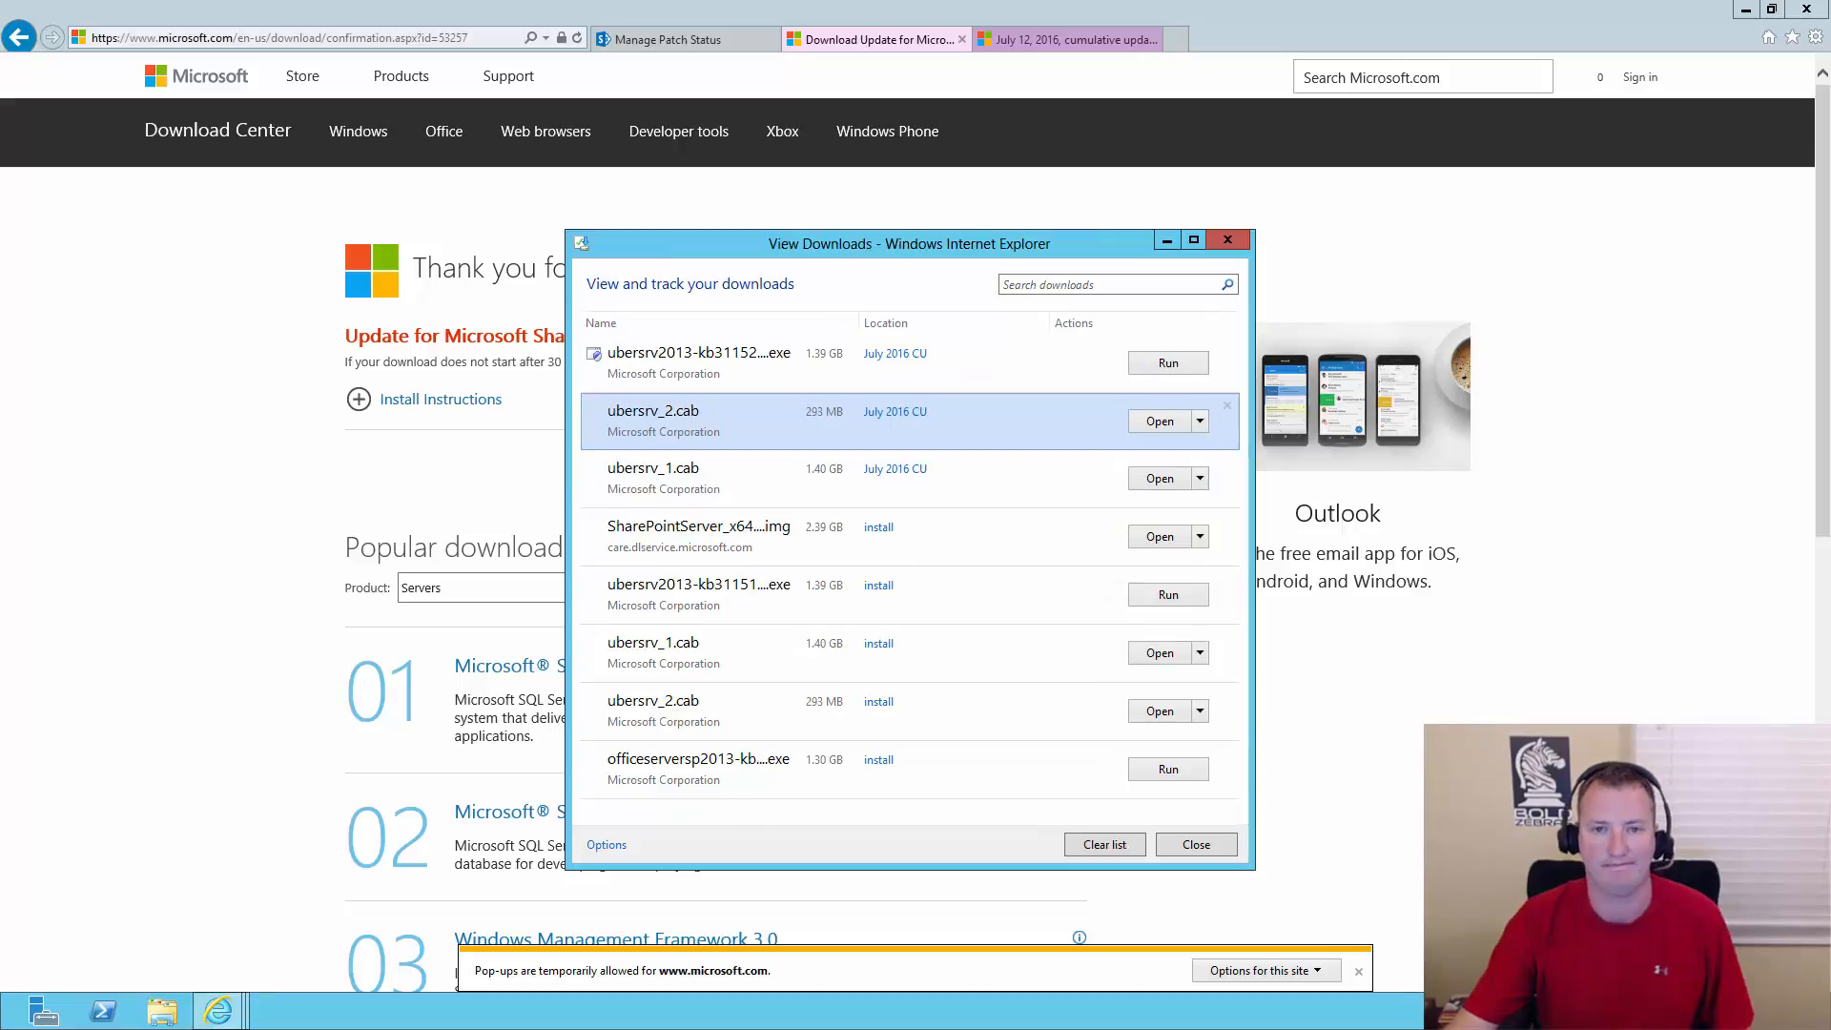
{"action": "mouse_move", "coordinate": [1429, 432]}
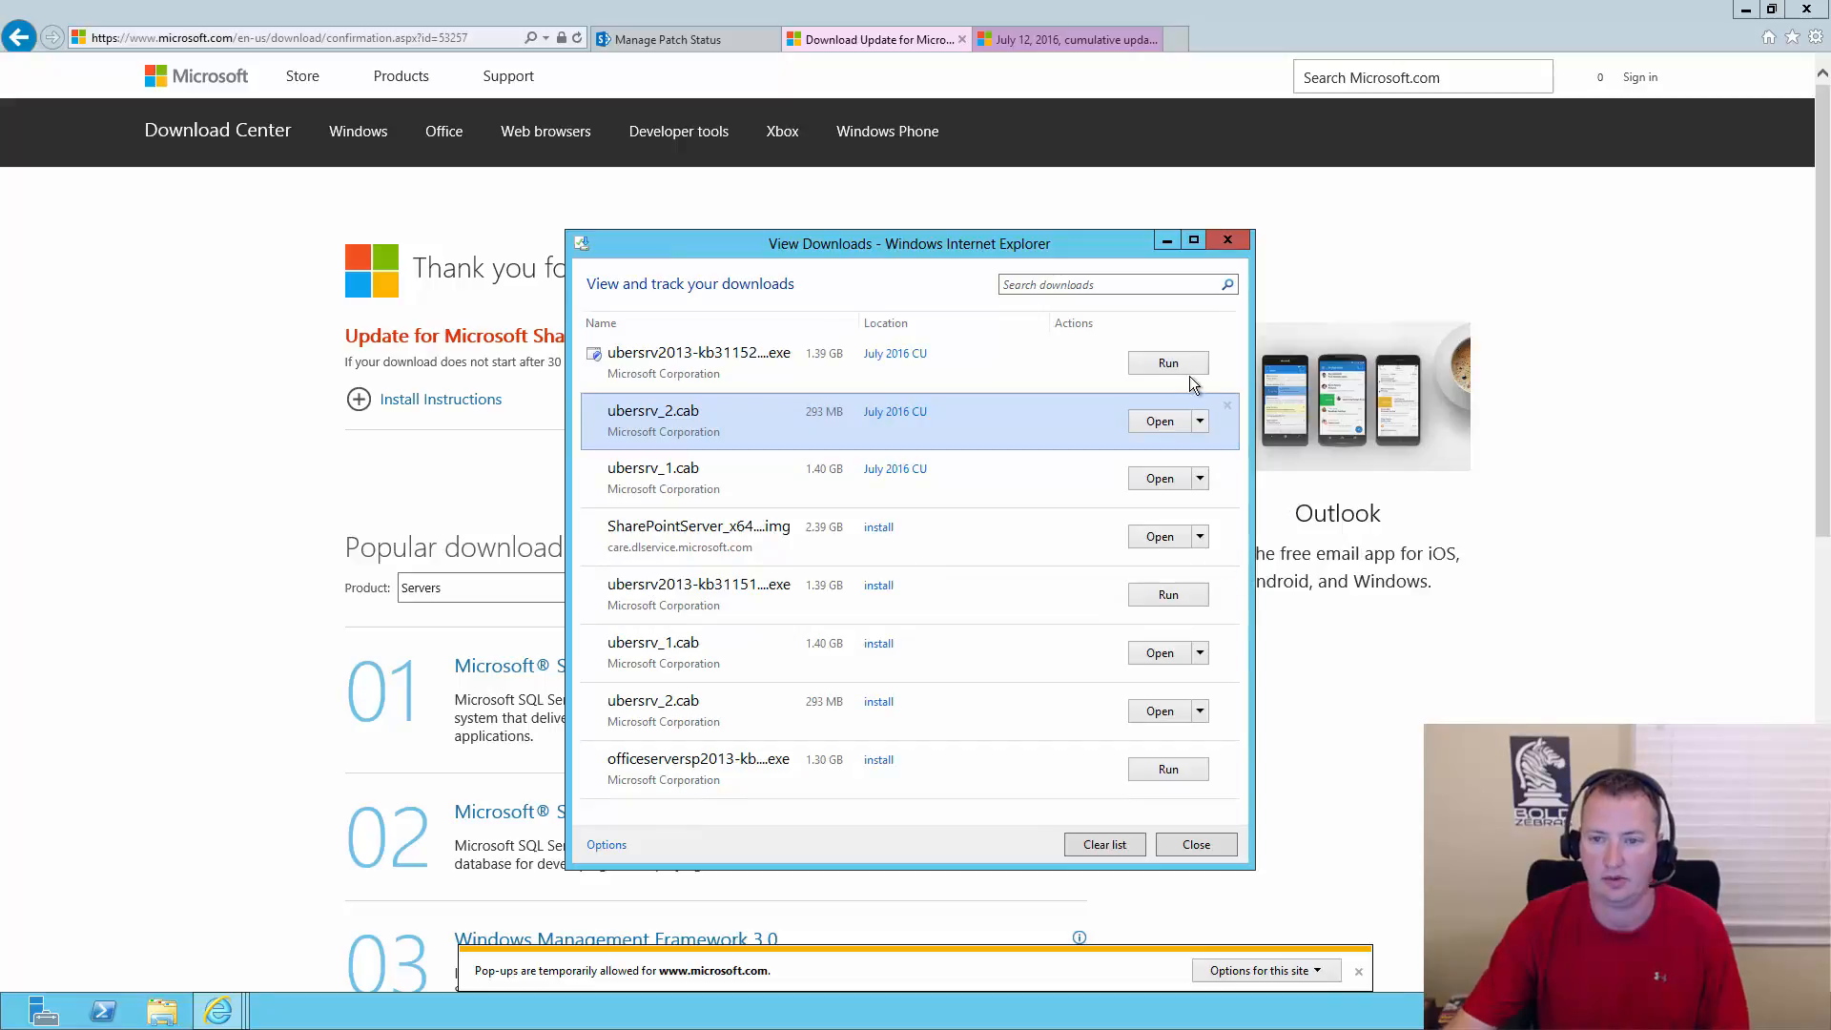
{"action": "left_click", "coordinate": [1195, 844]}
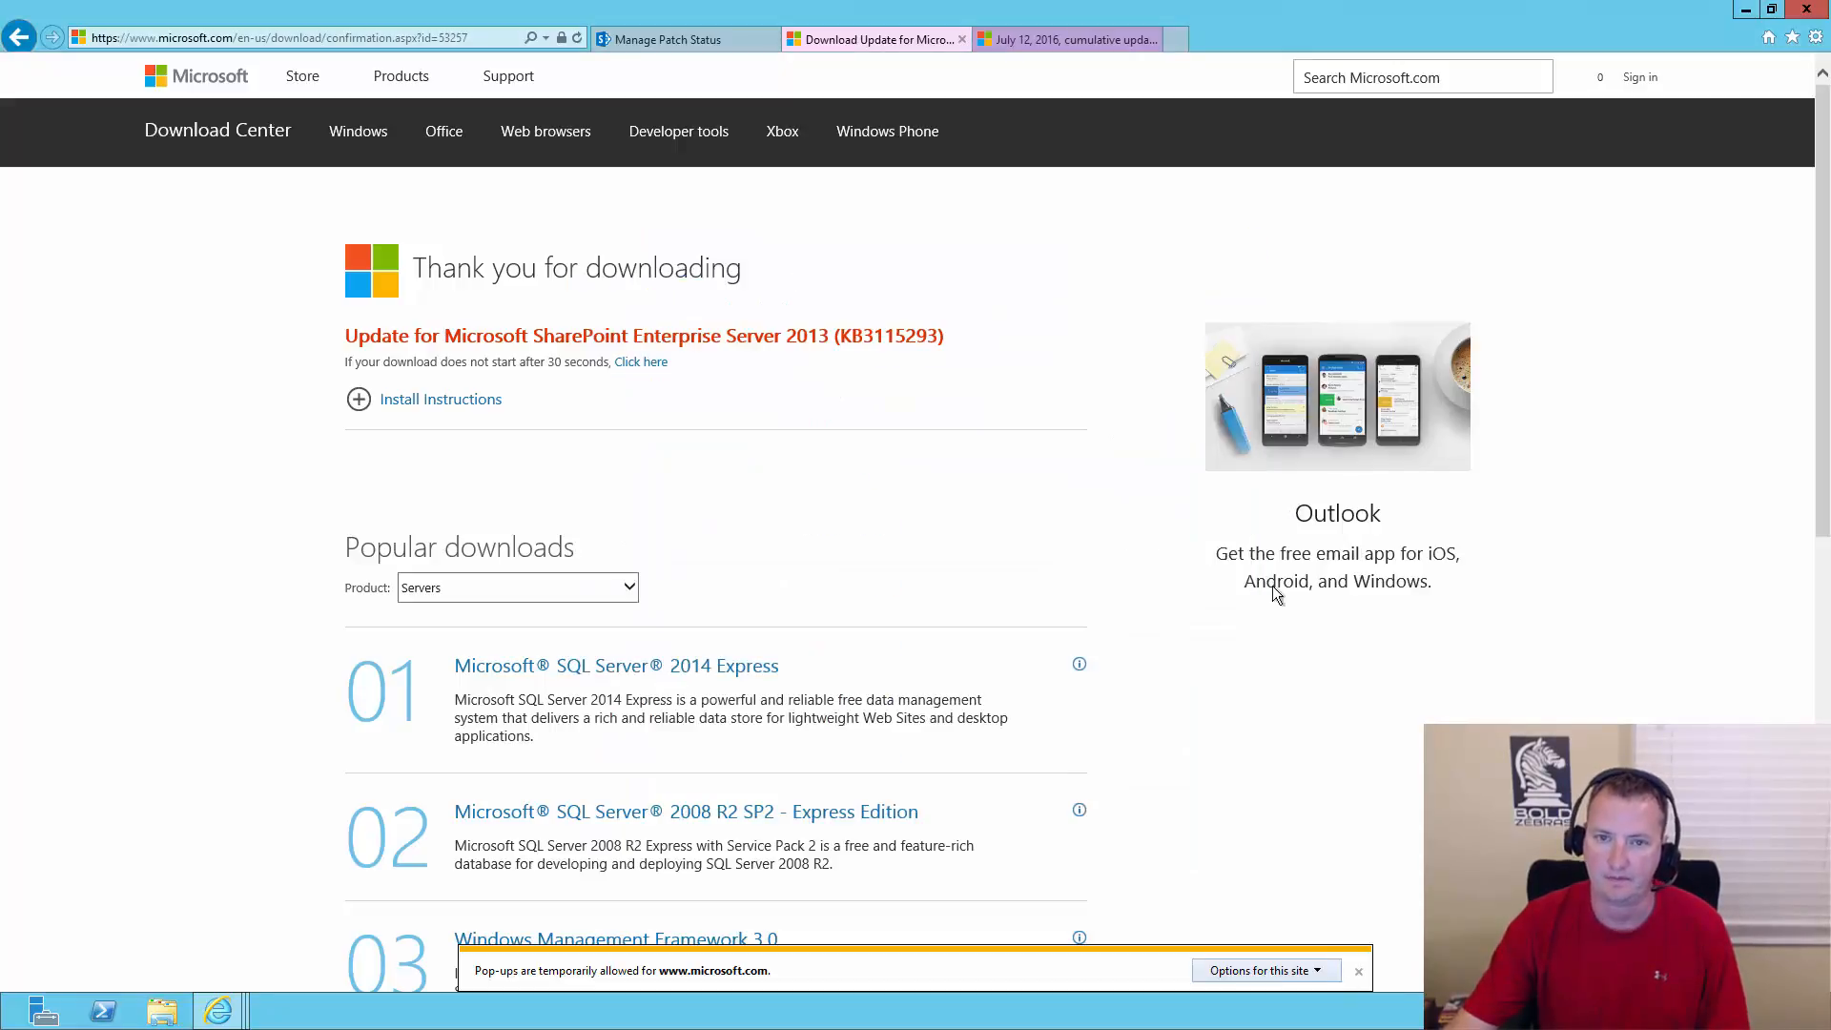
{"action": "mouse_move", "coordinate": [1522, 9]}
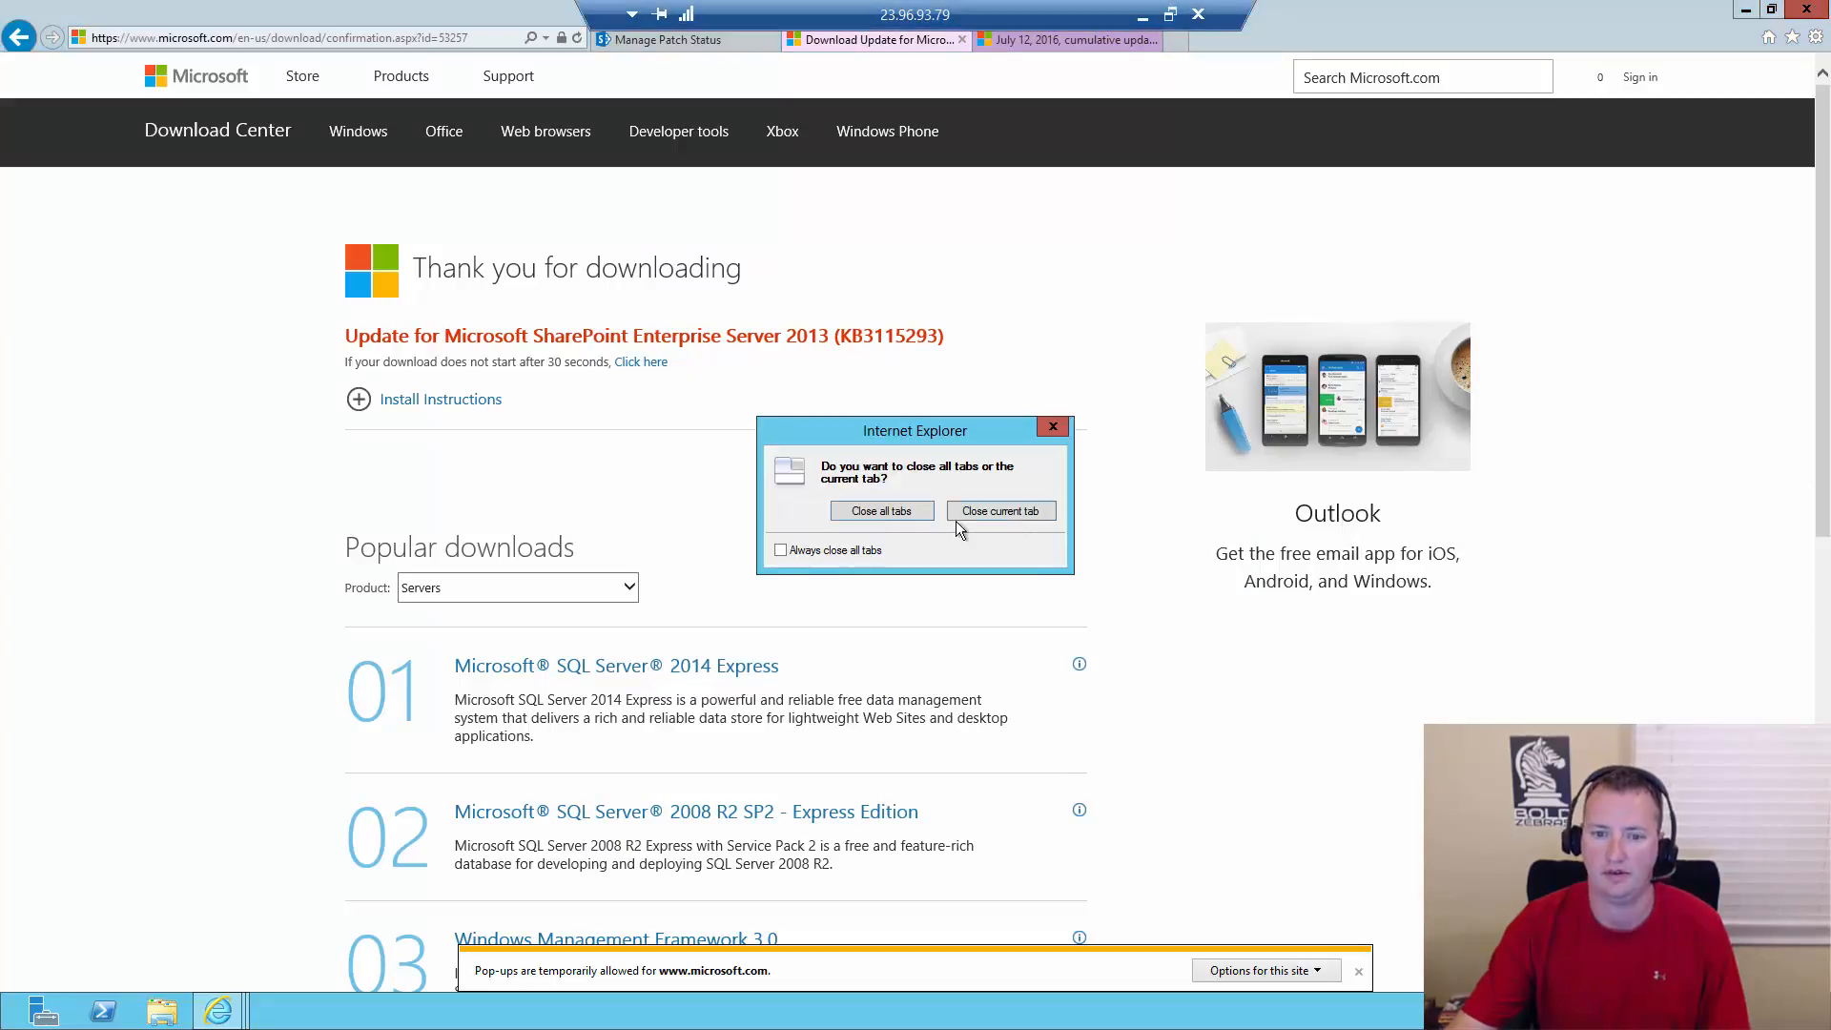
{"action": "left_click", "coordinate": [880, 510]}
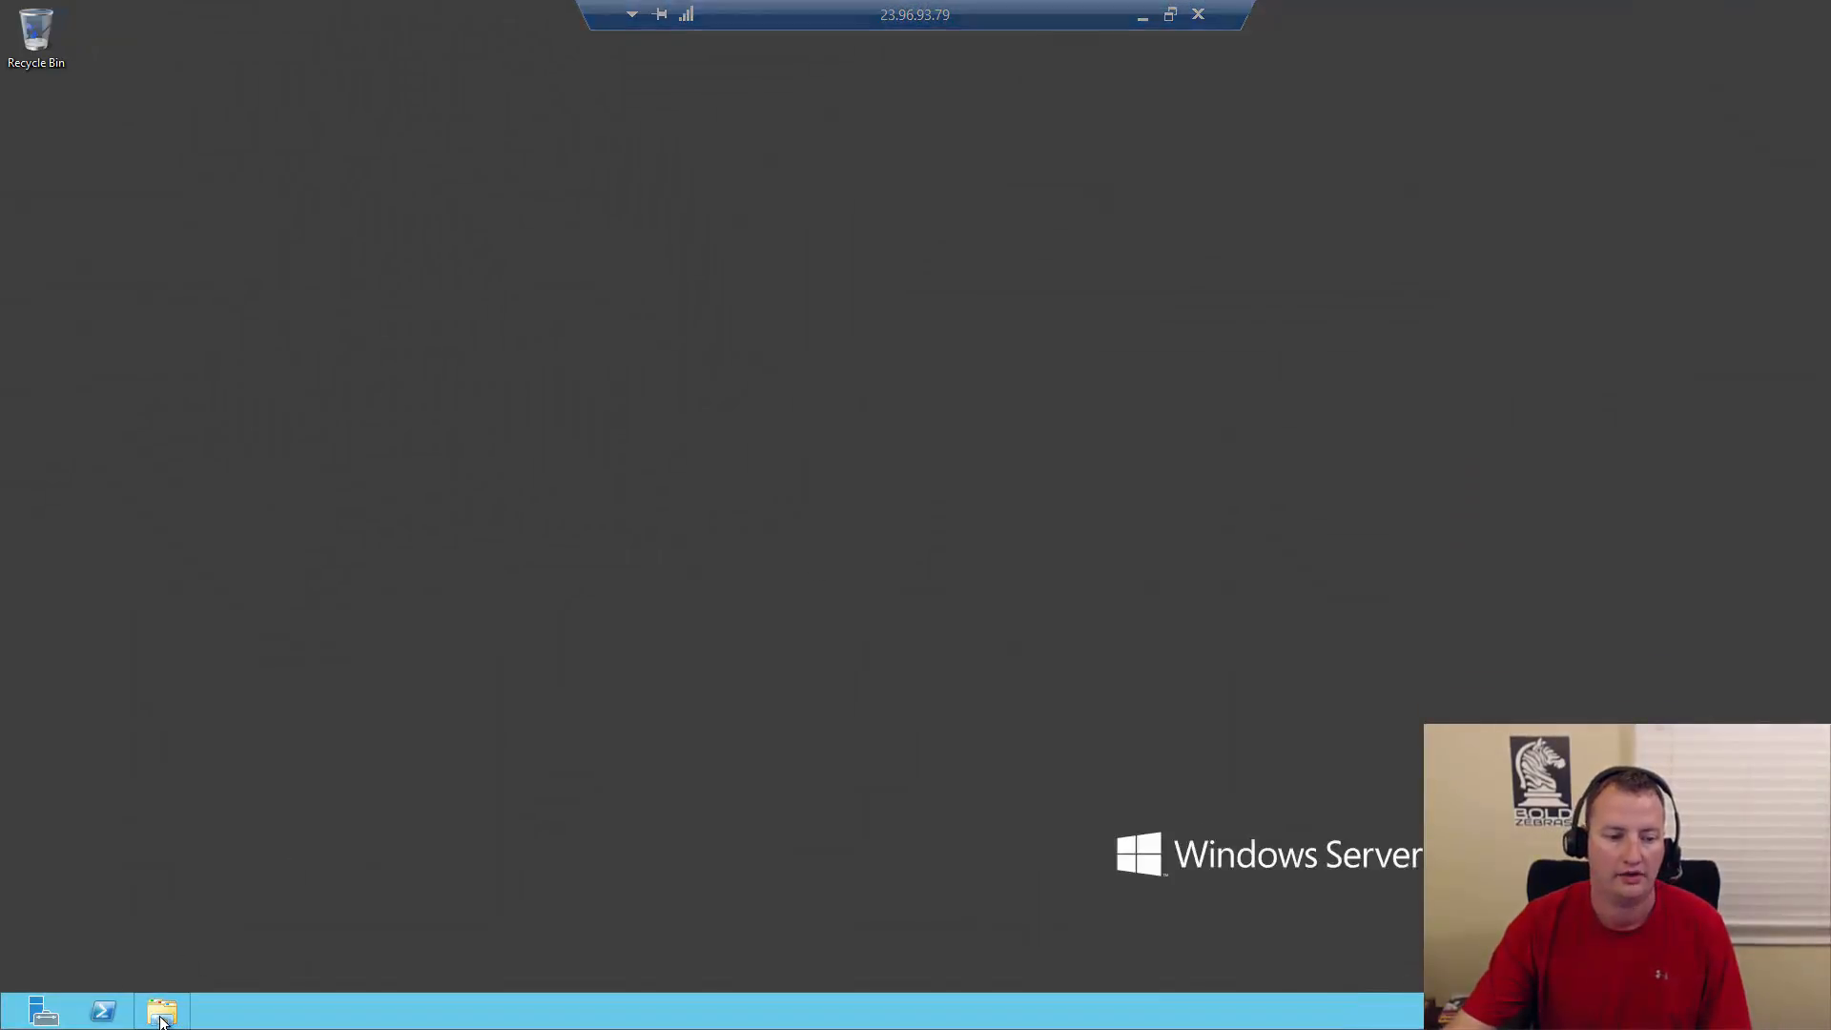
- Run the ubersrv2013 KB3115293 exe from C:\install\July 2016 CU, approving UAC and accepting the license
{"action": "left_click", "coordinate": [161, 1011]}
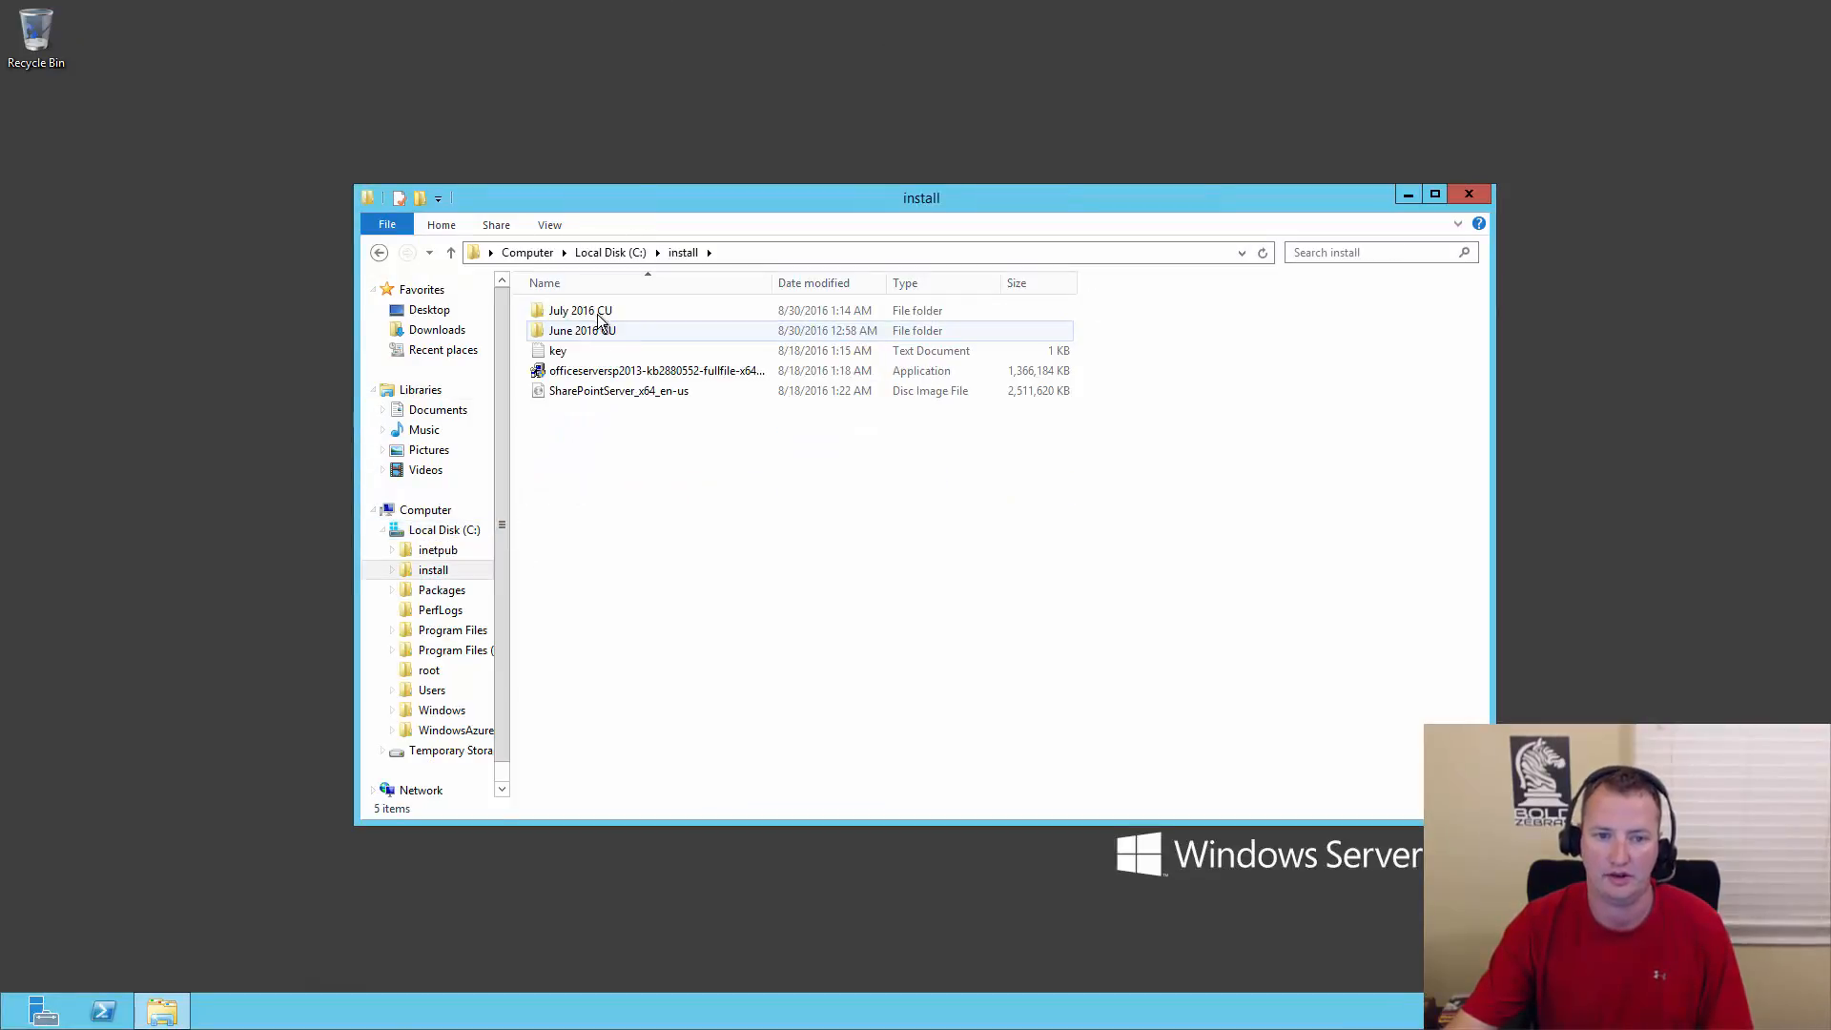
{"action": "double_click", "coordinate": [578, 309]}
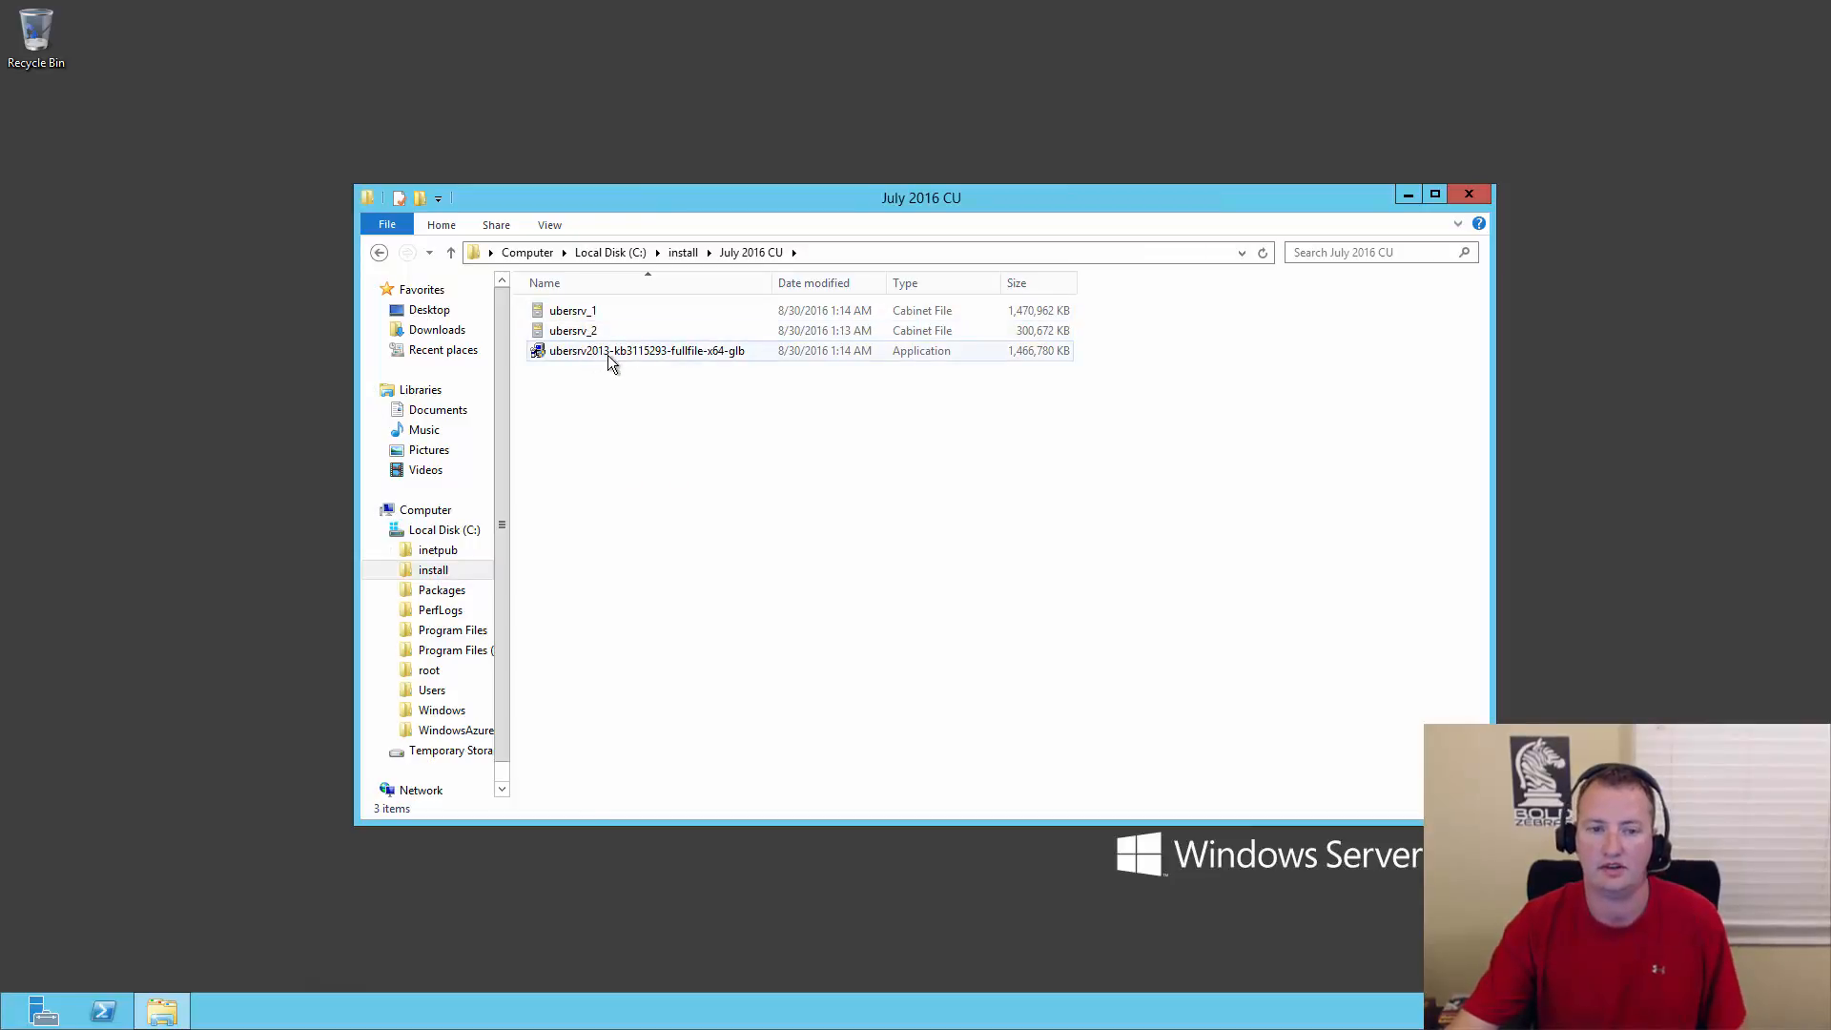
{"action": "left_click", "coordinate": [646, 350]}
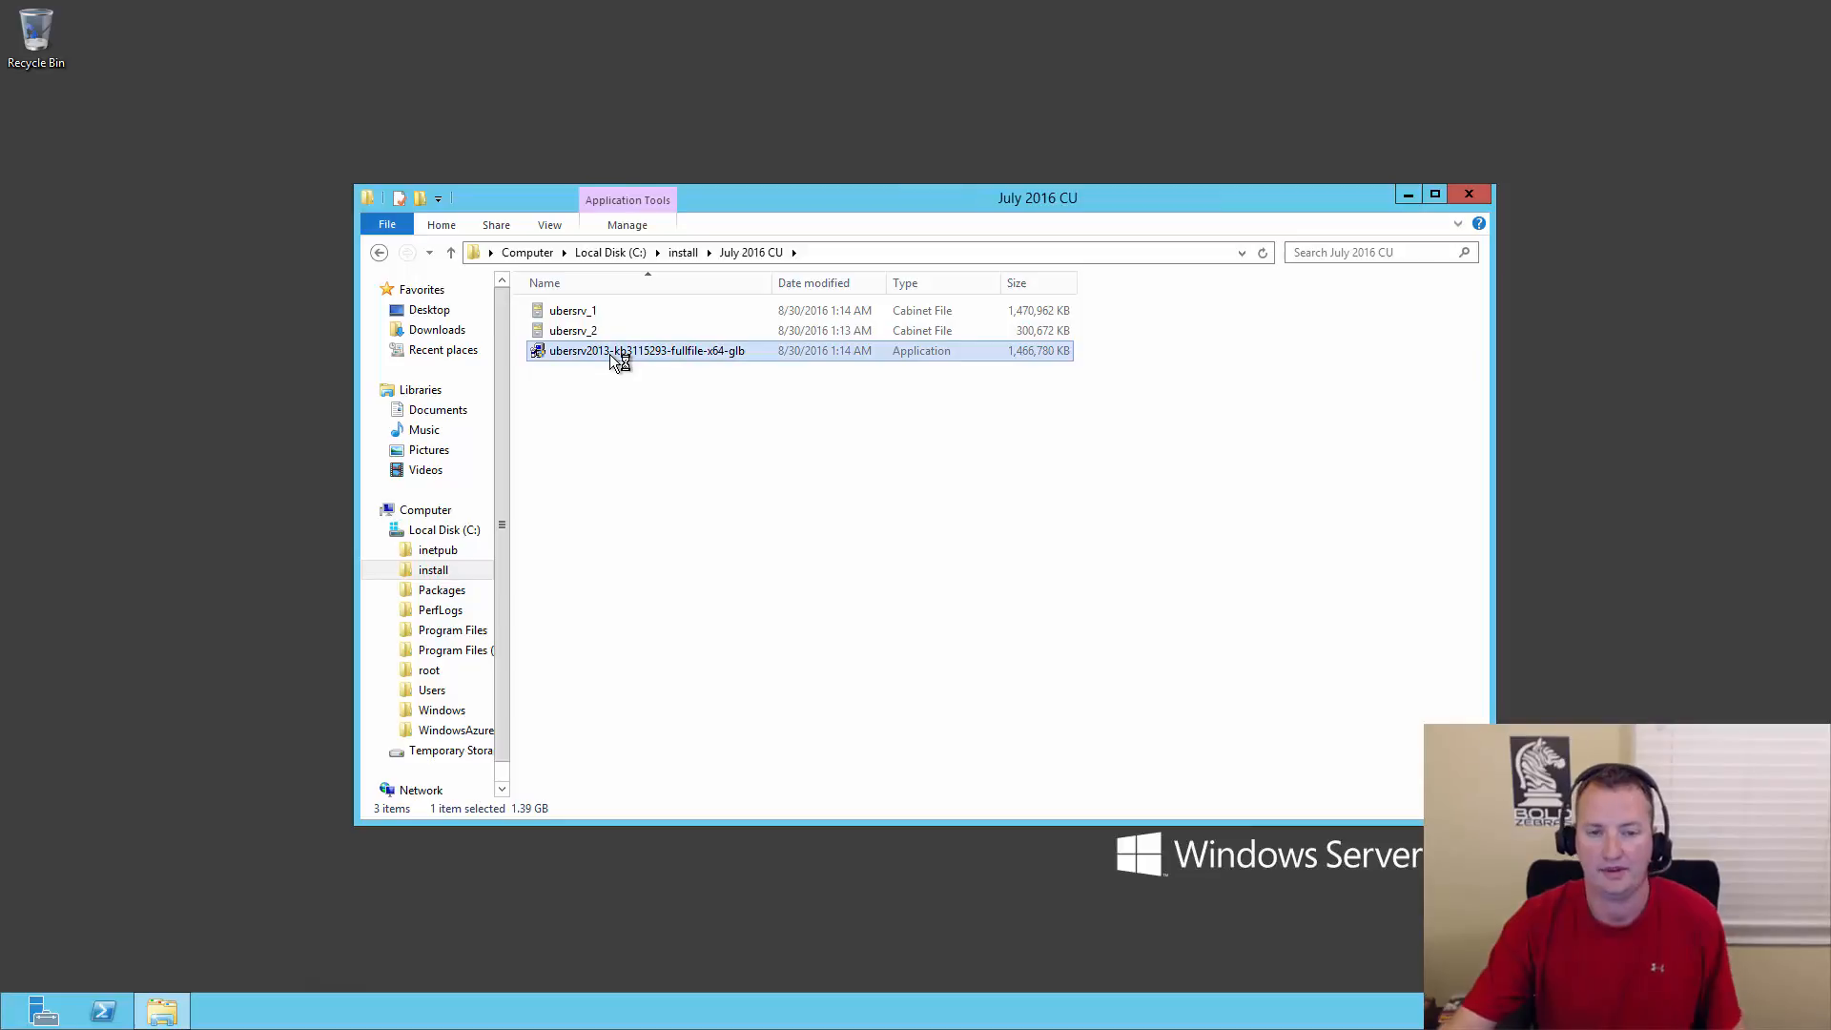
{"action": "double_click", "coordinate": [646, 350]}
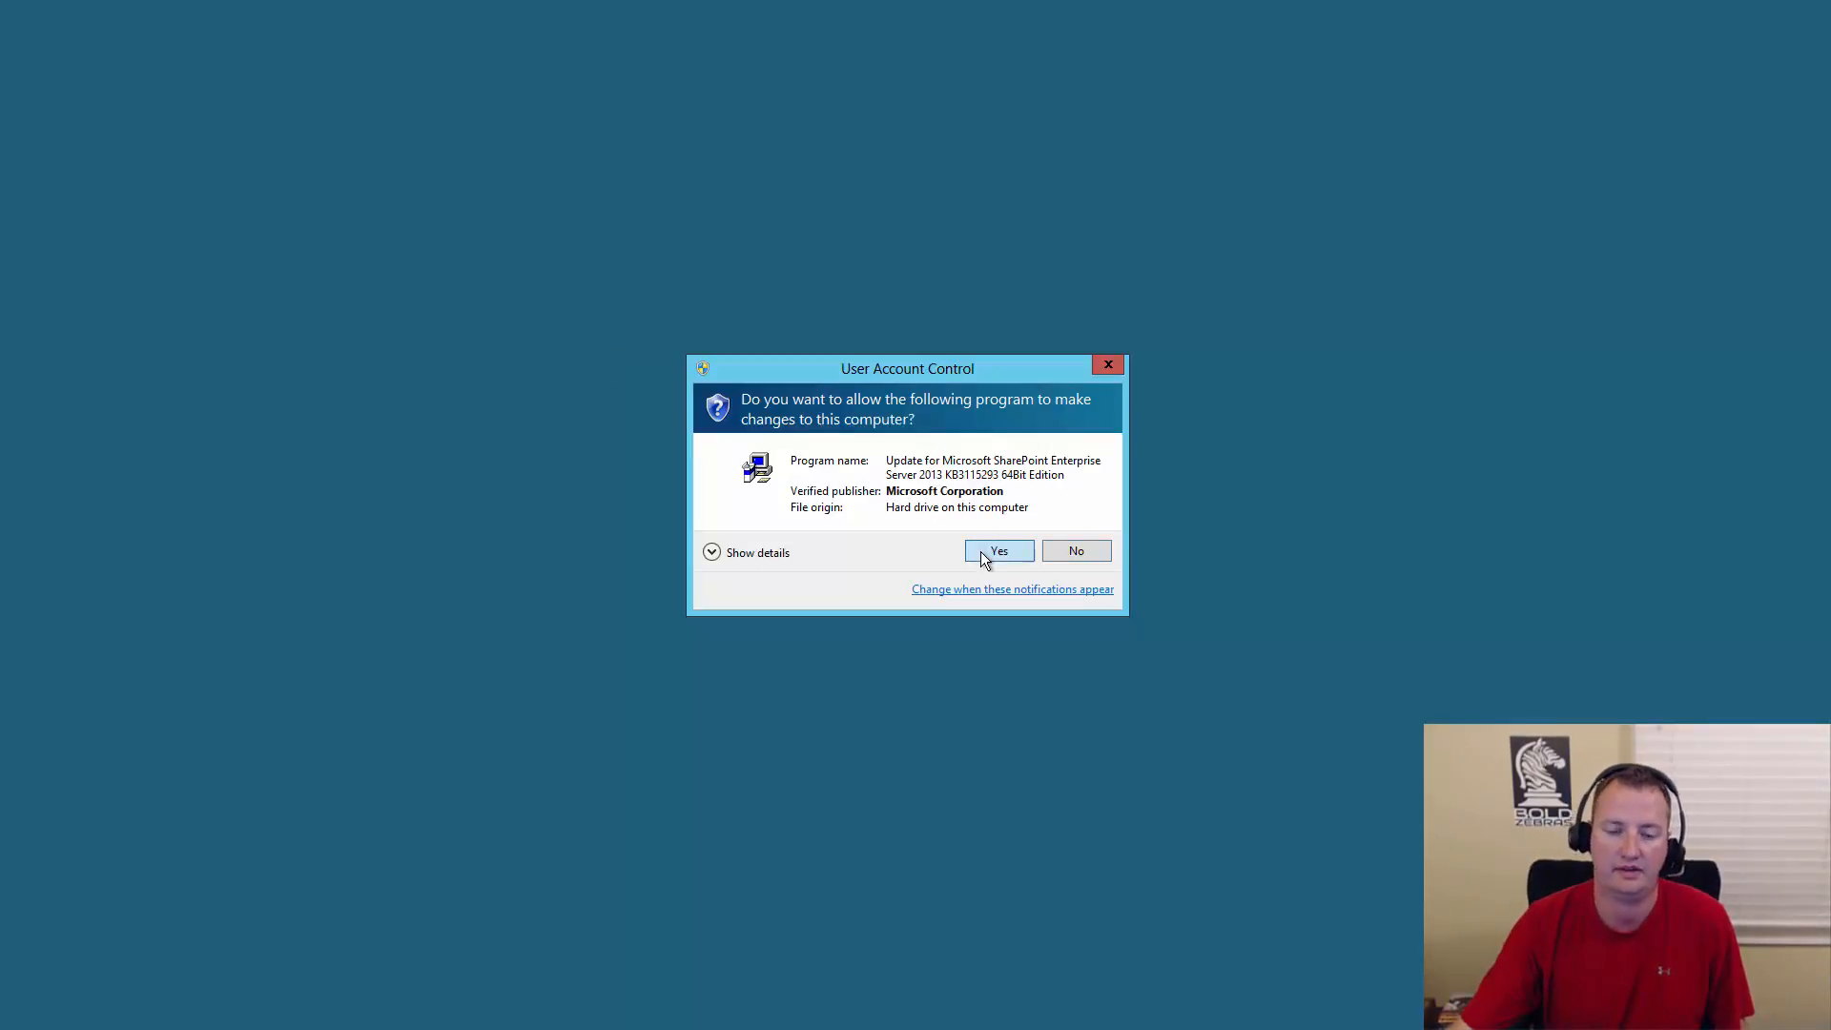
{"action": "left_click", "coordinate": [998, 550]}
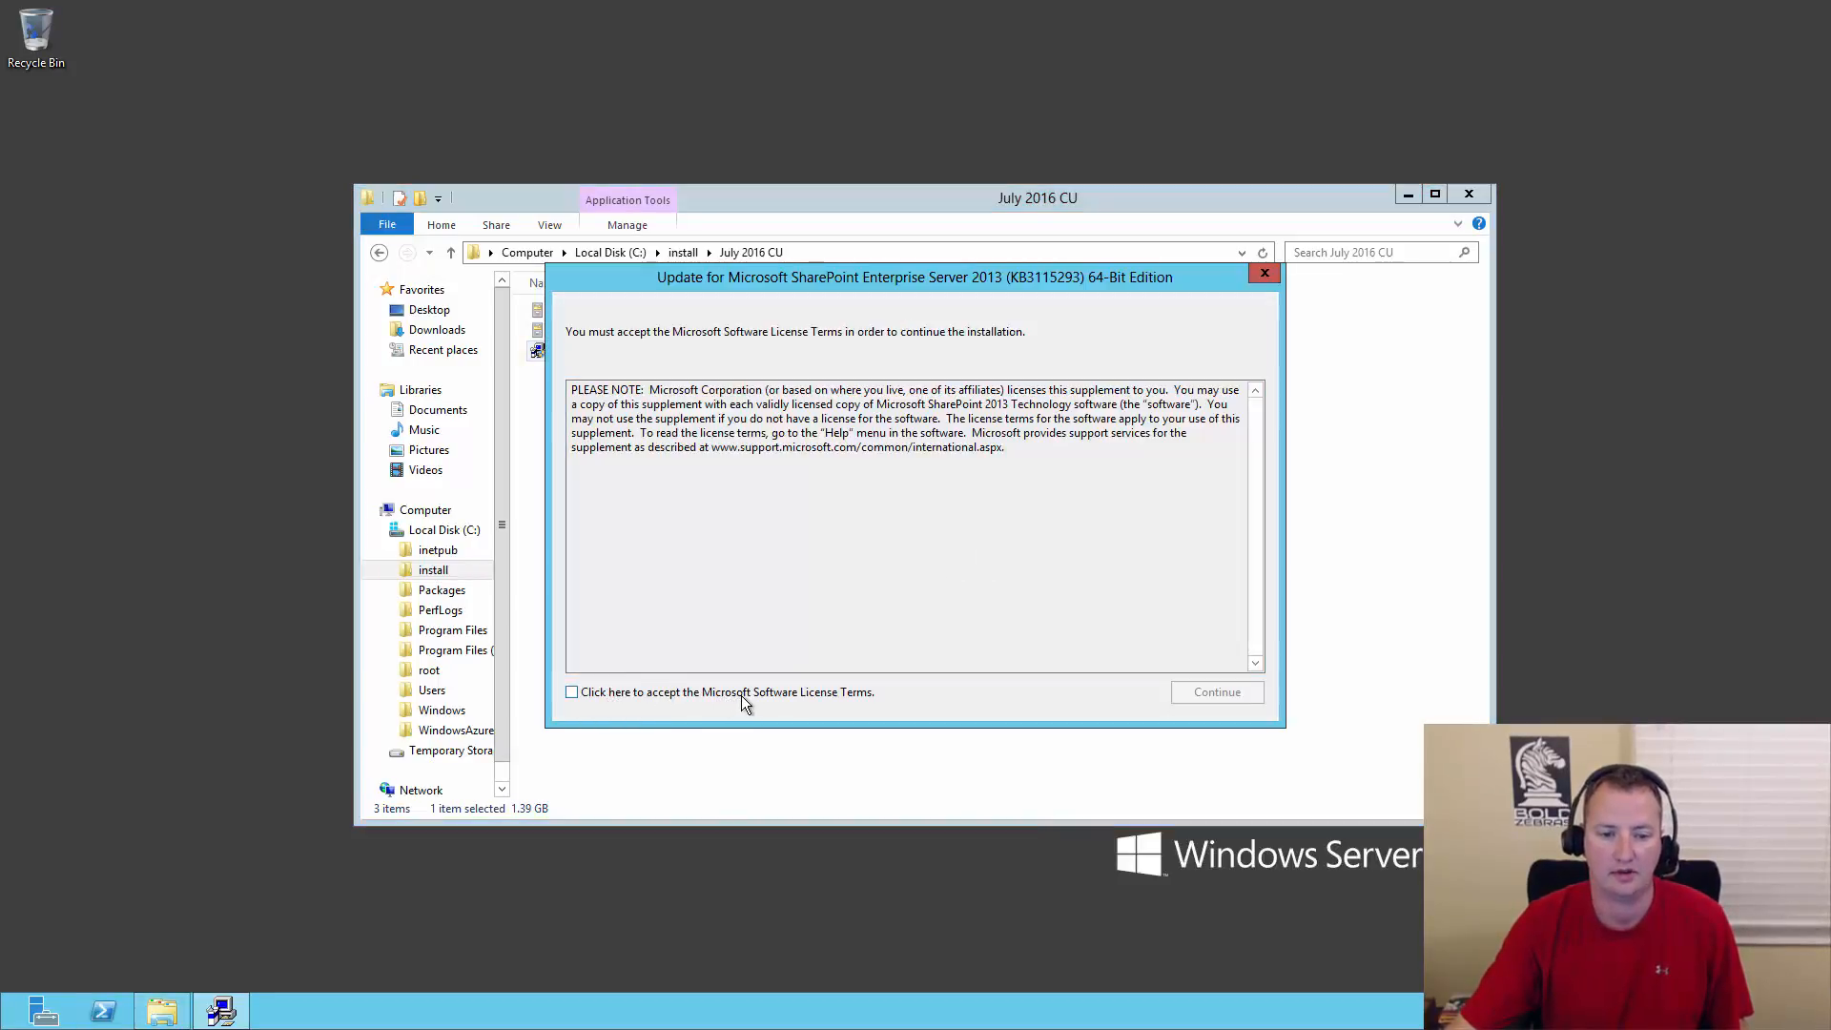
{"action": "left_click", "coordinate": [572, 692]}
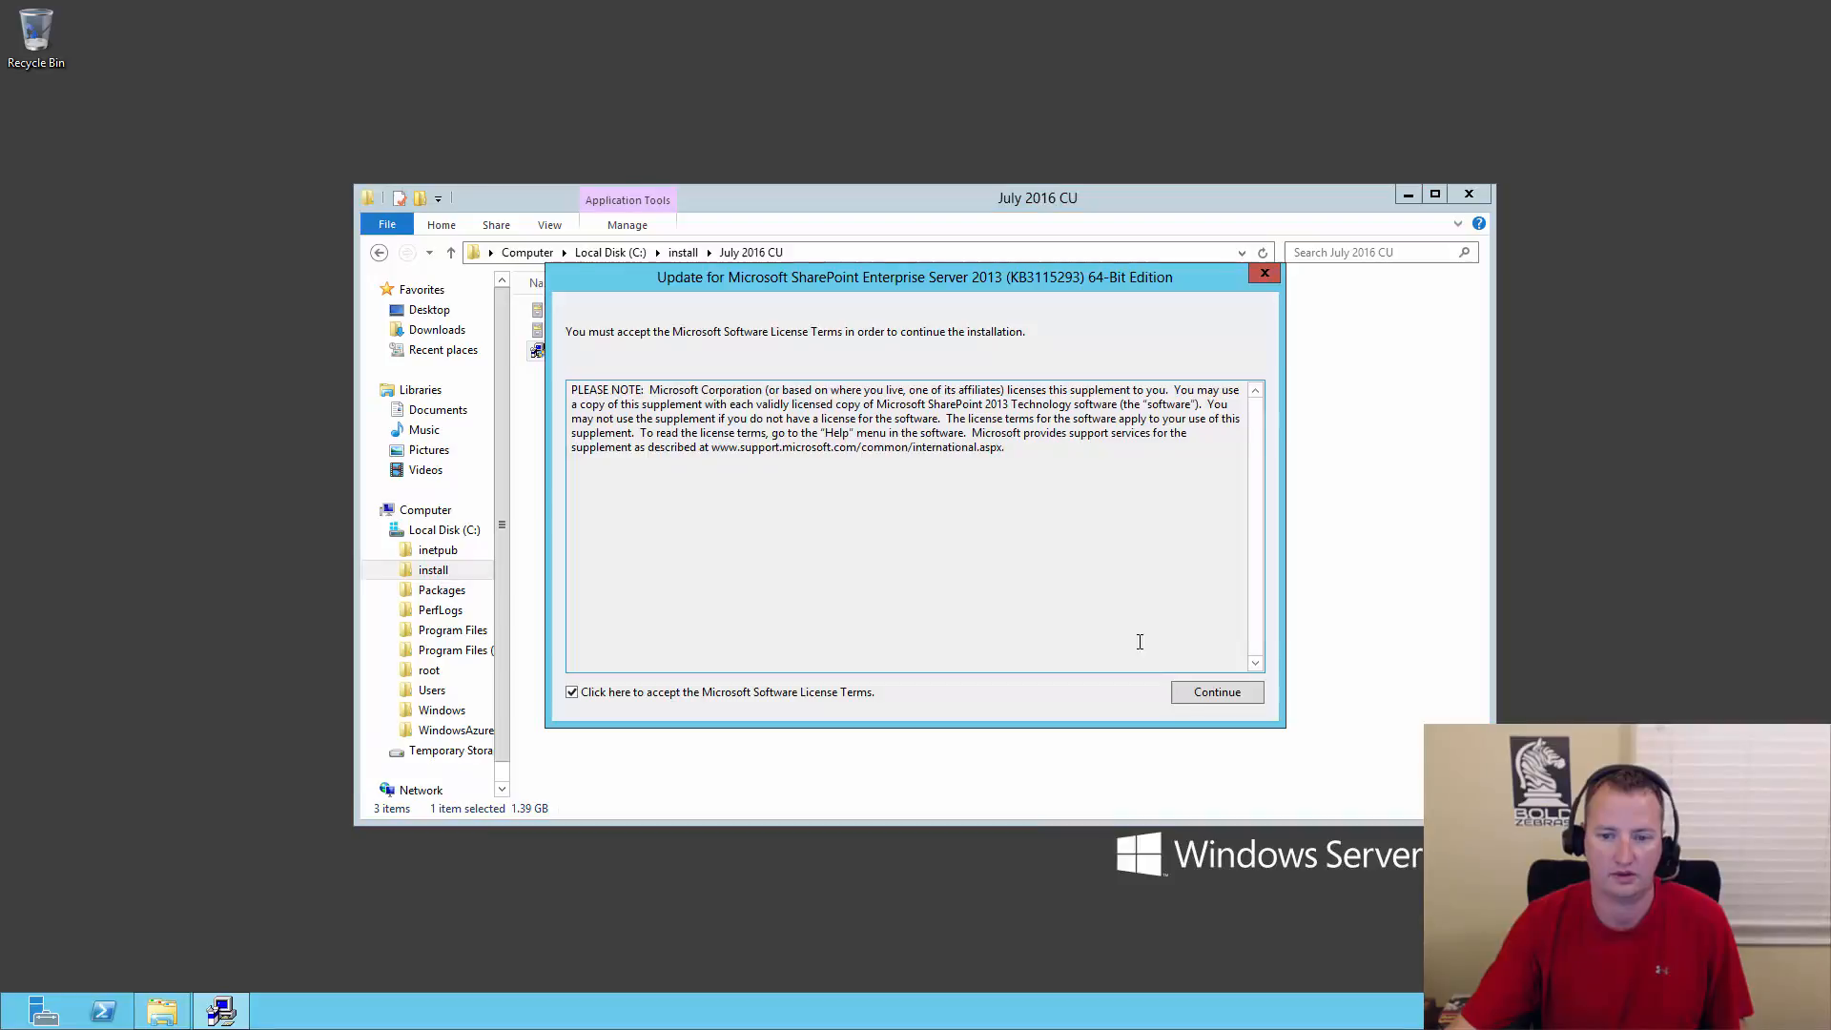
{"action": "left_click", "coordinate": [1216, 692]}
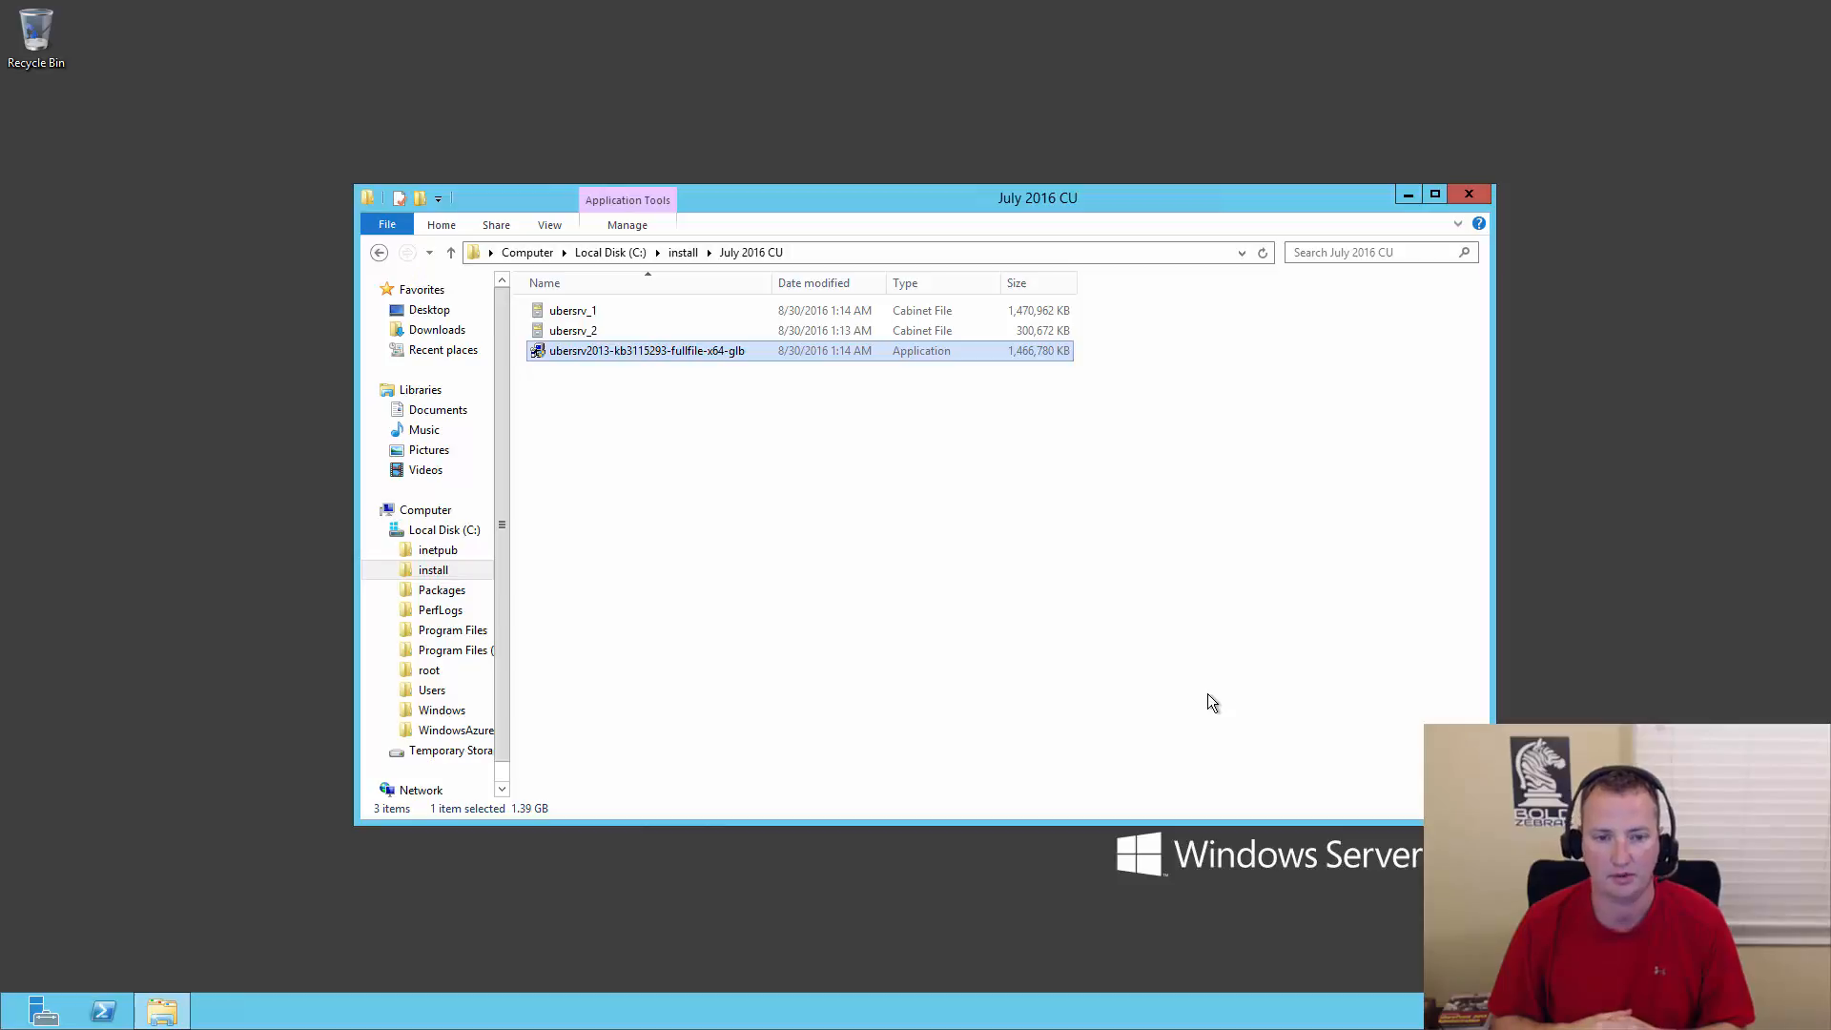
- Reboot the server to finish KB3115293, confirming despite other logged-on users
{"action": "double_click", "coordinate": [646, 350]}
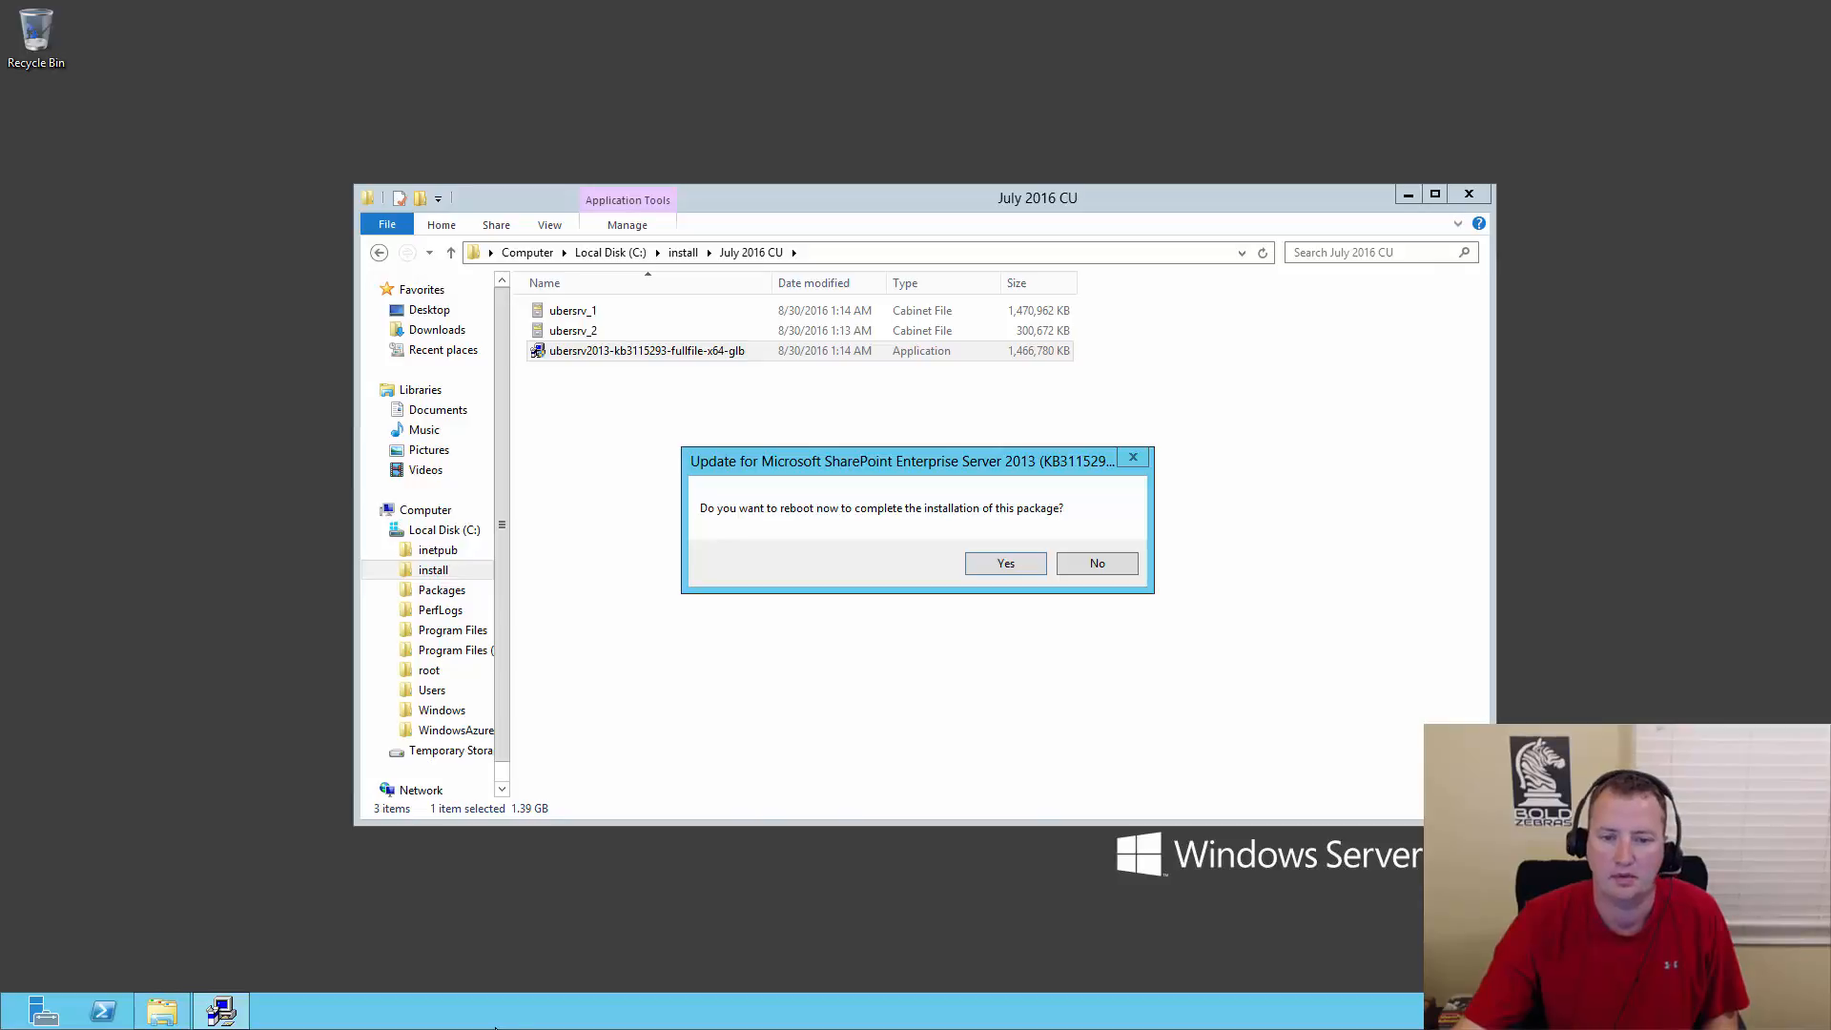
{"action": "left_click", "coordinate": [1003, 563]}
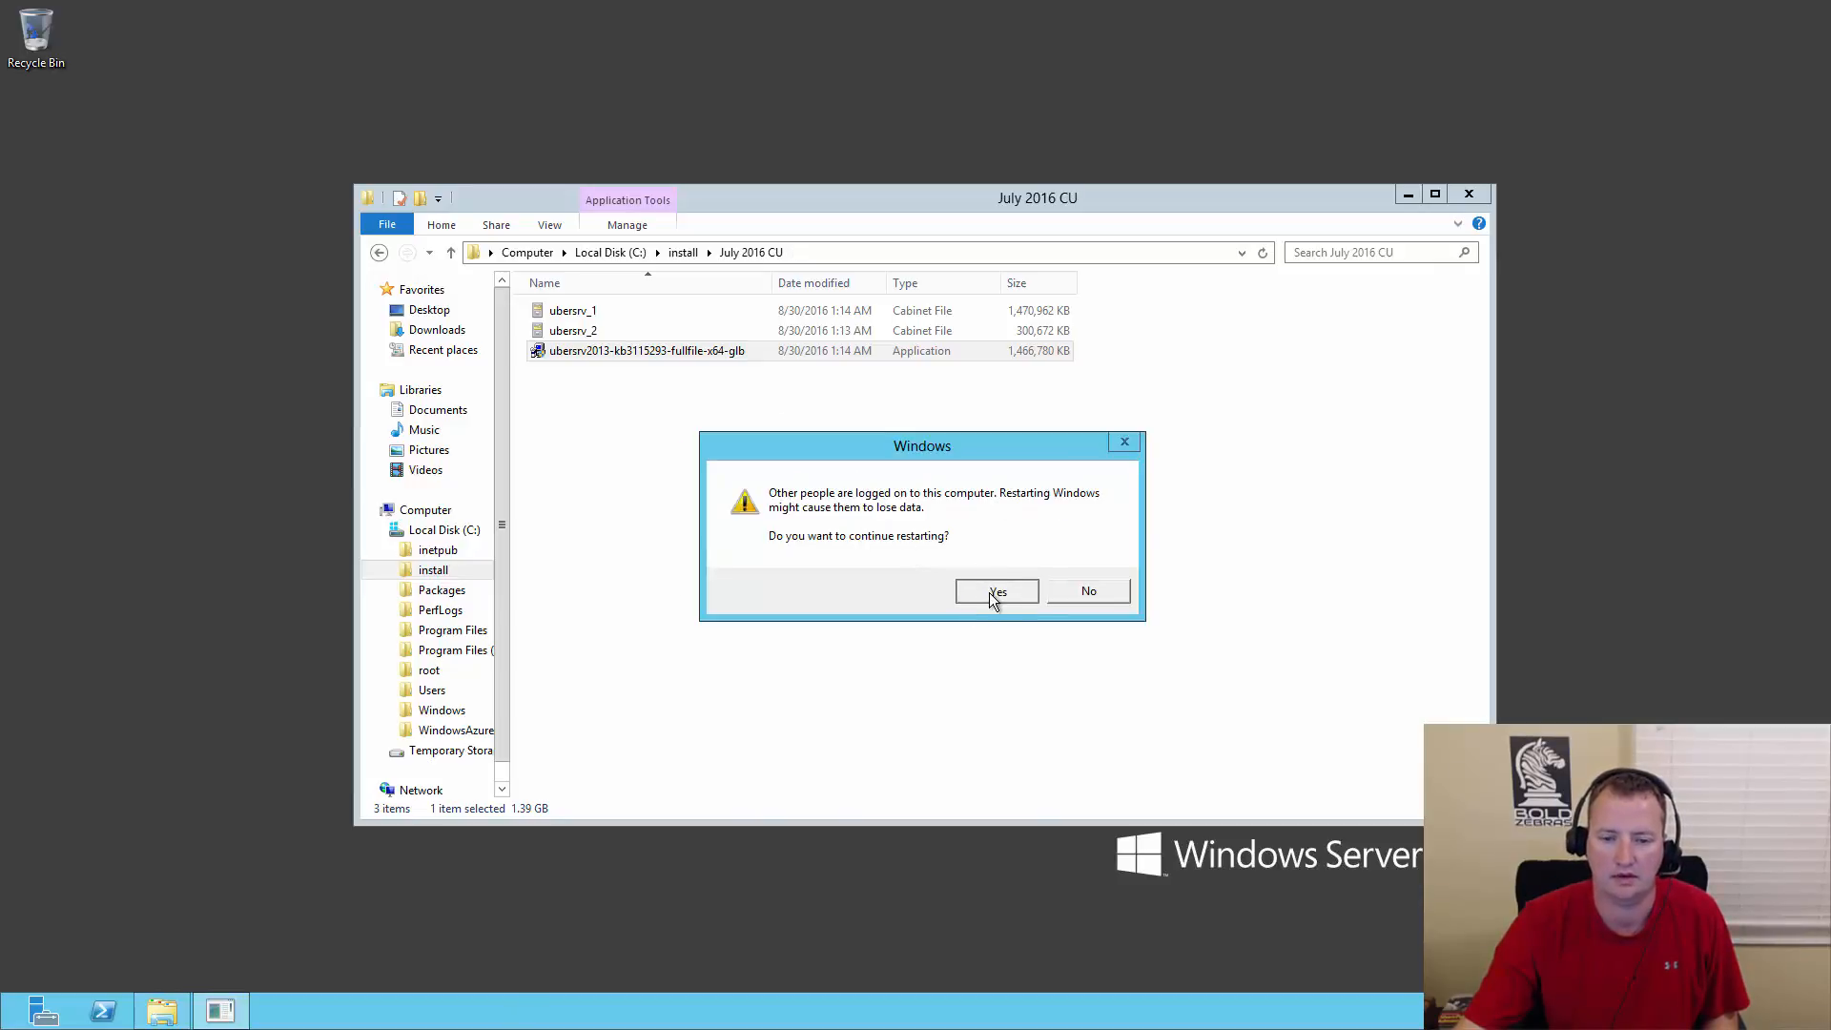
{"action": "left_click", "coordinate": [996, 592]}
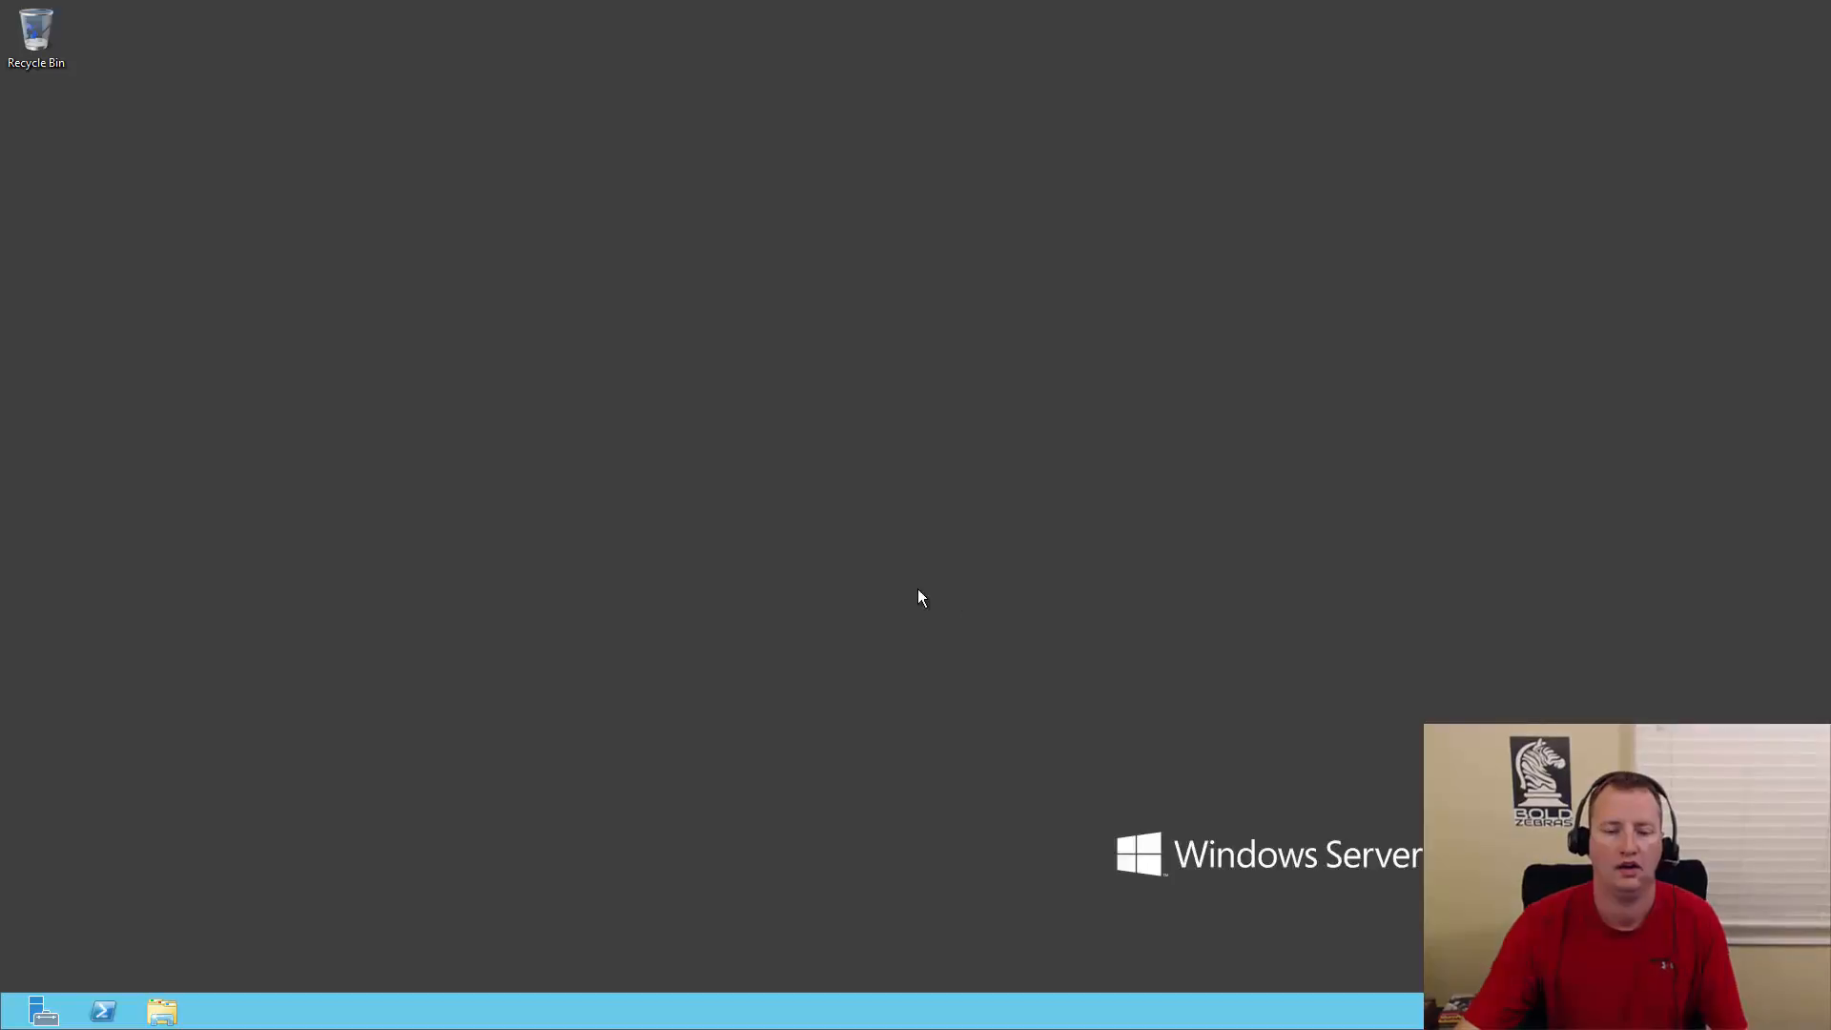
{"action": "mouse_move", "coordinate": [930, 582]}
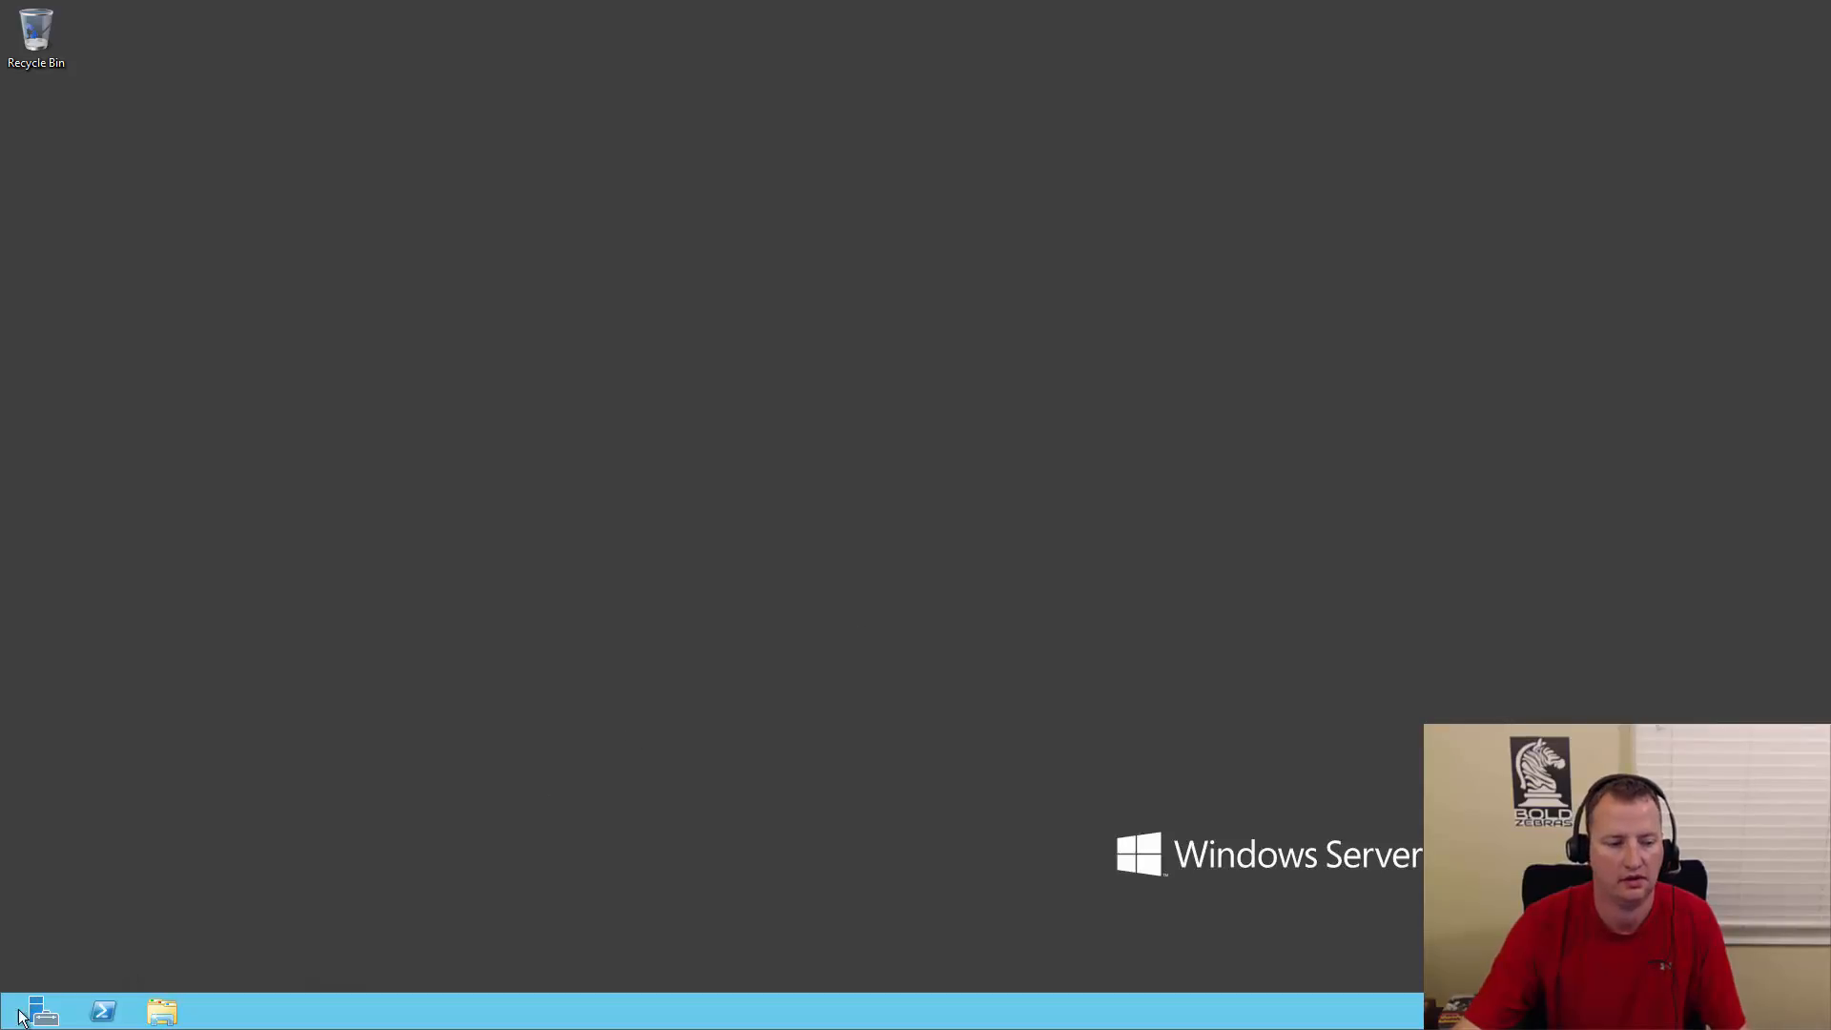
- Launch the SharePoint 2013 Products Configuration Wizard from the taskbar and approve UAC
{"action": "left_click", "coordinate": [17, 1011]}
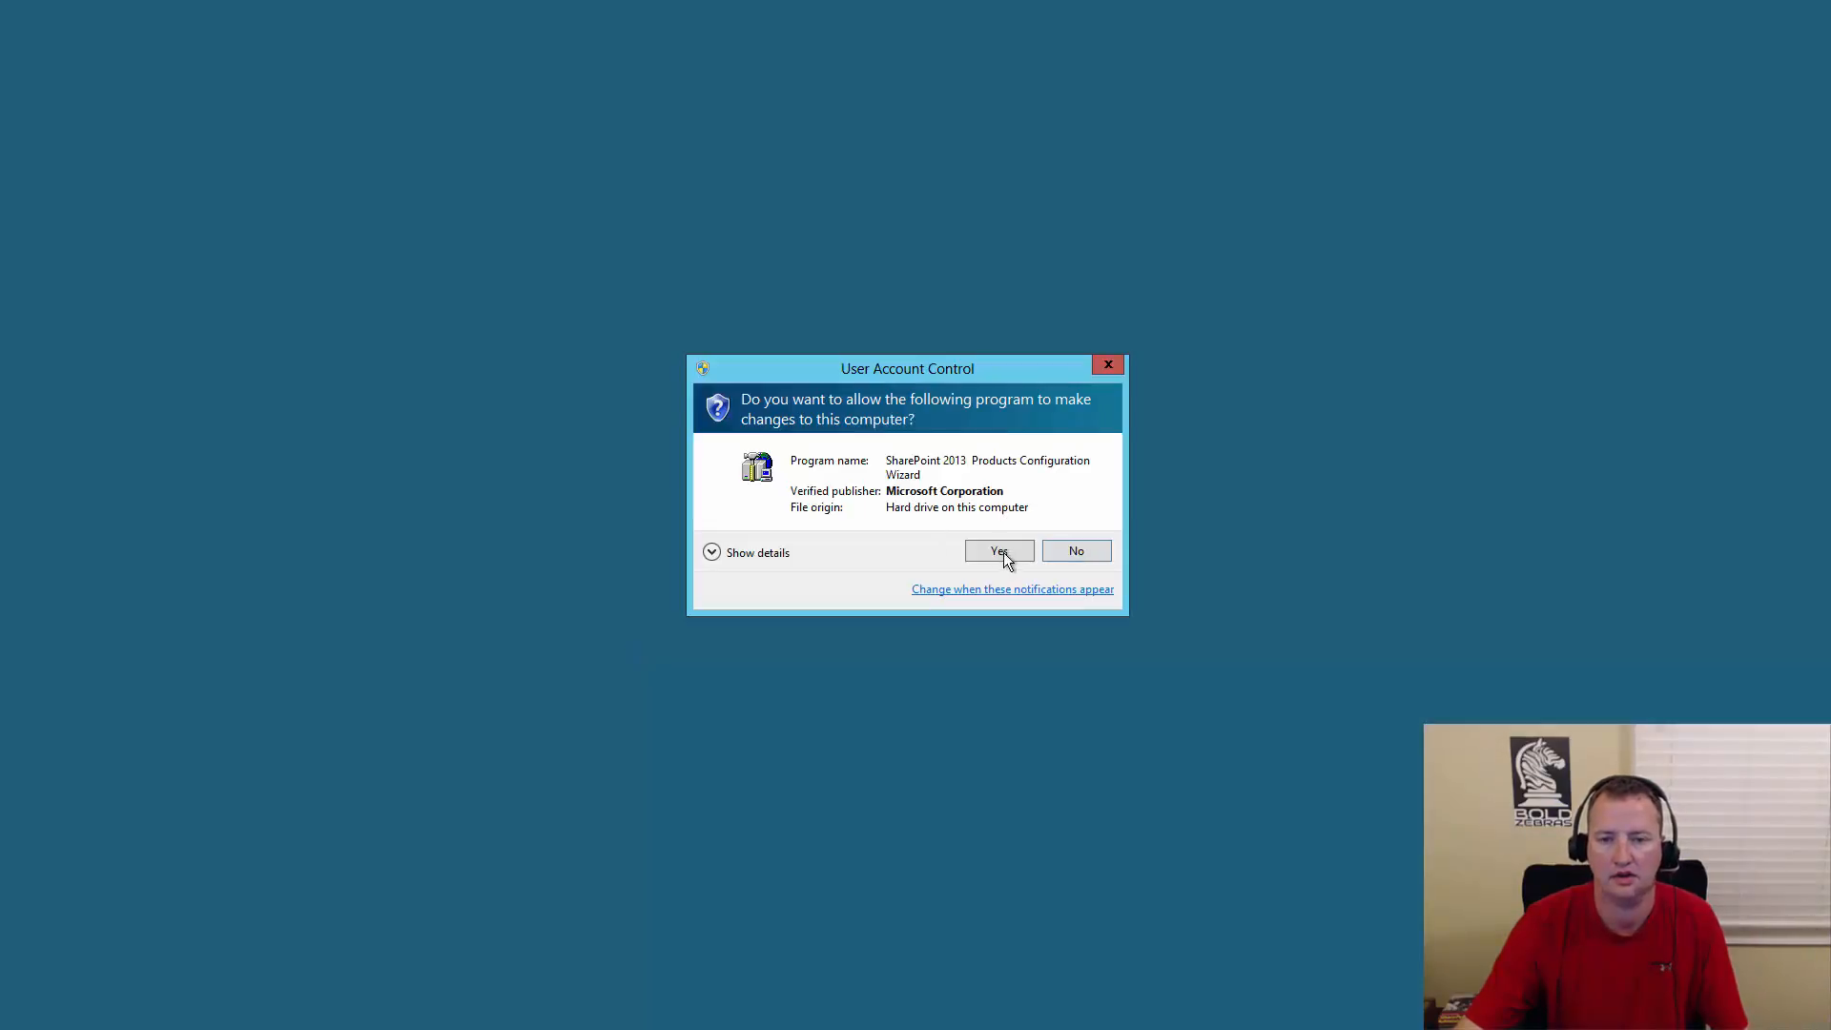
{"action": "left_click", "coordinate": [998, 550]}
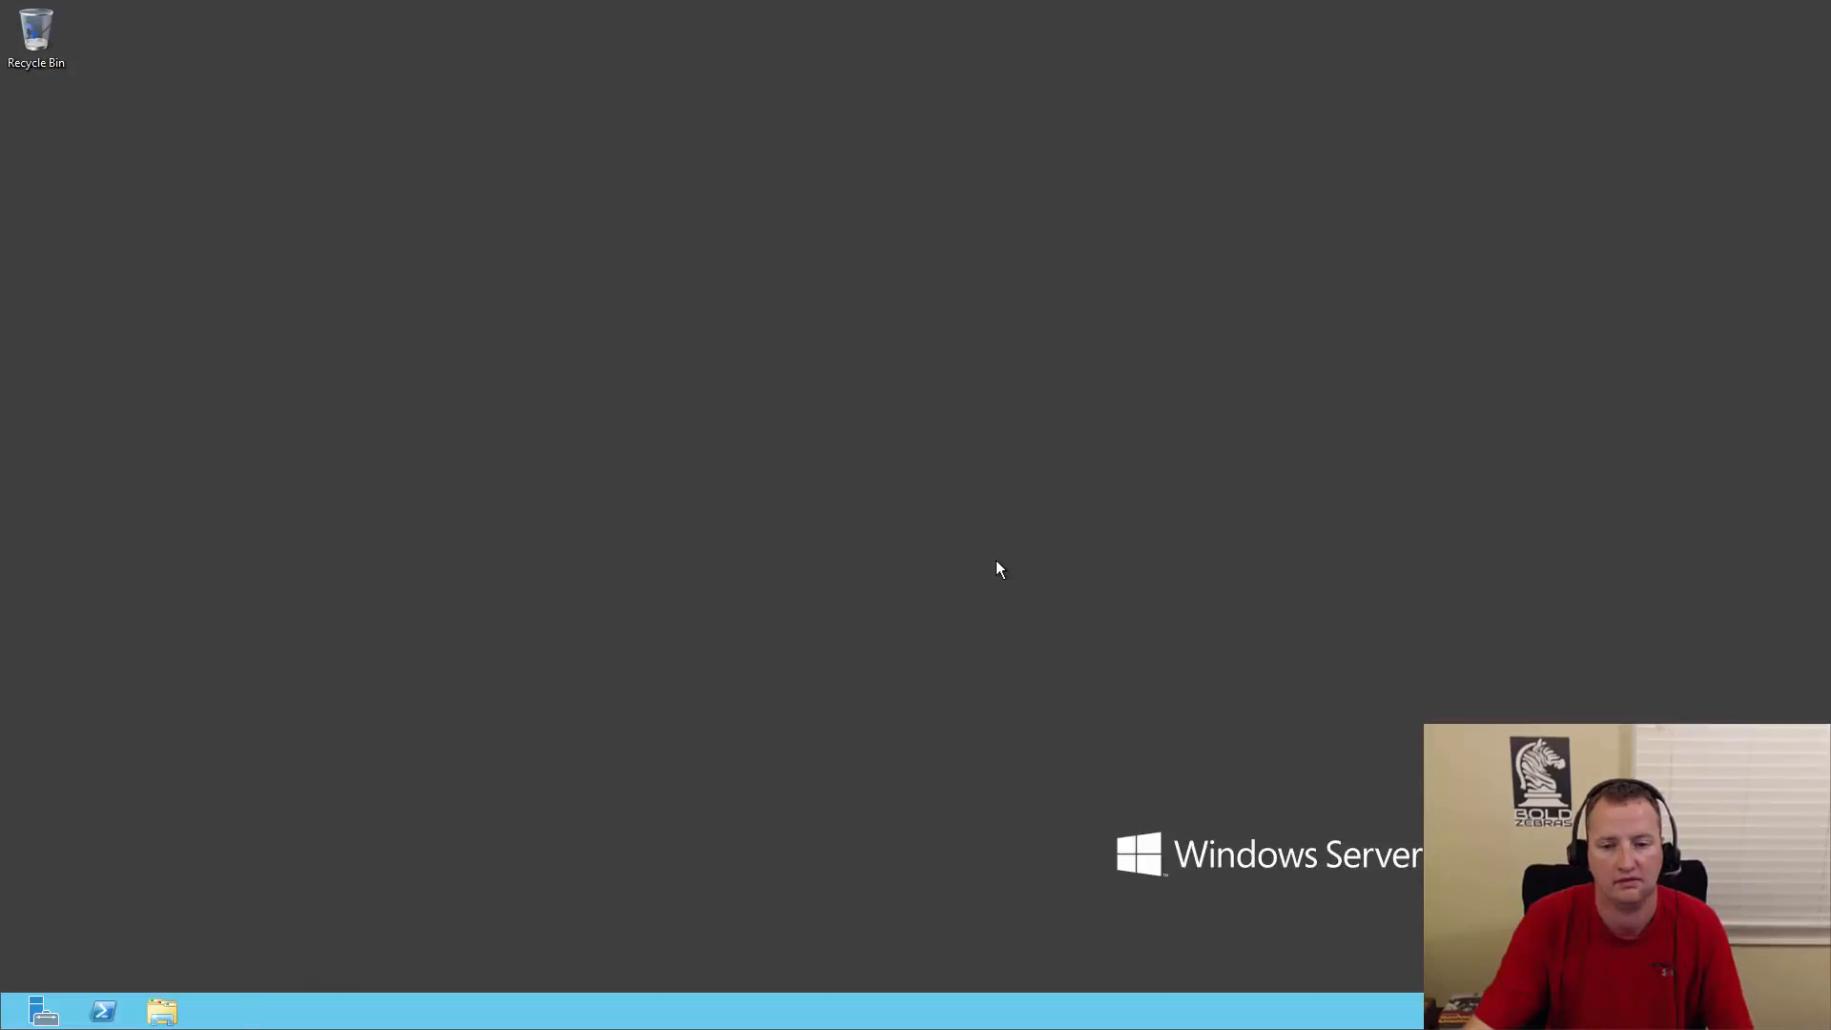
- Run the configuration wizard, agreeing to restart services, until Configuration Successful, then Finish
{"action": "left_click", "coordinate": [220, 1009]}
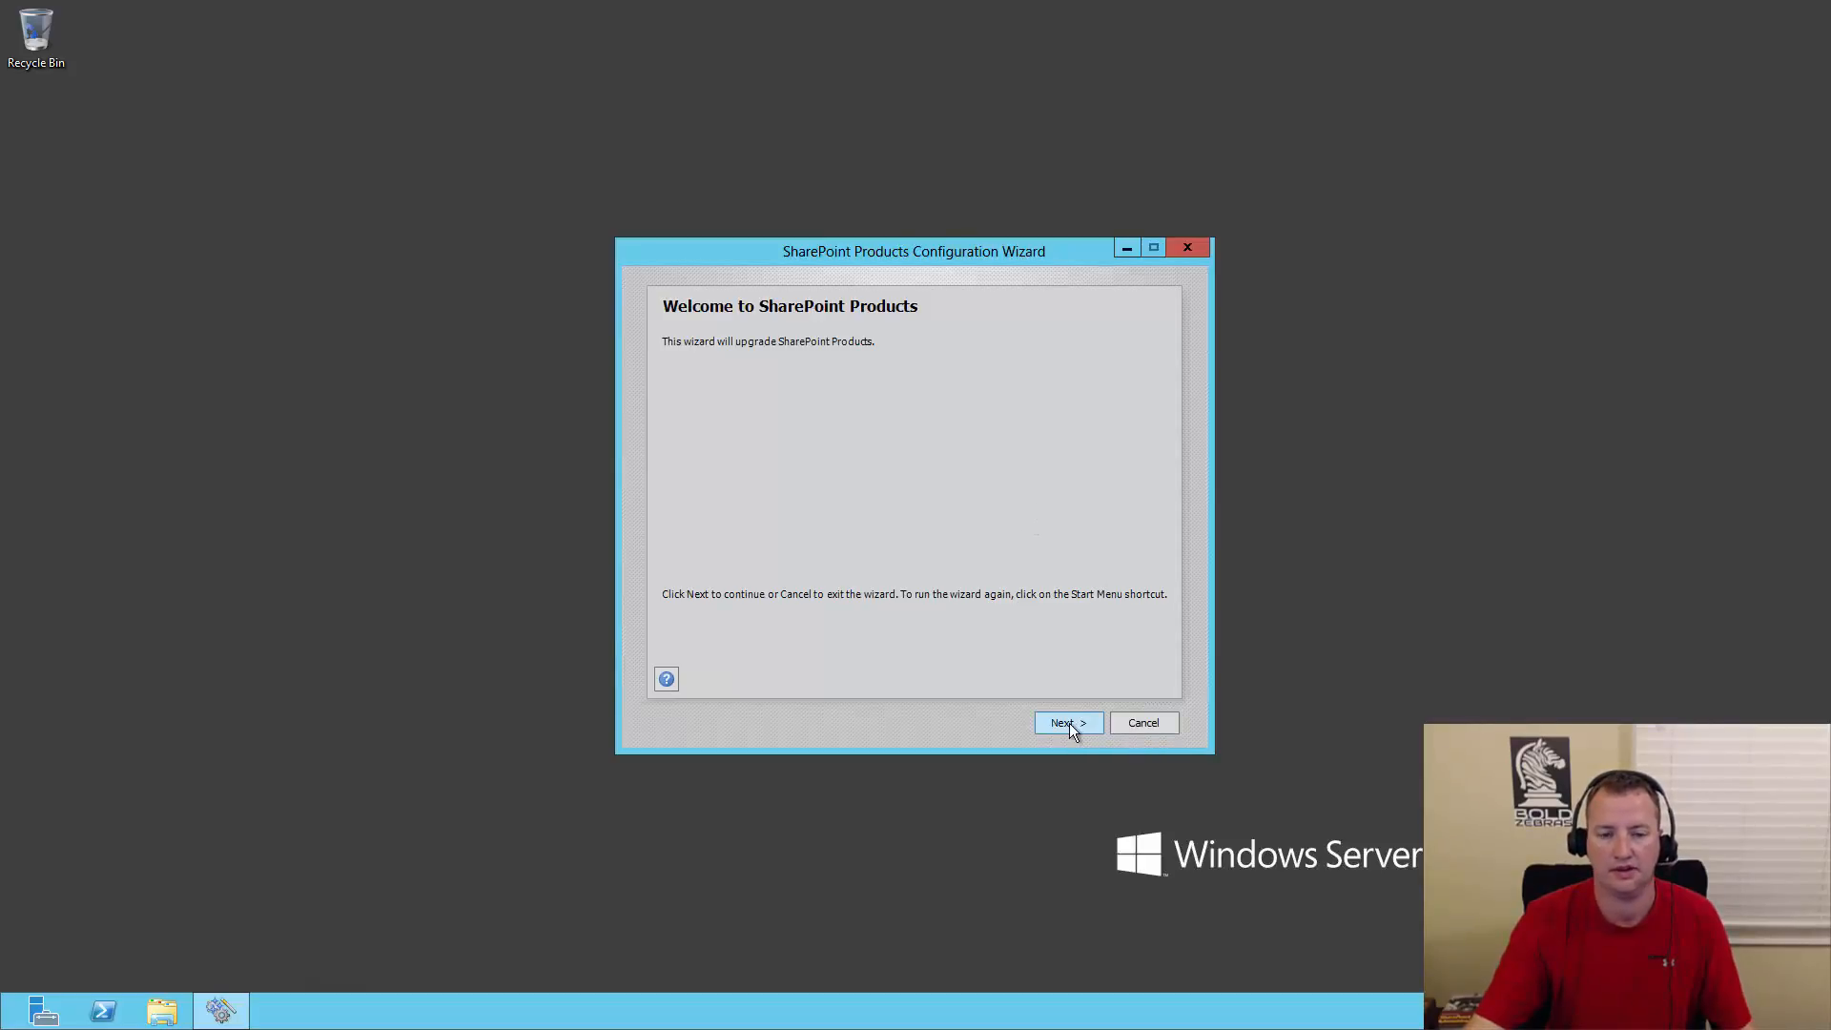
{"action": "left_click", "coordinate": [1061, 722]}
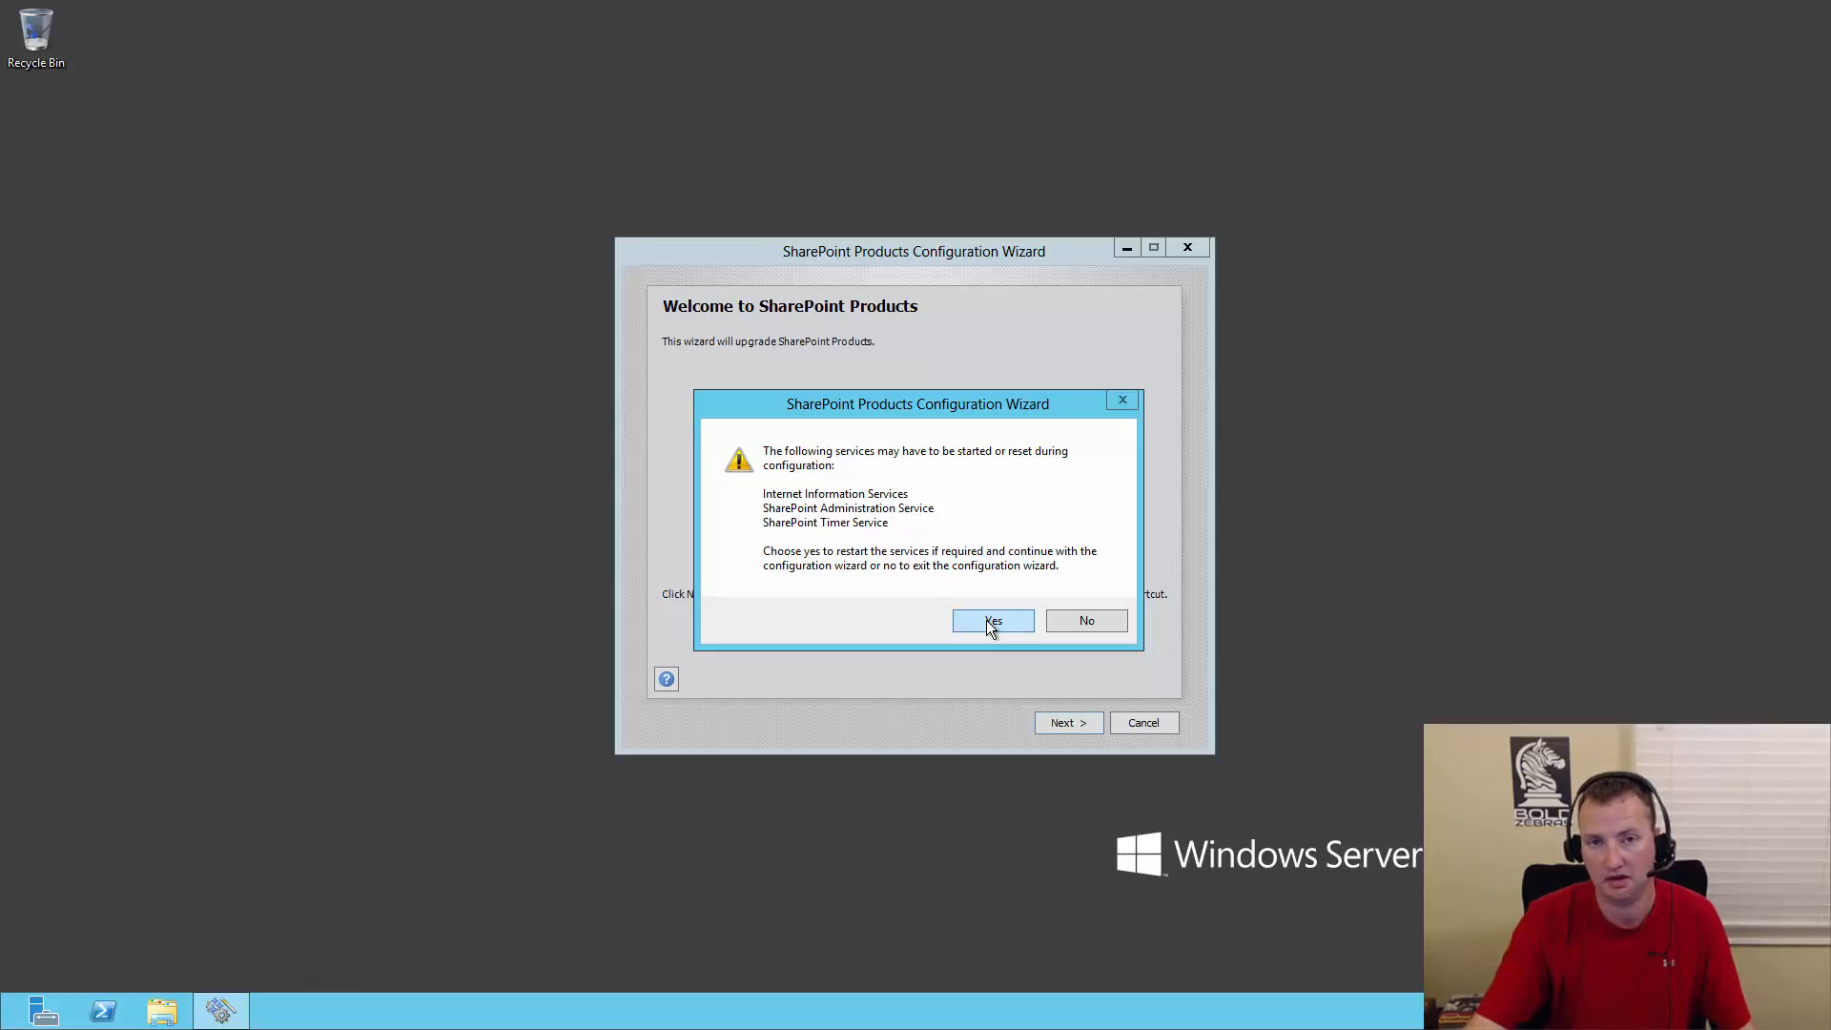
{"action": "left_click", "coordinate": [993, 619]}
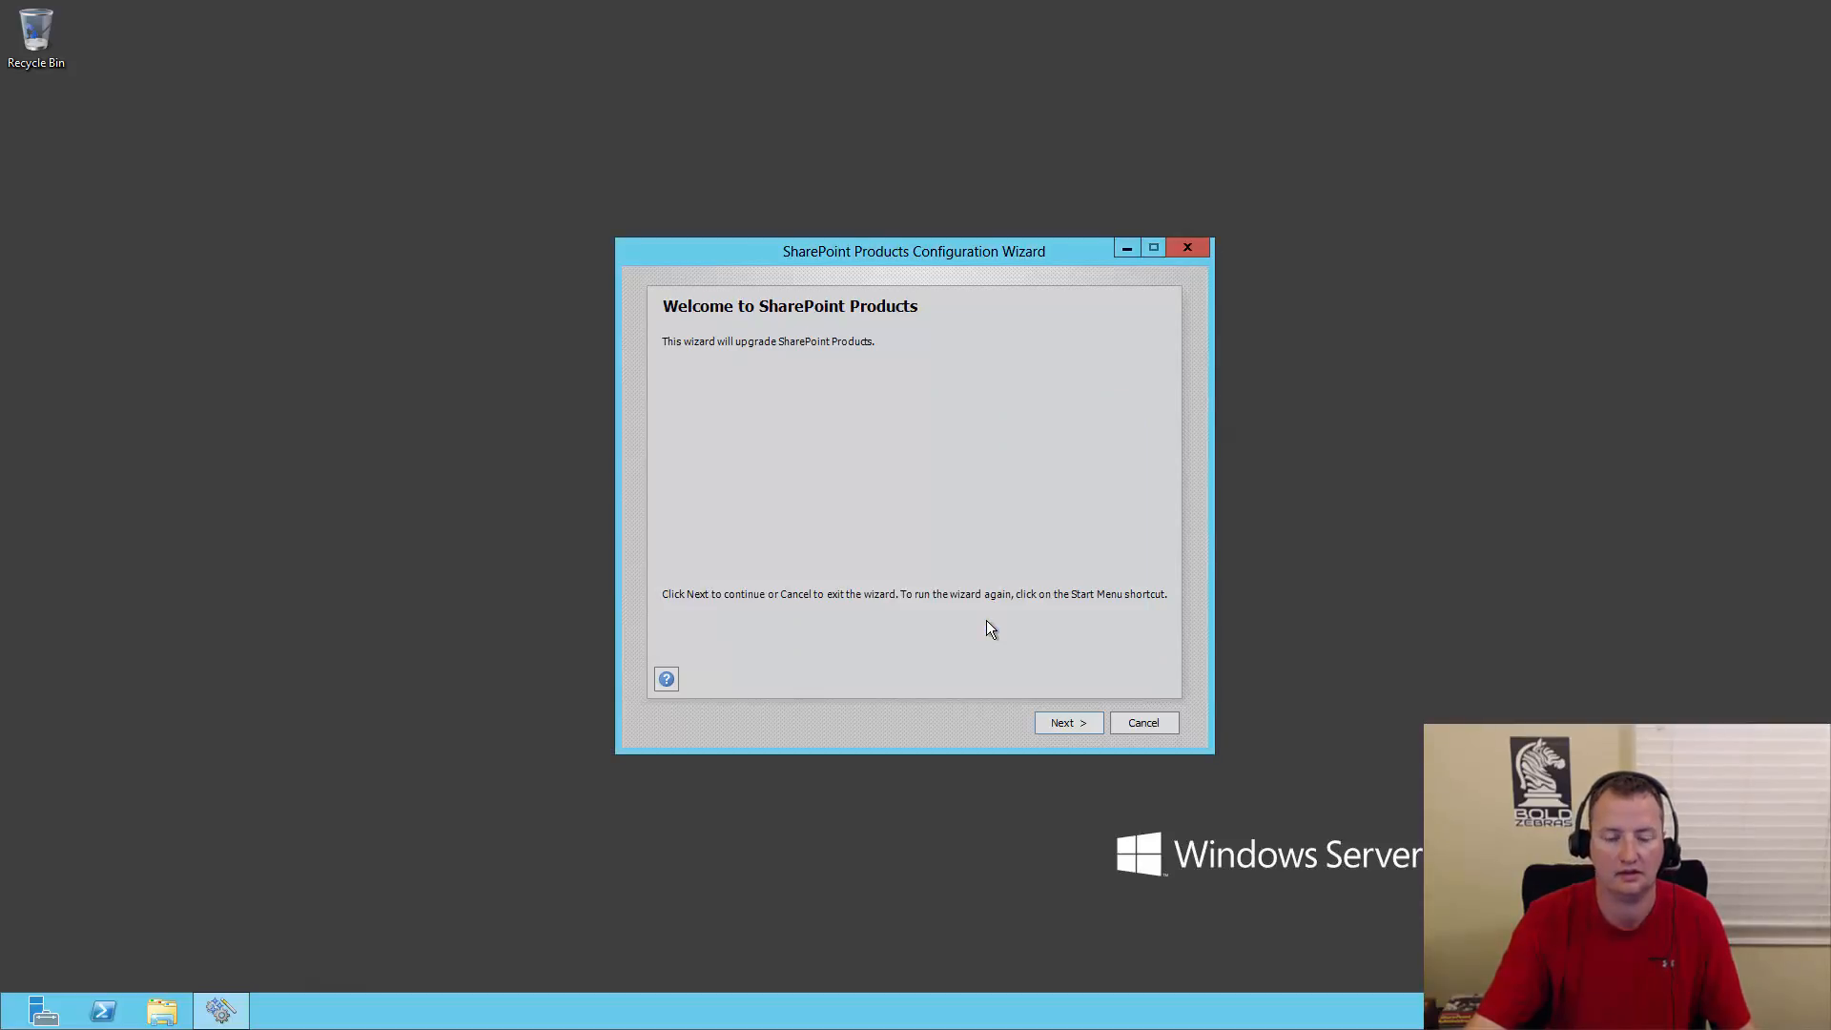
{"action": "left_click", "coordinate": [1066, 722]}
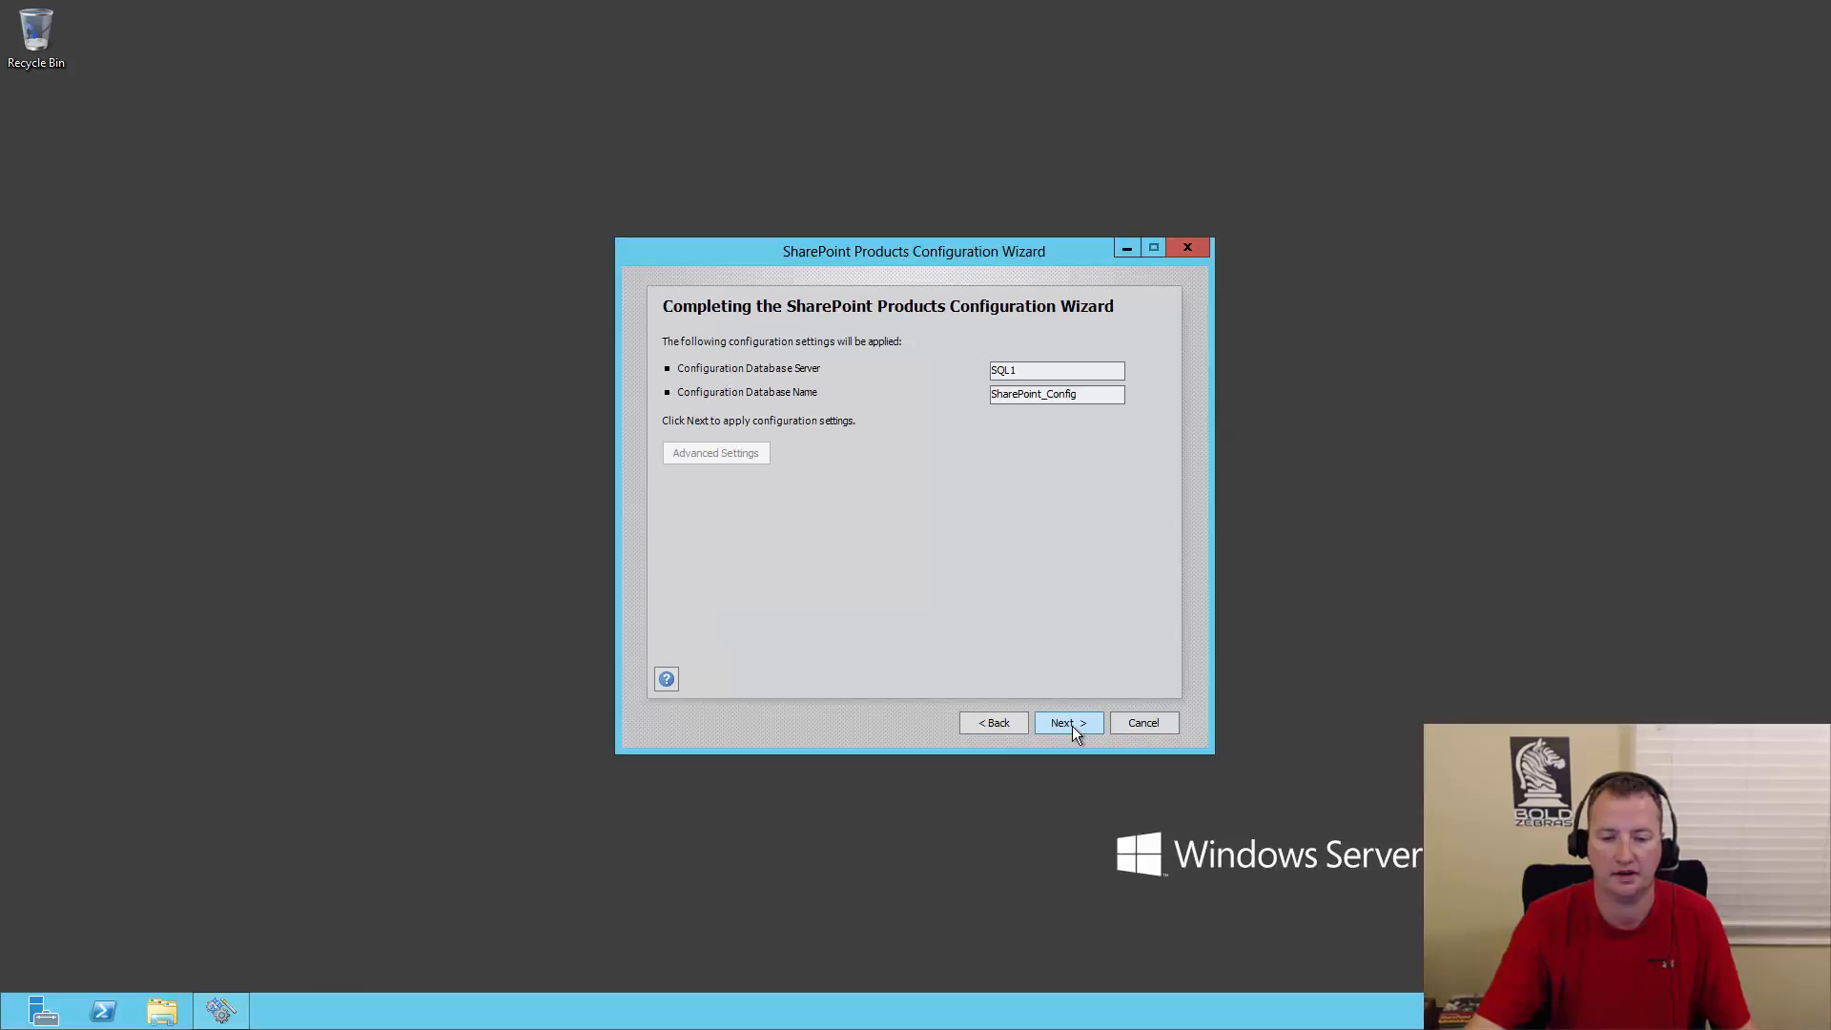
{"action": "left_click", "coordinate": [1066, 722]}
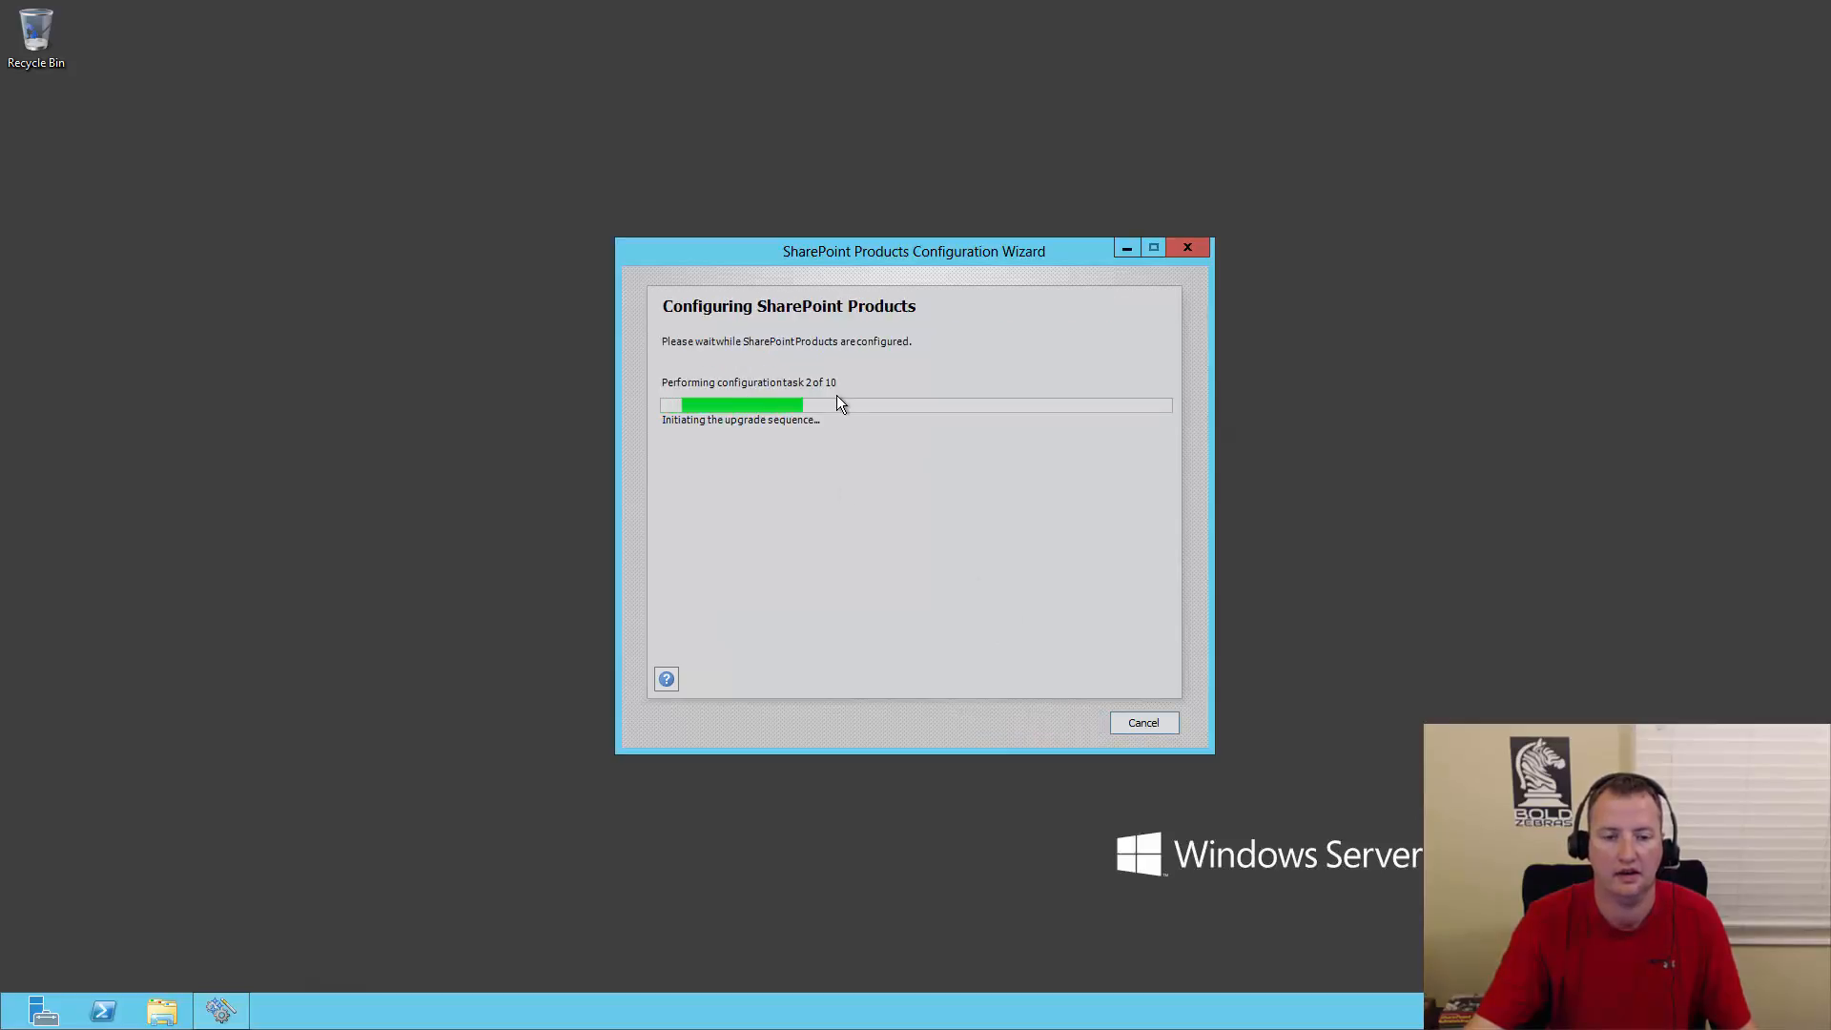
{"action": "mouse_move", "coordinate": [1041, 453]}
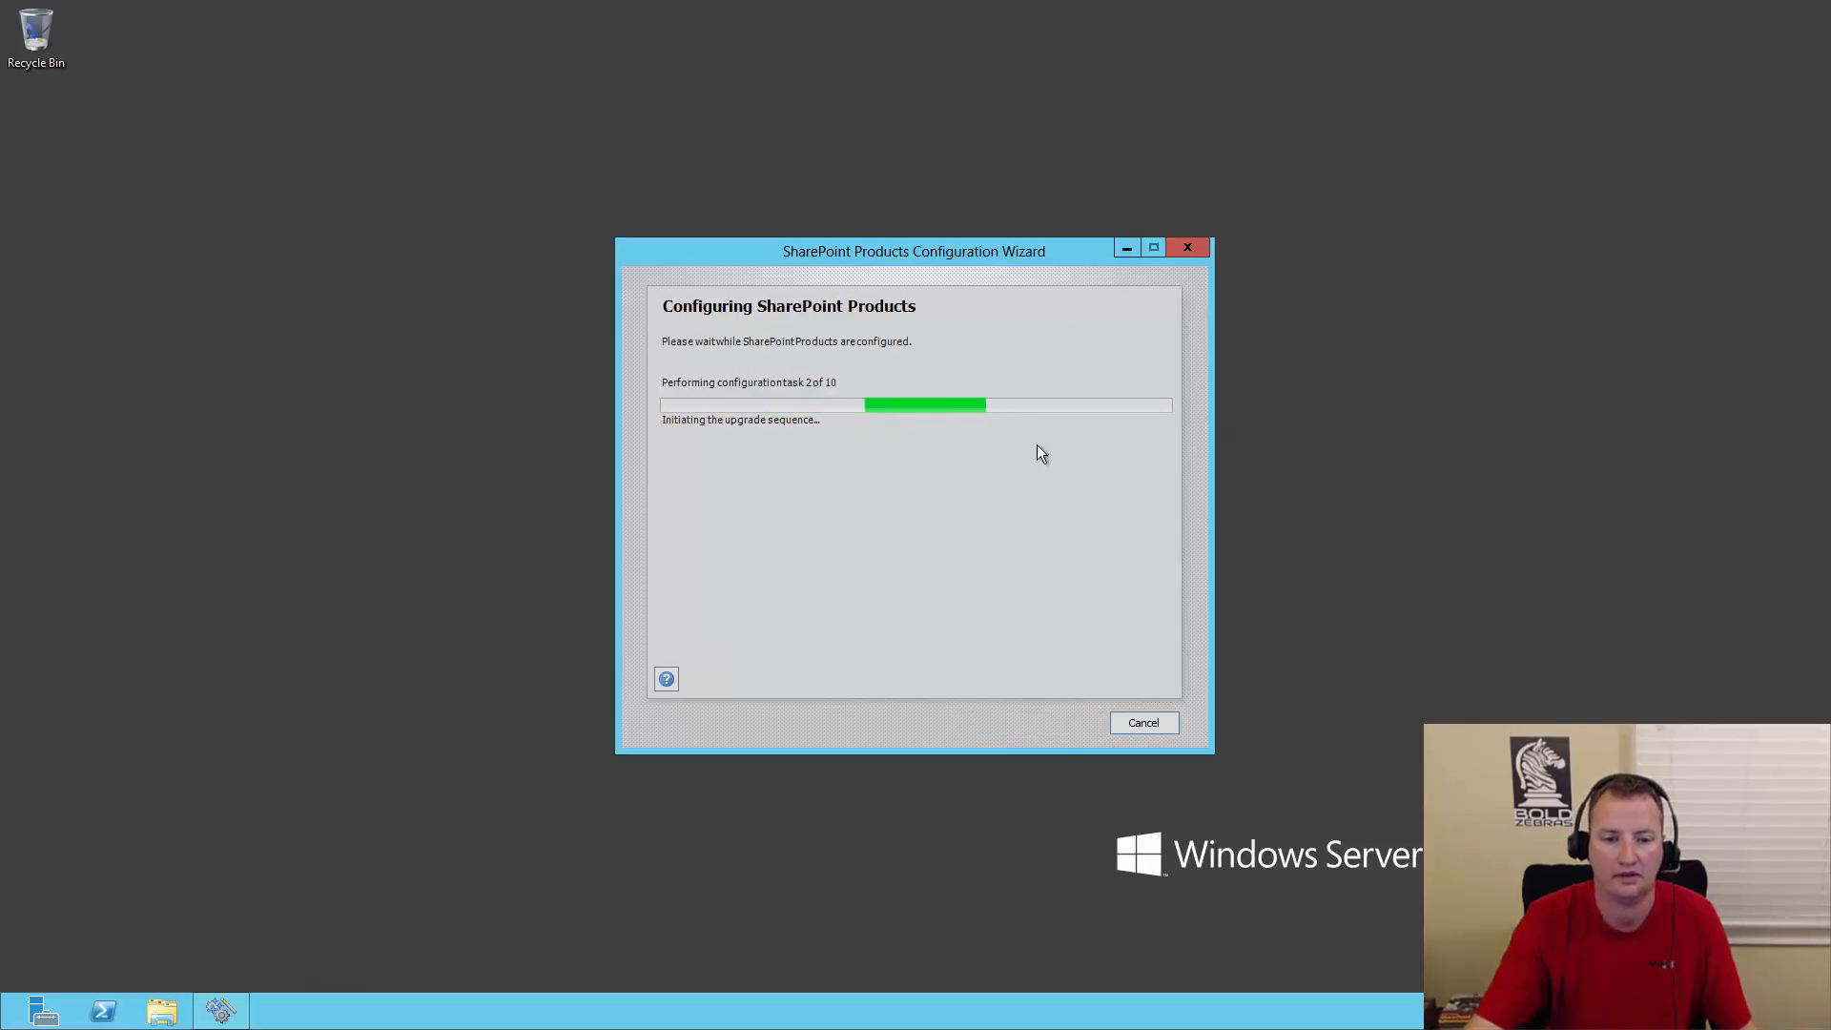
{"action": "mouse_move", "coordinate": [1108, 626]}
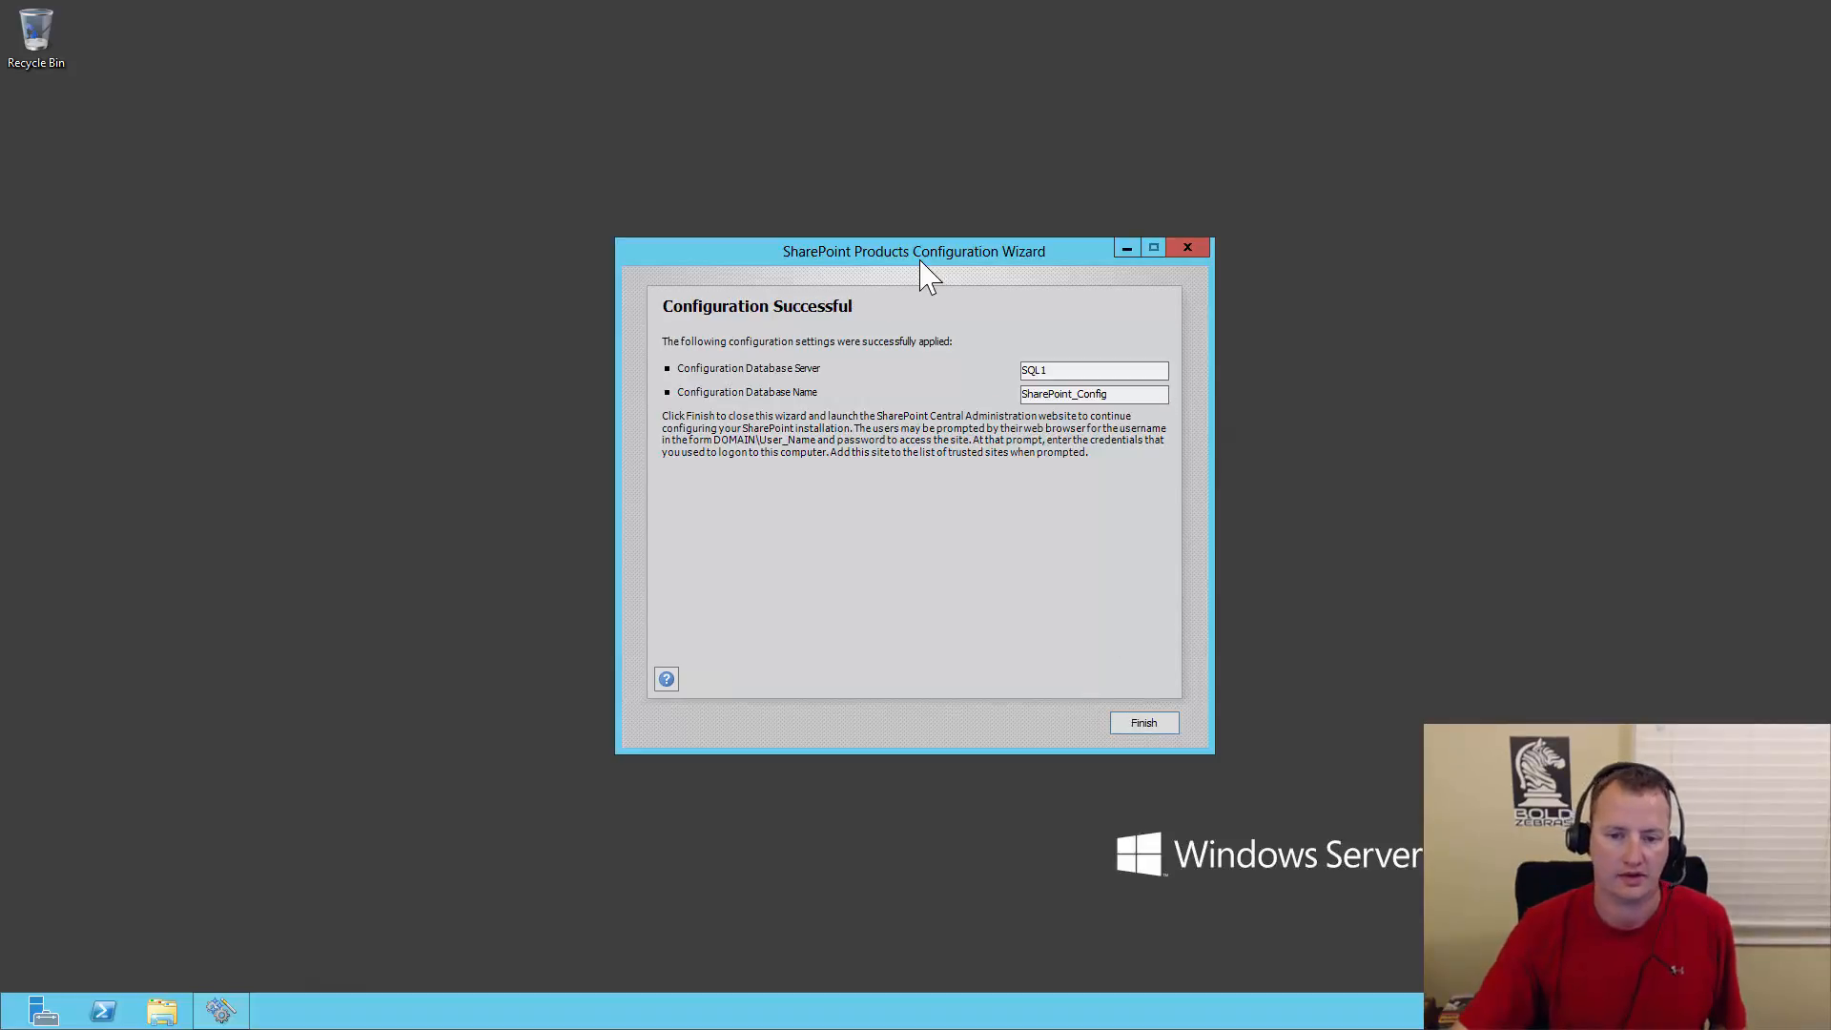
{"action": "mouse_move", "coordinate": [1078, 723]}
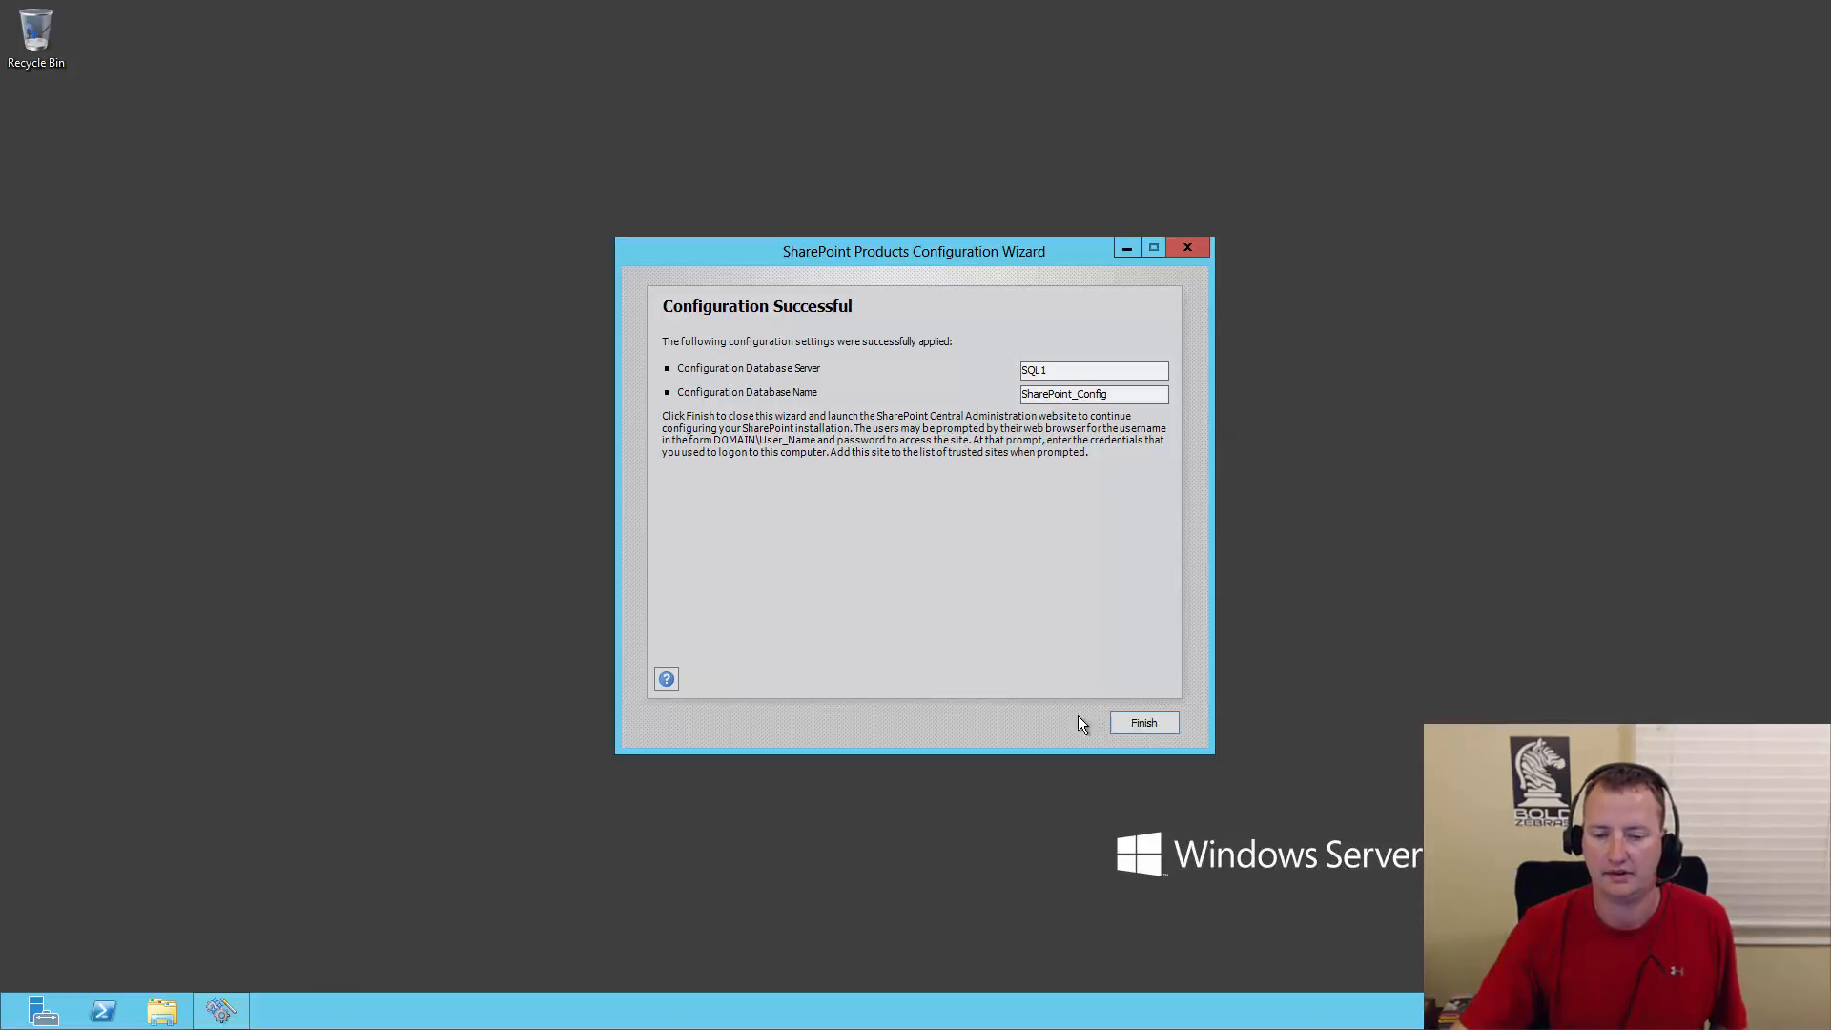
{"action": "left_click", "coordinate": [1142, 722]}
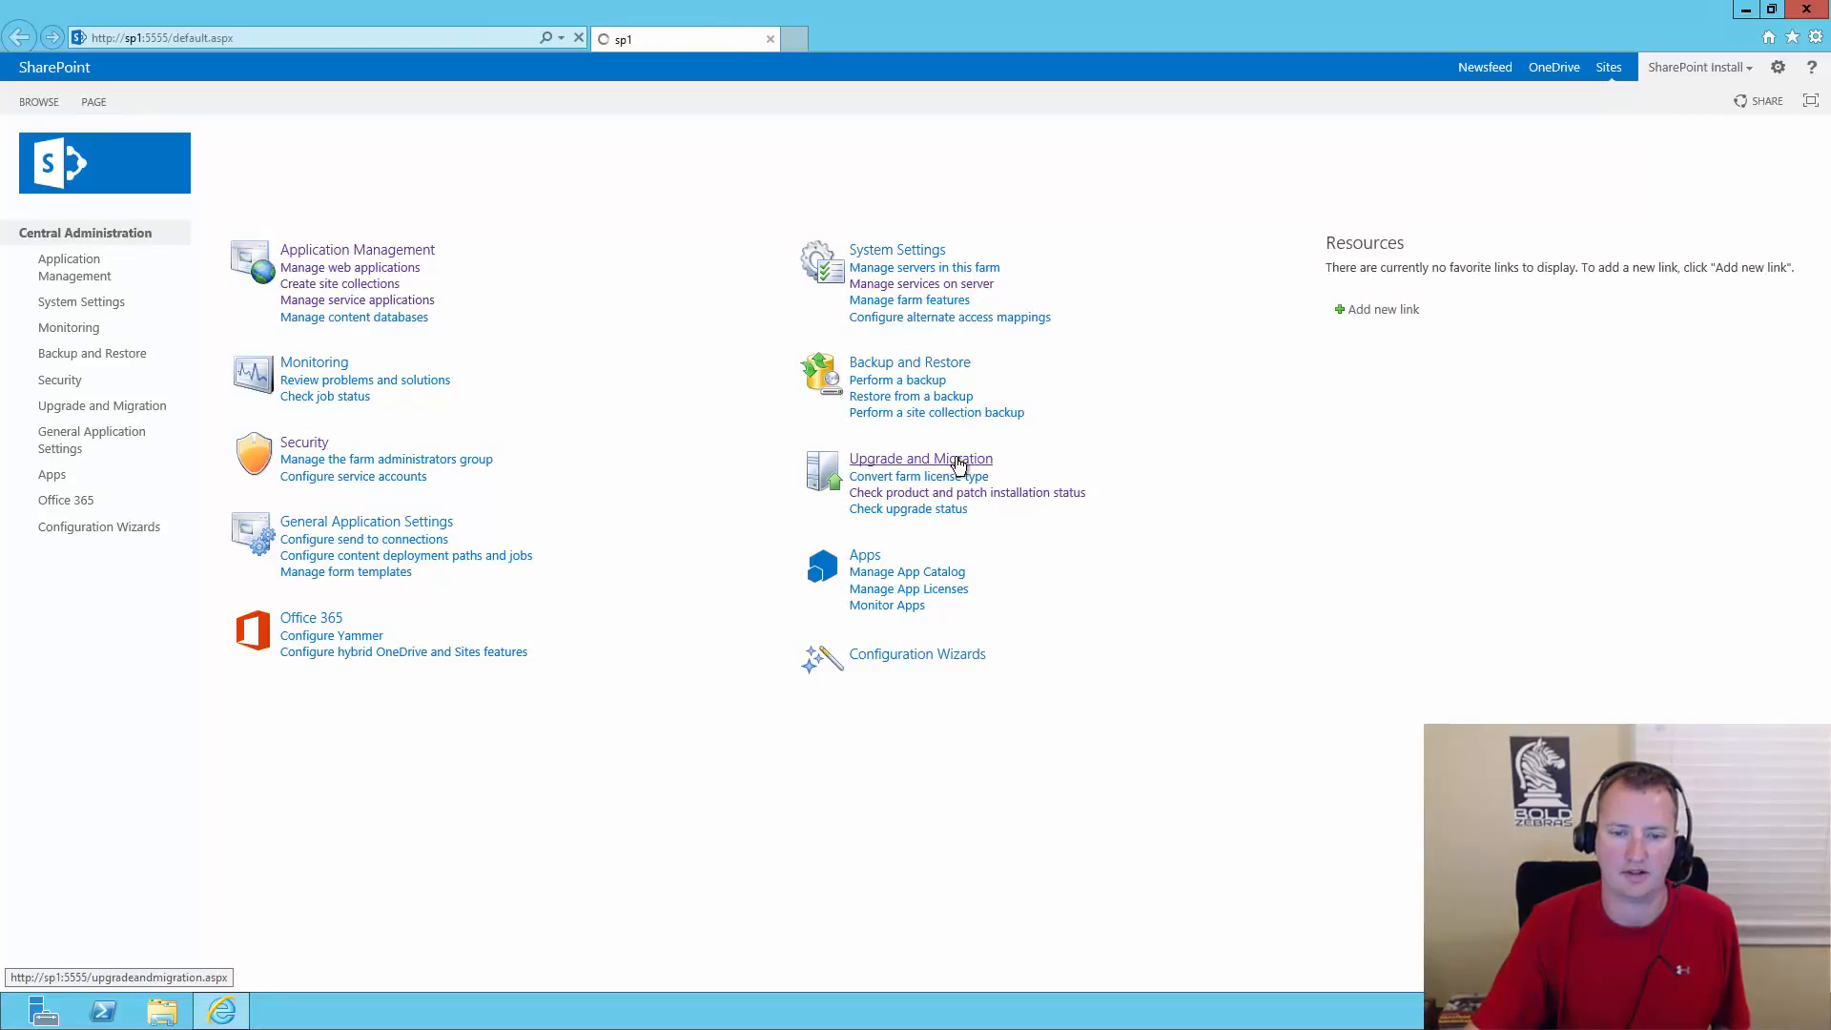
- Confirm no databases need upgrade action, then open Manage Patch Status showing build 15.0.4841.1000
{"action": "left_click", "coordinate": [920, 457]}
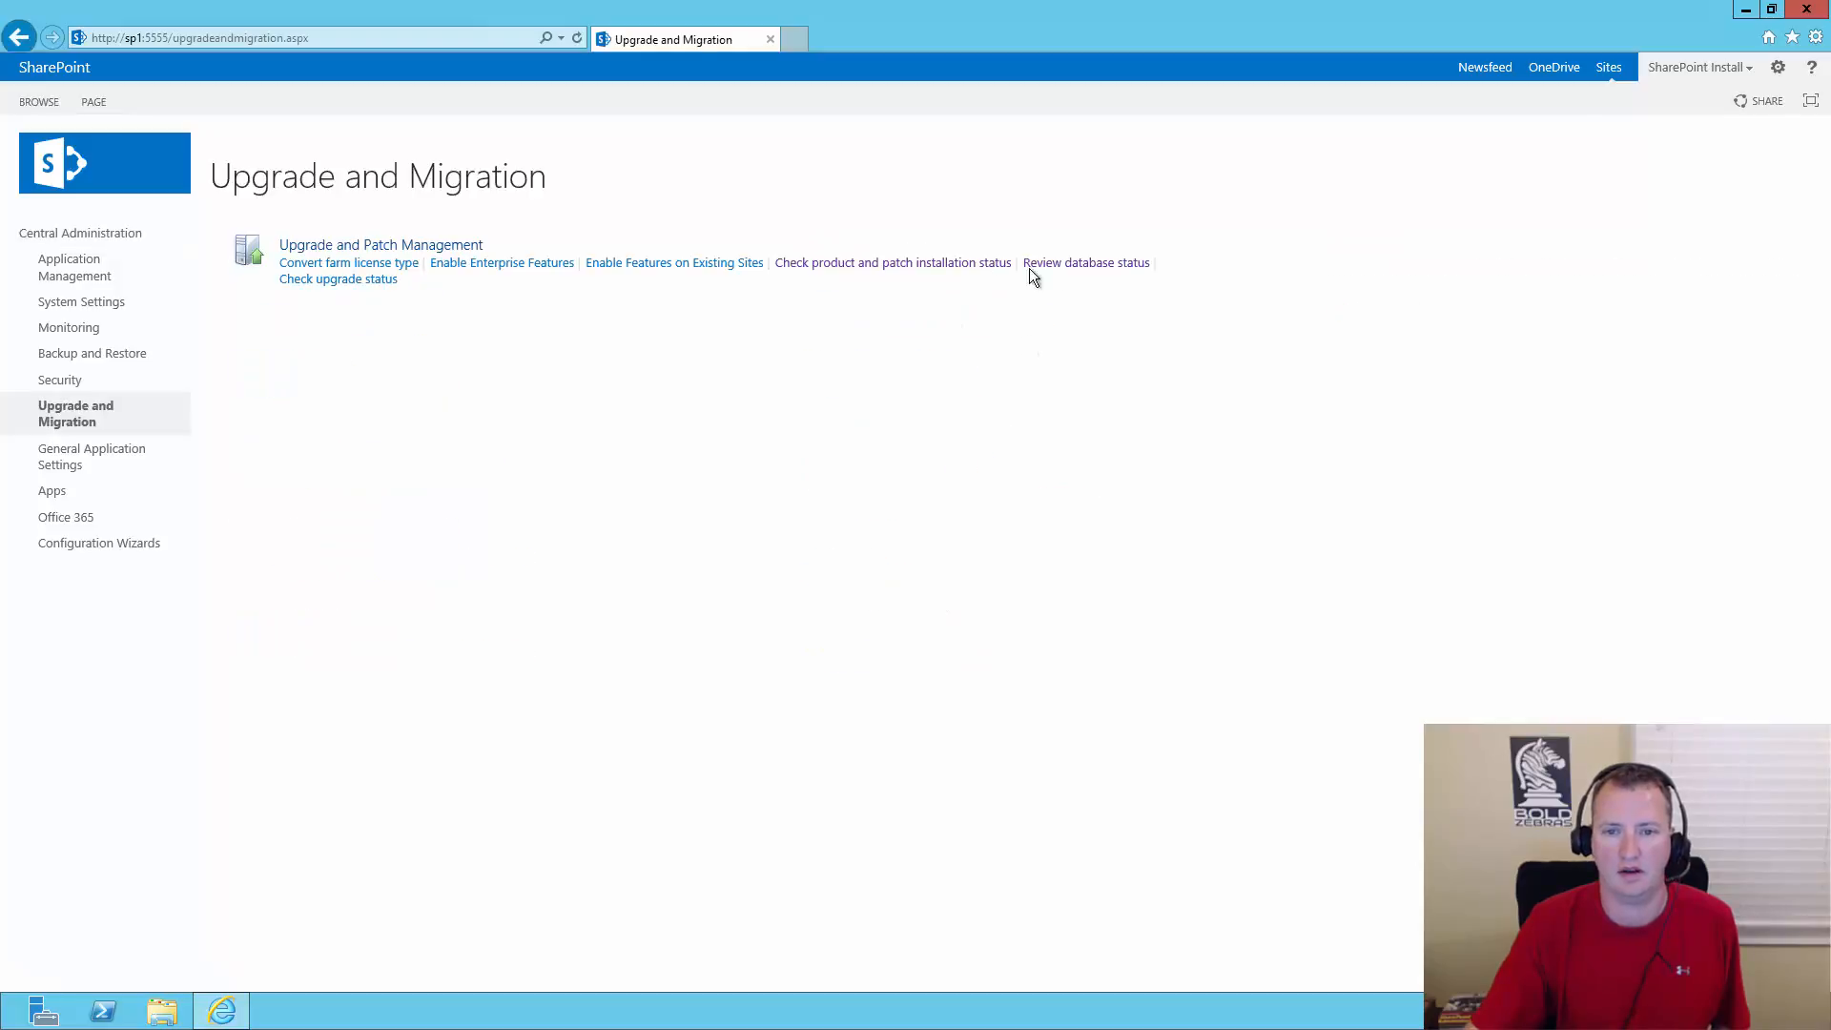
{"action": "left_click", "coordinate": [1085, 261]}
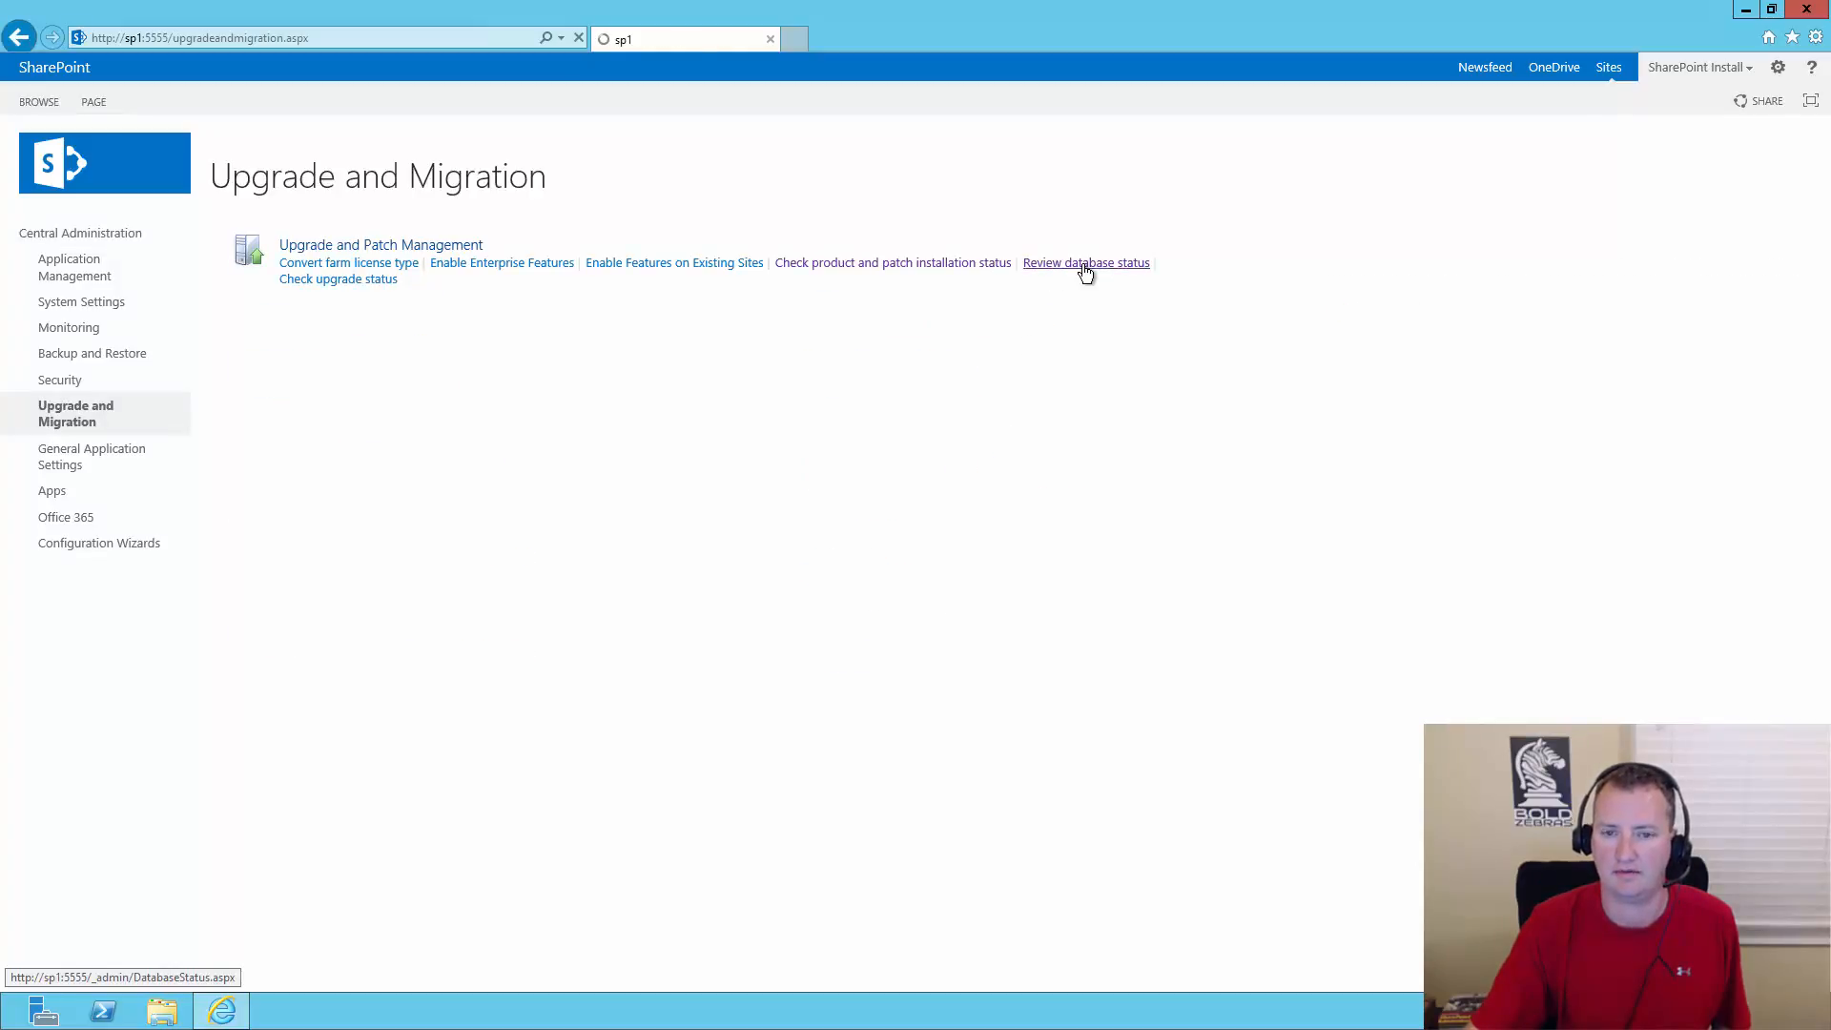
{"action": "left_click", "coordinate": [1085, 262]}
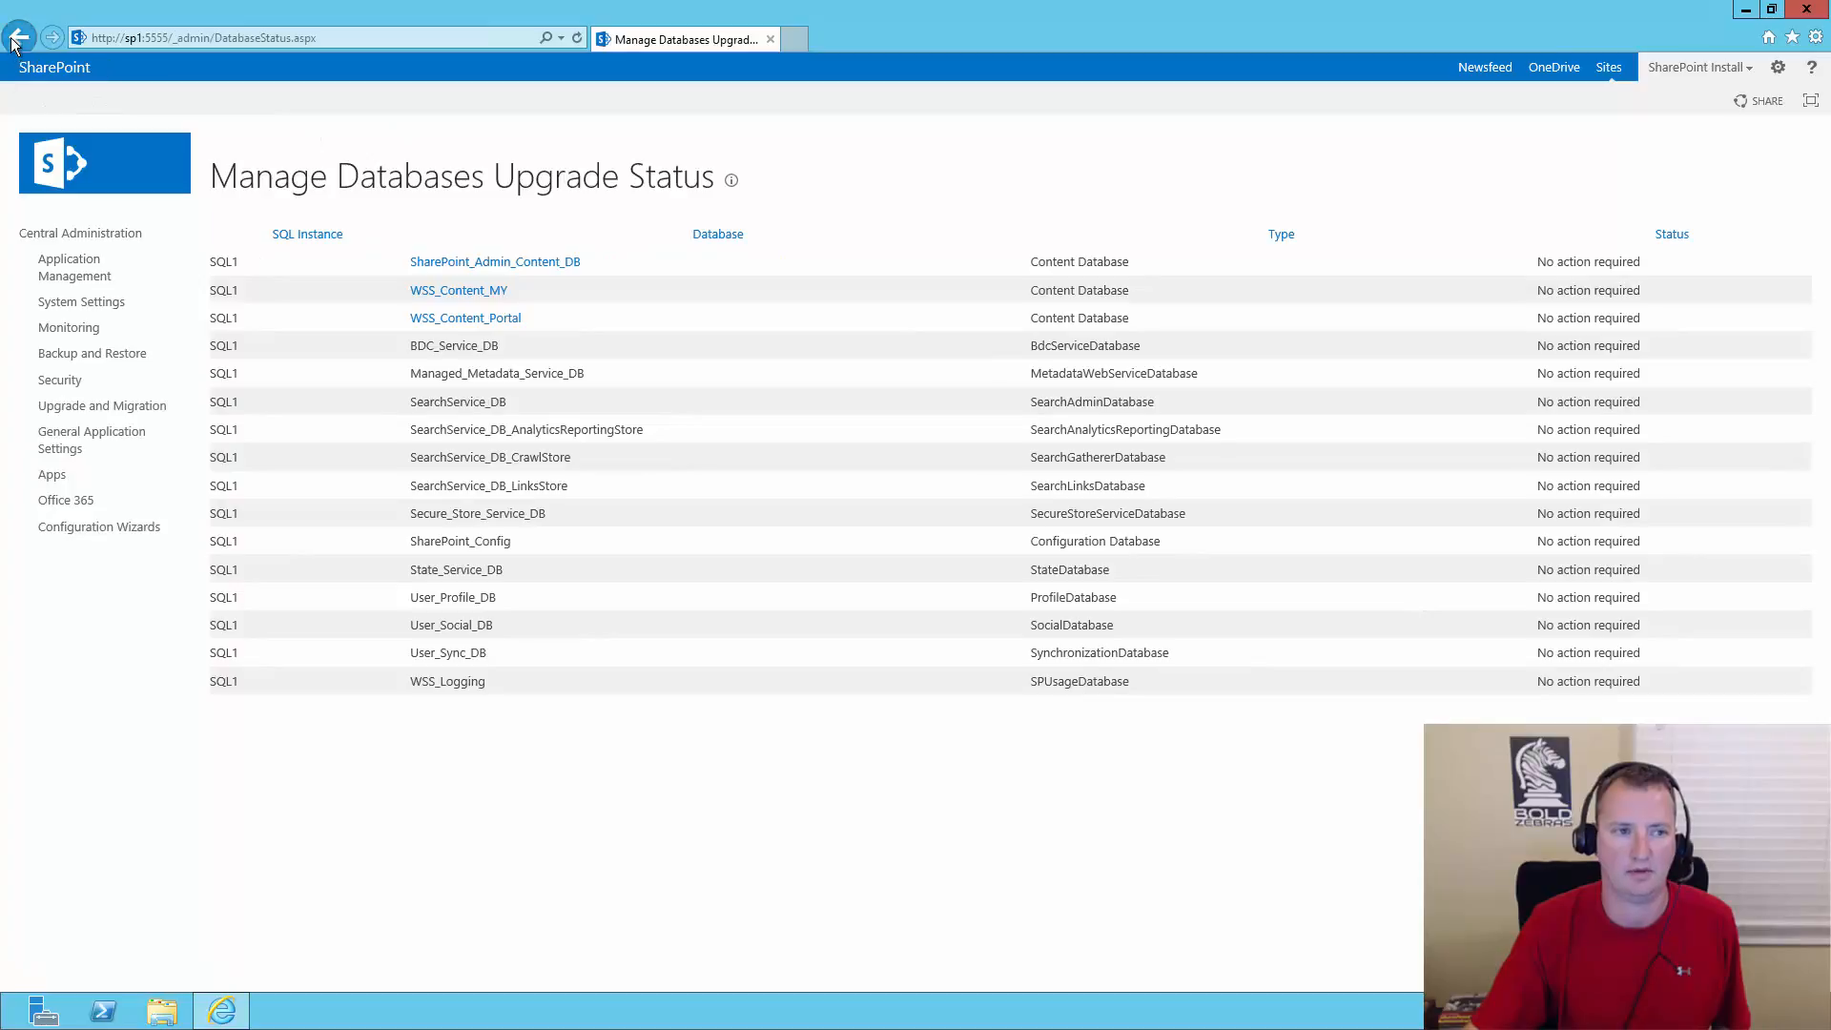
{"action": "left_click", "coordinate": [20, 37]}
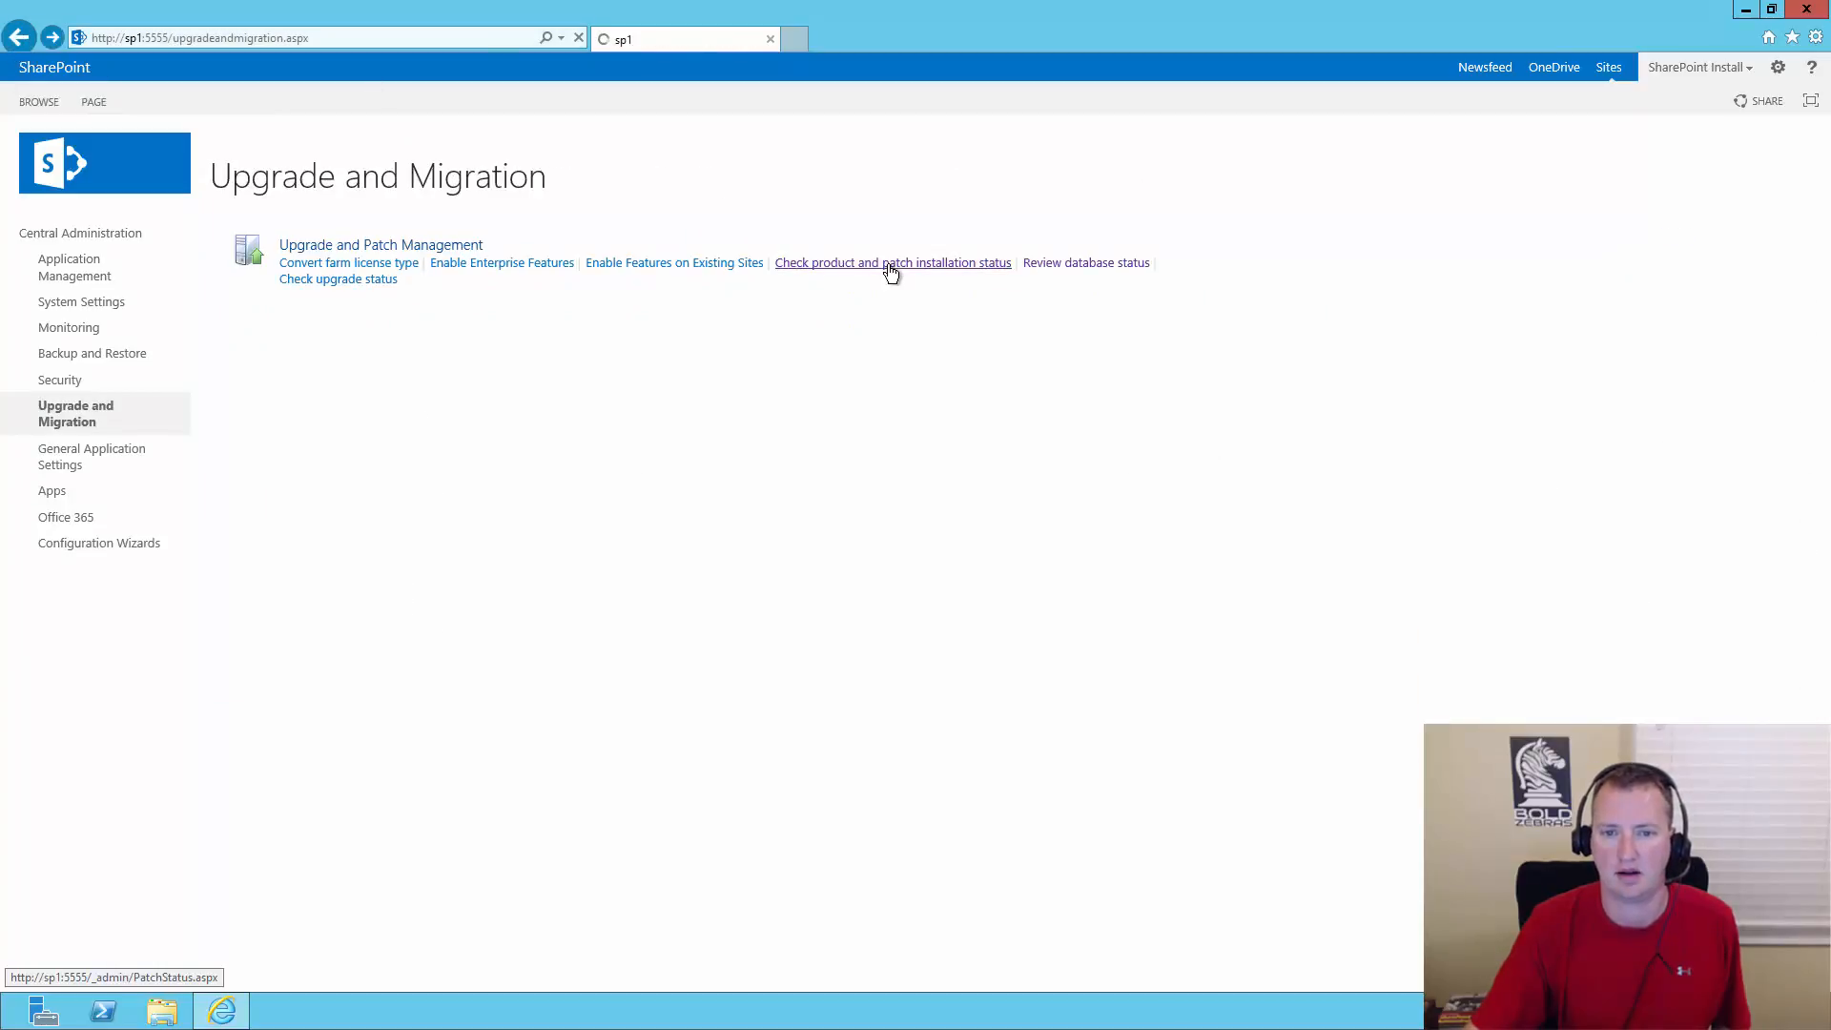
{"action": "left_click", "coordinate": [893, 262]}
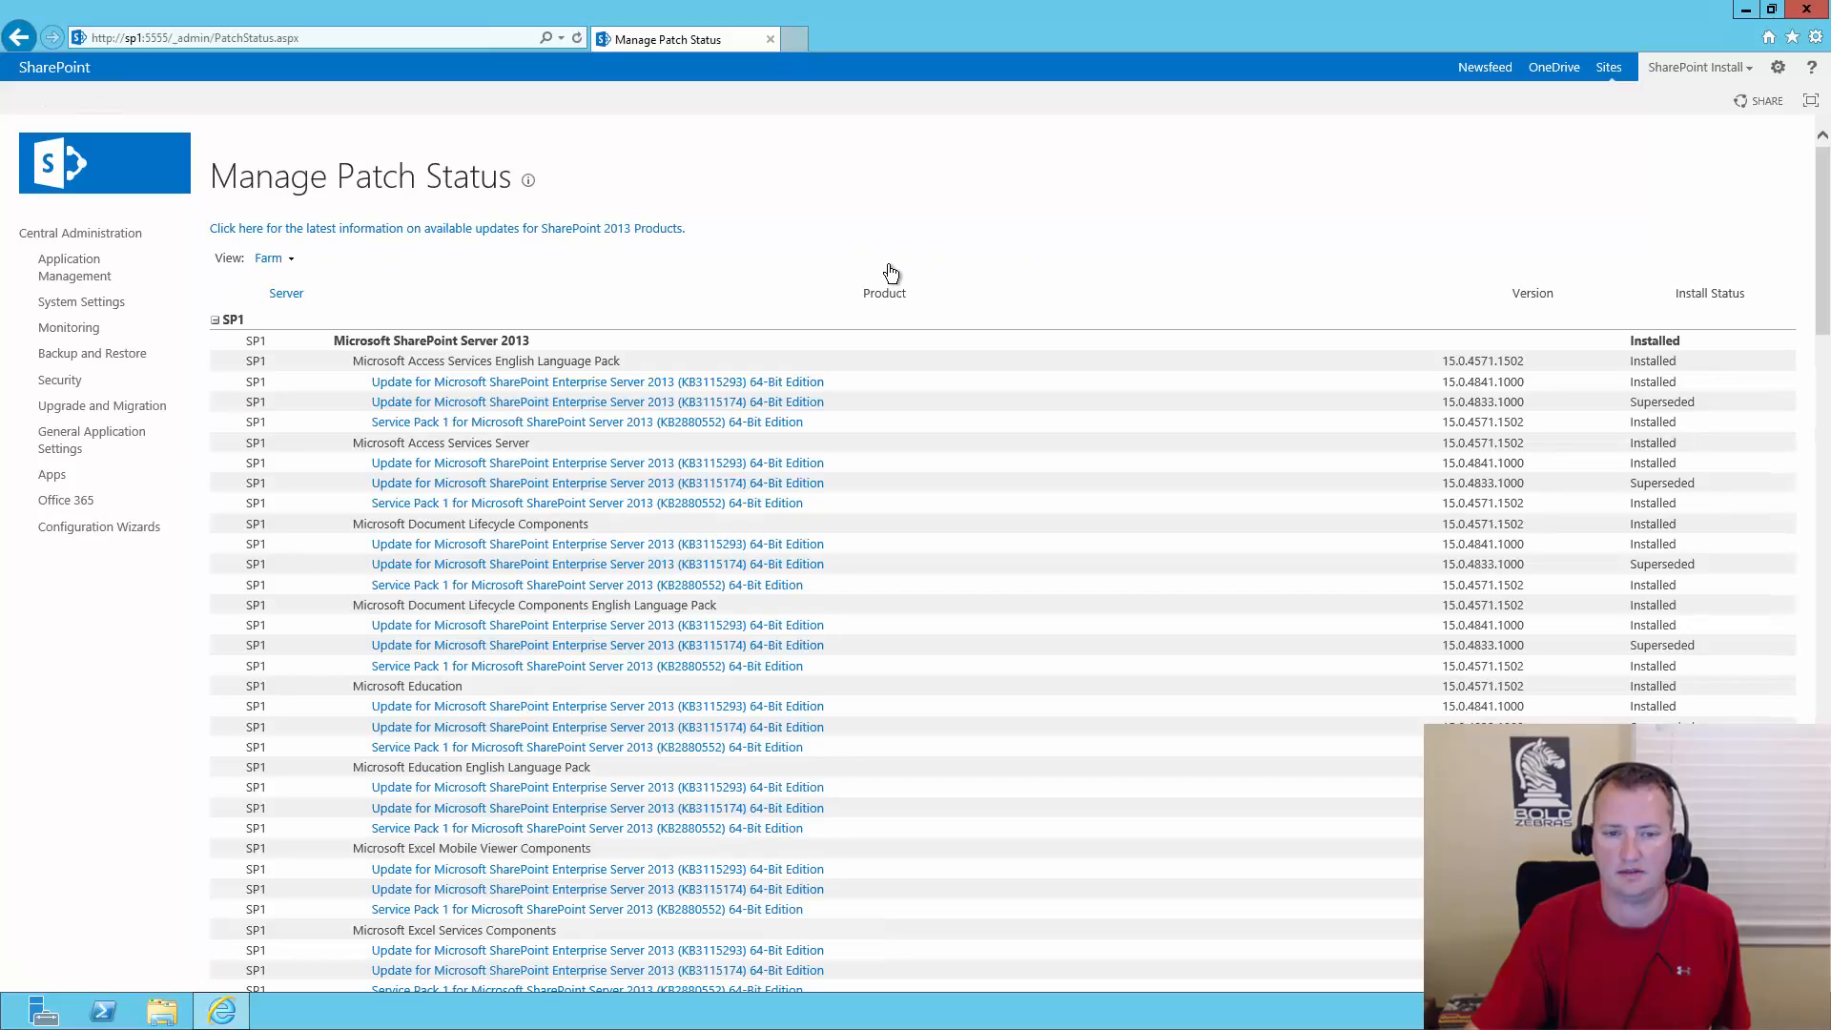
{"action": "mouse_move", "coordinate": [1477, 391]}
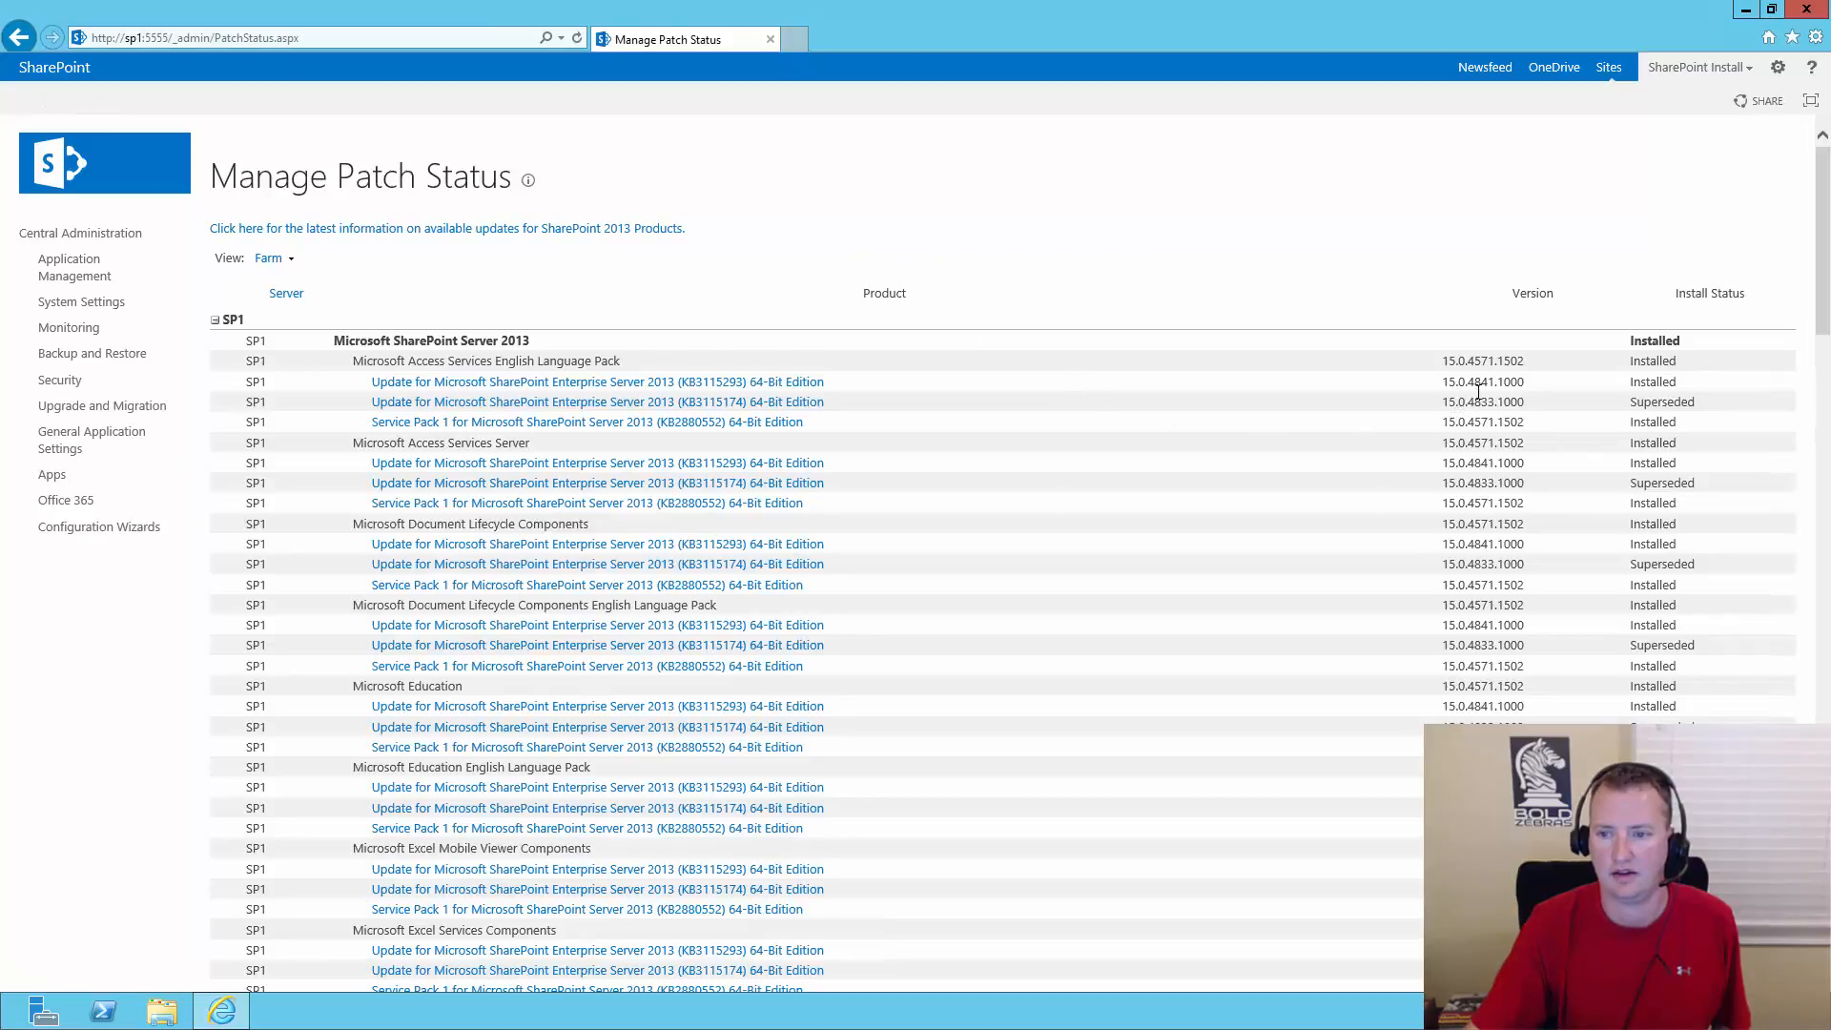
{"action": "mouse_move", "coordinate": [1462, 401]}
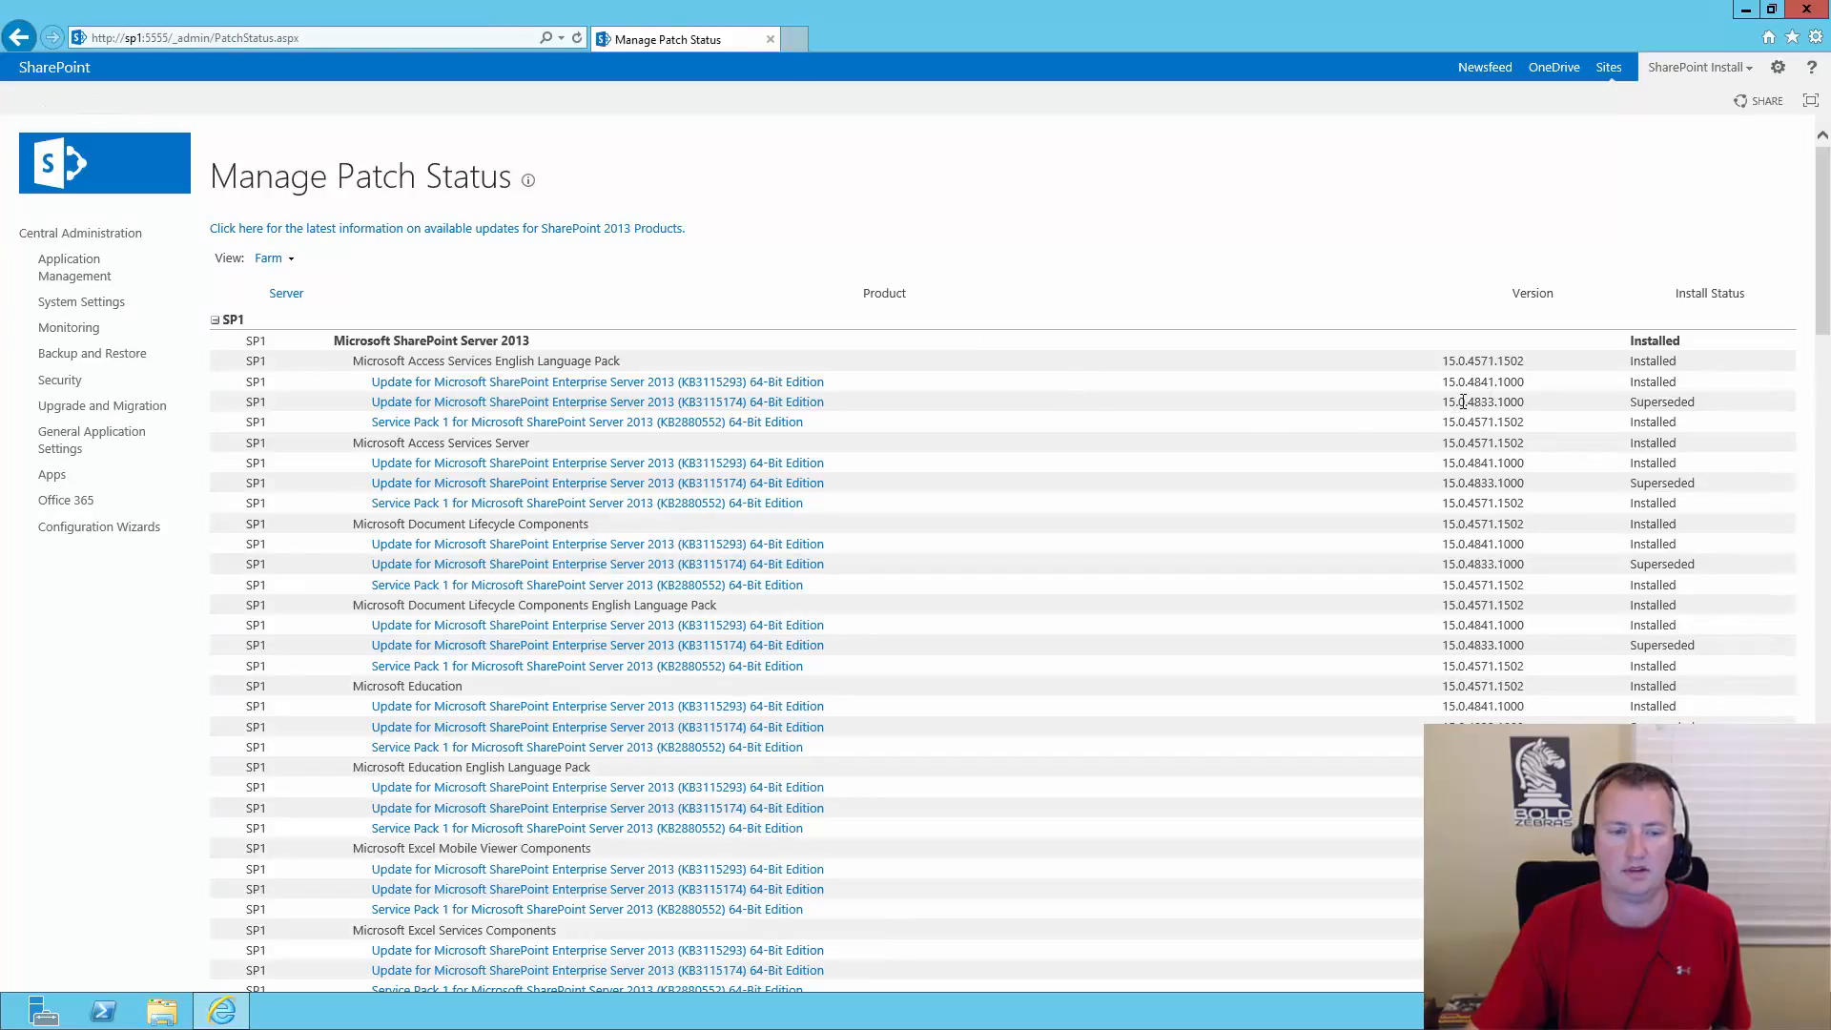
{"action": "mouse_move", "coordinate": [1434, 397]}
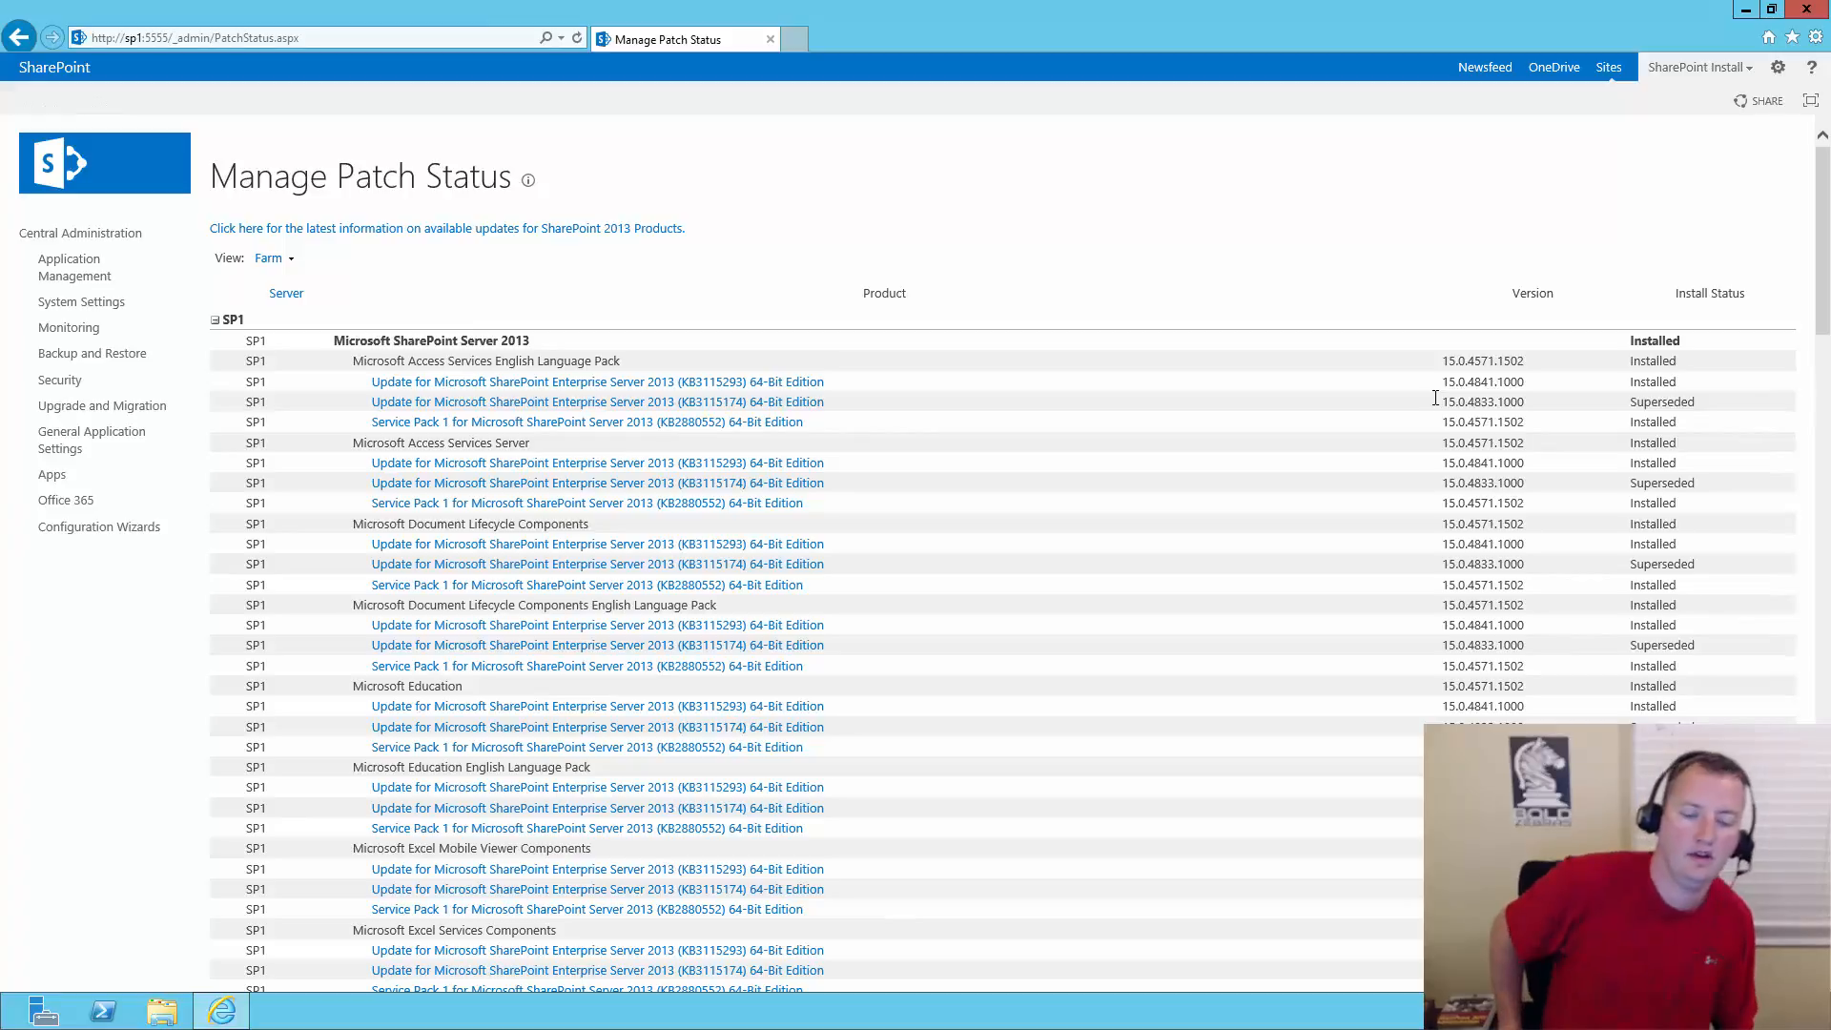